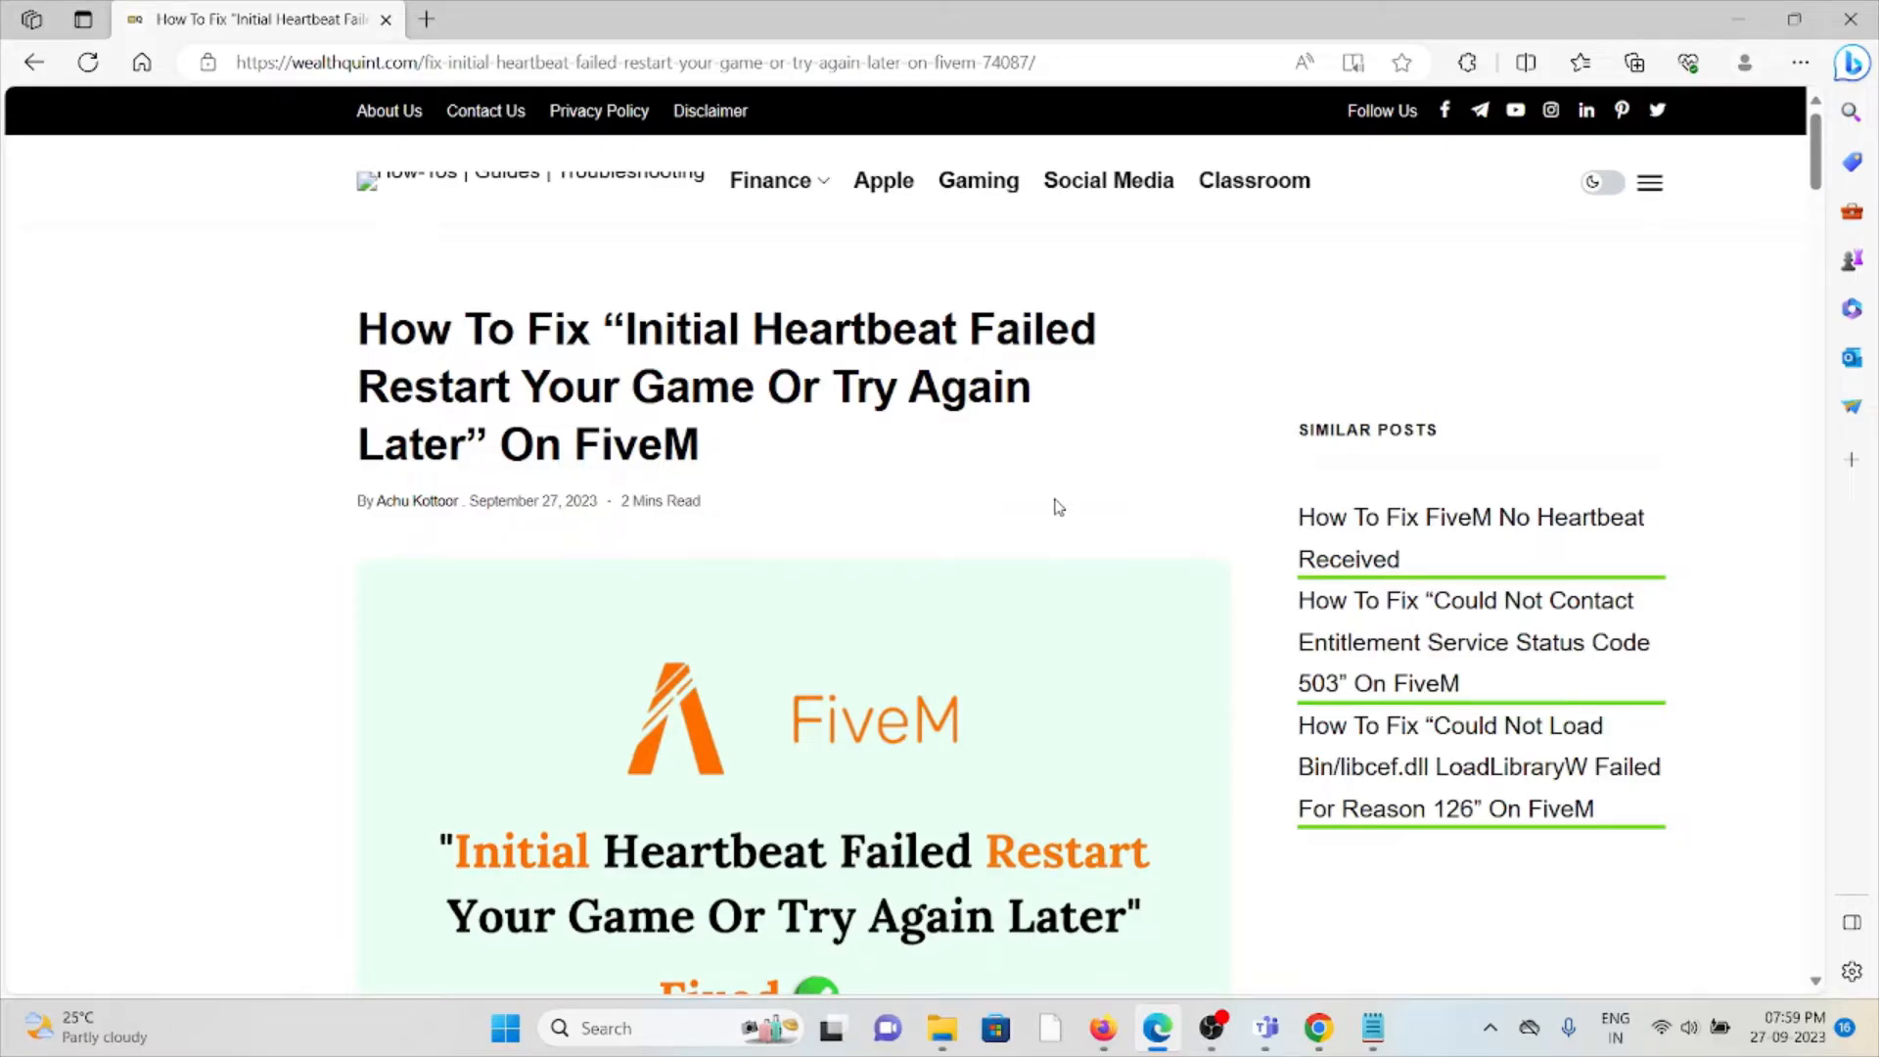
Scroll past the title image to the intro and the 'Why Is Initial Heartbeat Failed' heading
scroll("down", 3)
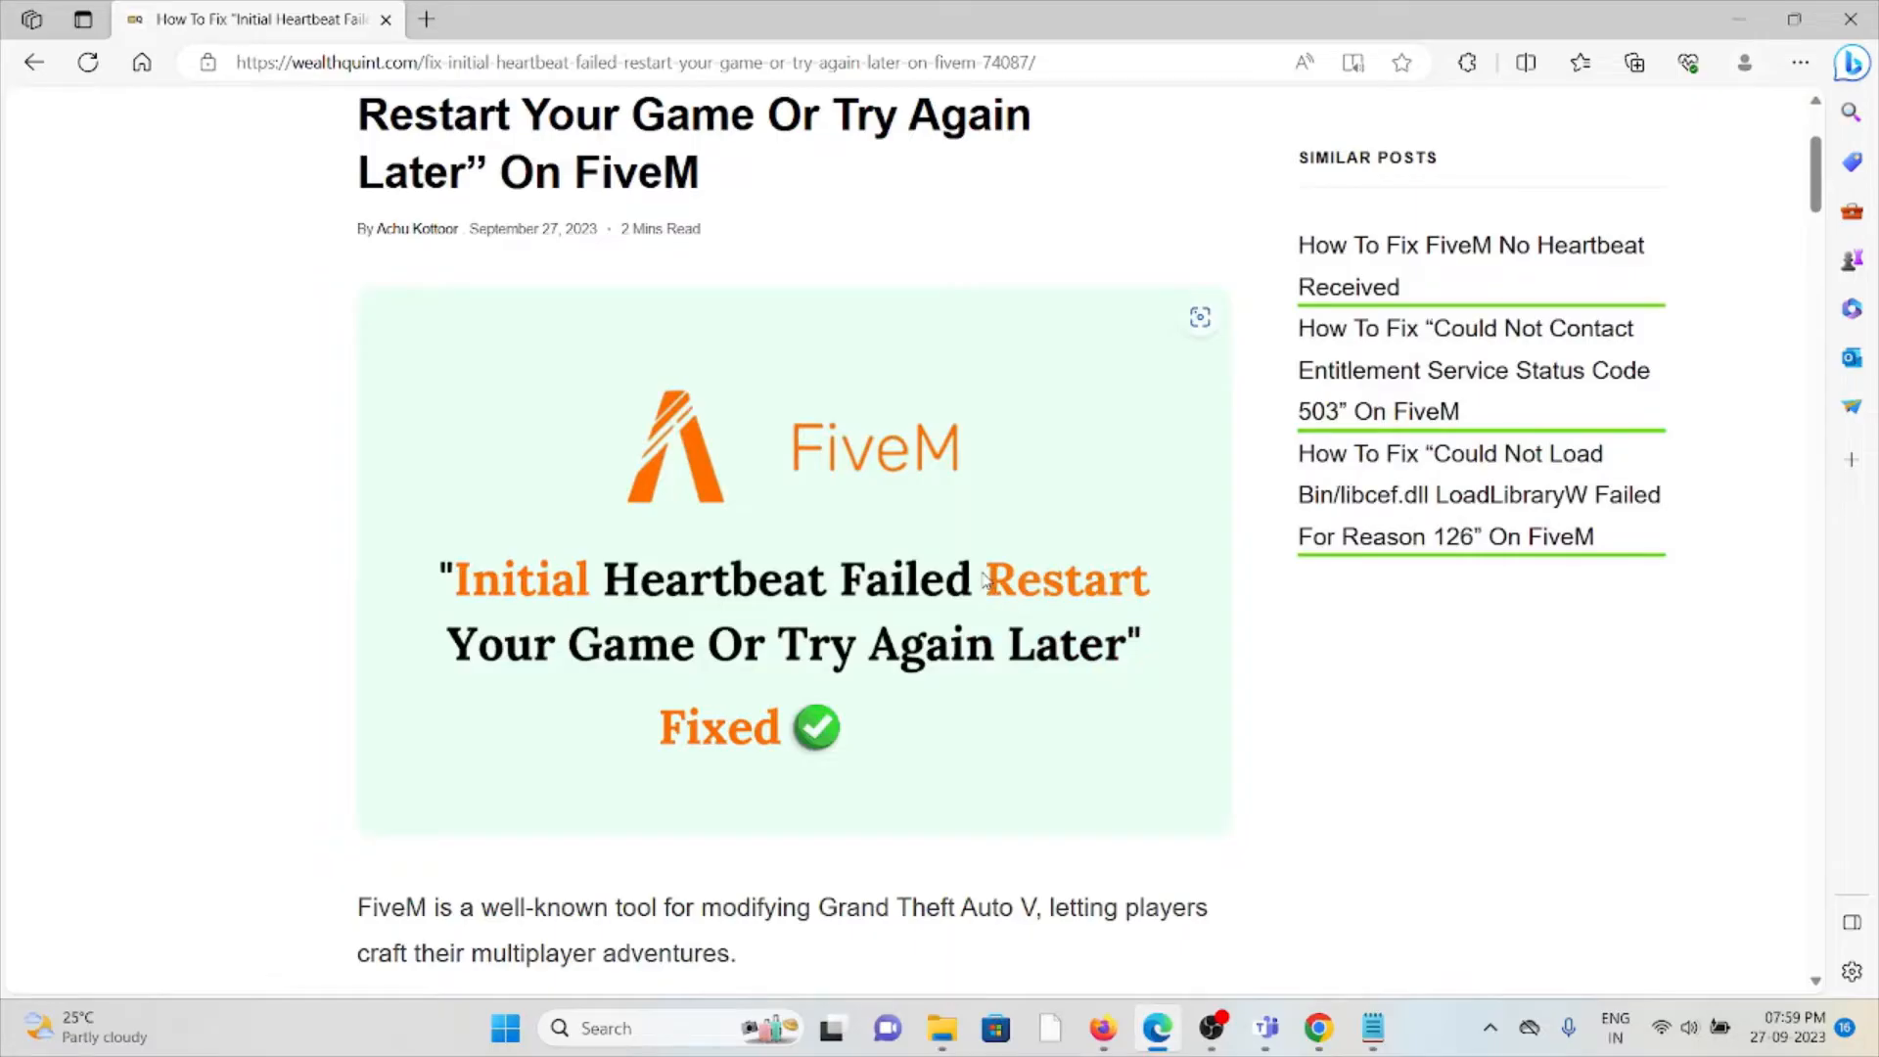
scroll("down", 3)
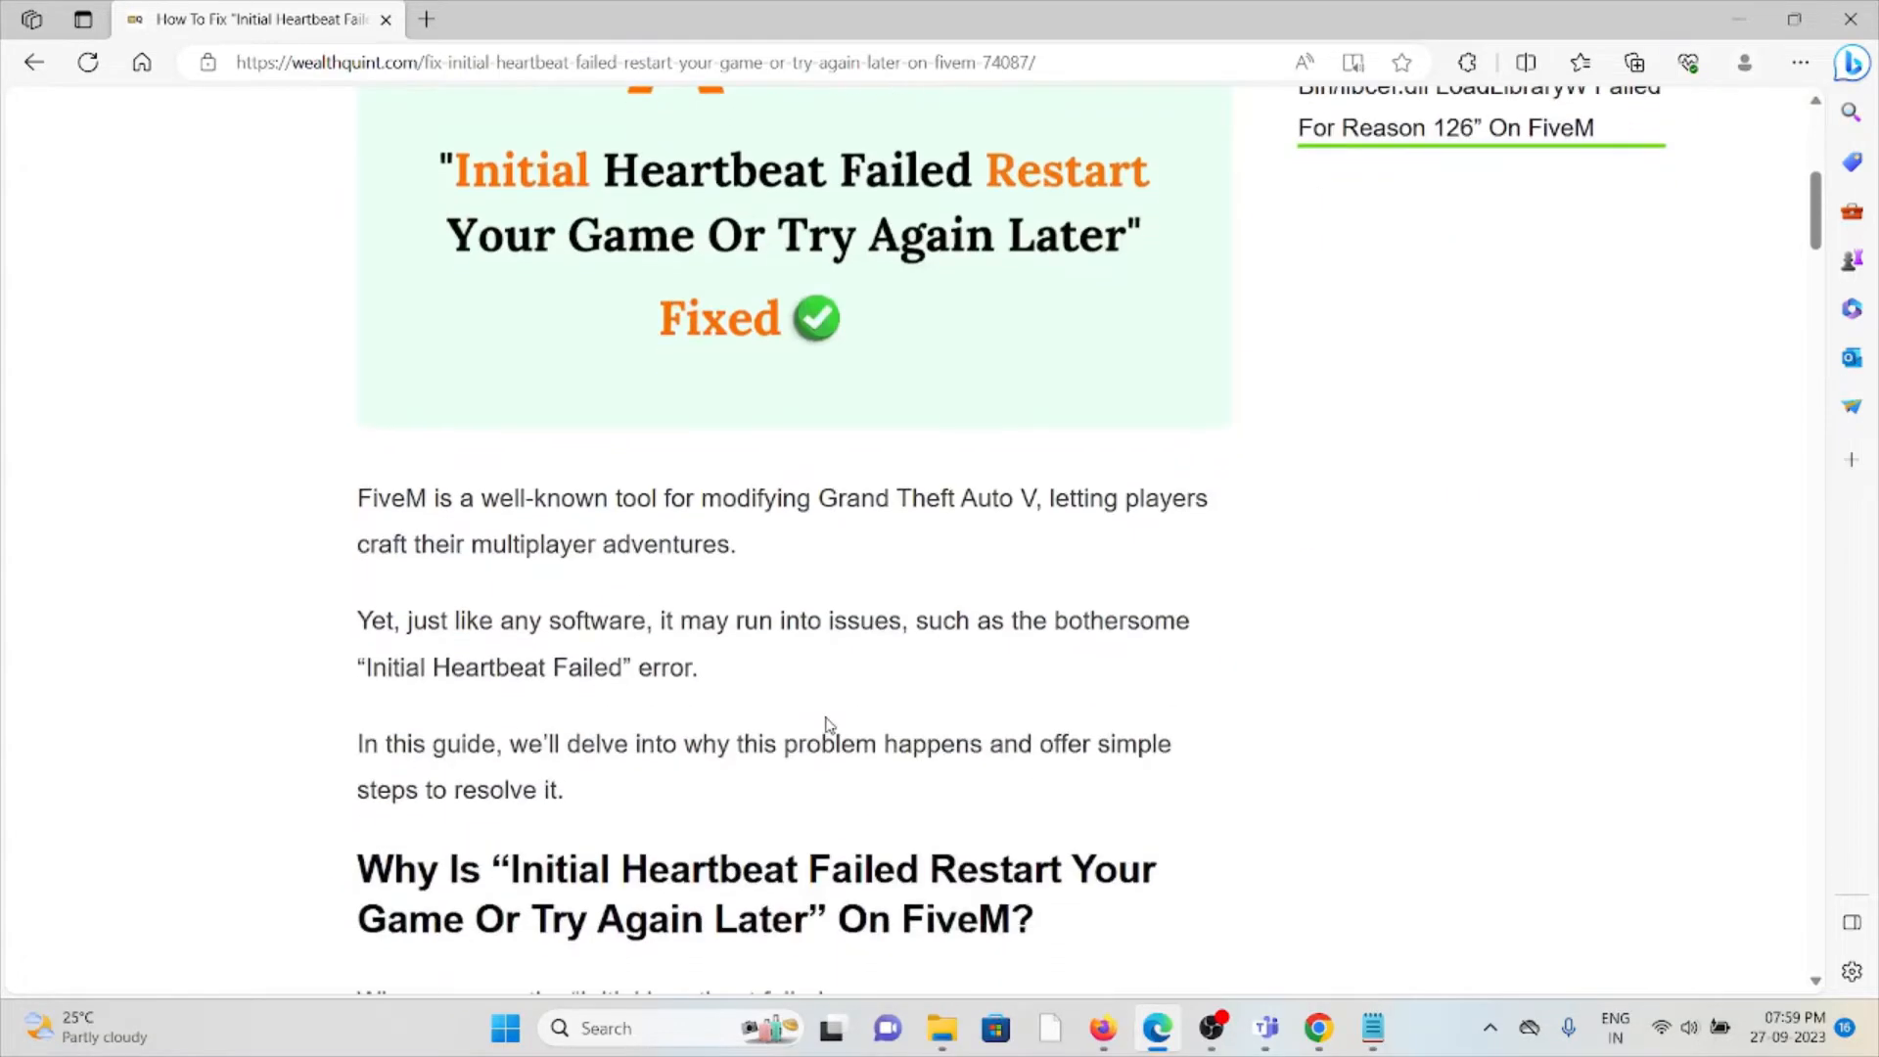
mouse_move(840, 718)
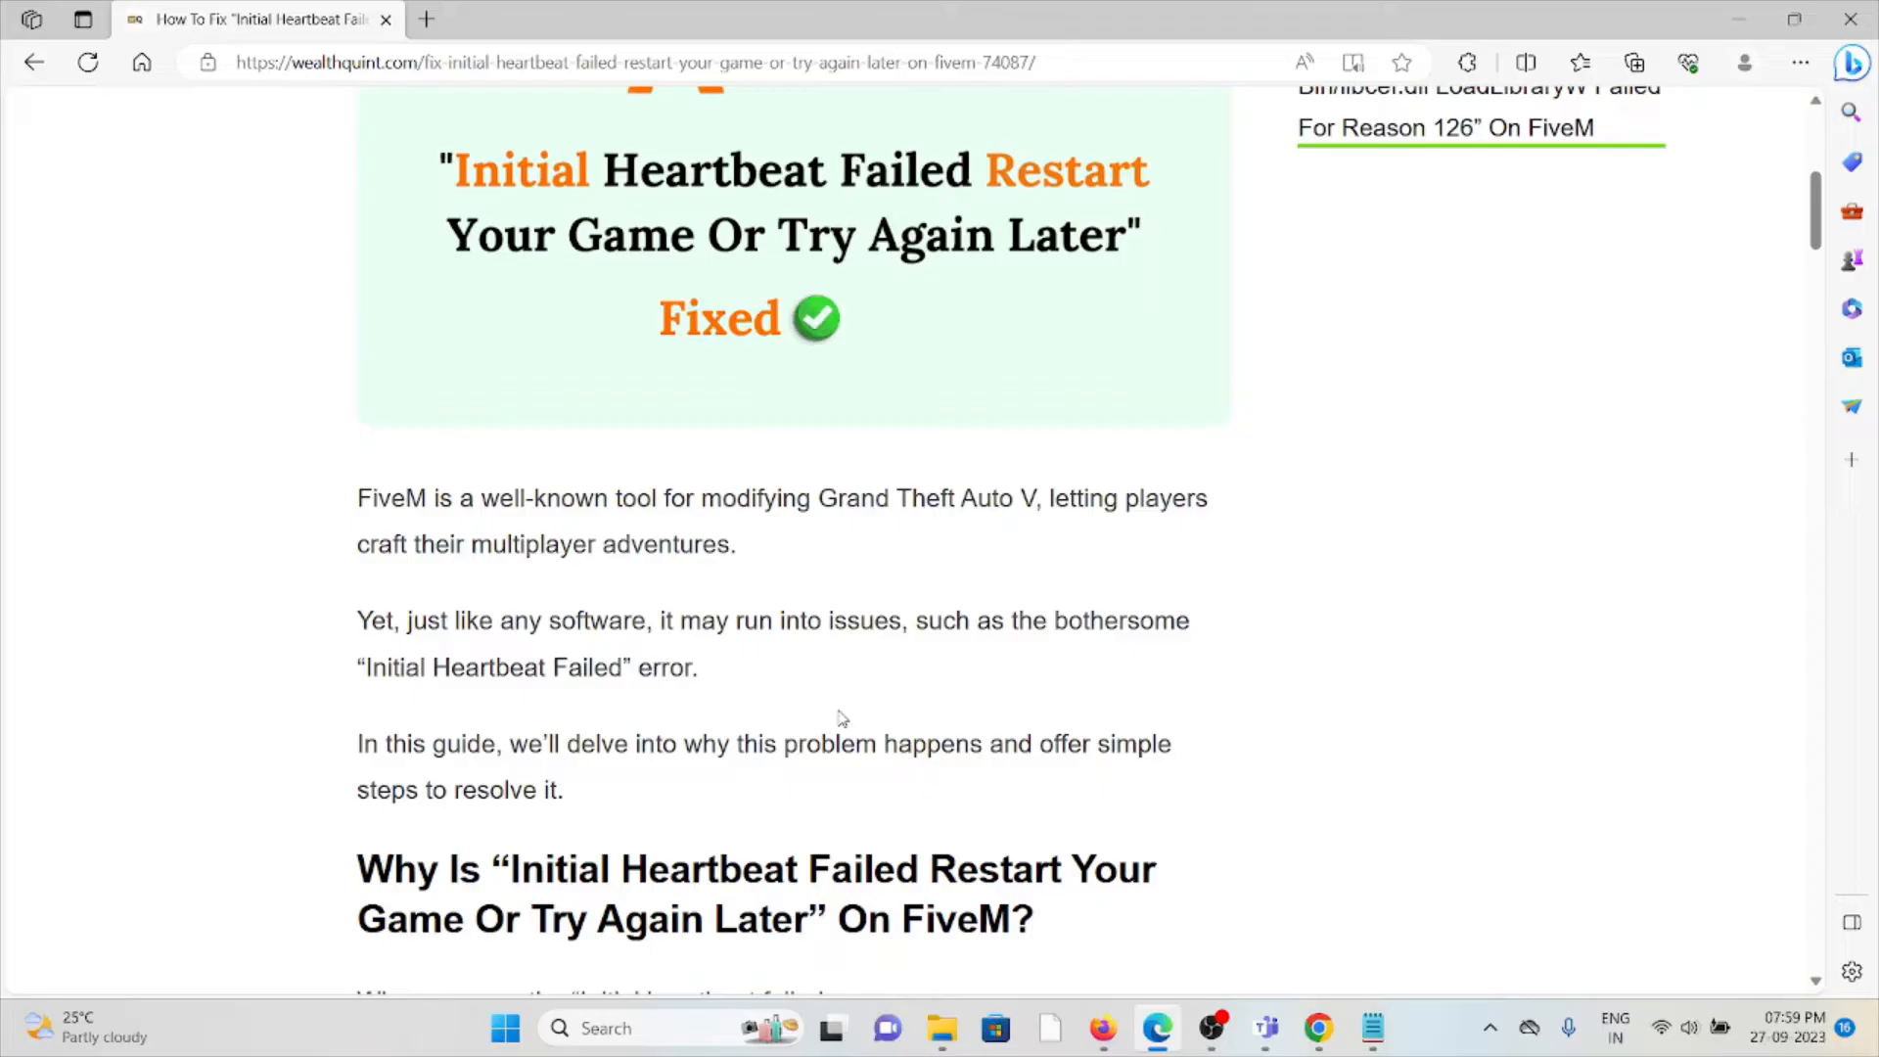
mouse_move(847, 656)
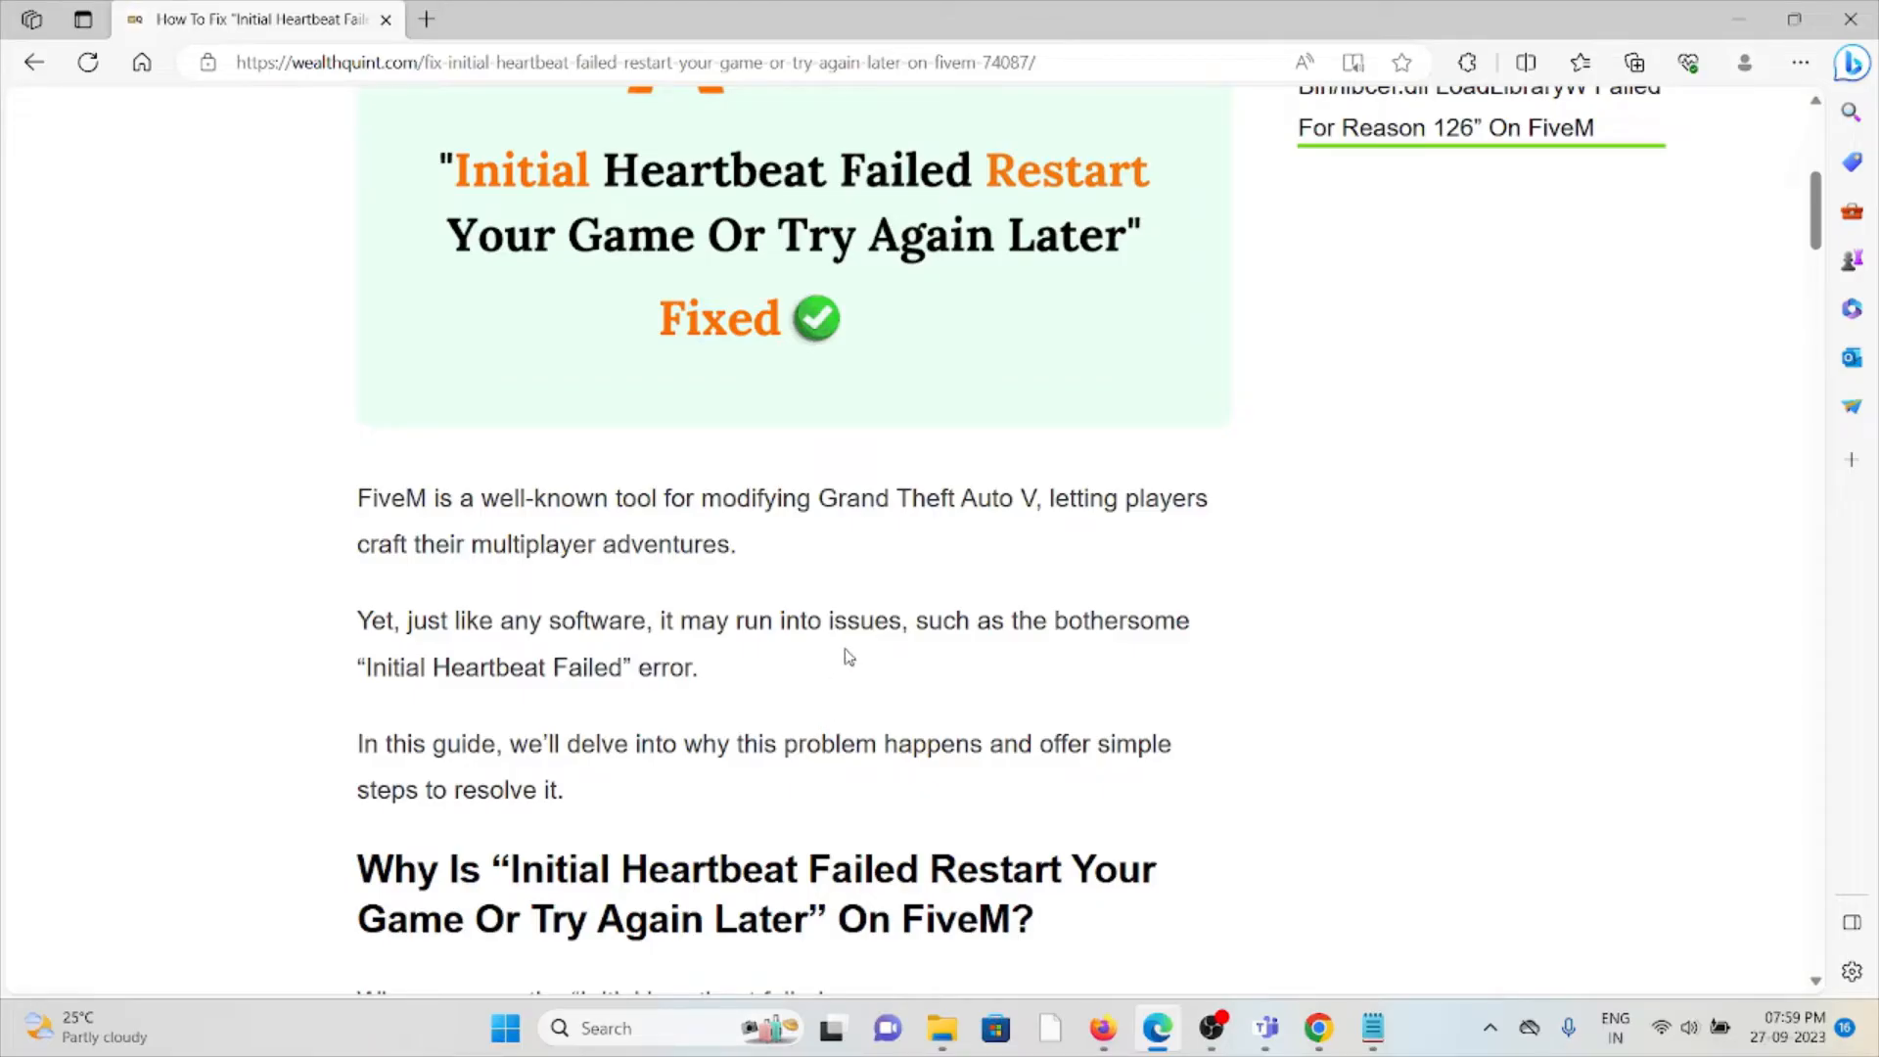
mouse_move(856, 697)
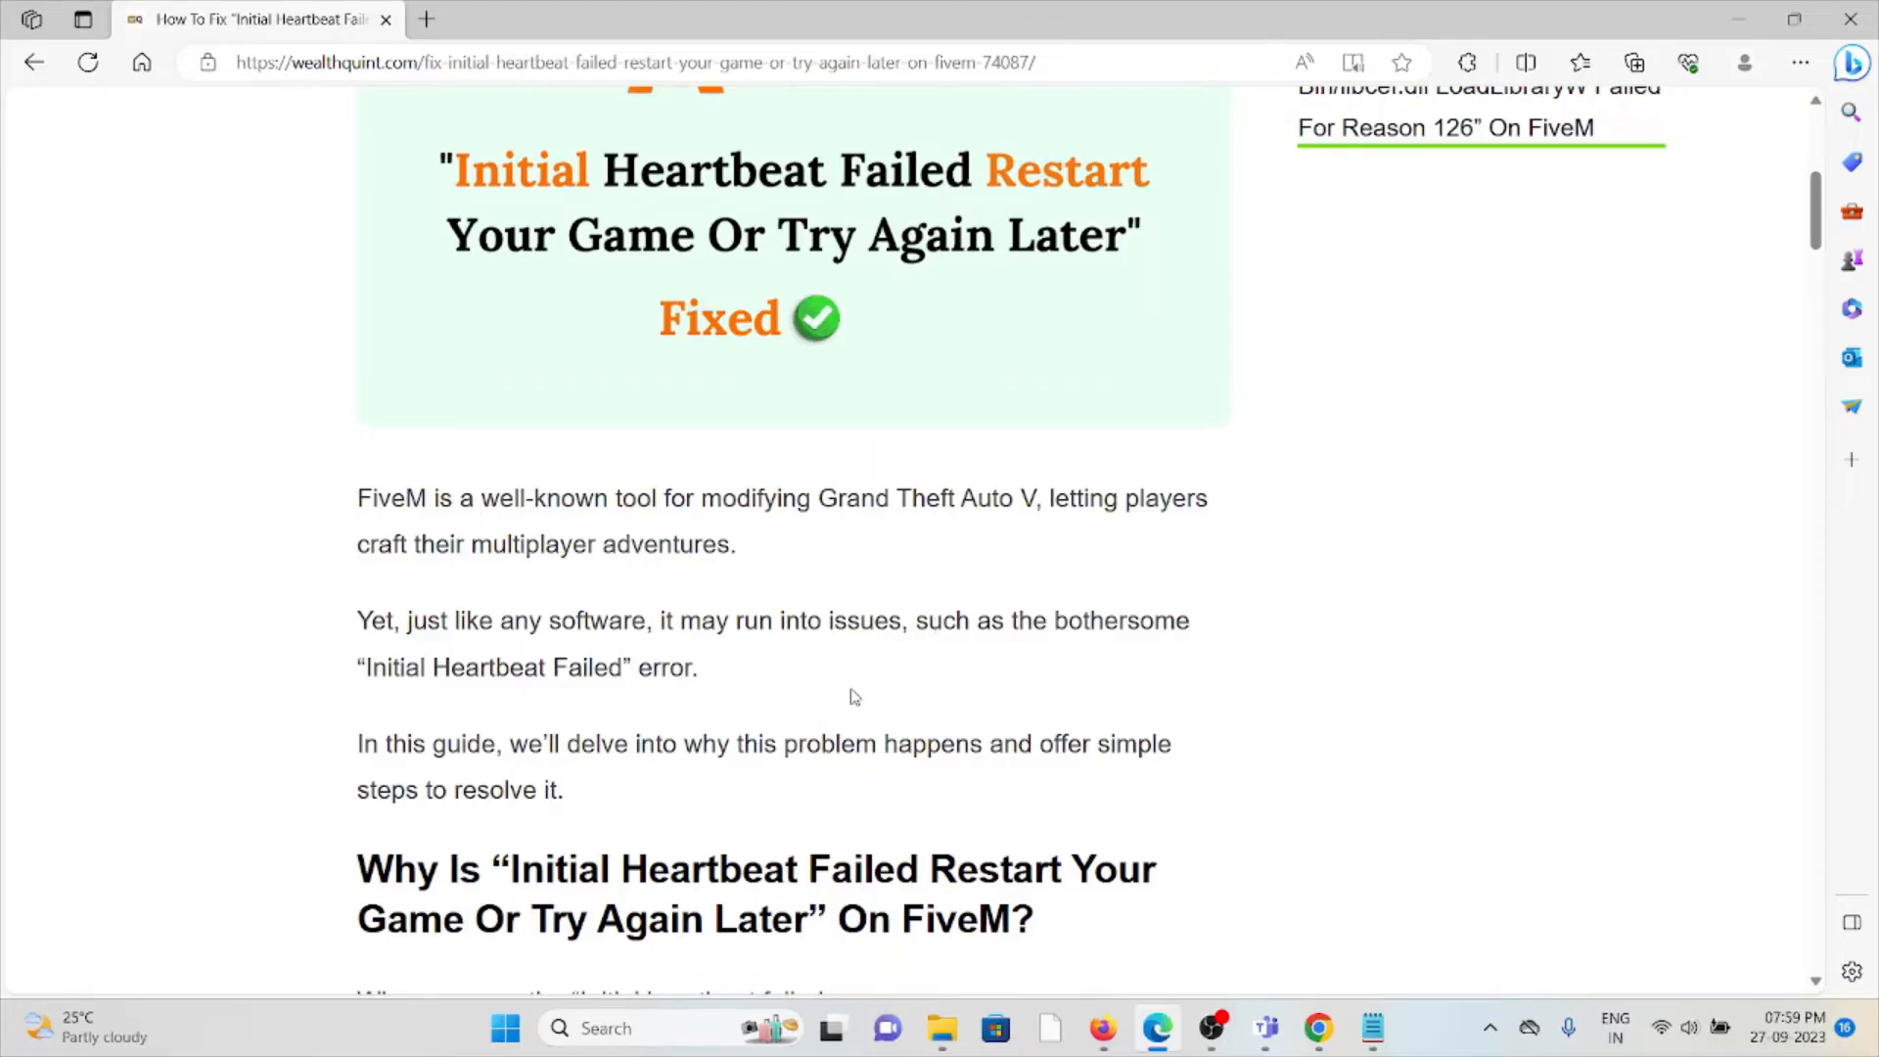
mouse_move(836, 707)
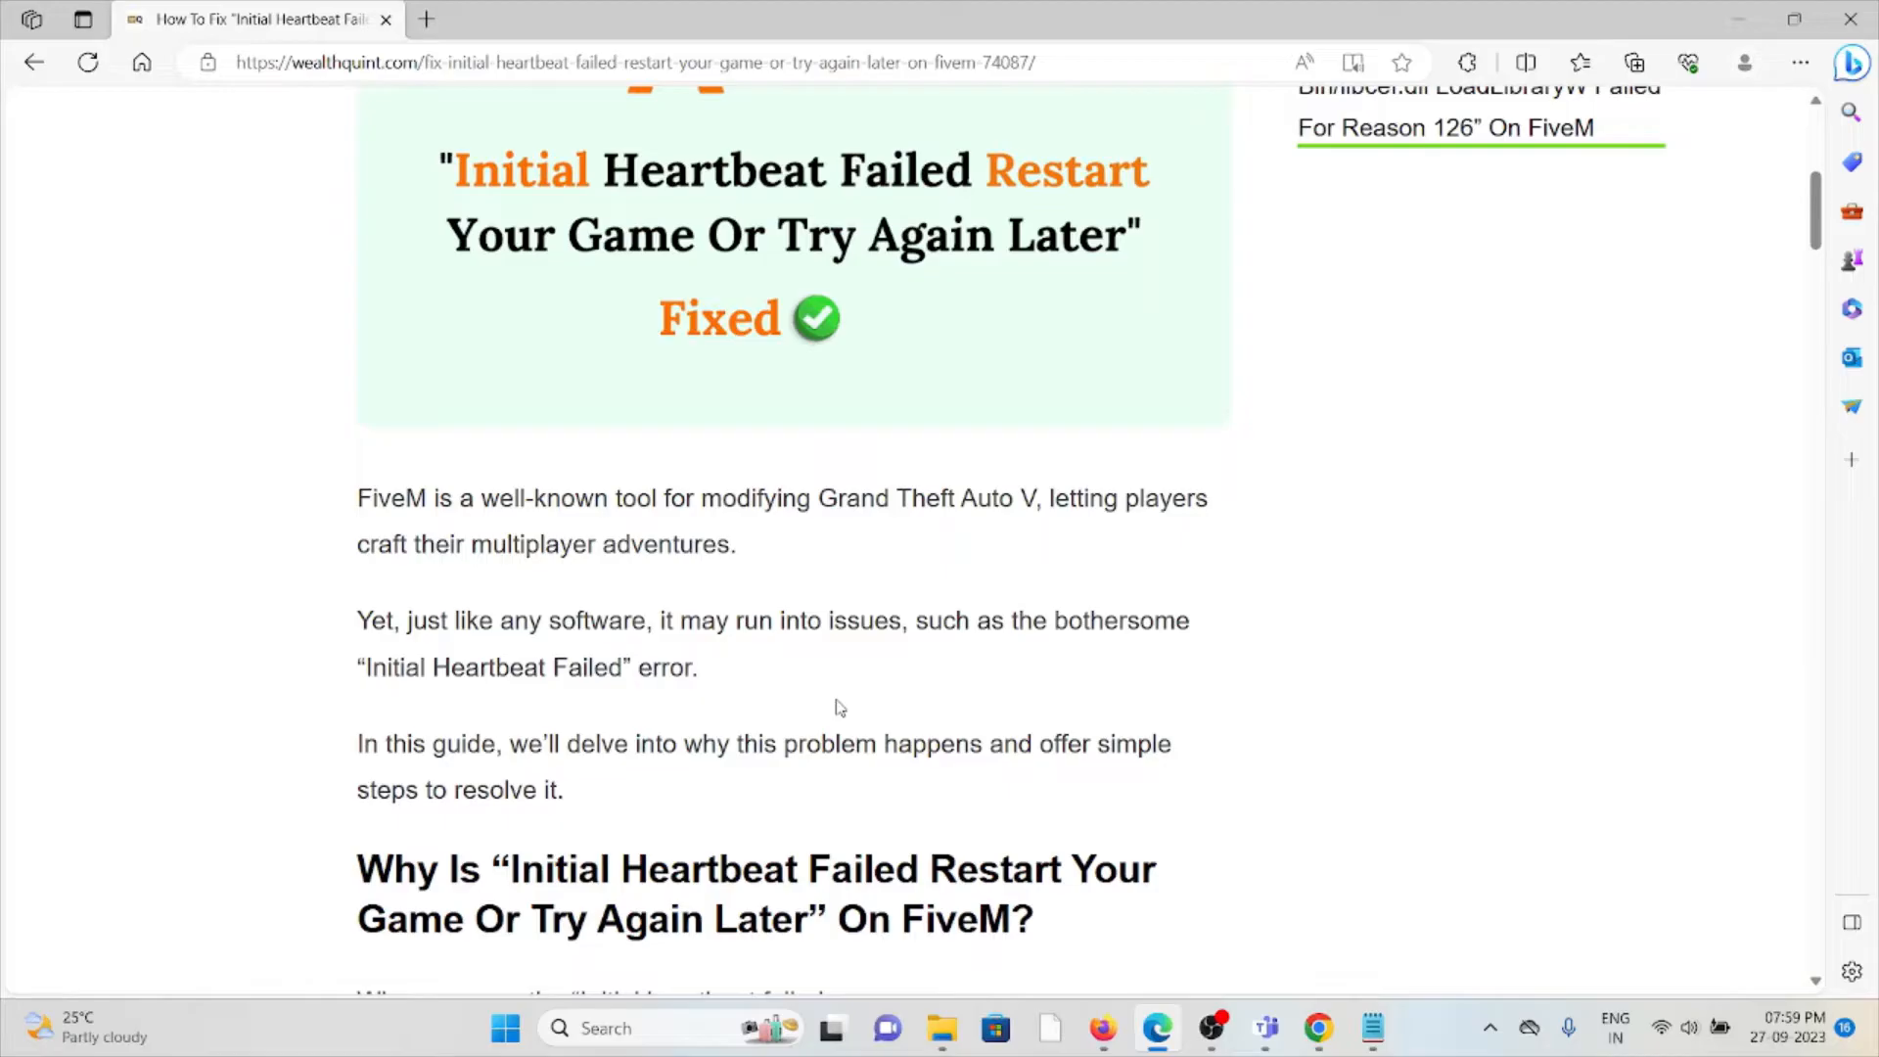
mouse_move(824, 710)
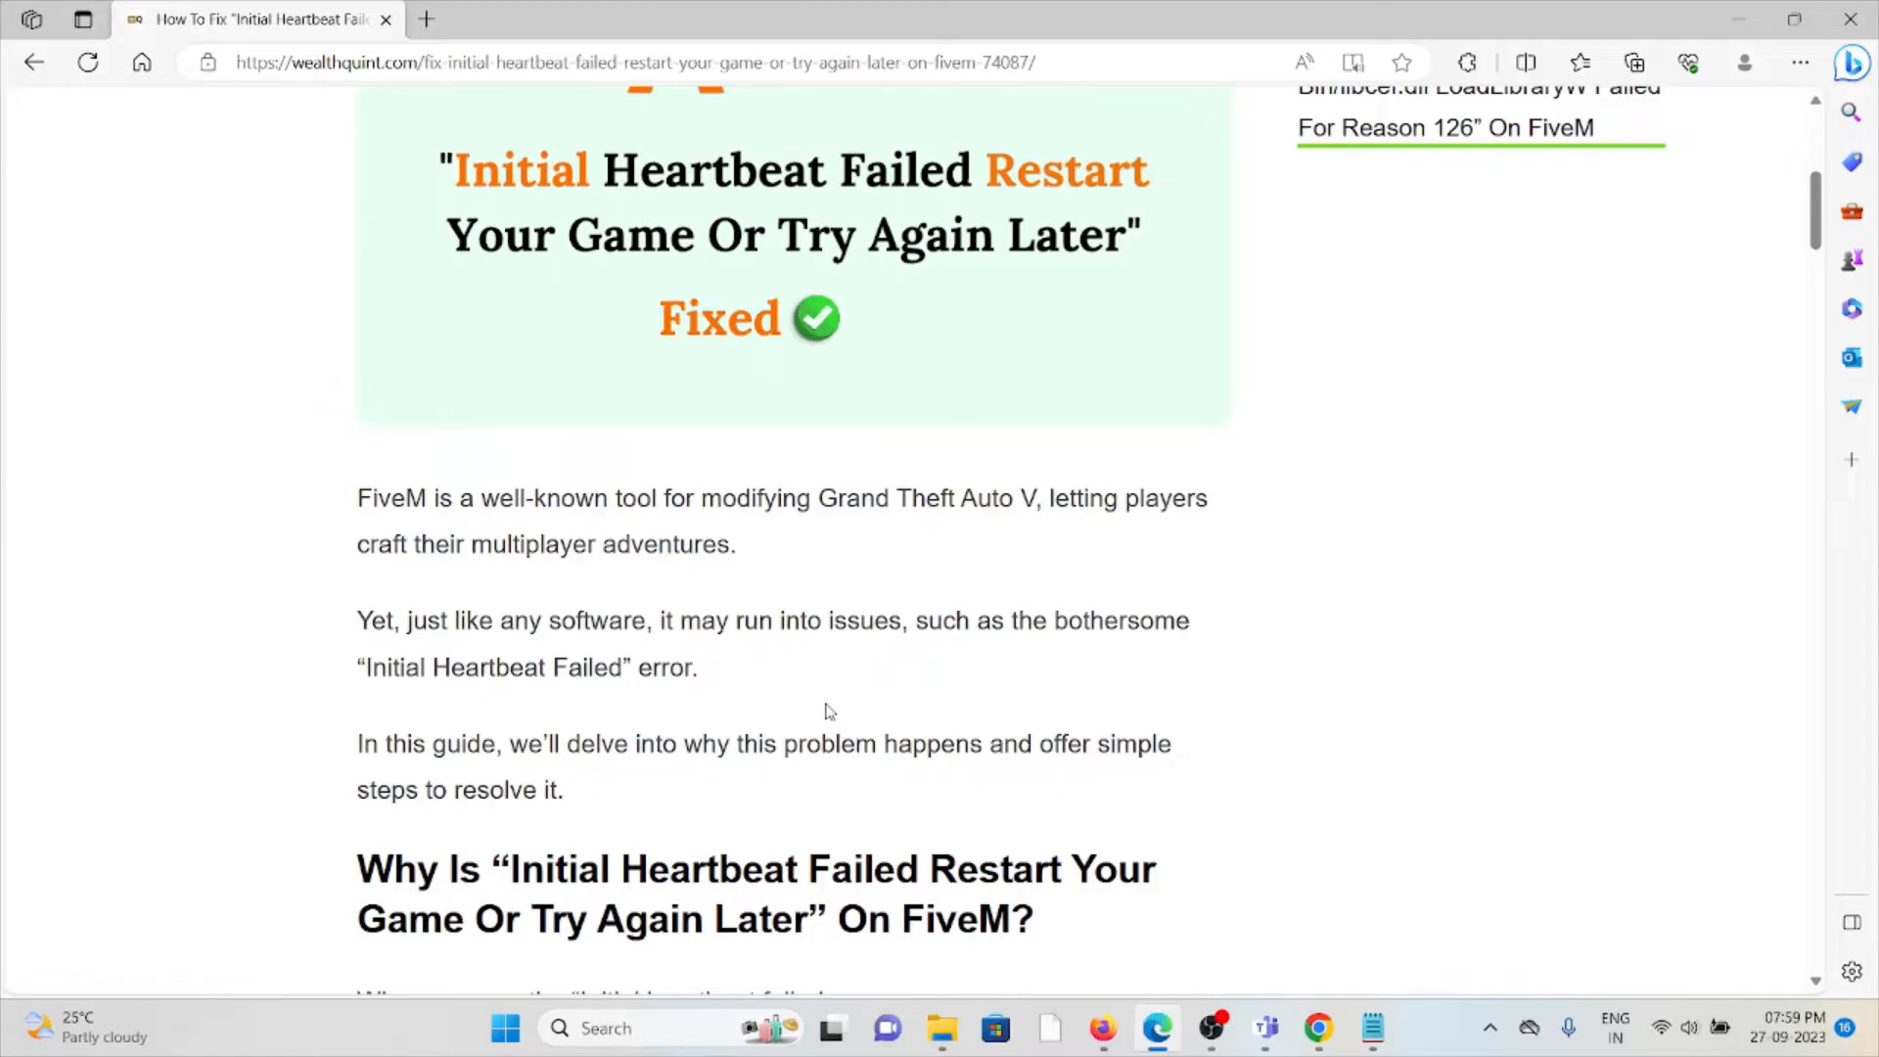
Scroll to the paragraph on login, client version and firewall causes and the FiveM screenshot
scroll("down", 3)
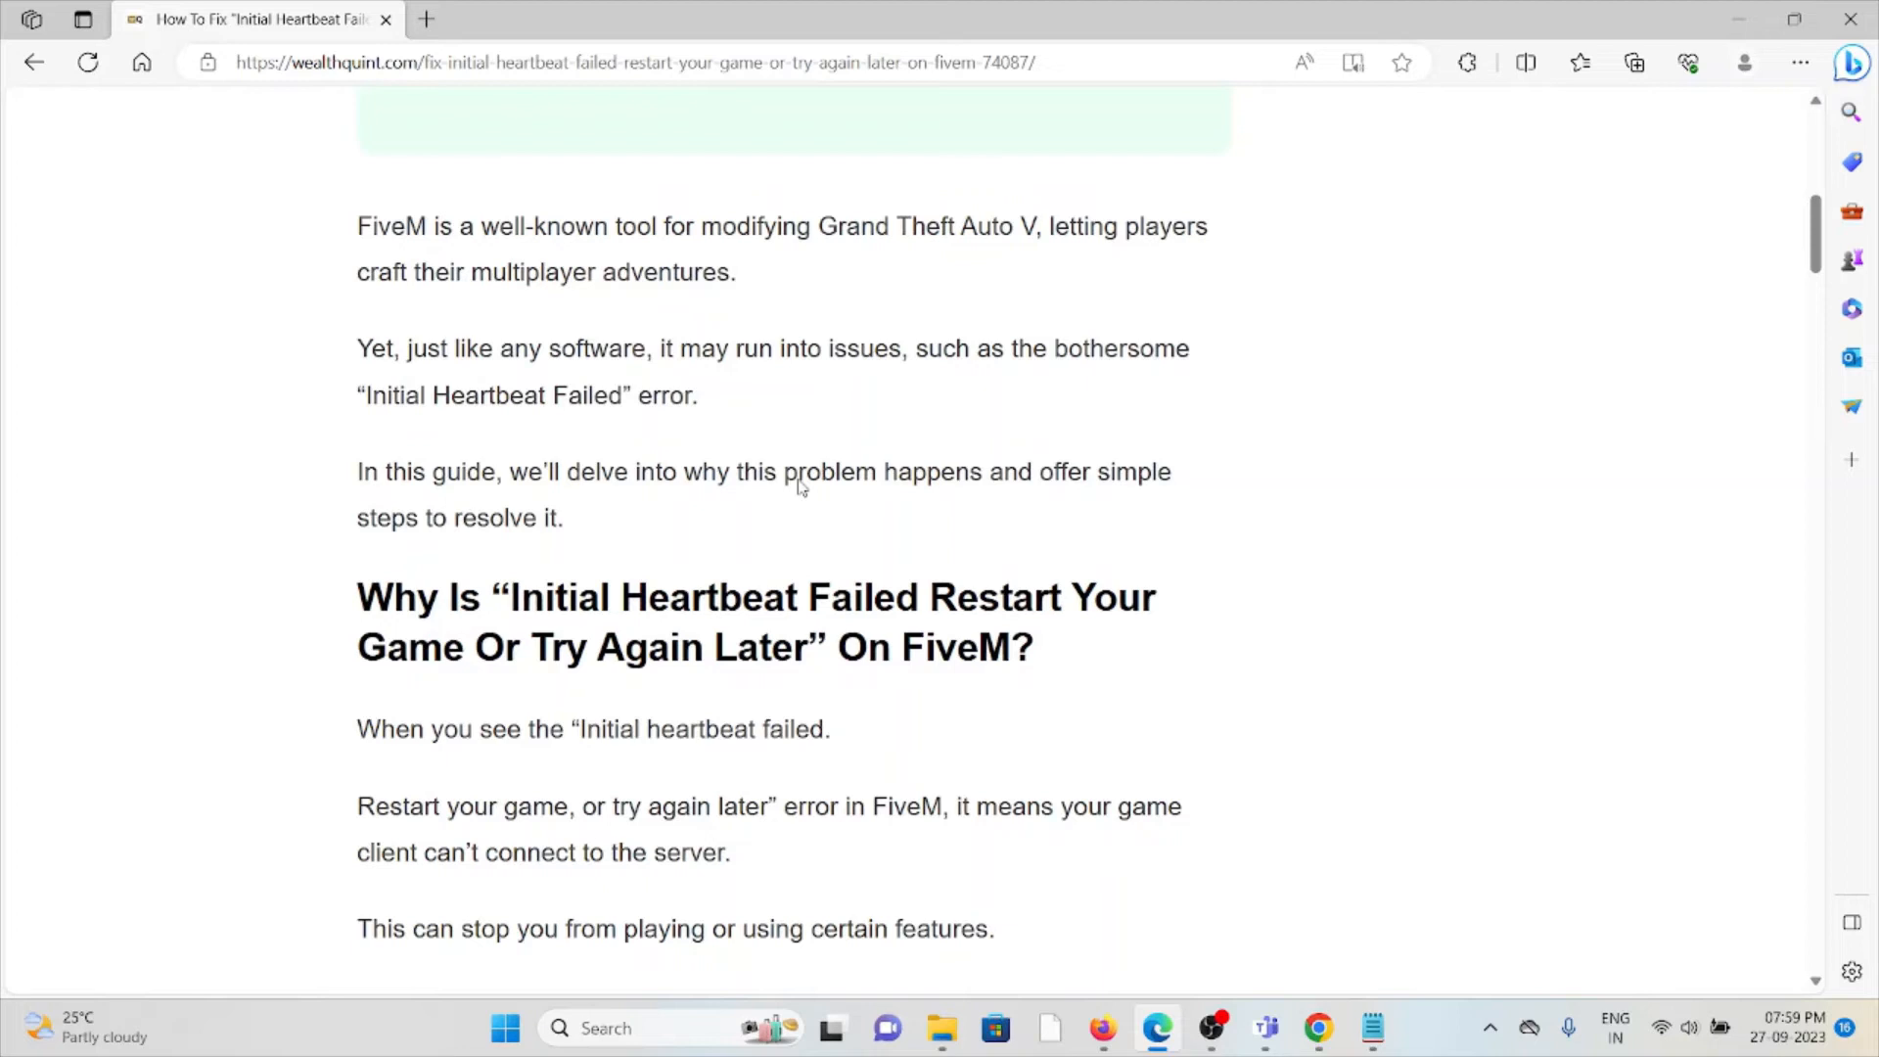
scroll("down", 3)
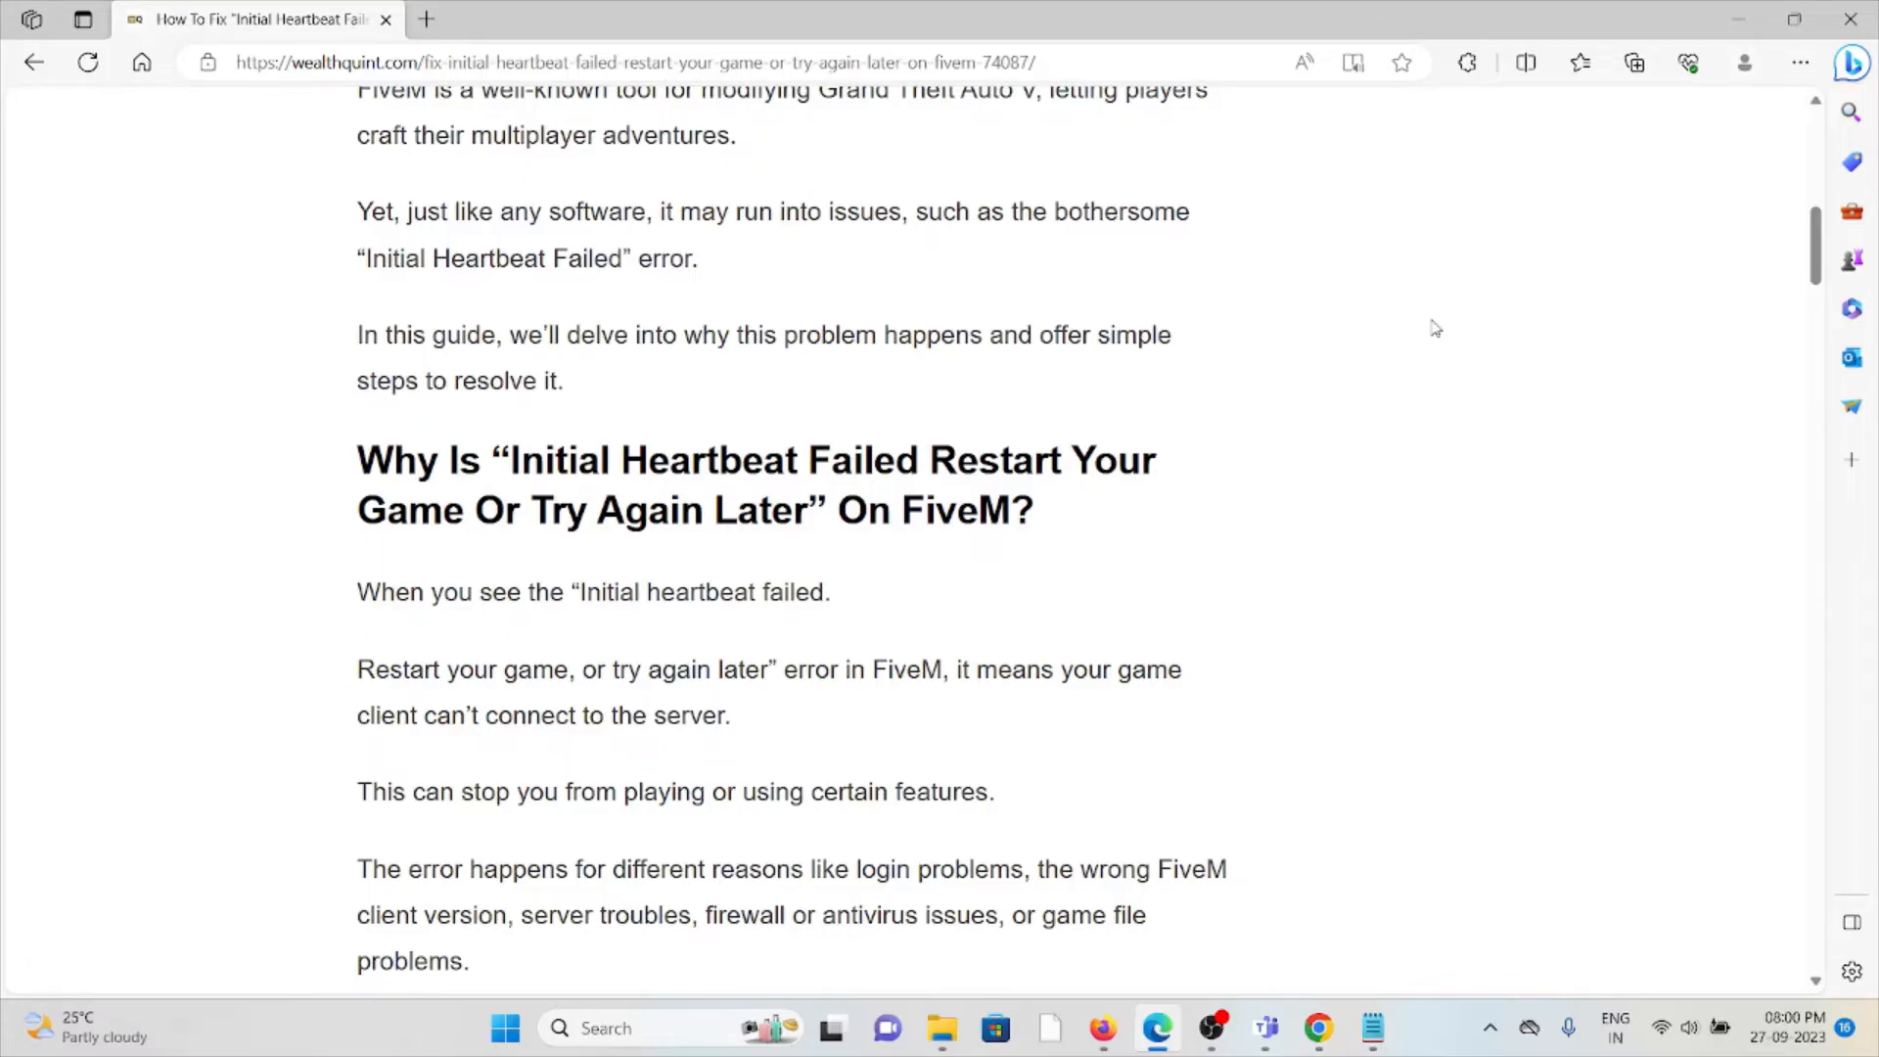
scroll("down", 3)
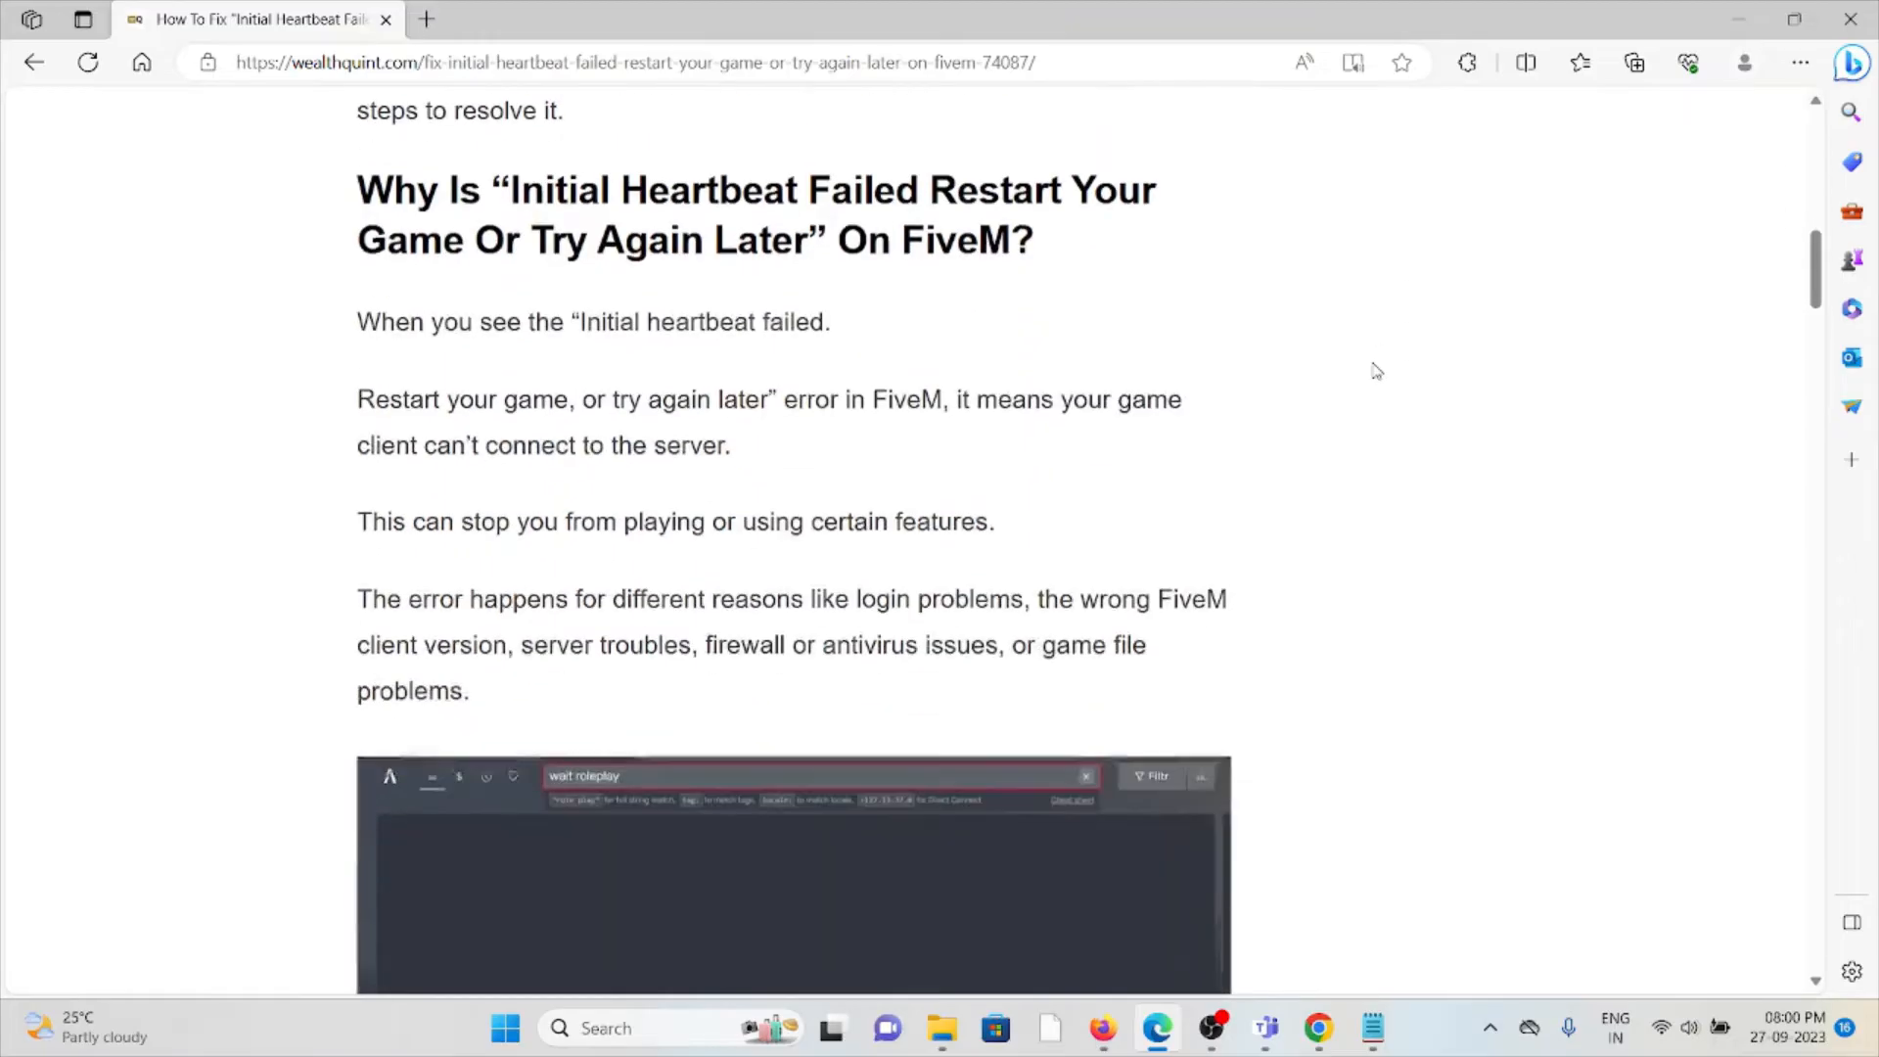
scroll("down", 3)
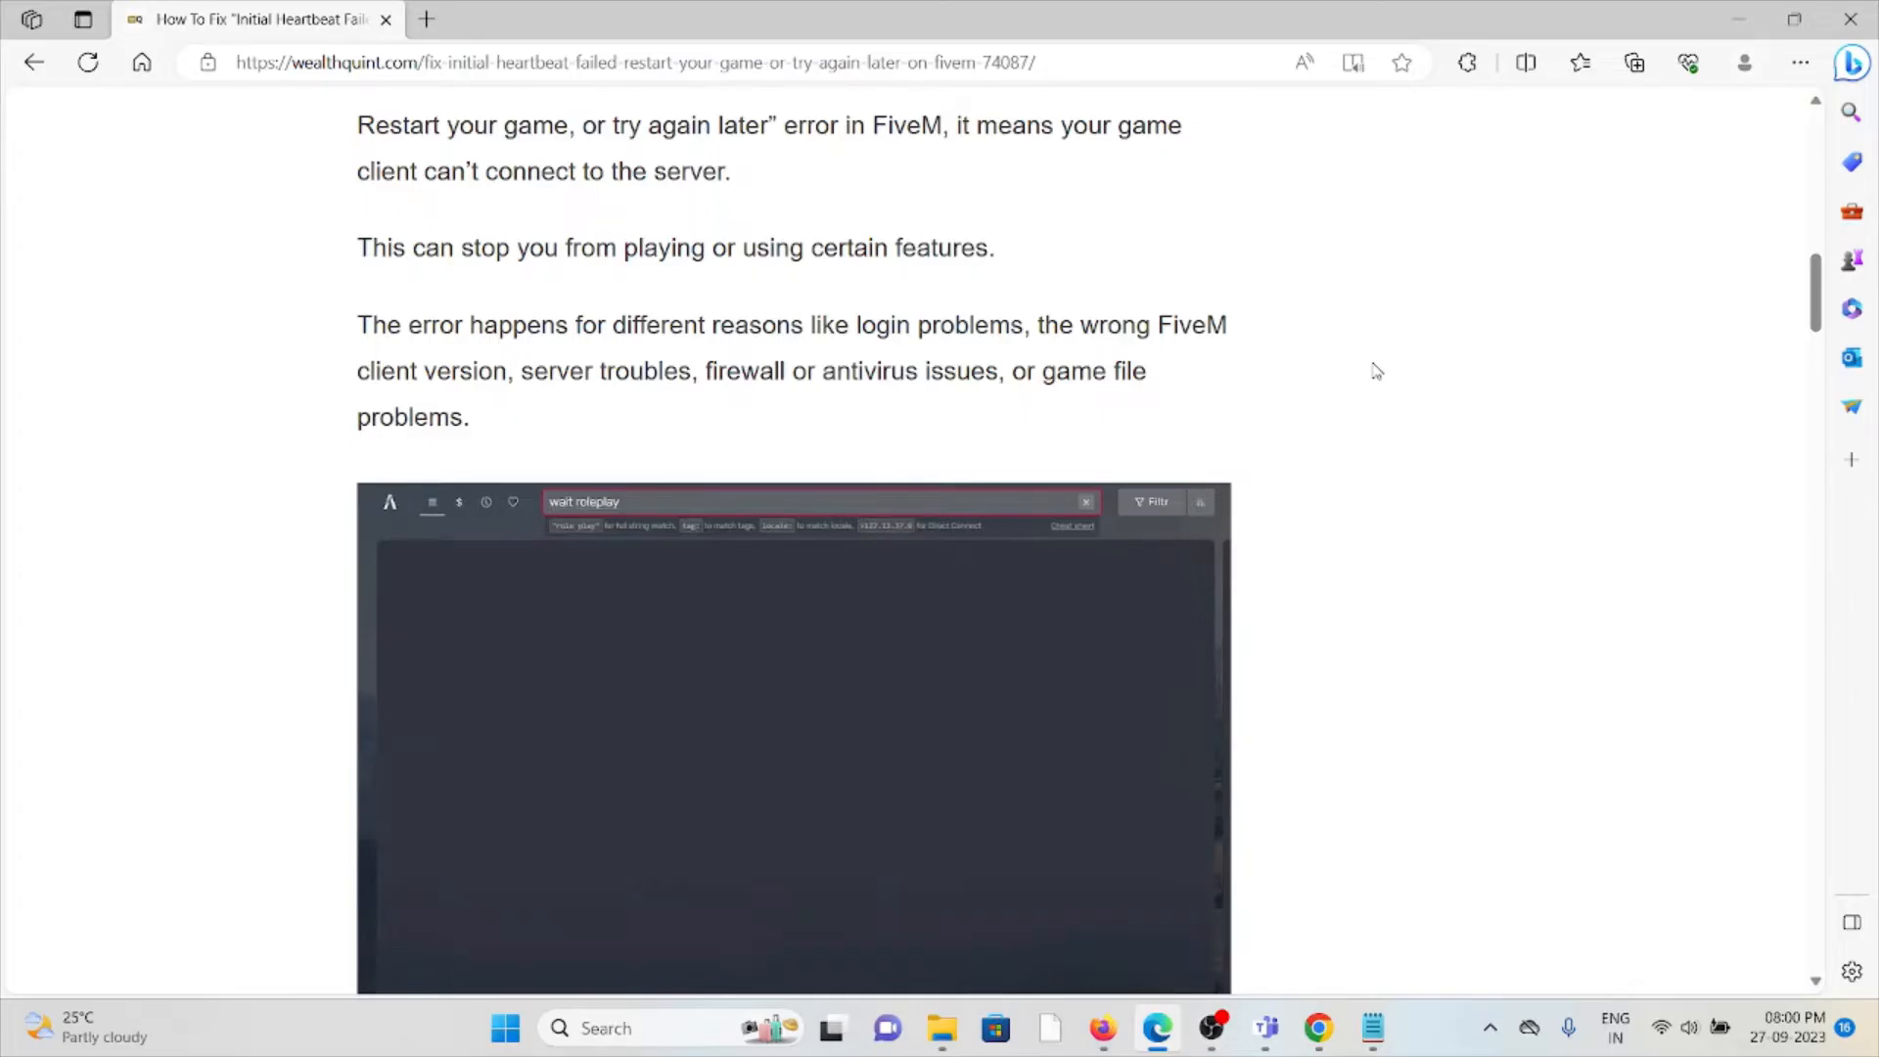
mouse_move(1370, 377)
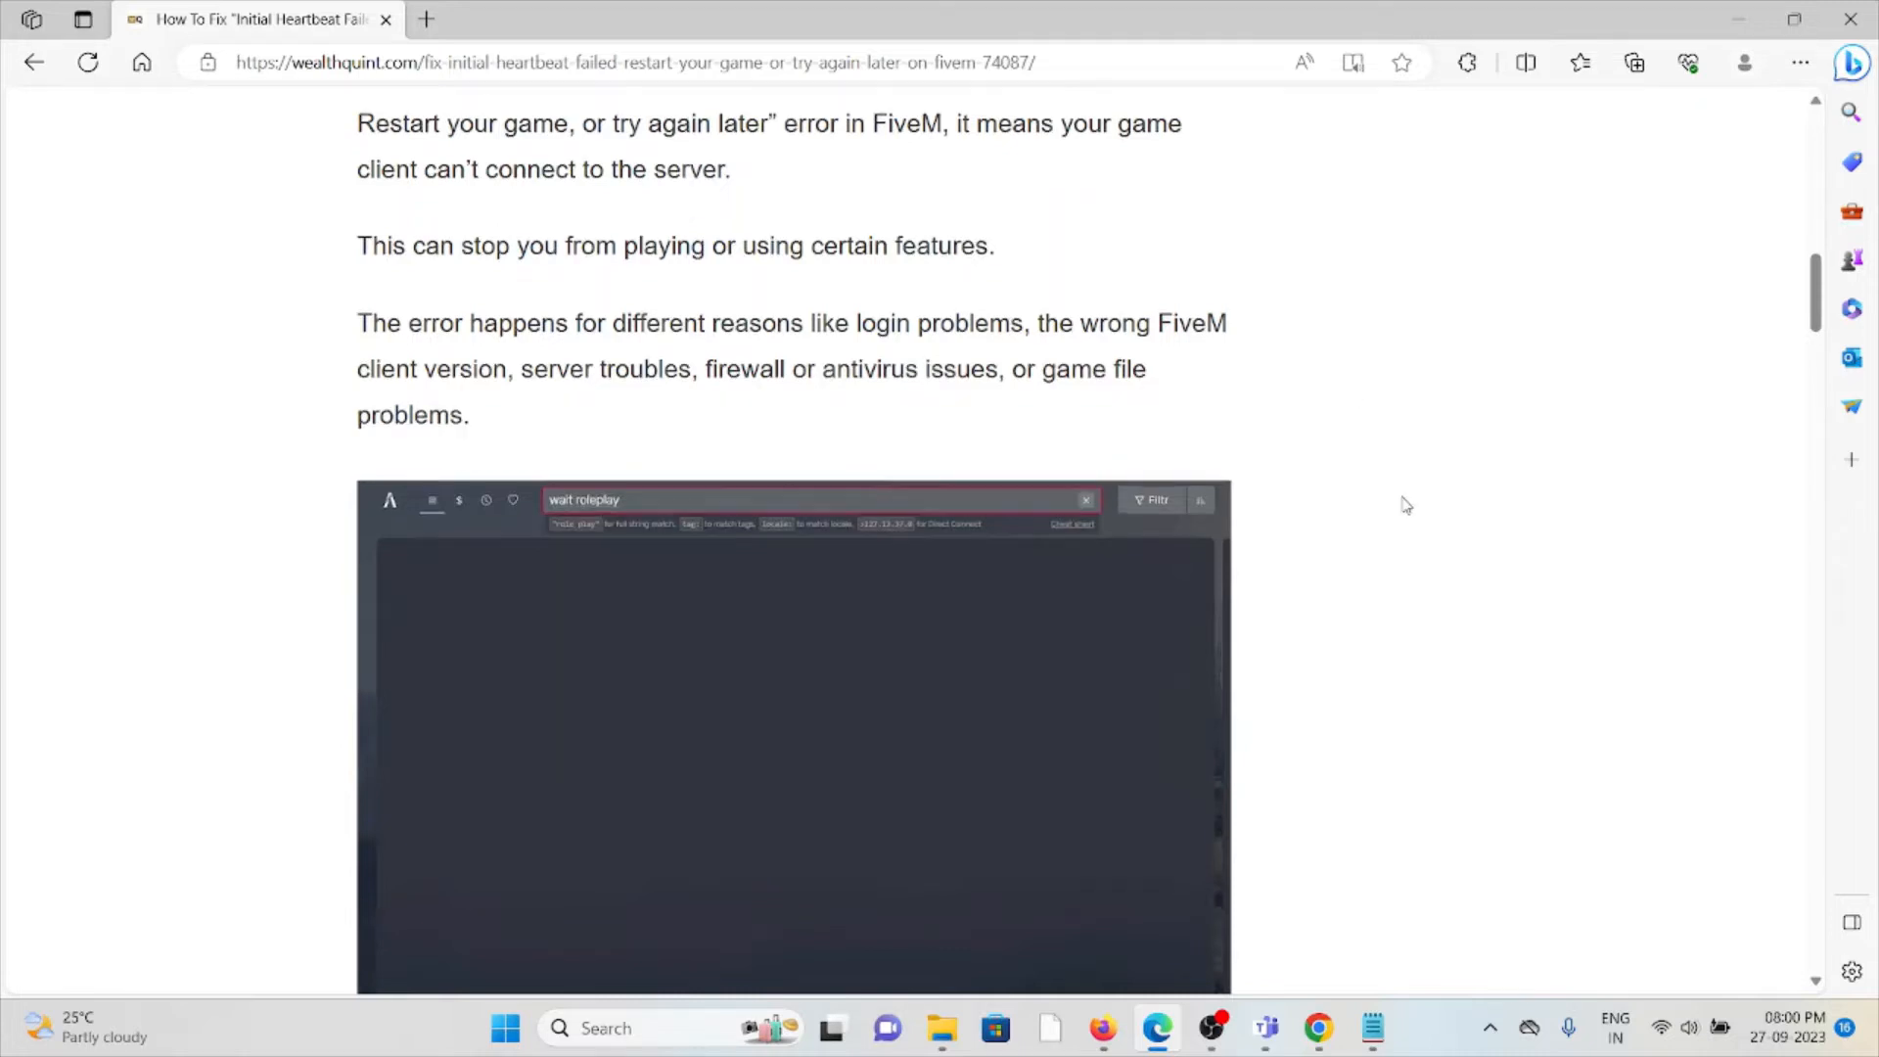
Scroll to the 'How To Fix' heading, the bold fix summary and '1. Restart FiveM'
scroll("down", 3)
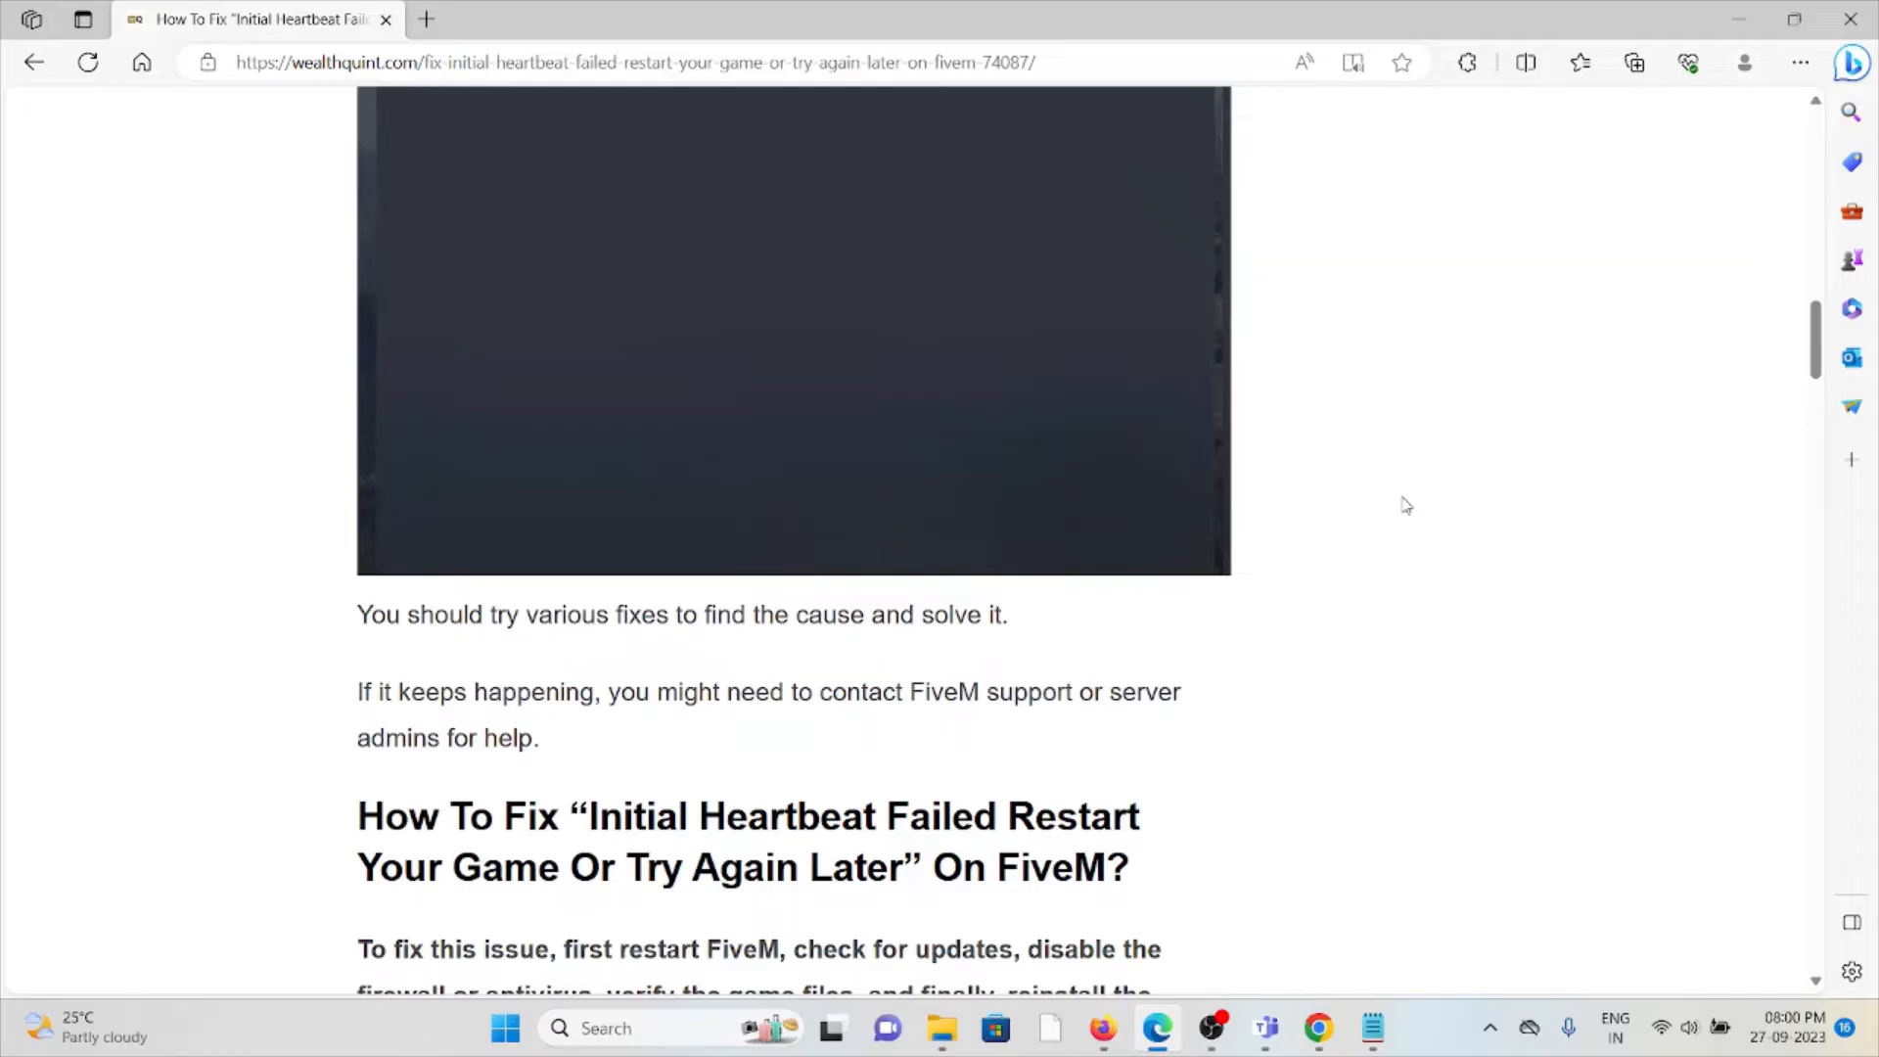
mouse_move(1402, 507)
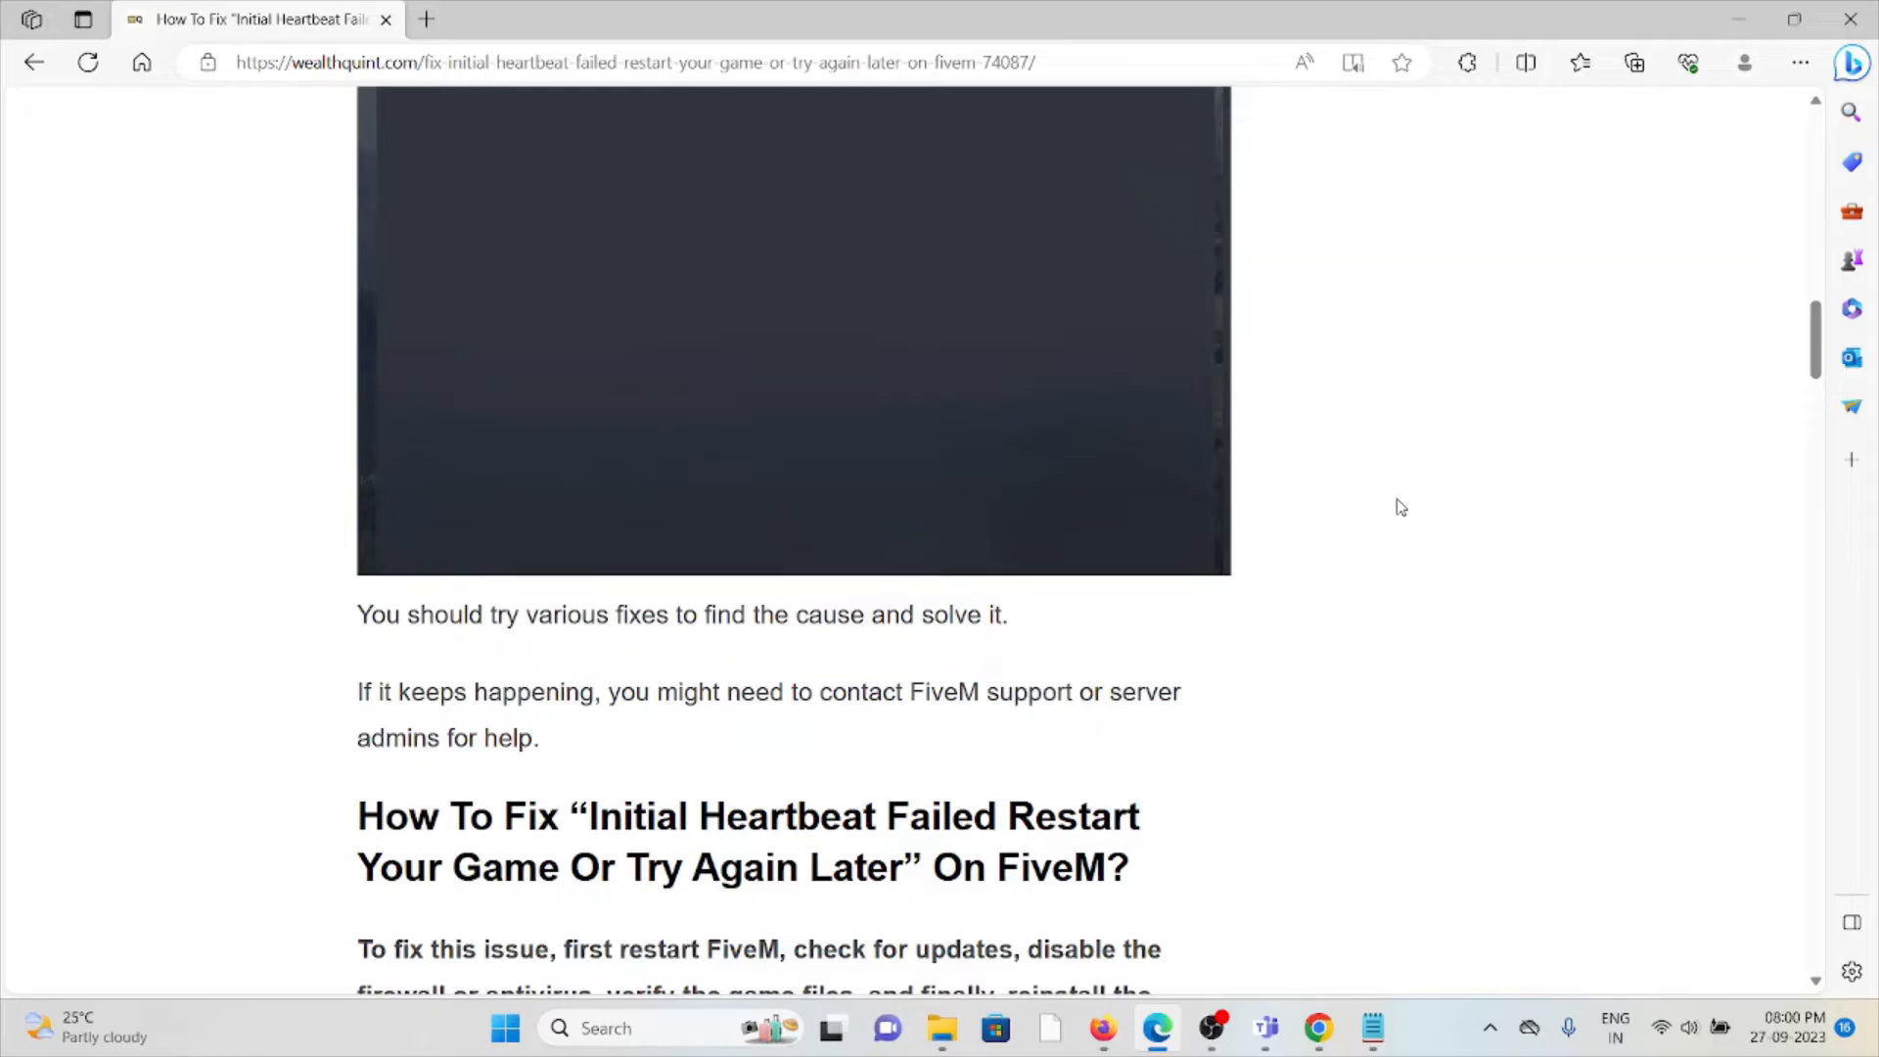
mouse_move(1392, 503)
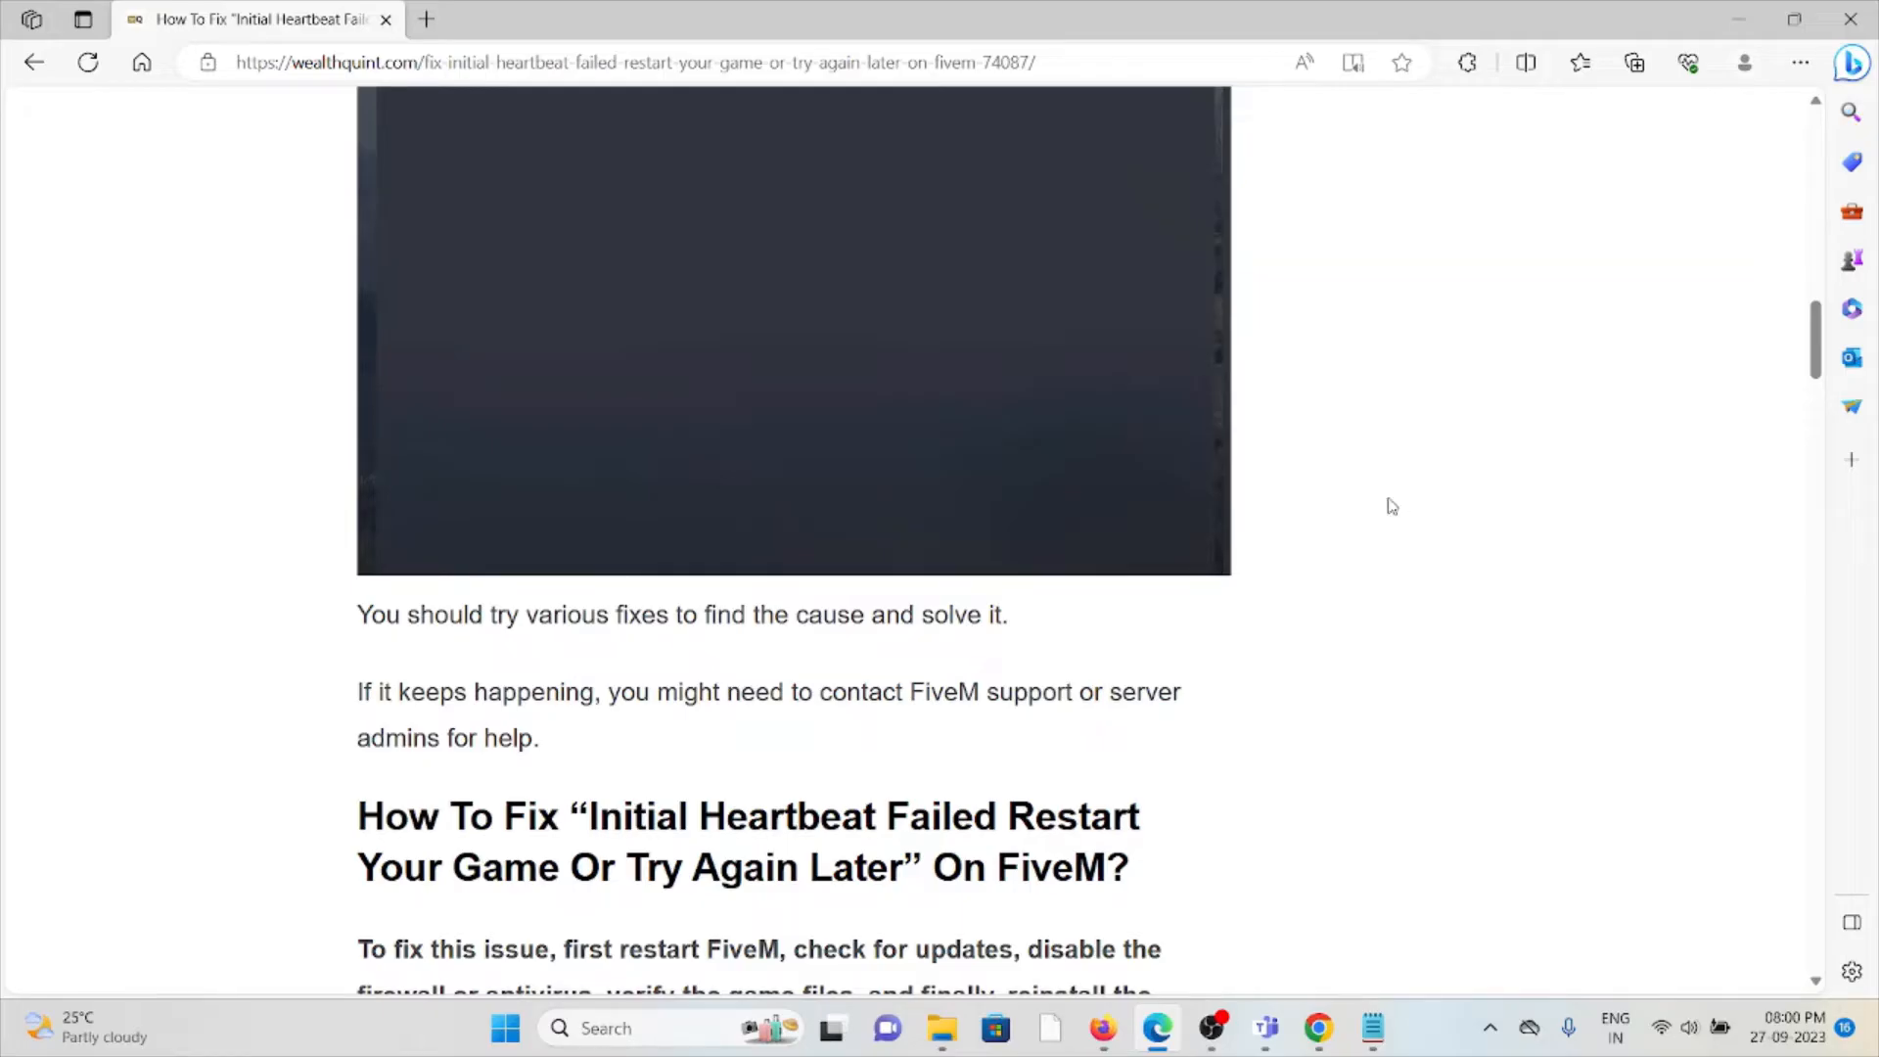
mouse_move(1327, 503)
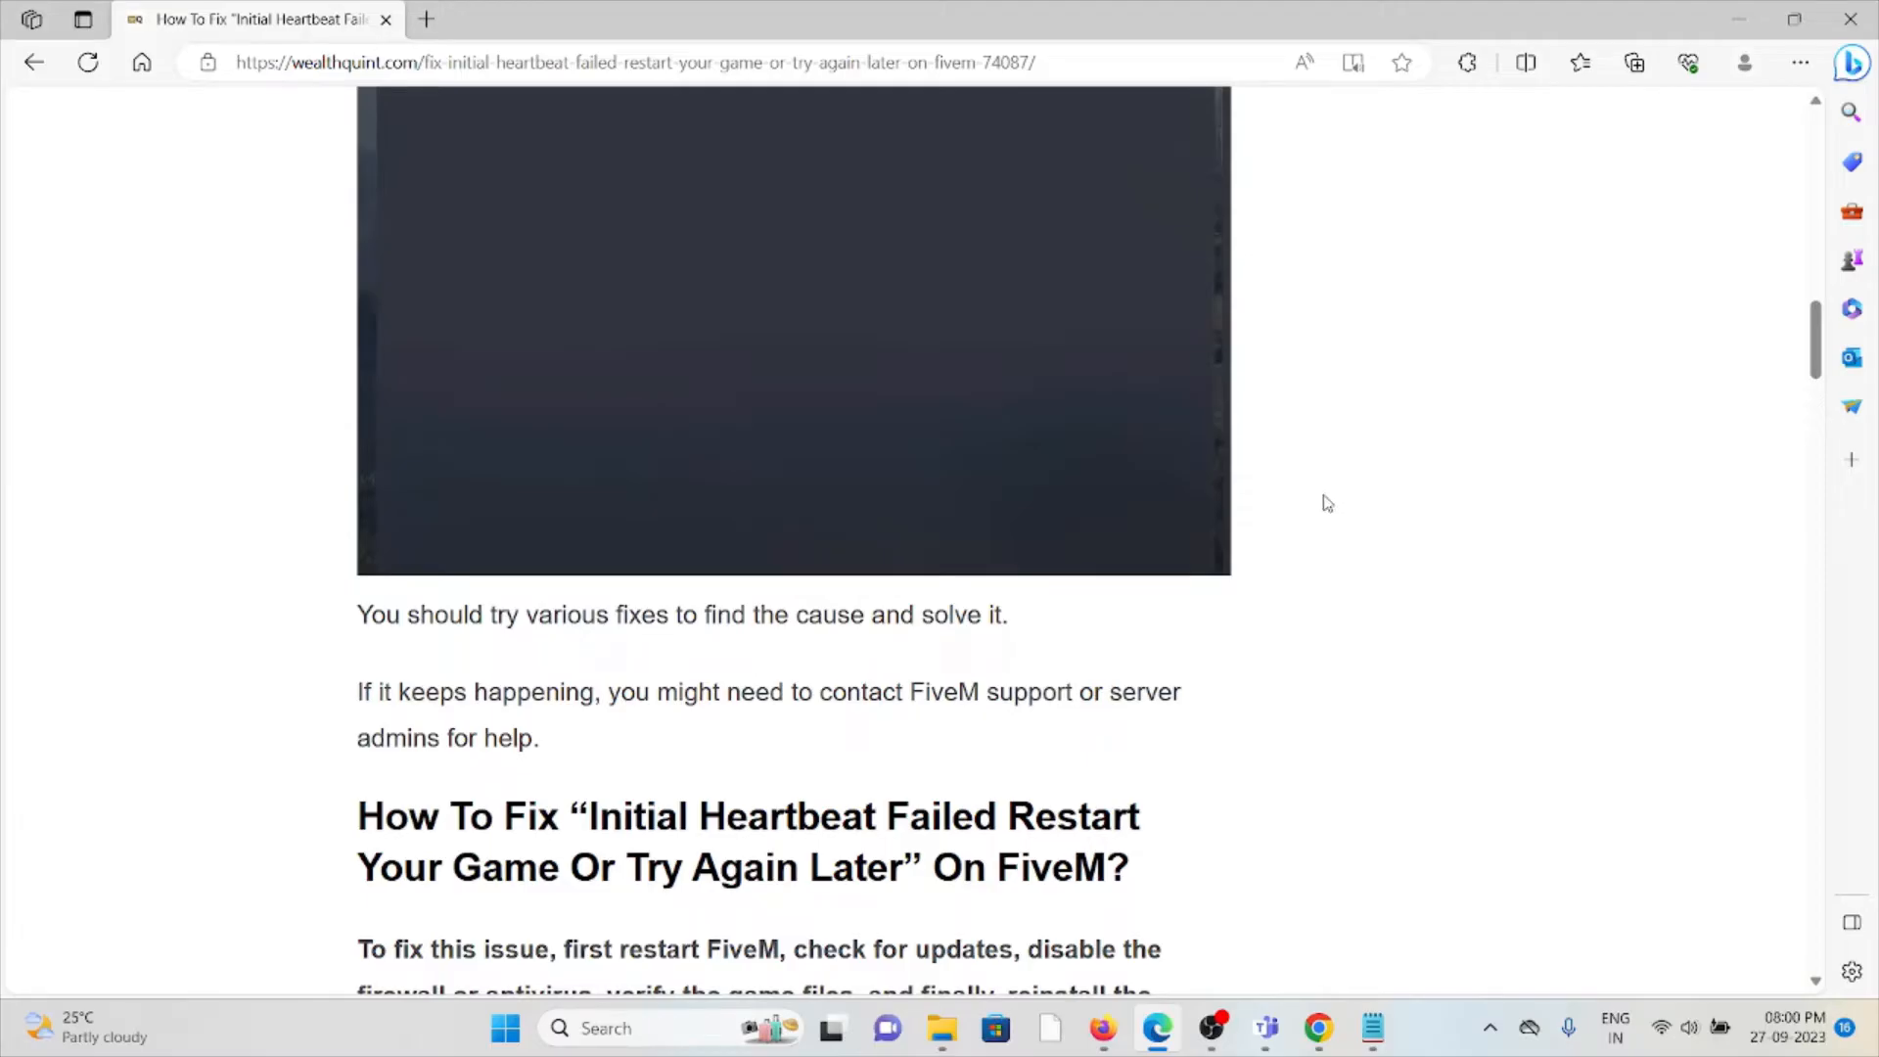
mouse_move(1333, 531)
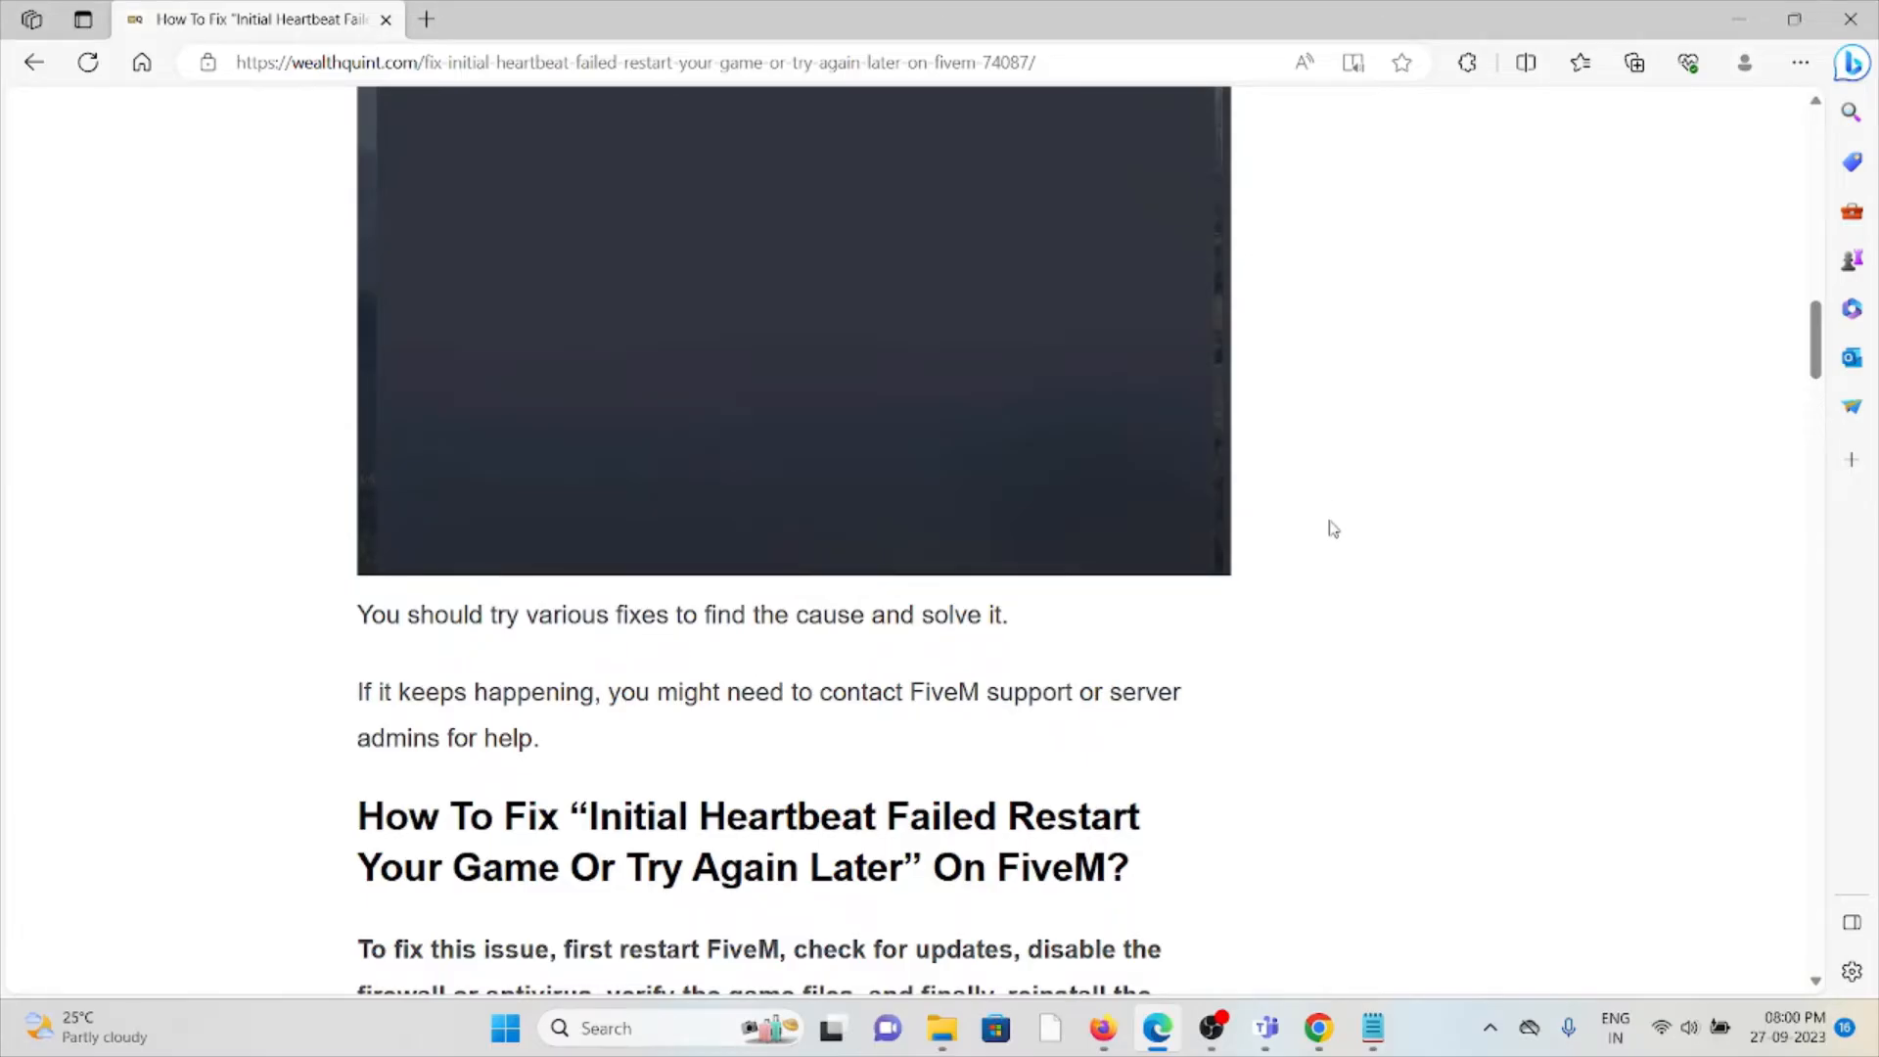
scroll("down", 3)
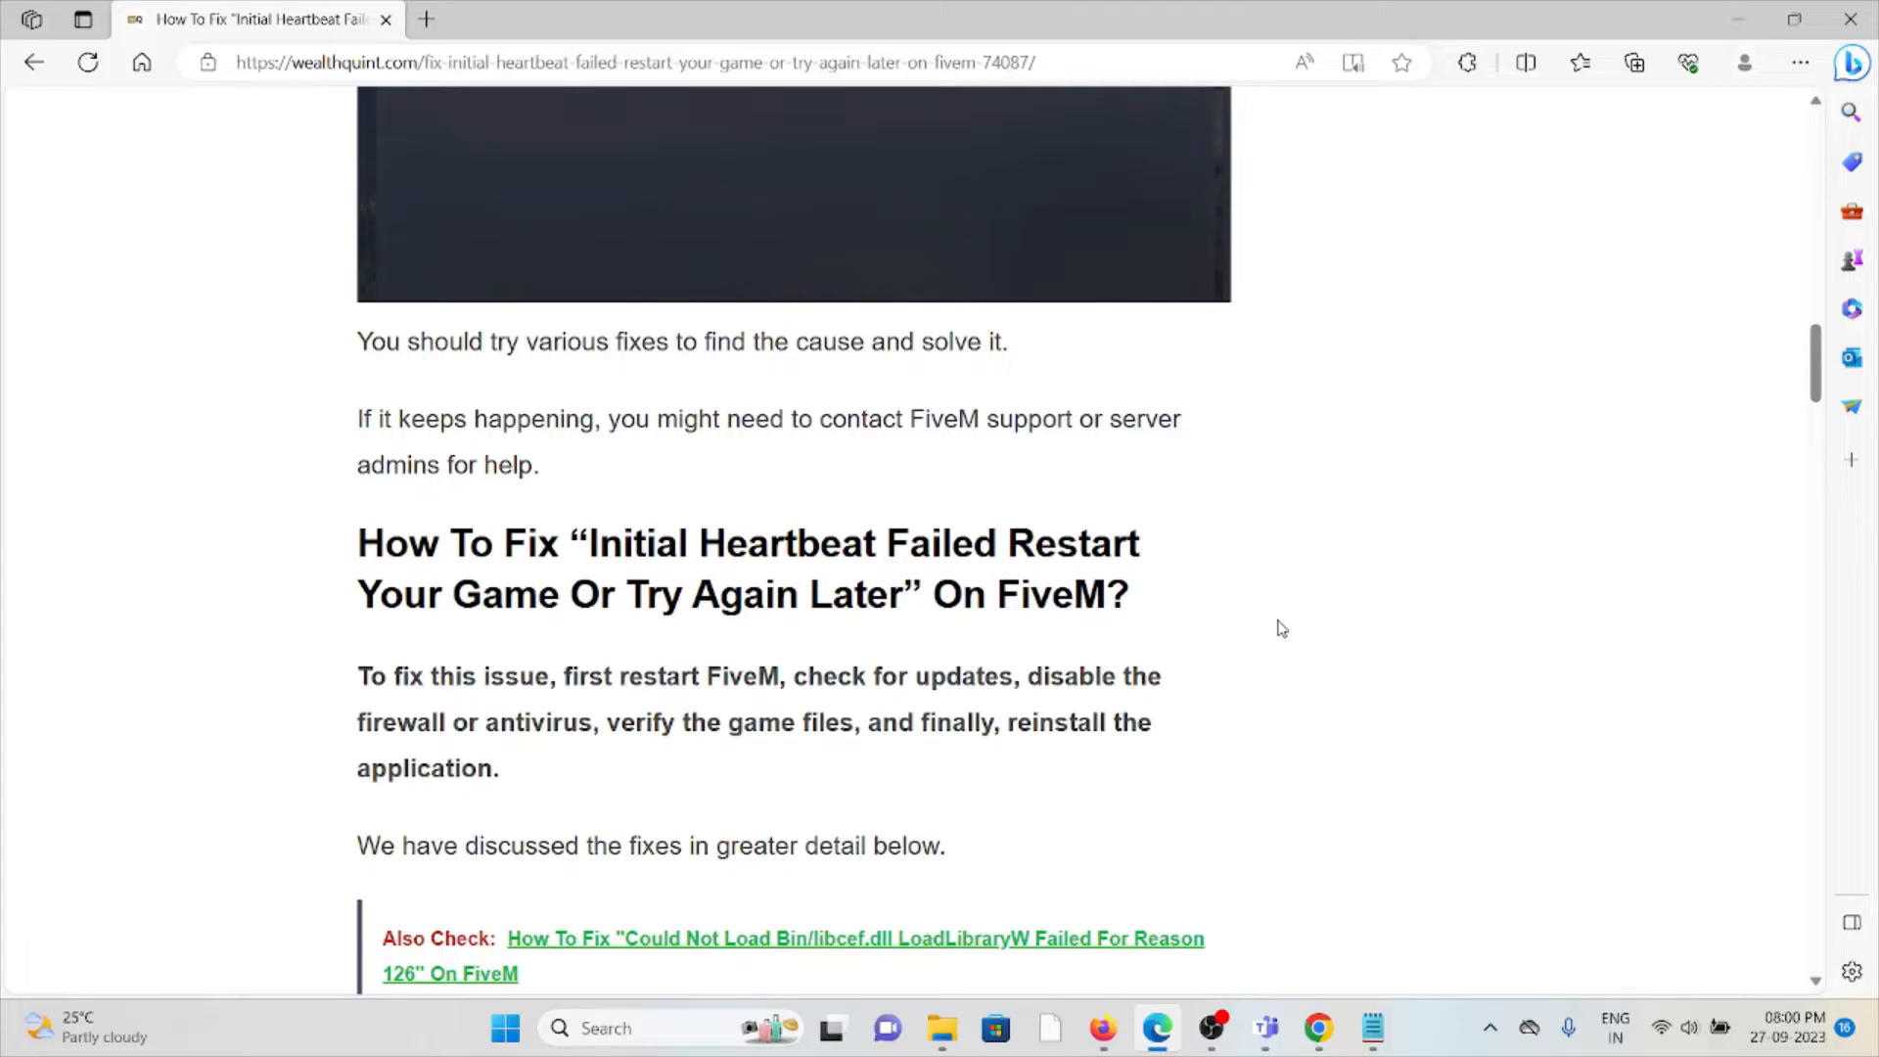
scroll("down", 3)
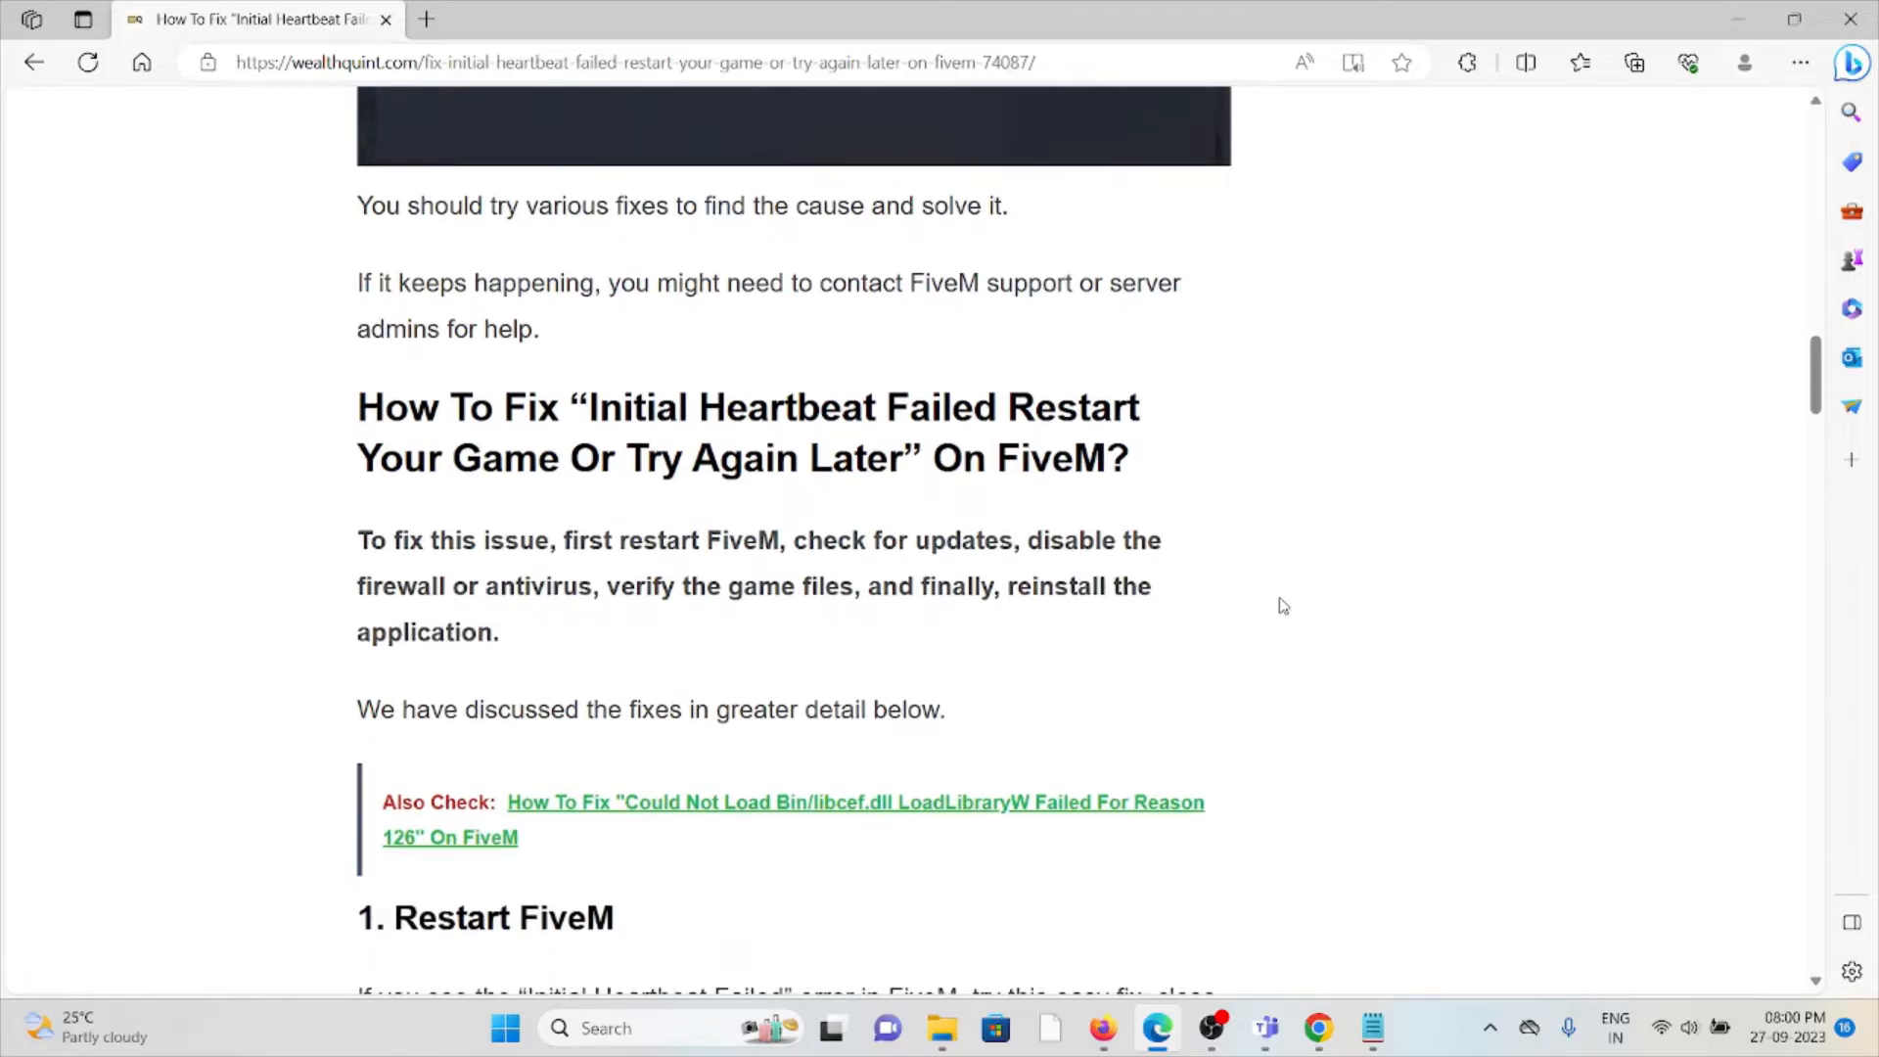
scroll("down", 3)
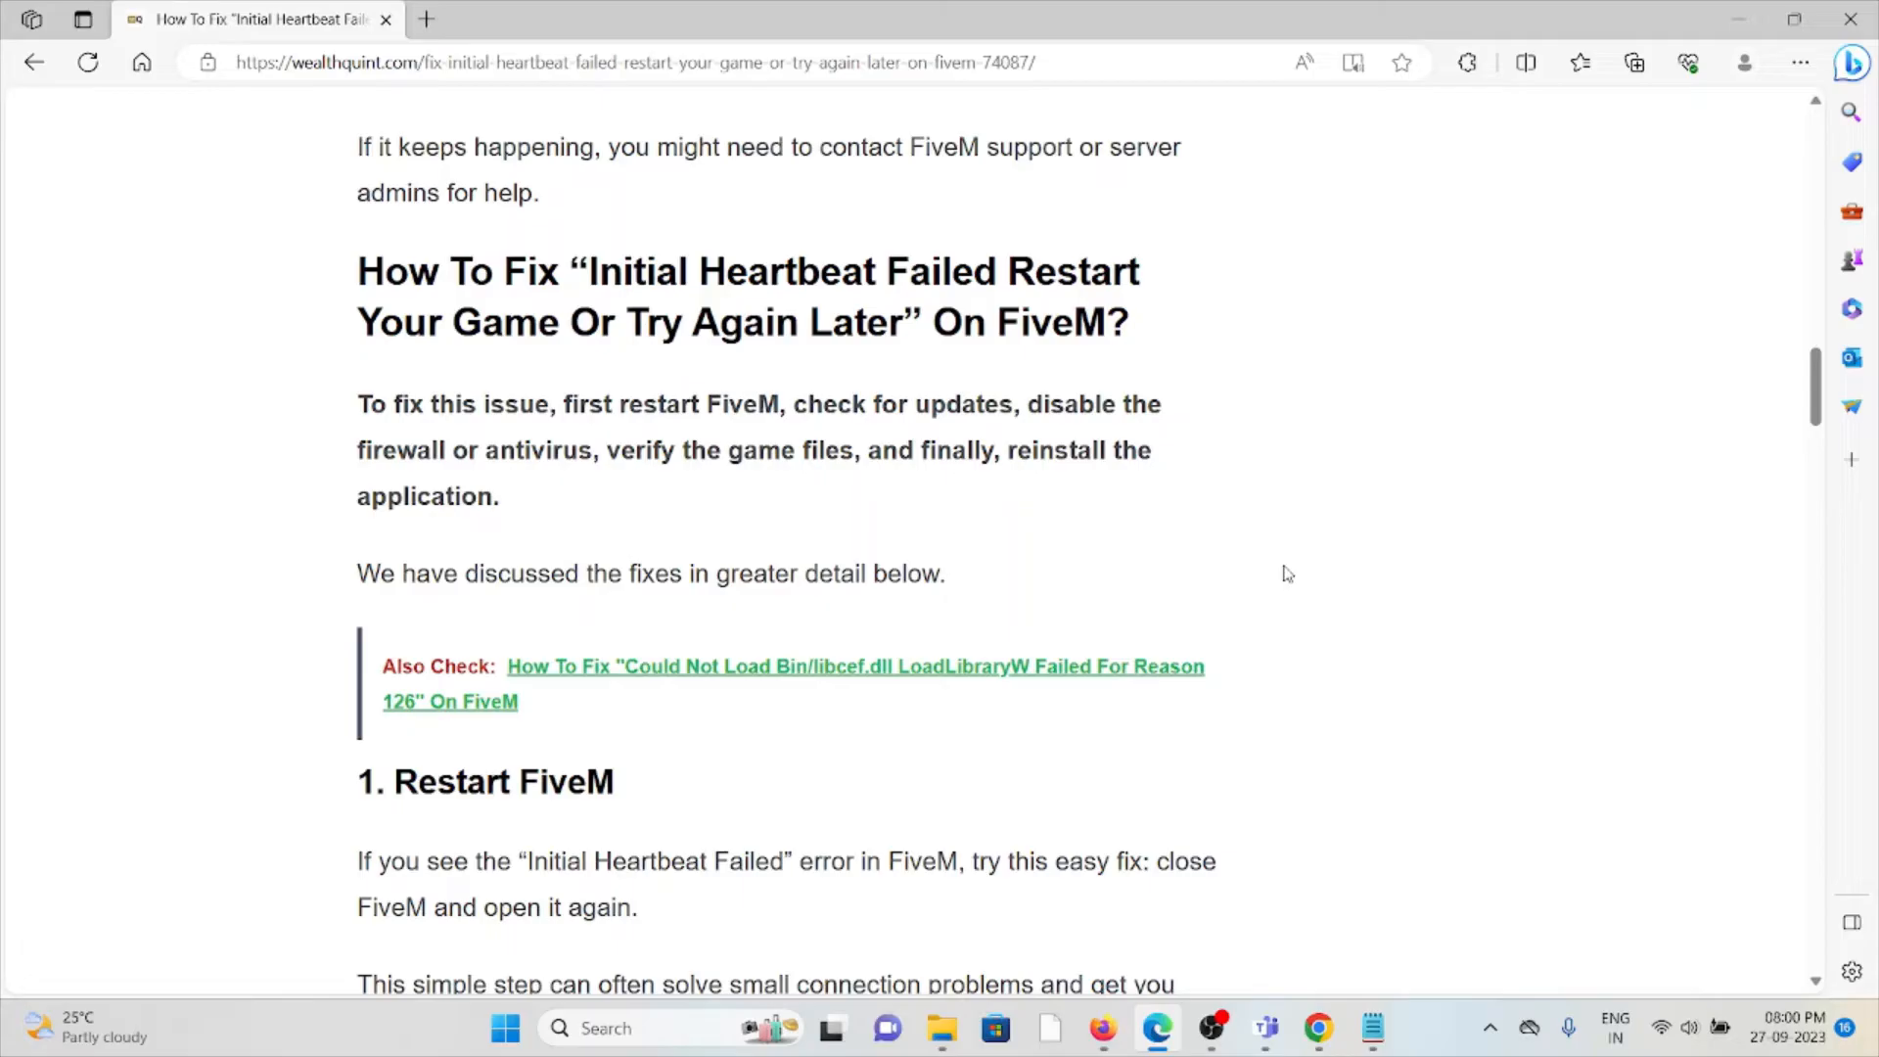
mouse_move(1251, 612)
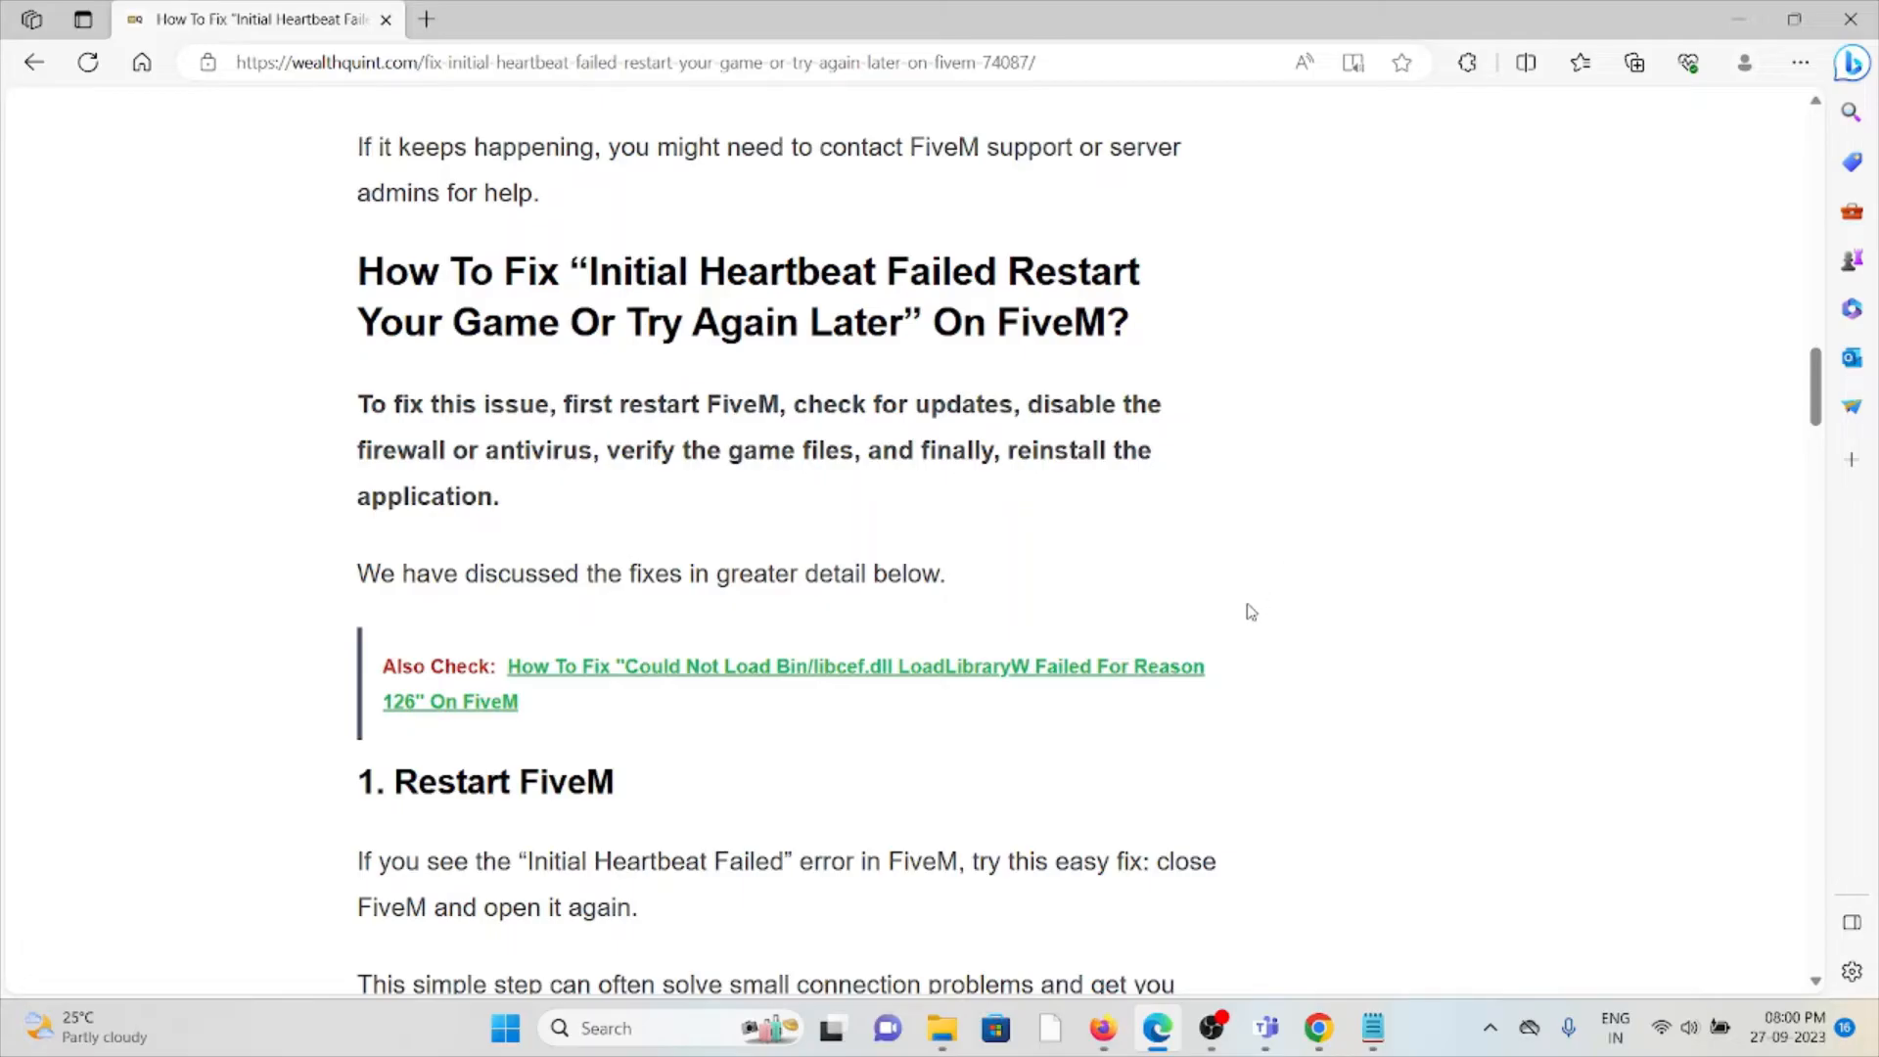
mouse_move(1263, 587)
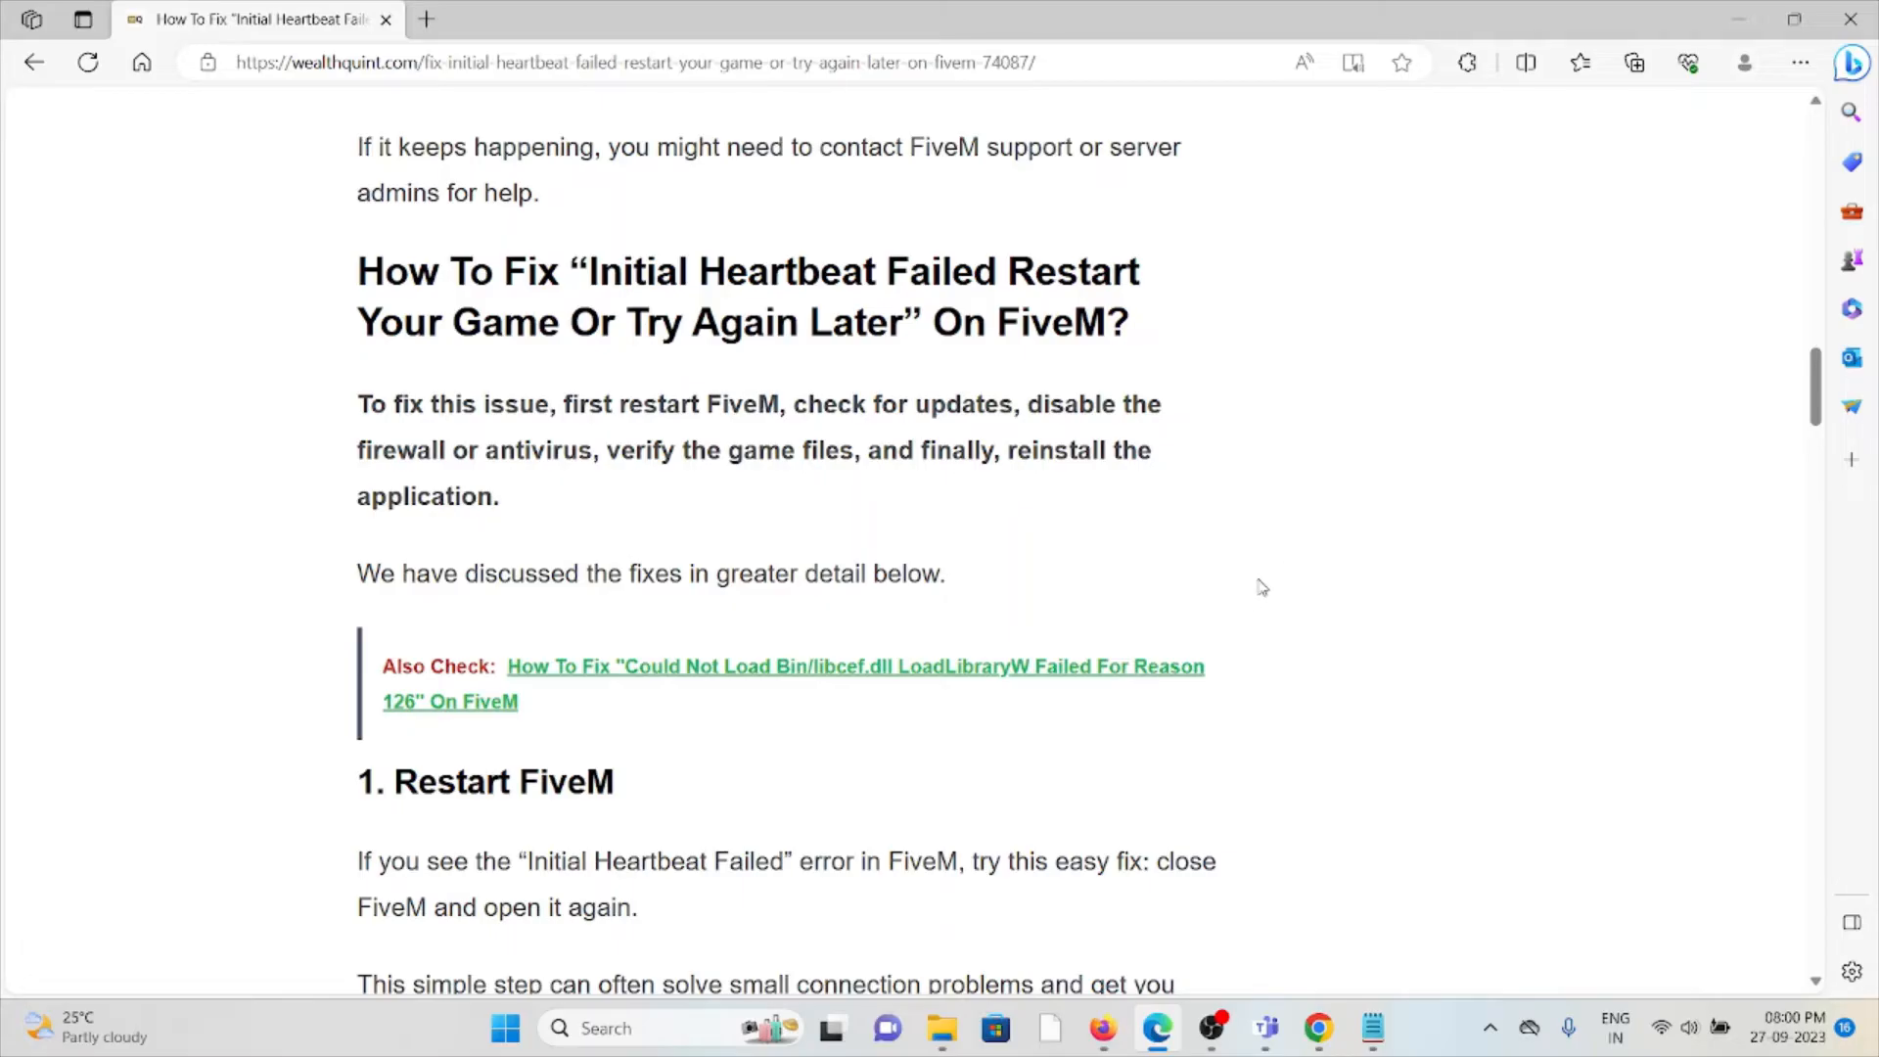
mouse_move(1262, 553)
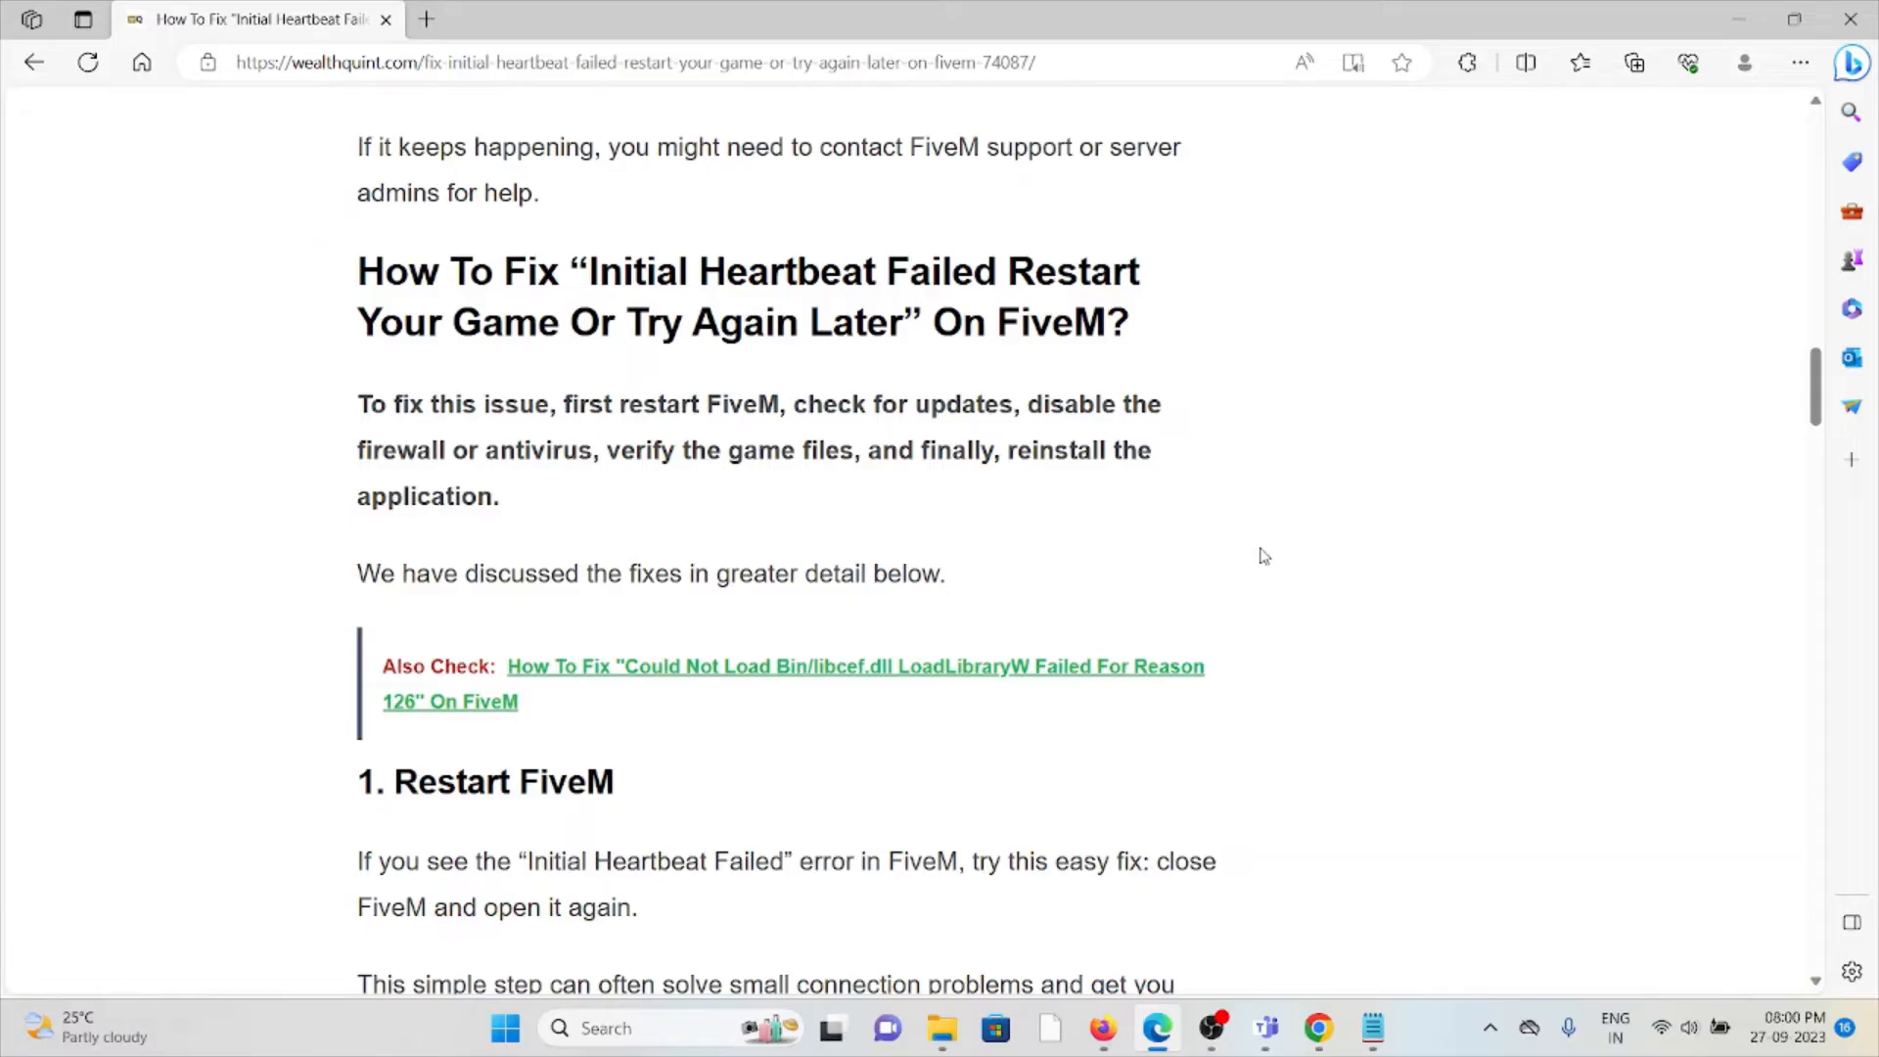
mouse_move(1263, 518)
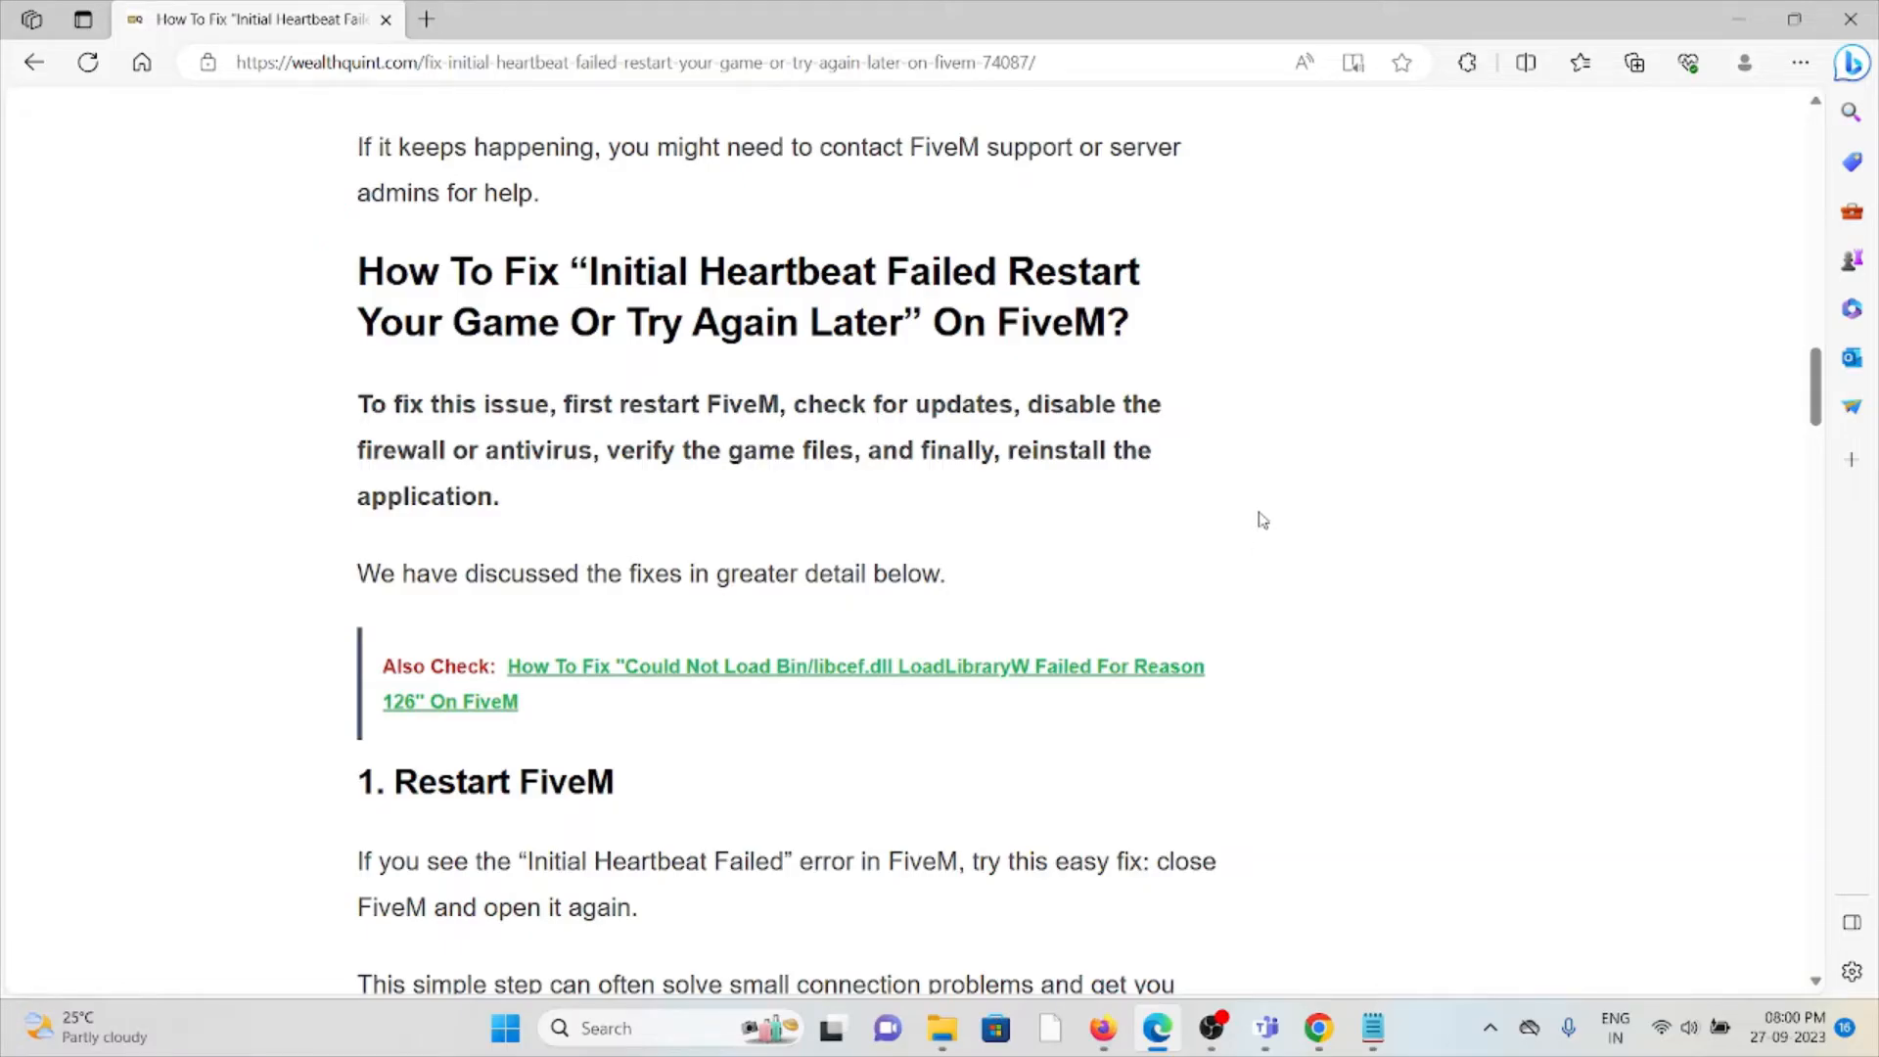
mouse_move(1268, 503)
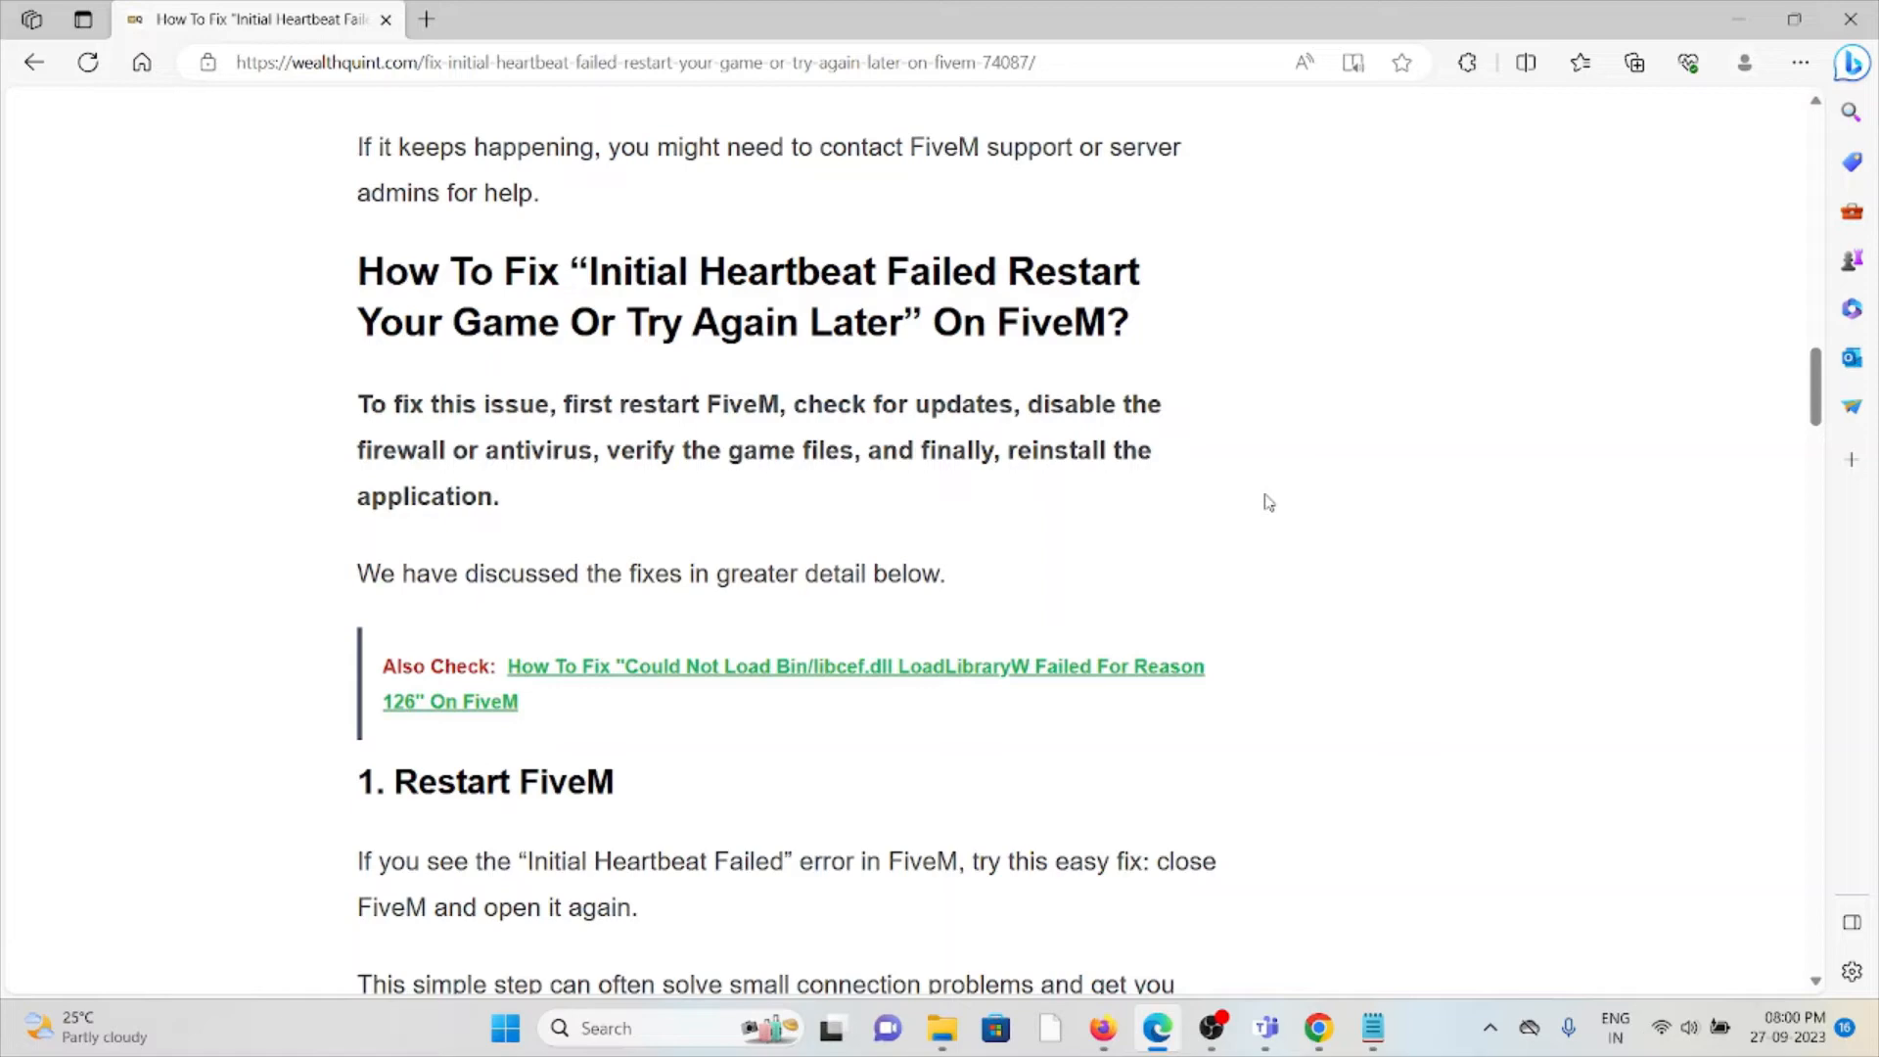
scroll("down", 3)
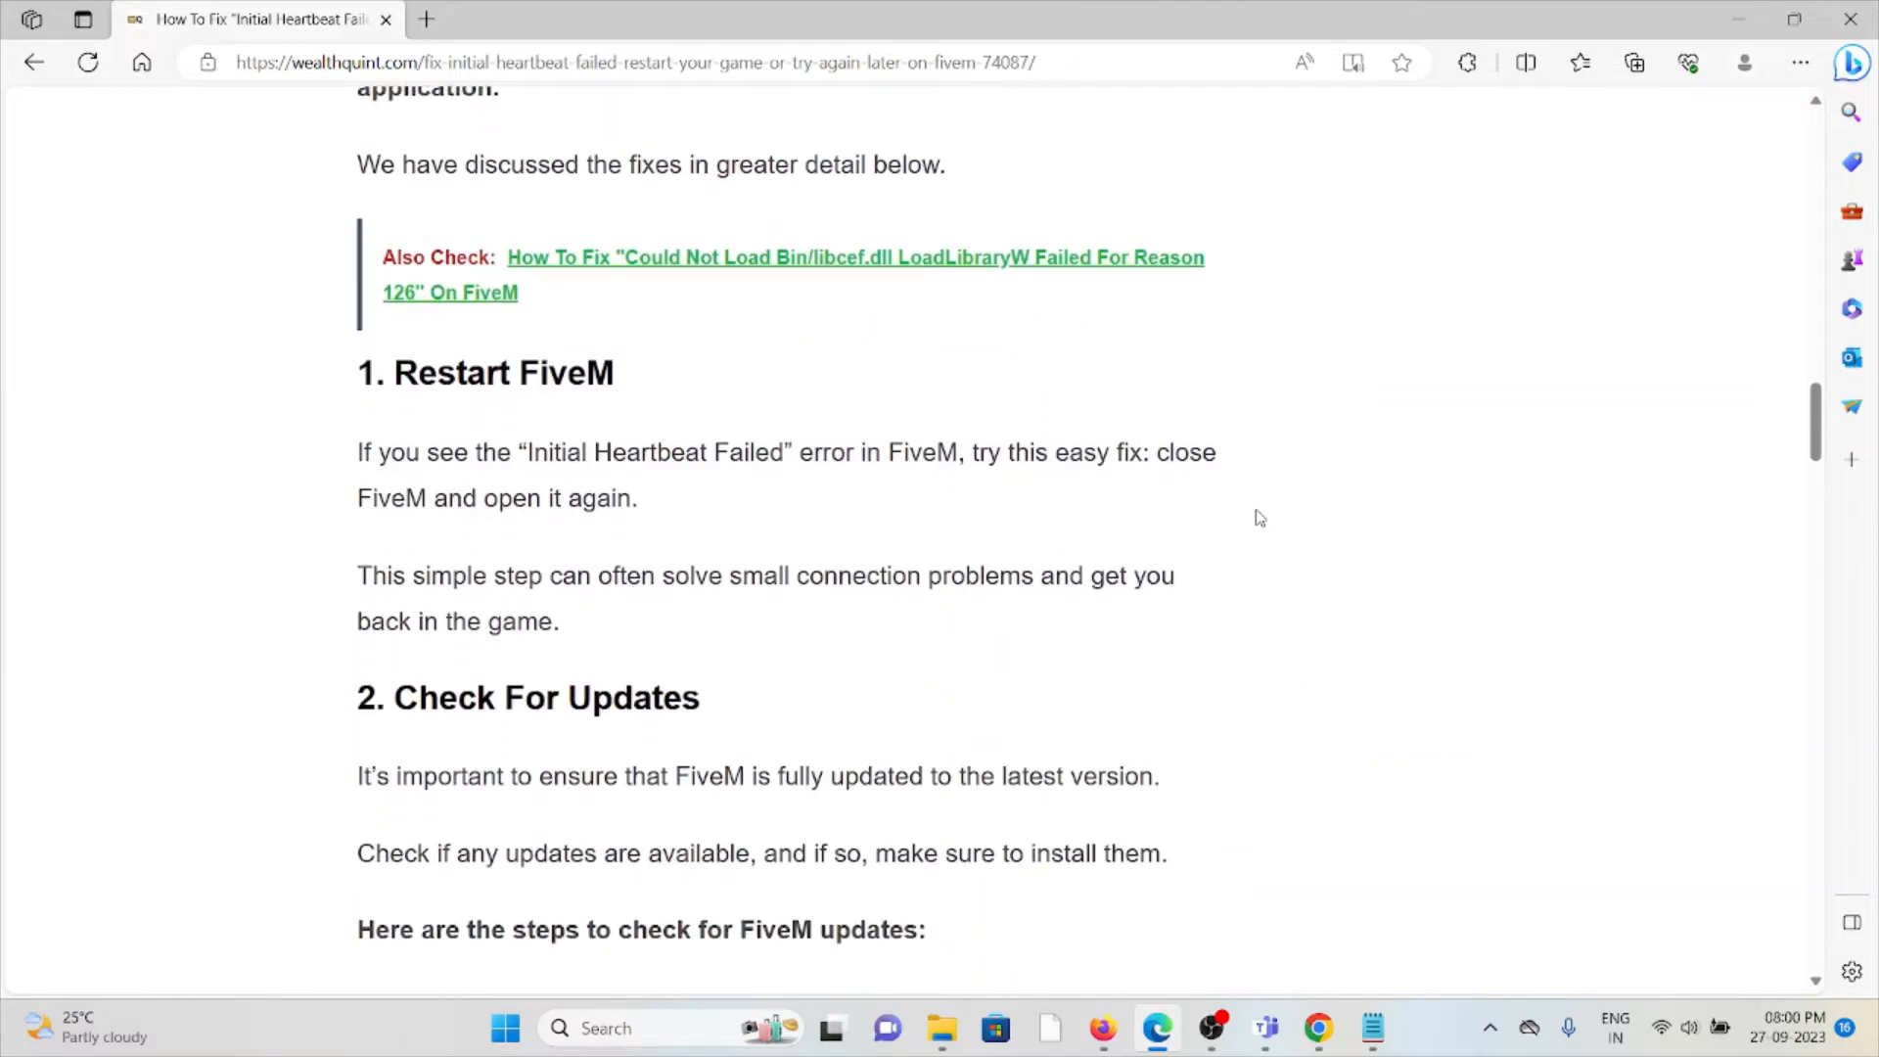
mouse_move(1251, 529)
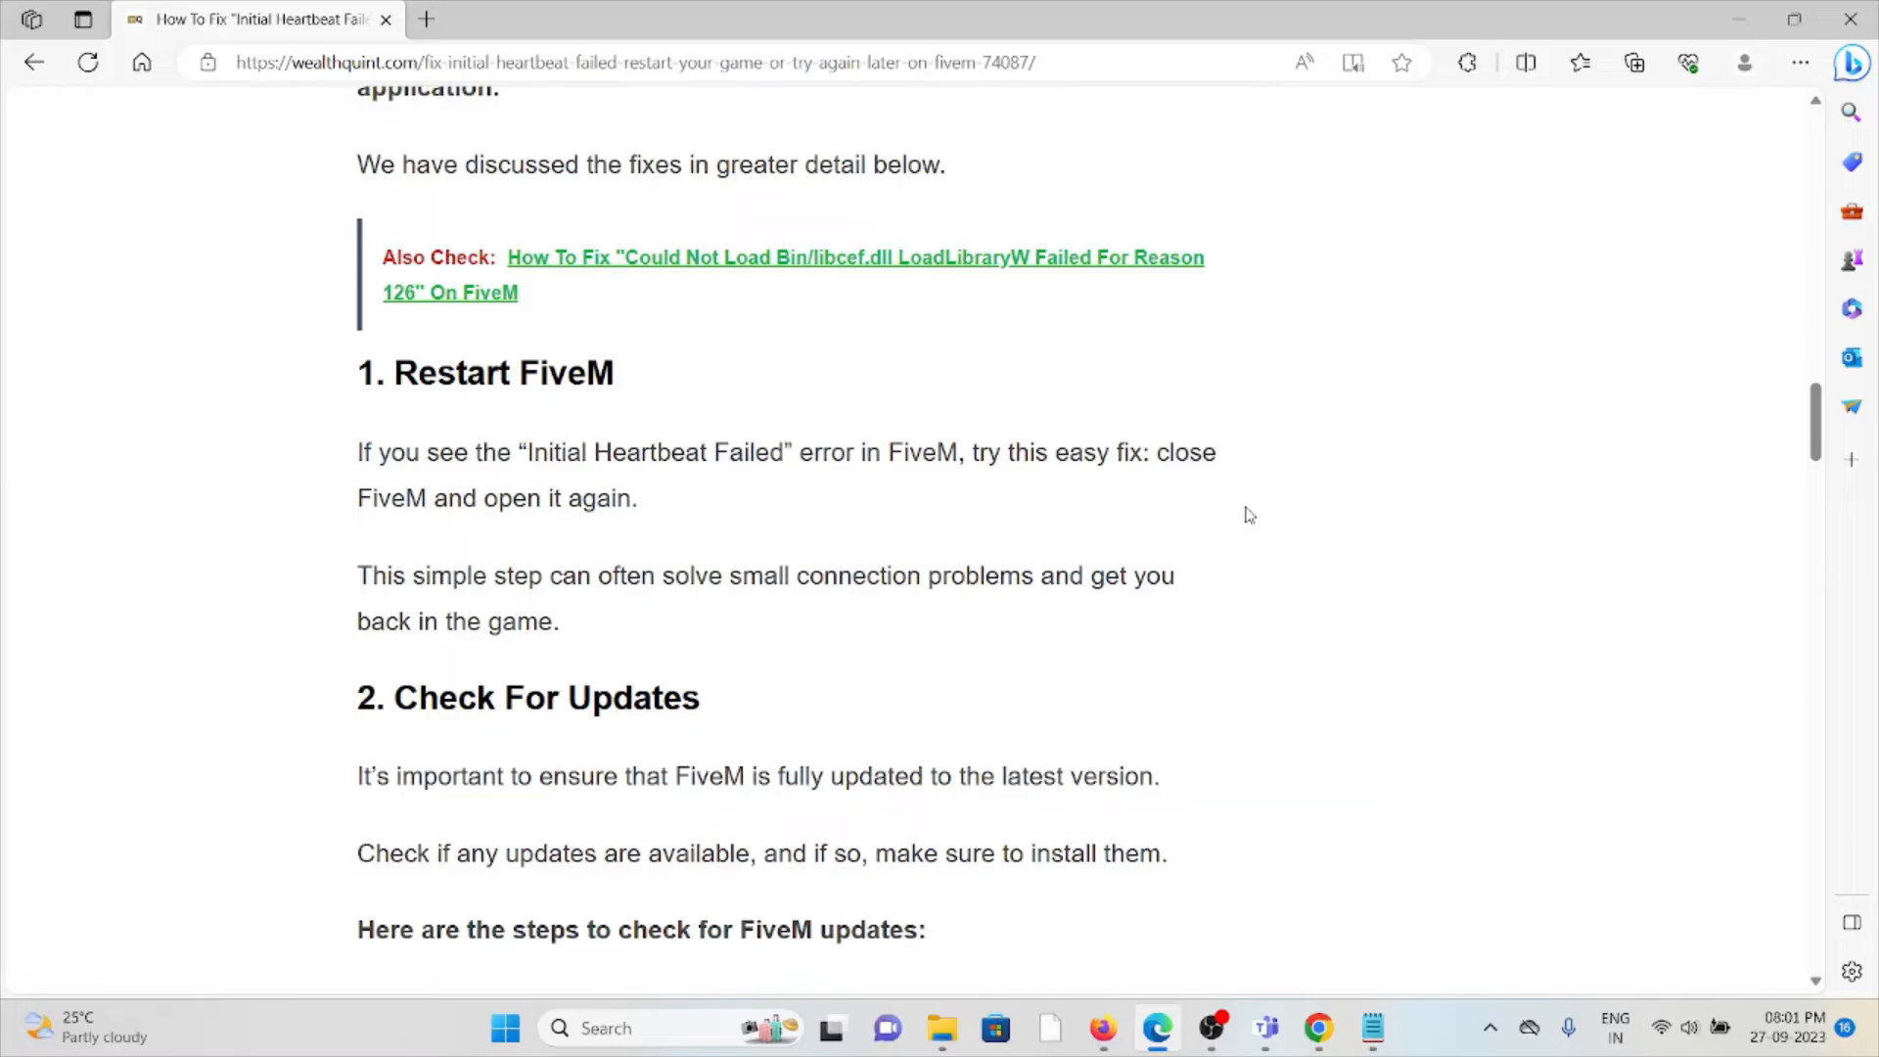
mouse_move(1245, 519)
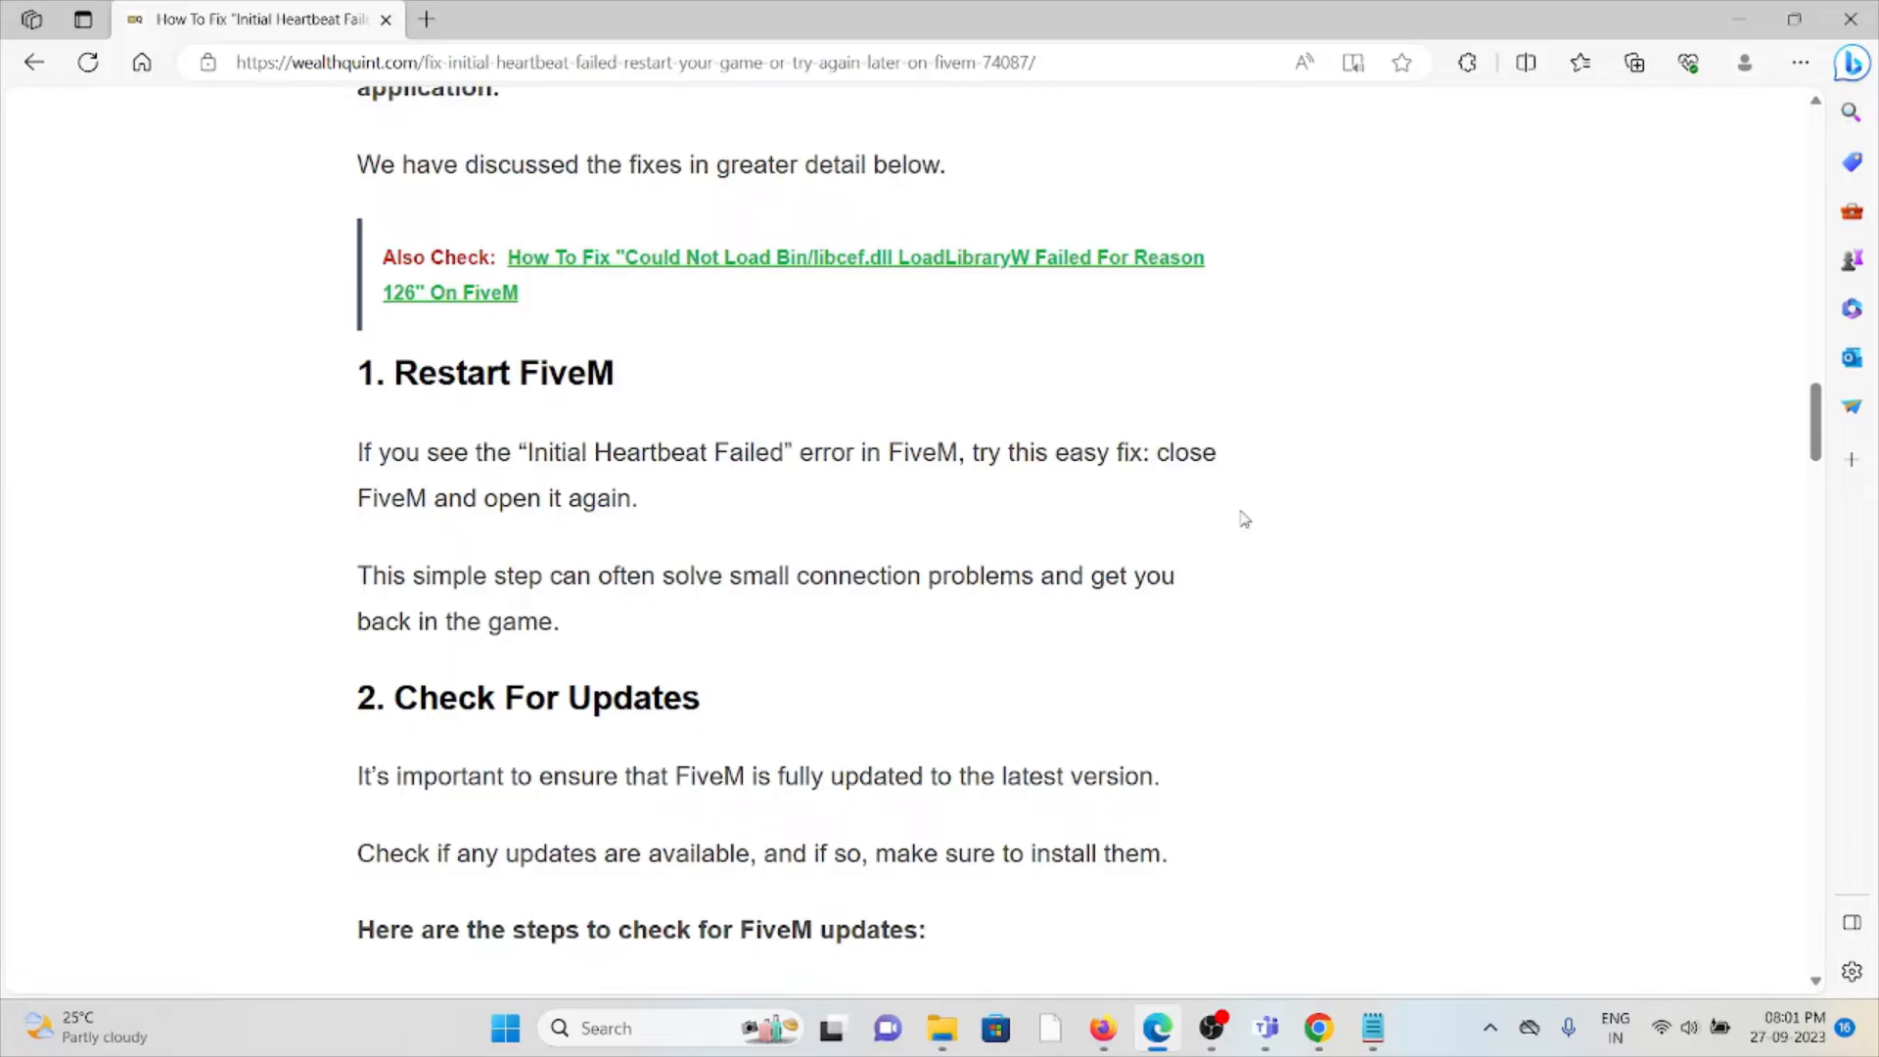
mouse_move(1241, 521)
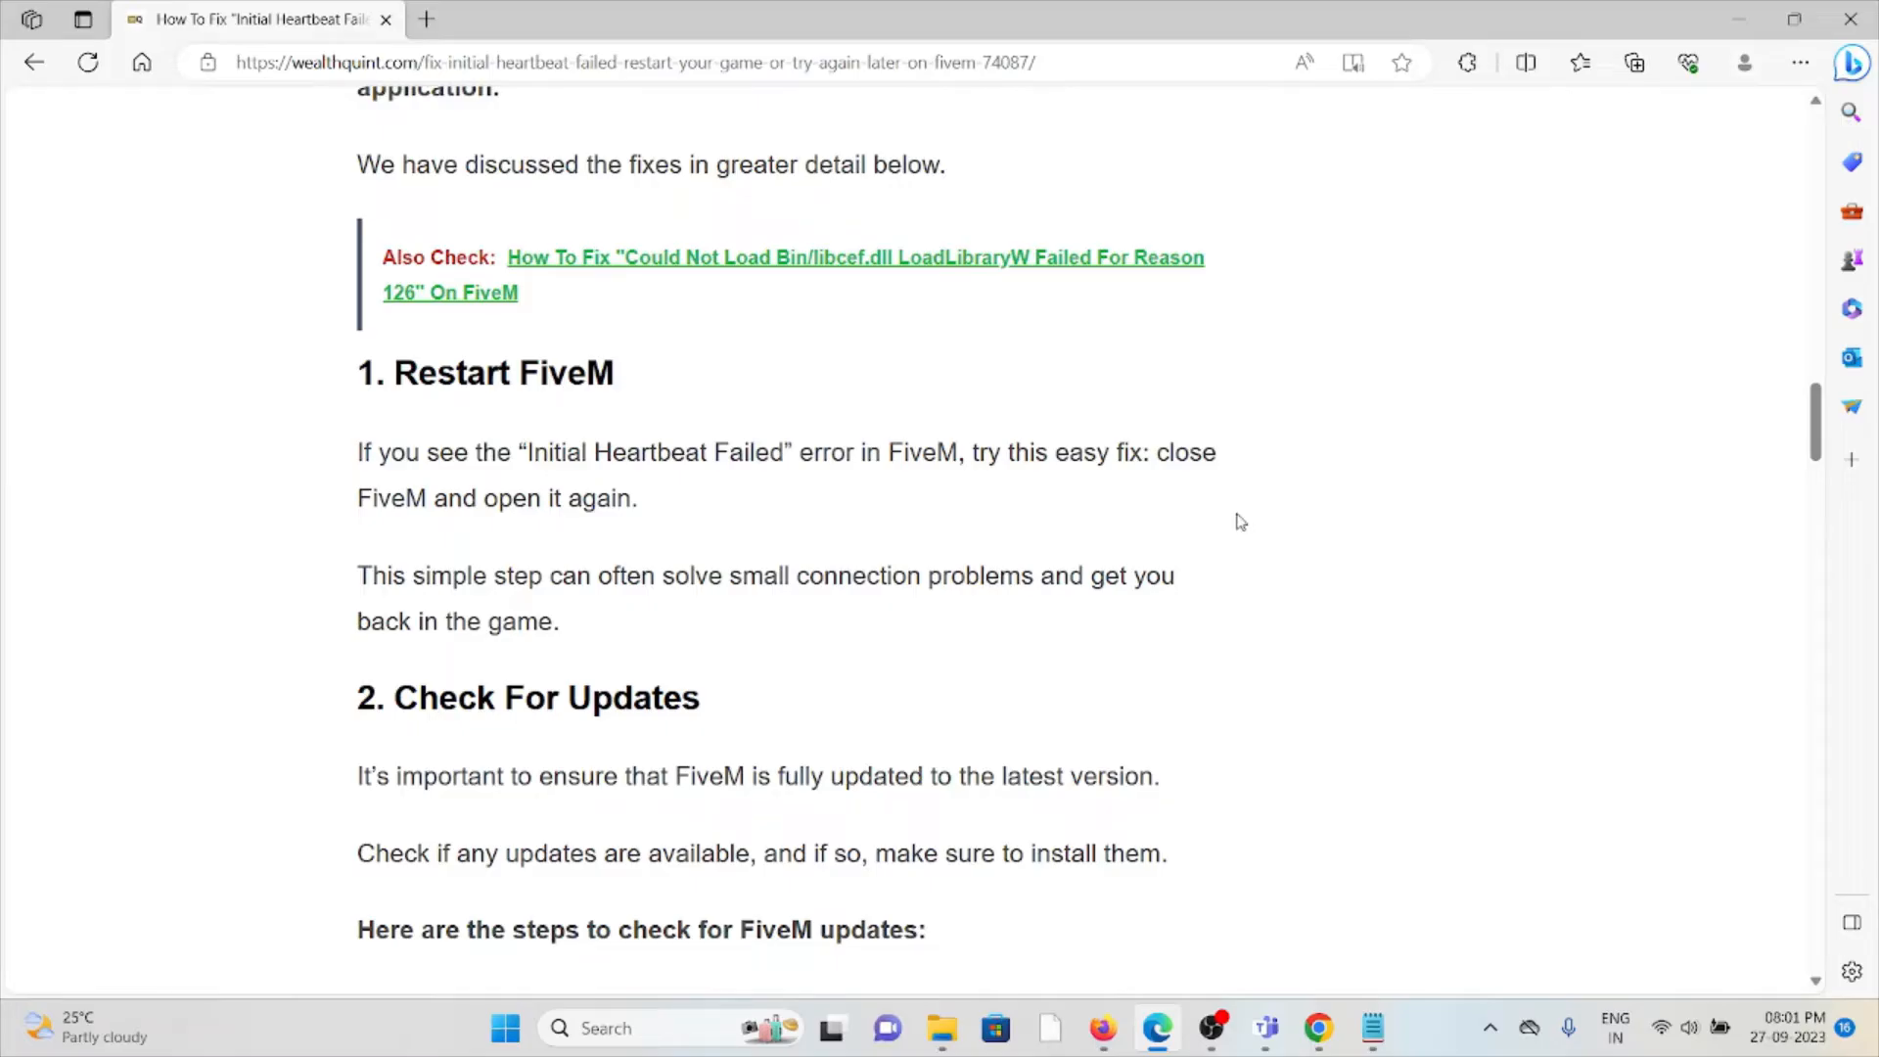
mouse_move(1202, 558)
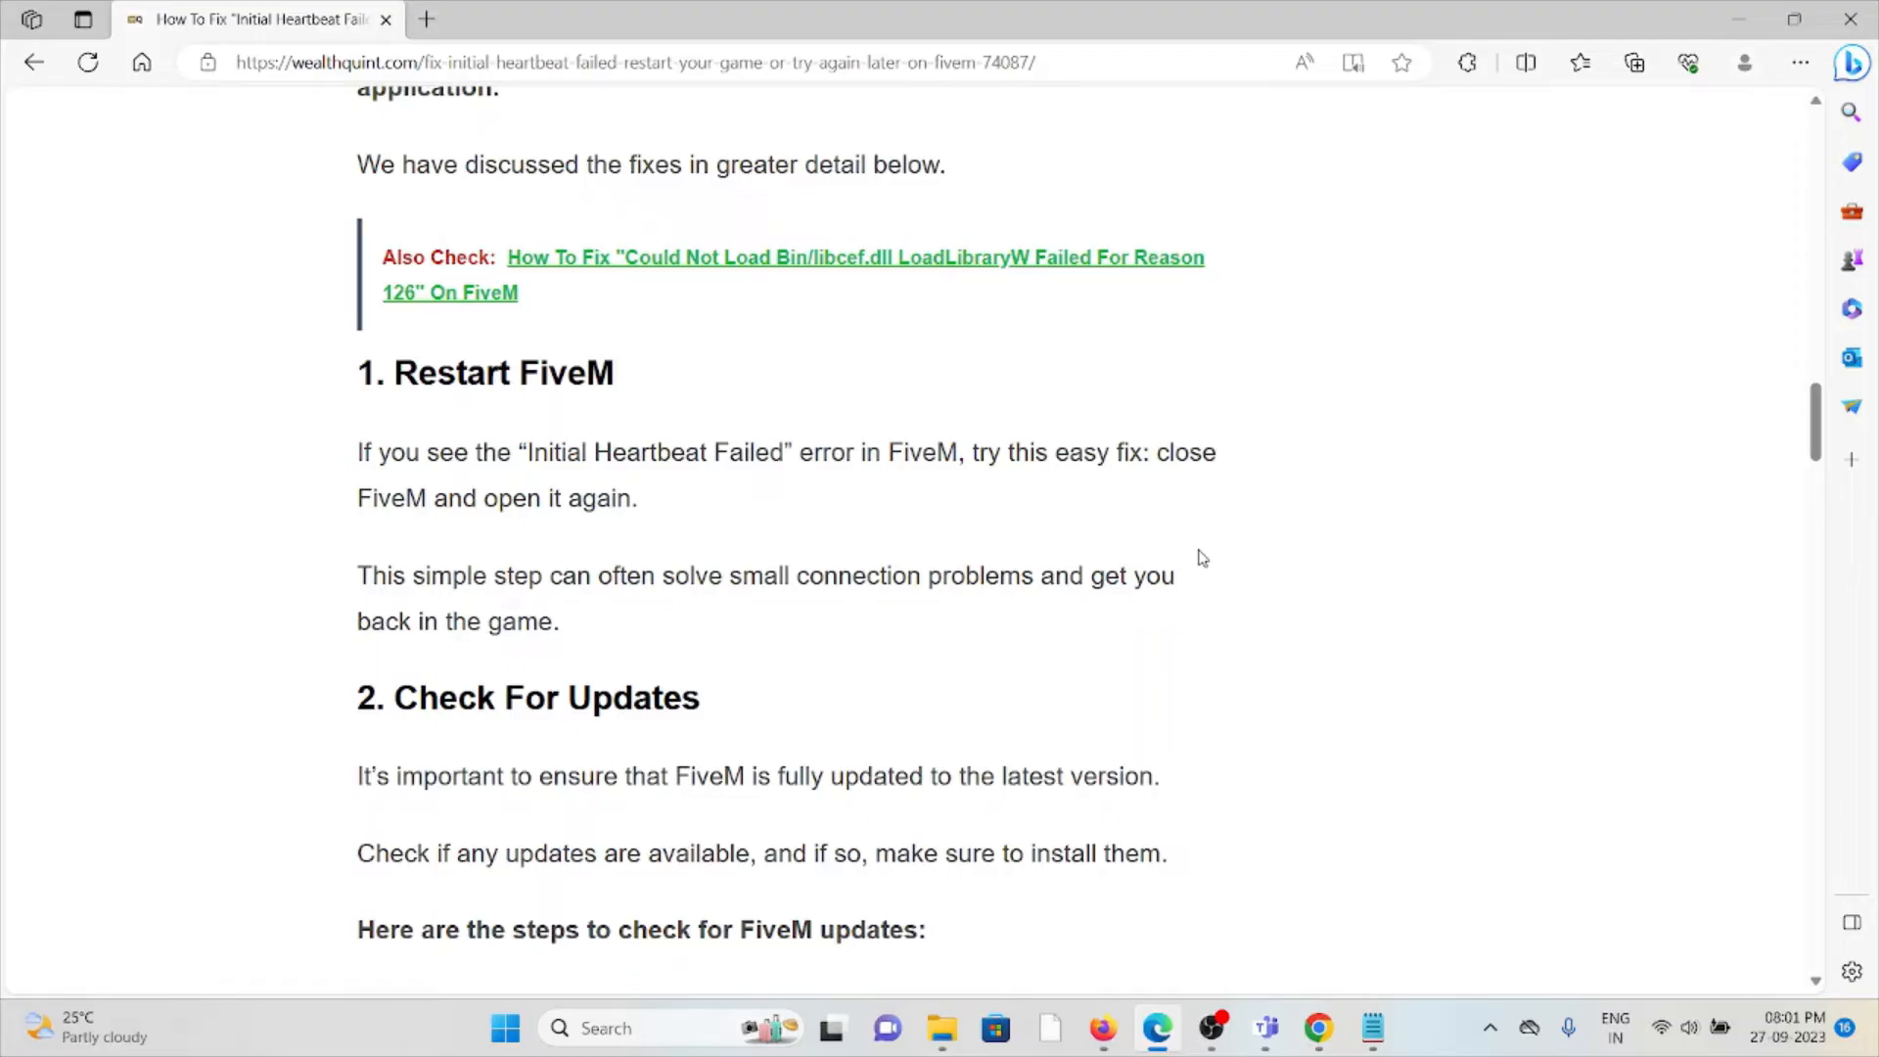
mouse_move(1175, 537)
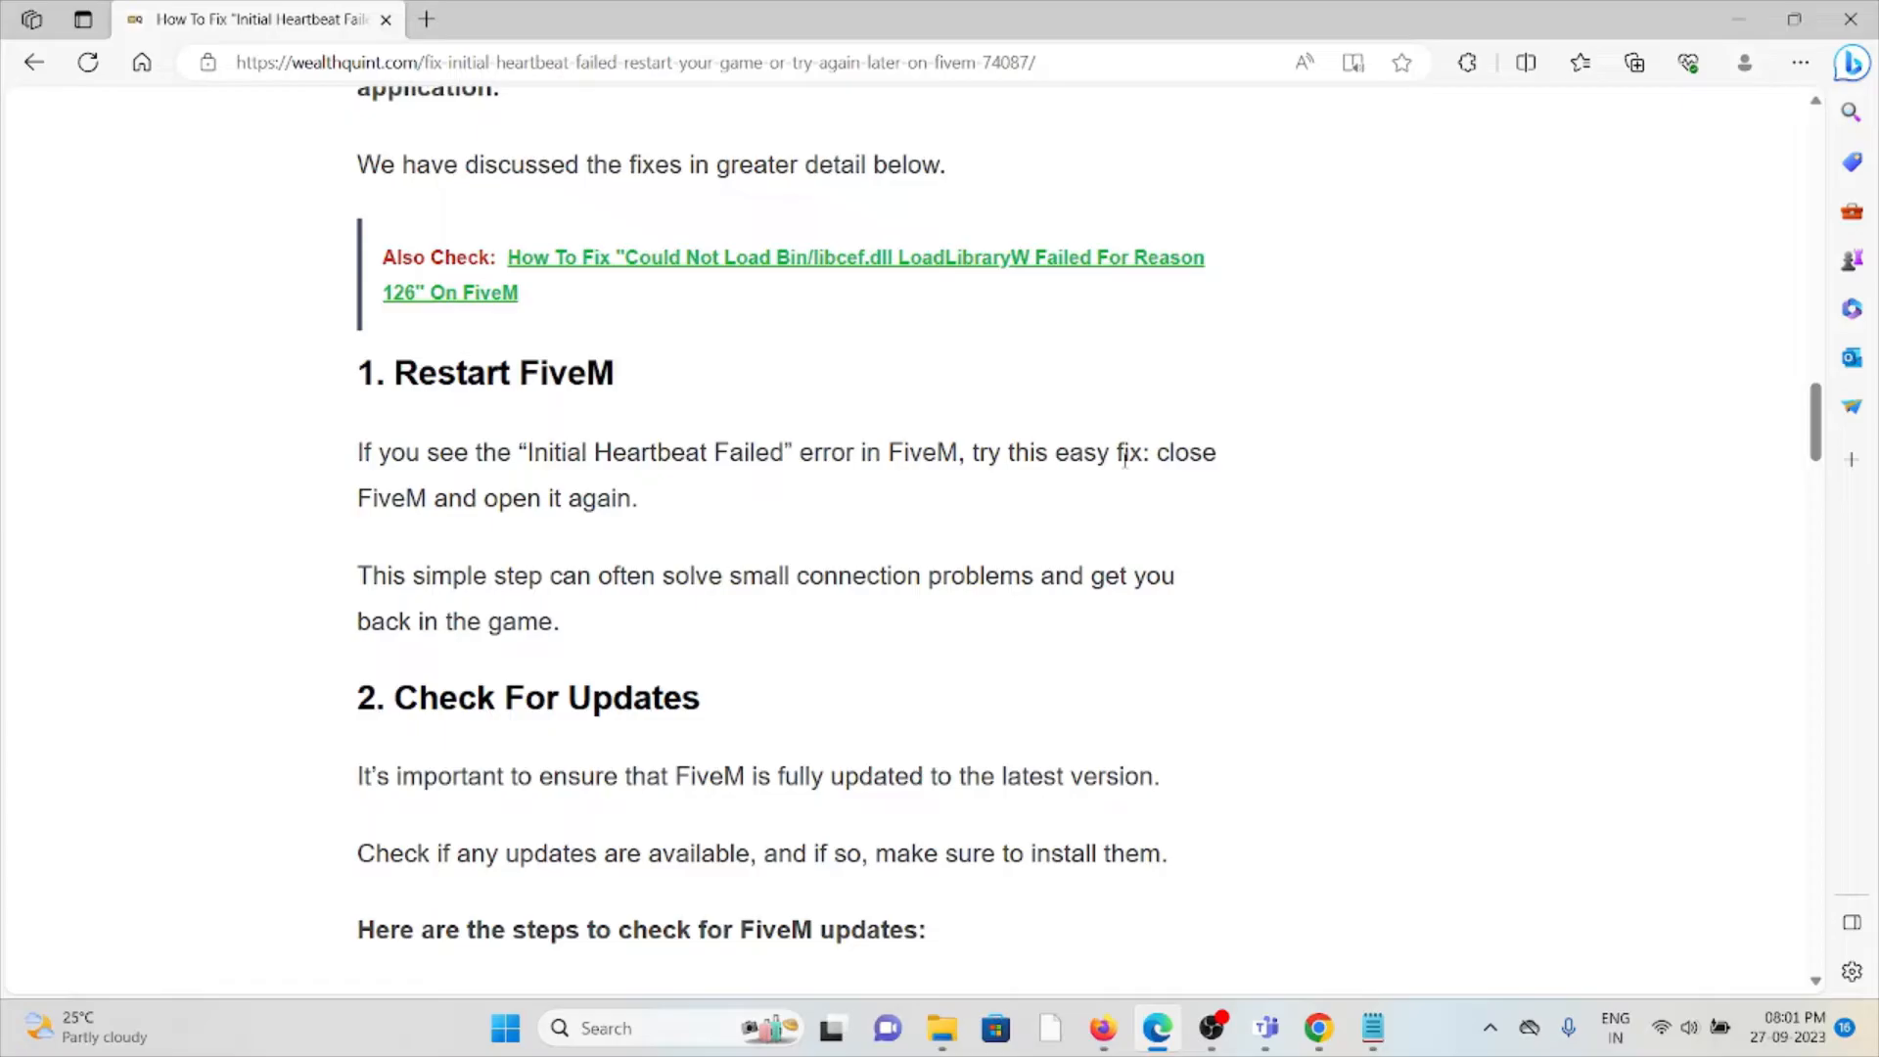
mouse_move(1086, 409)
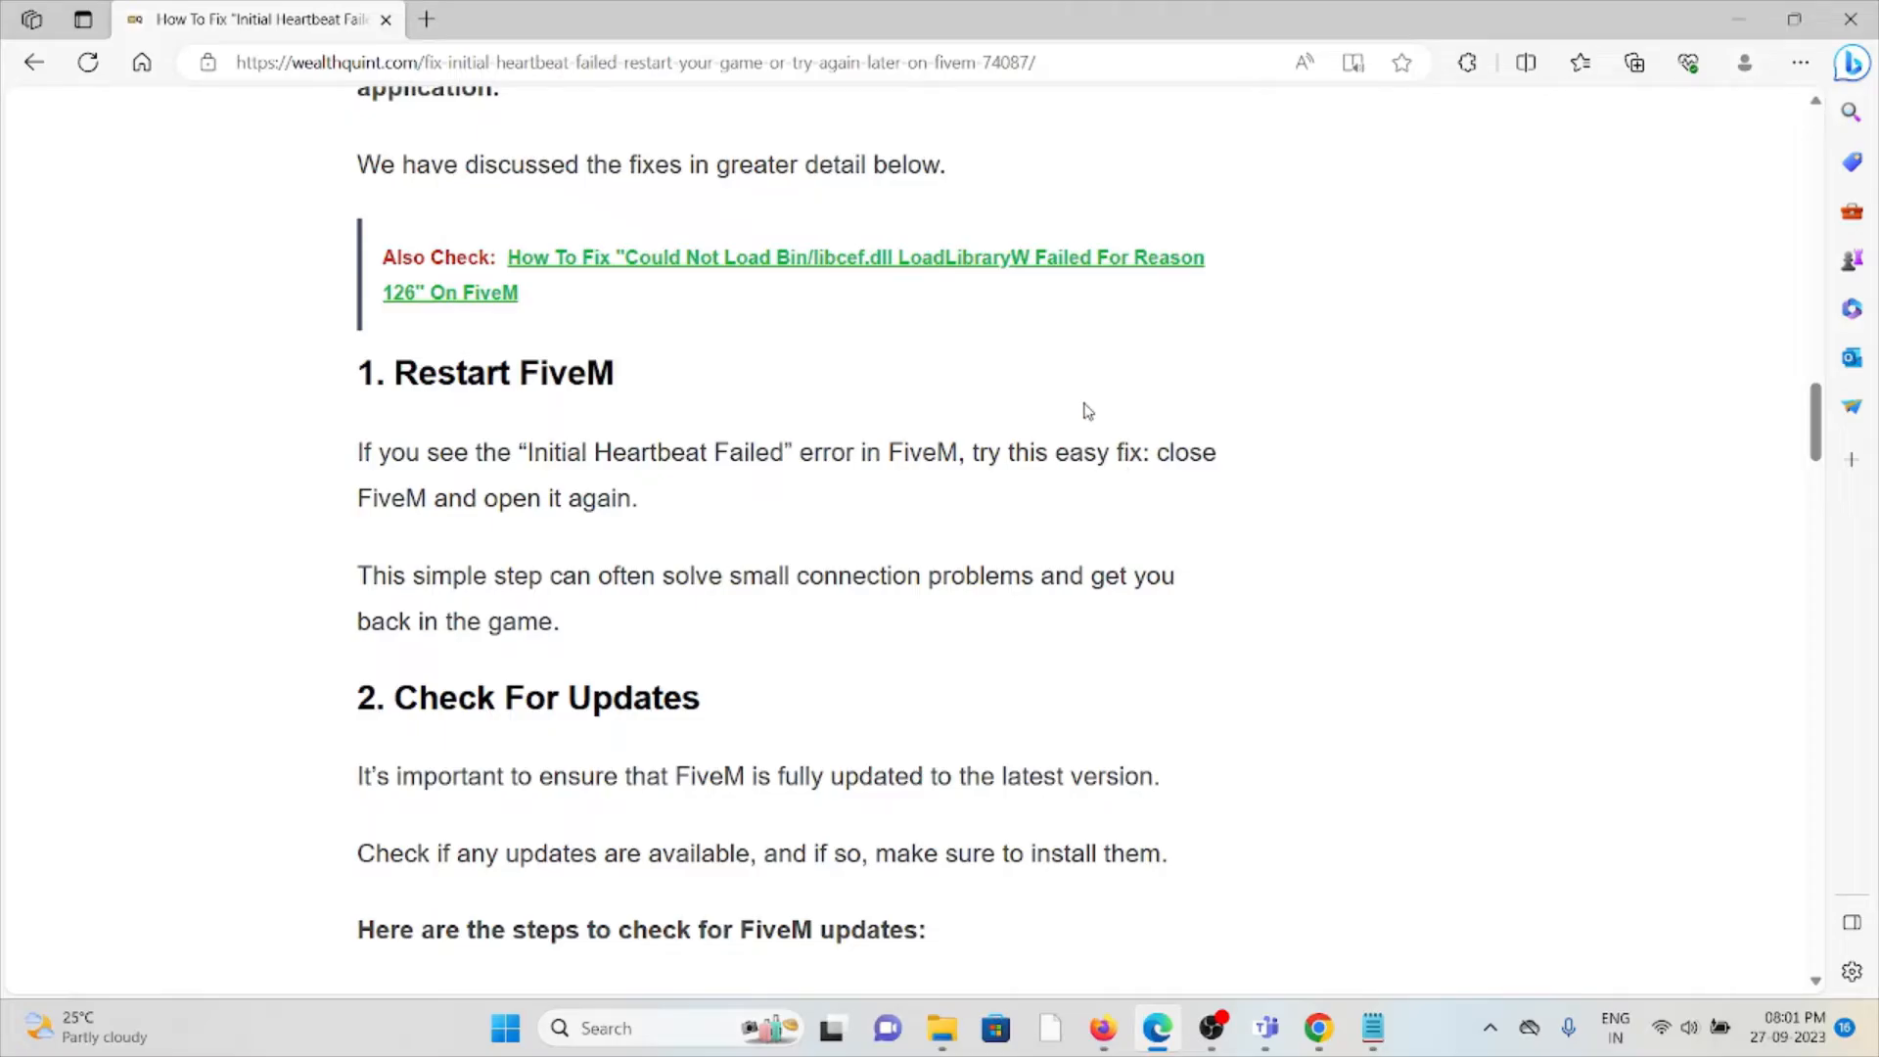
mouse_move(1063, 490)
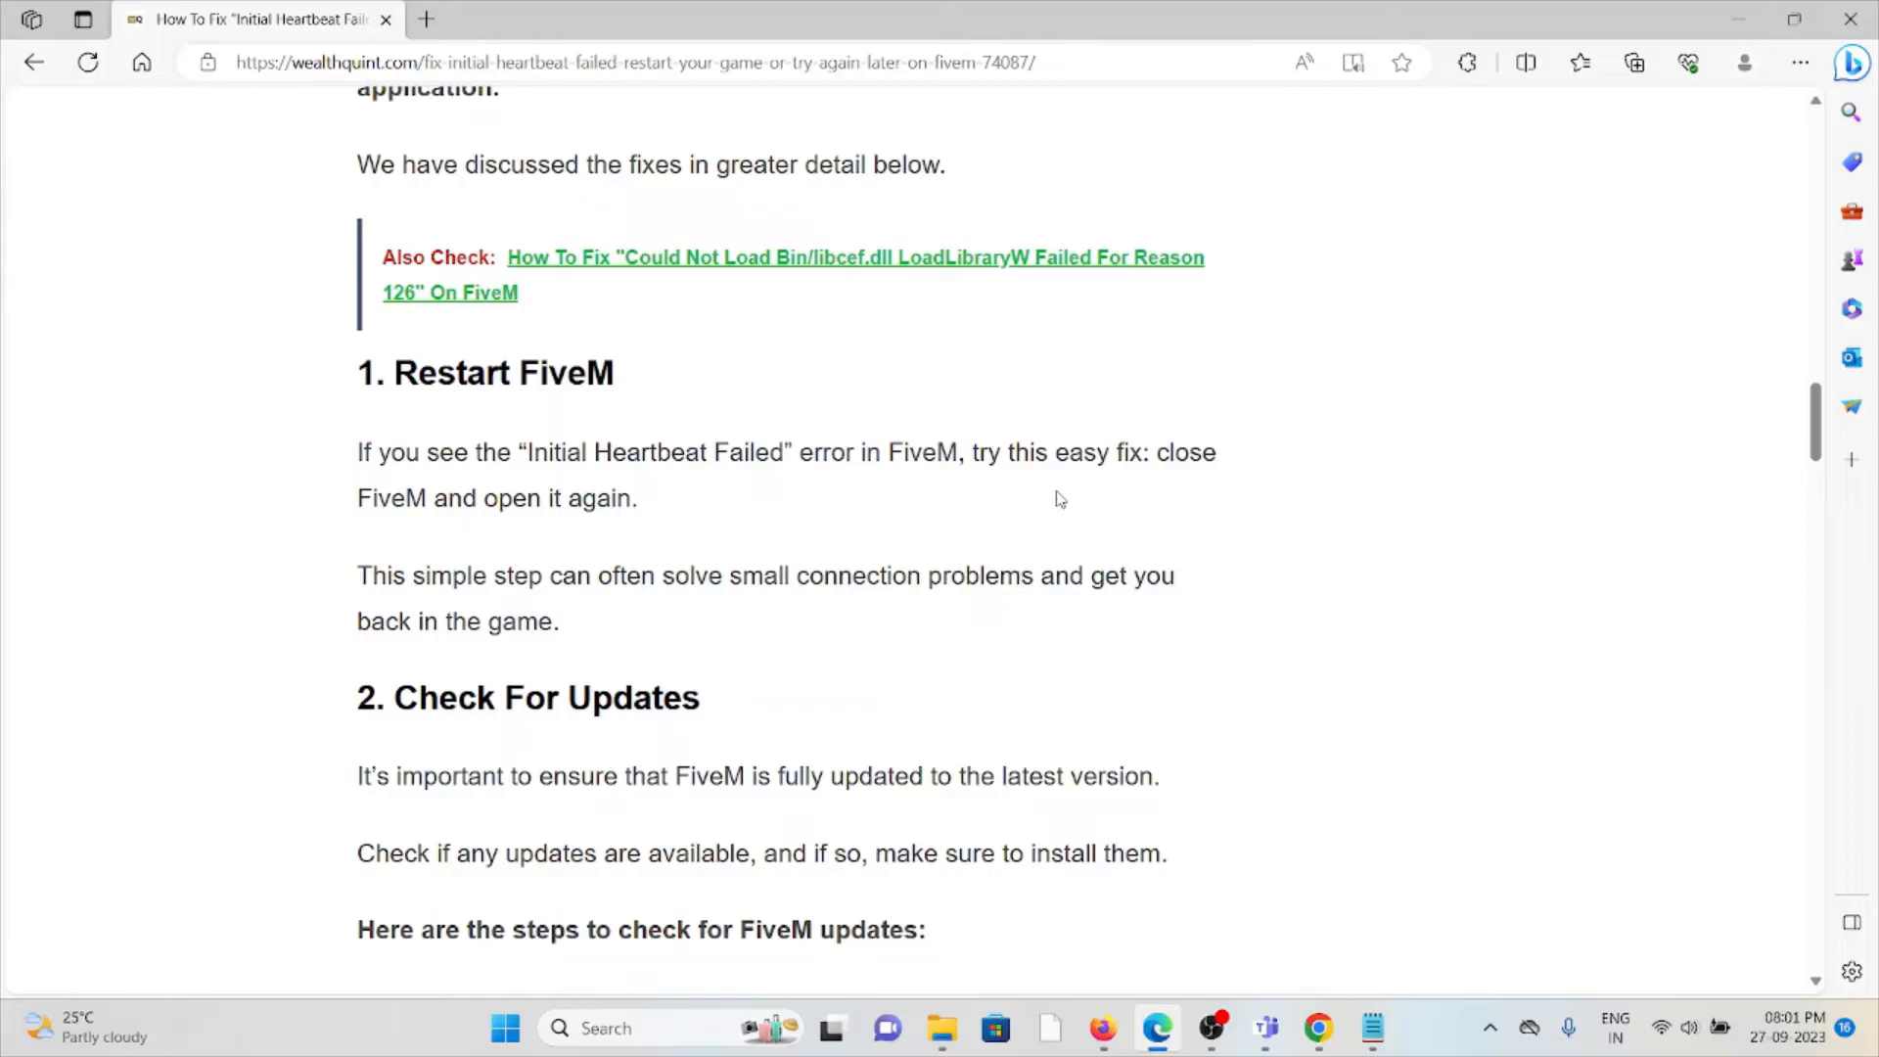
mouse_move(1034, 536)
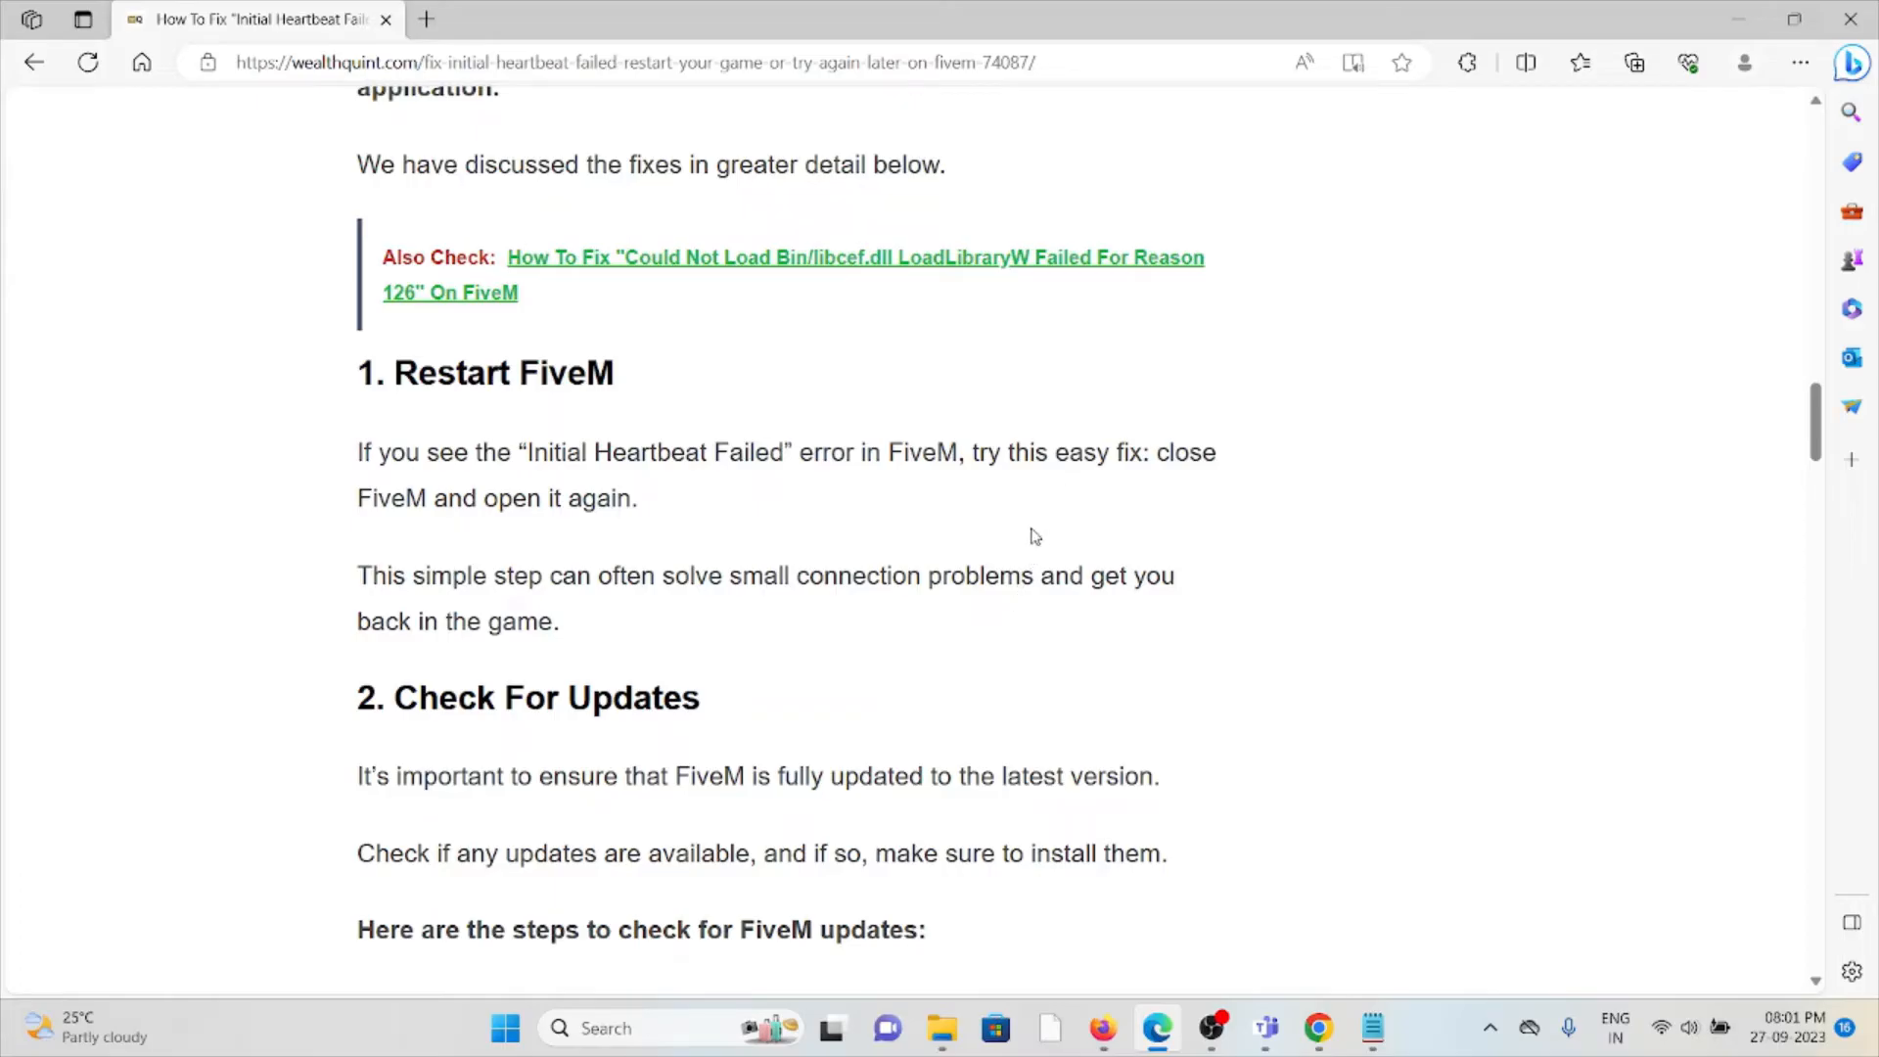
mouse_move(934, 669)
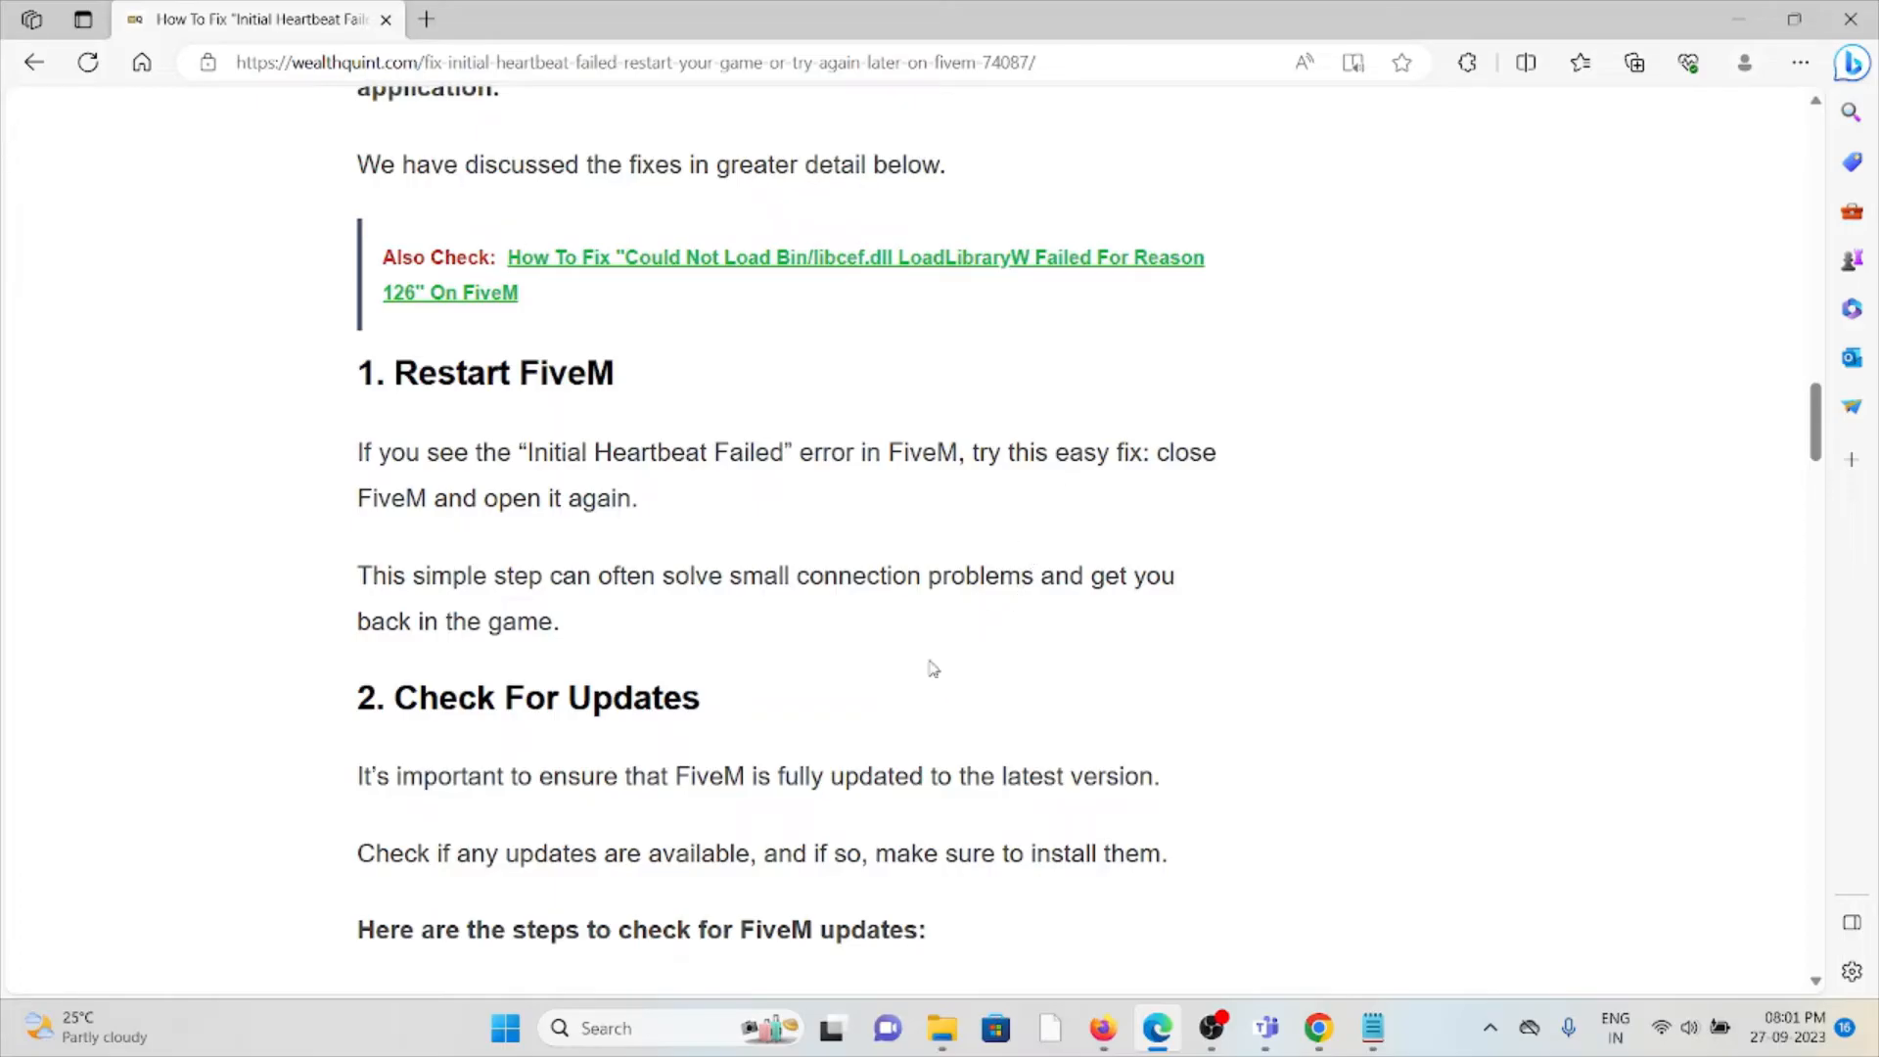
Scroll to the FiveM update steps and the '3. Disable Firewall Or Antivirus' heading
scroll("down", 3)
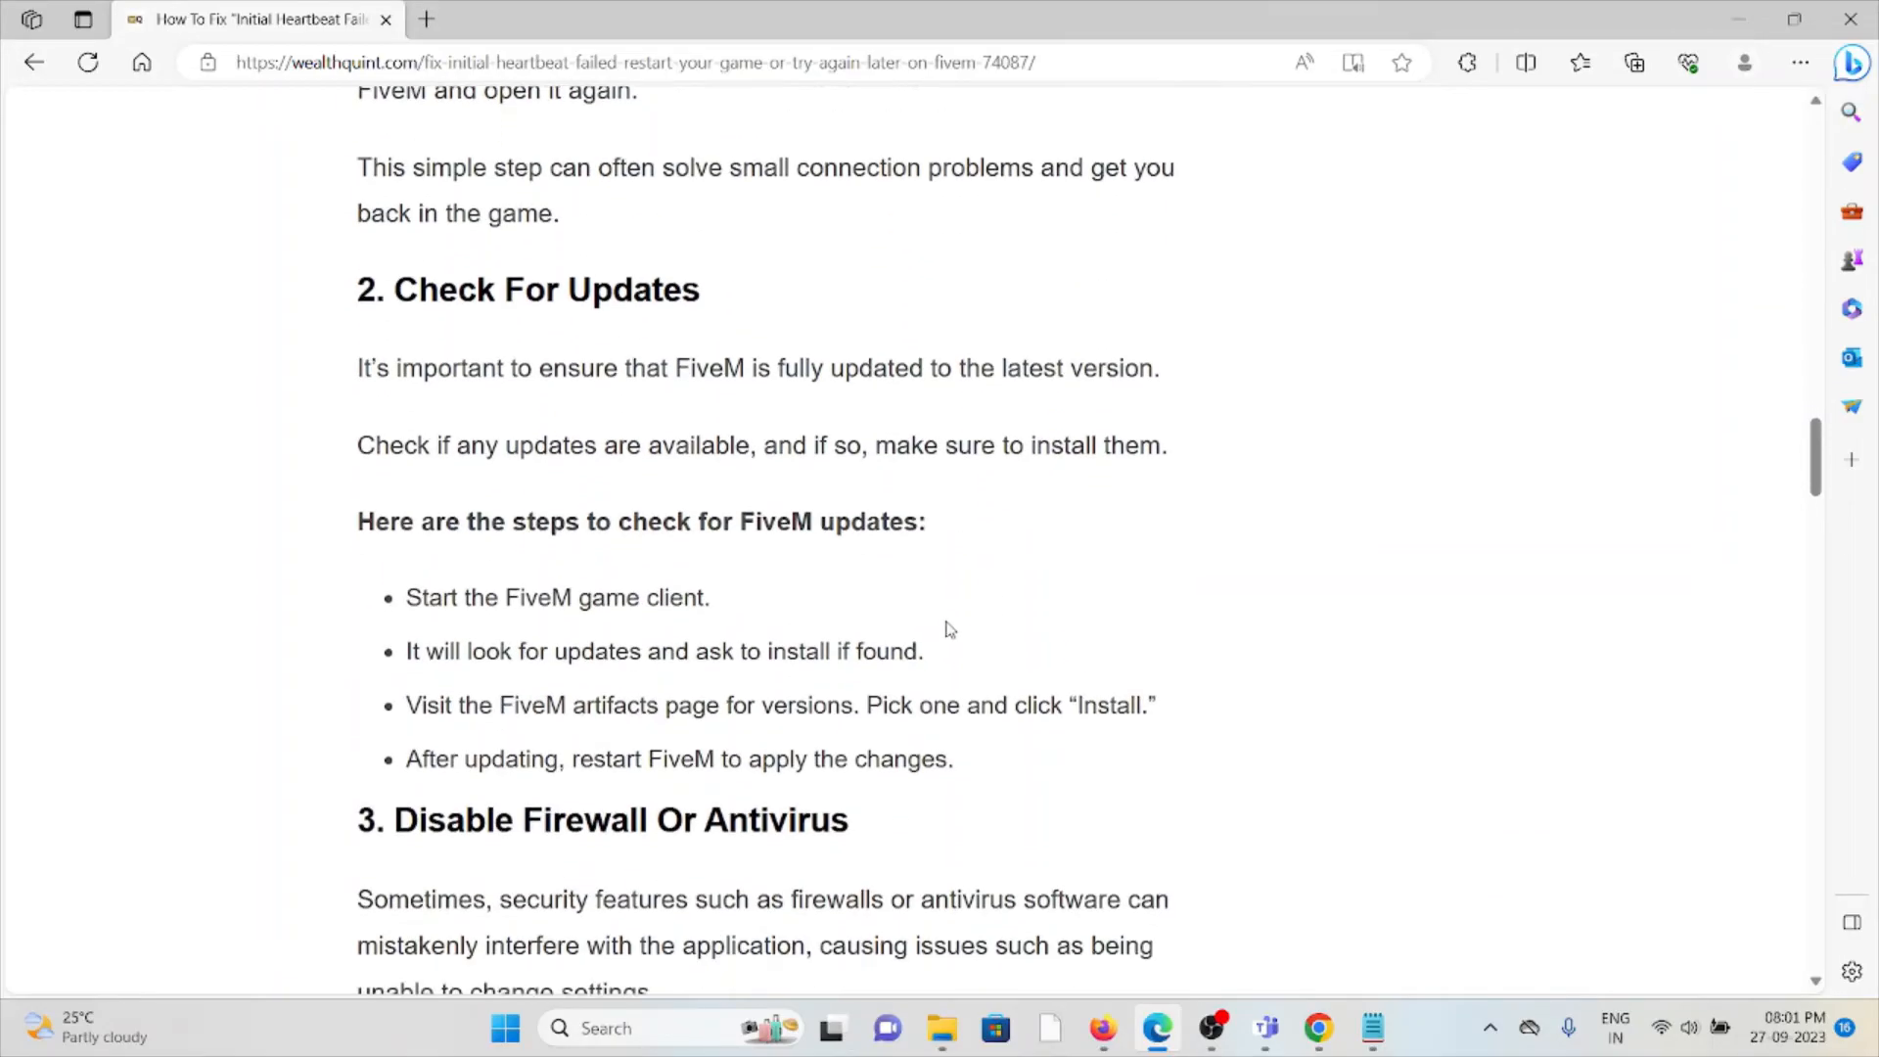
mouse_move(965, 591)
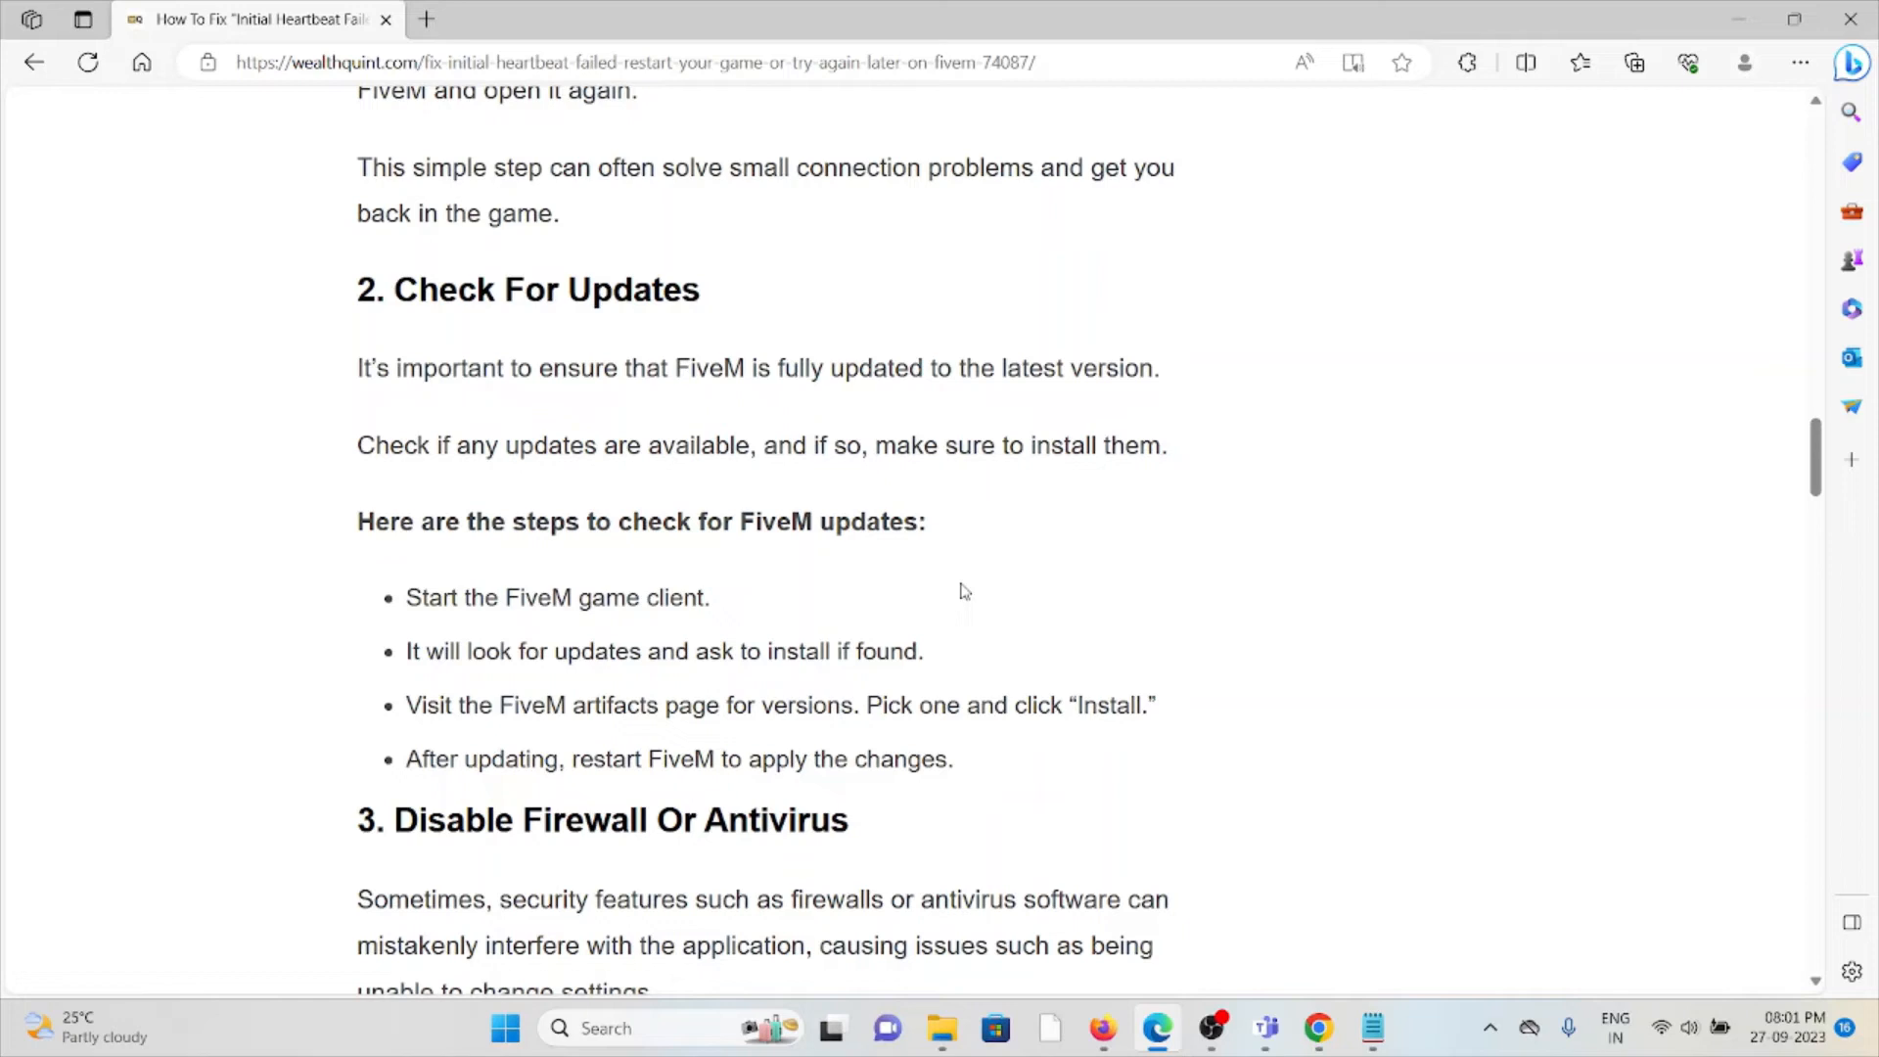
mouse_move(951, 617)
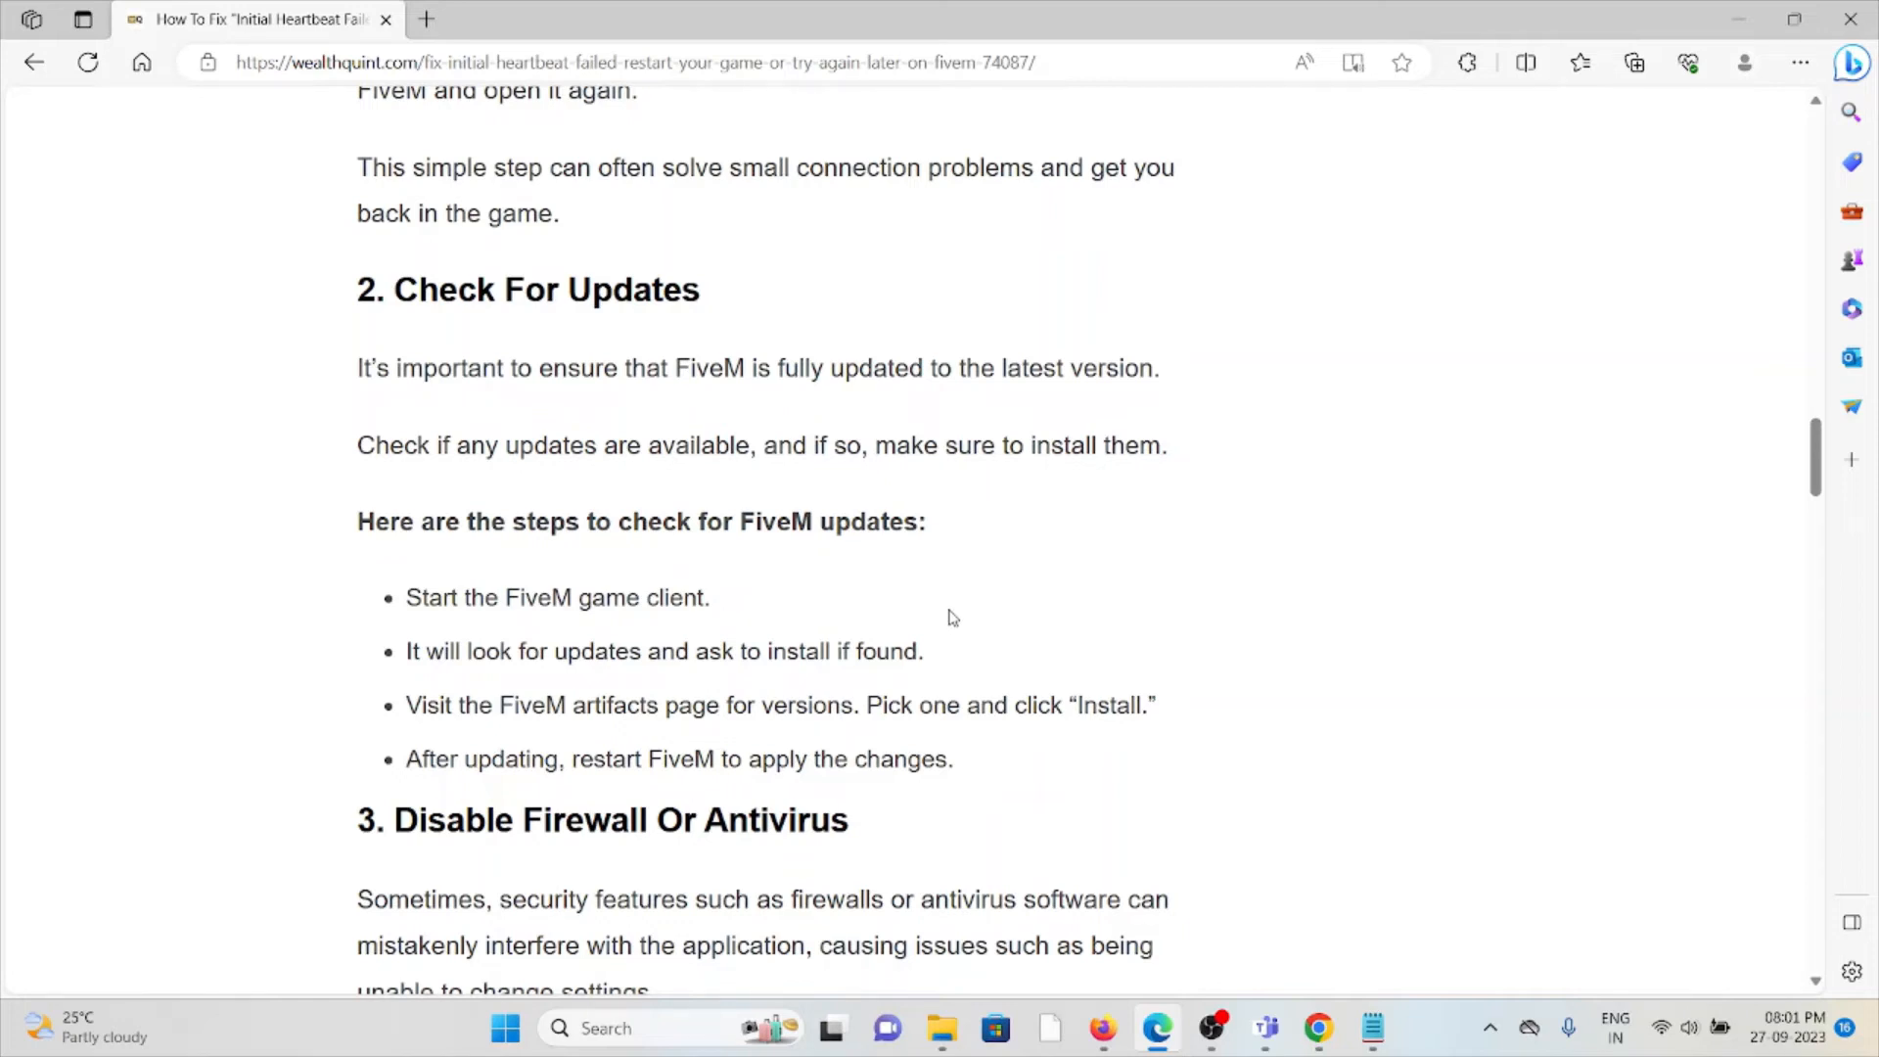
mouse_move(595, 693)
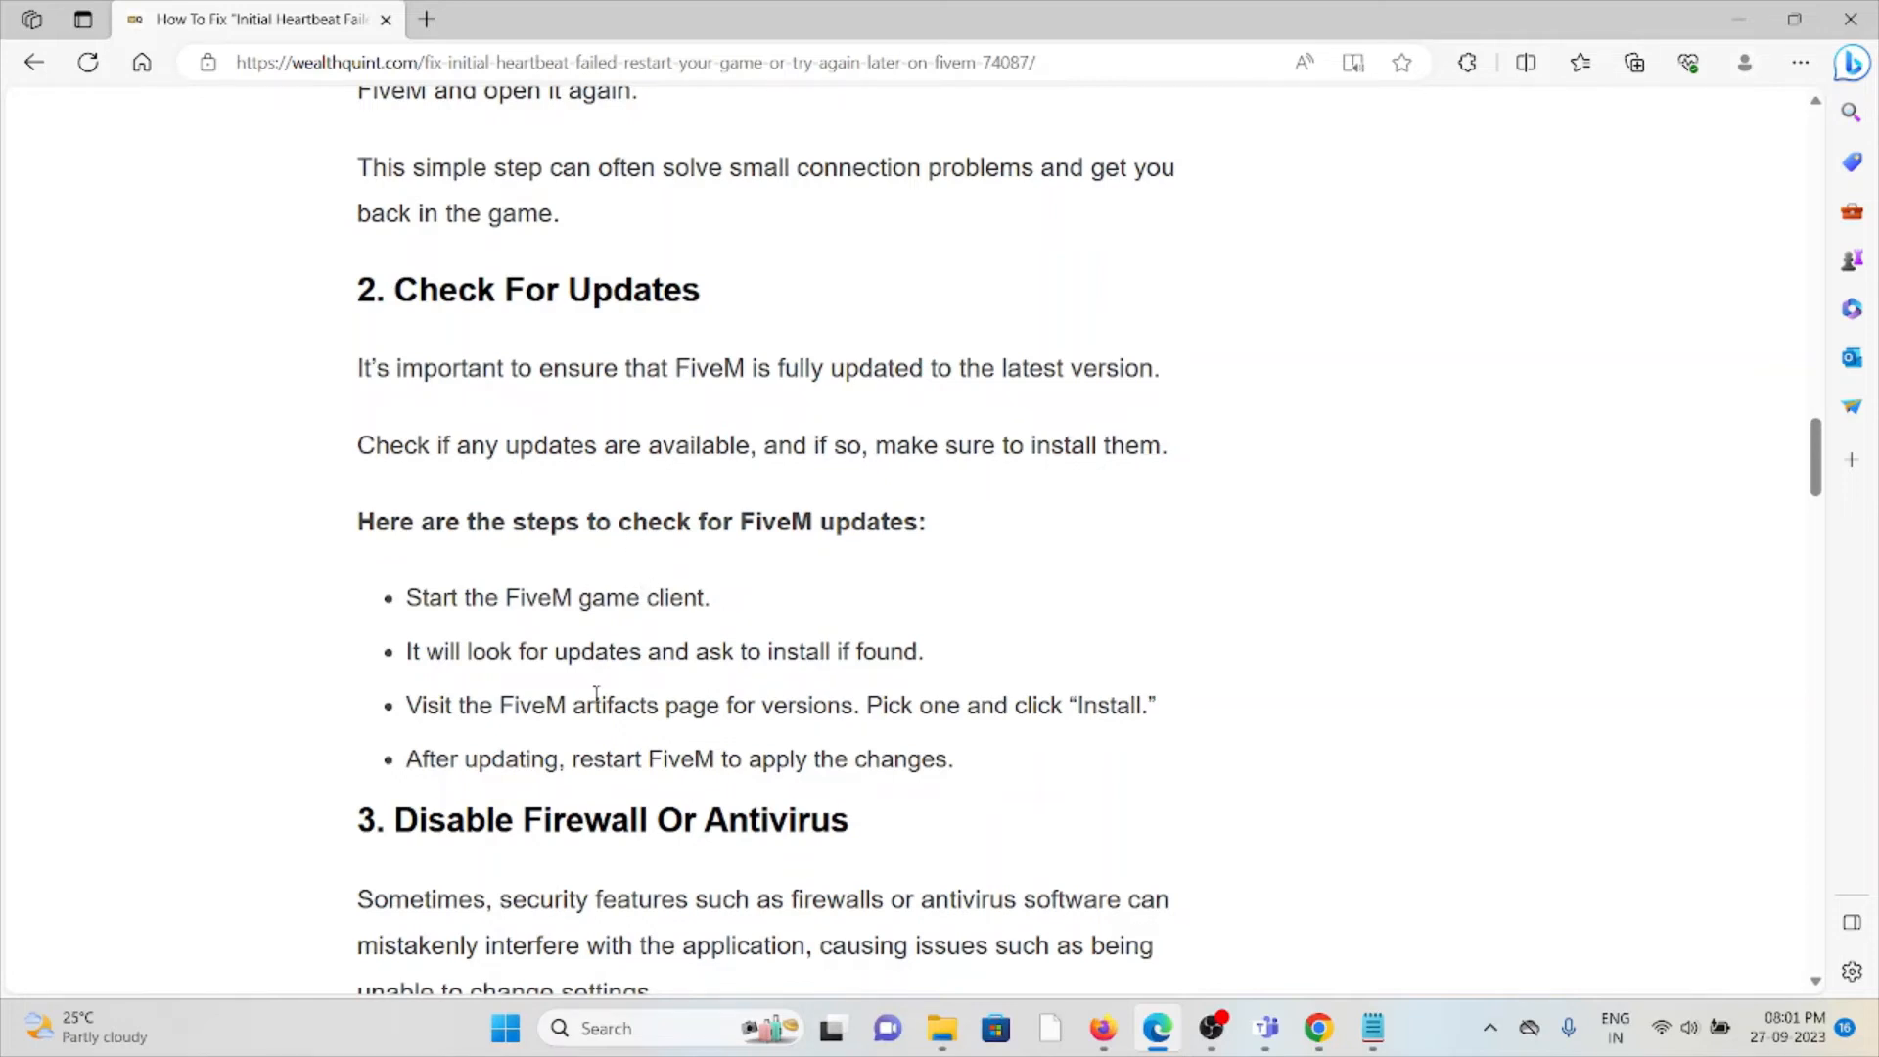
mouse_move(611, 683)
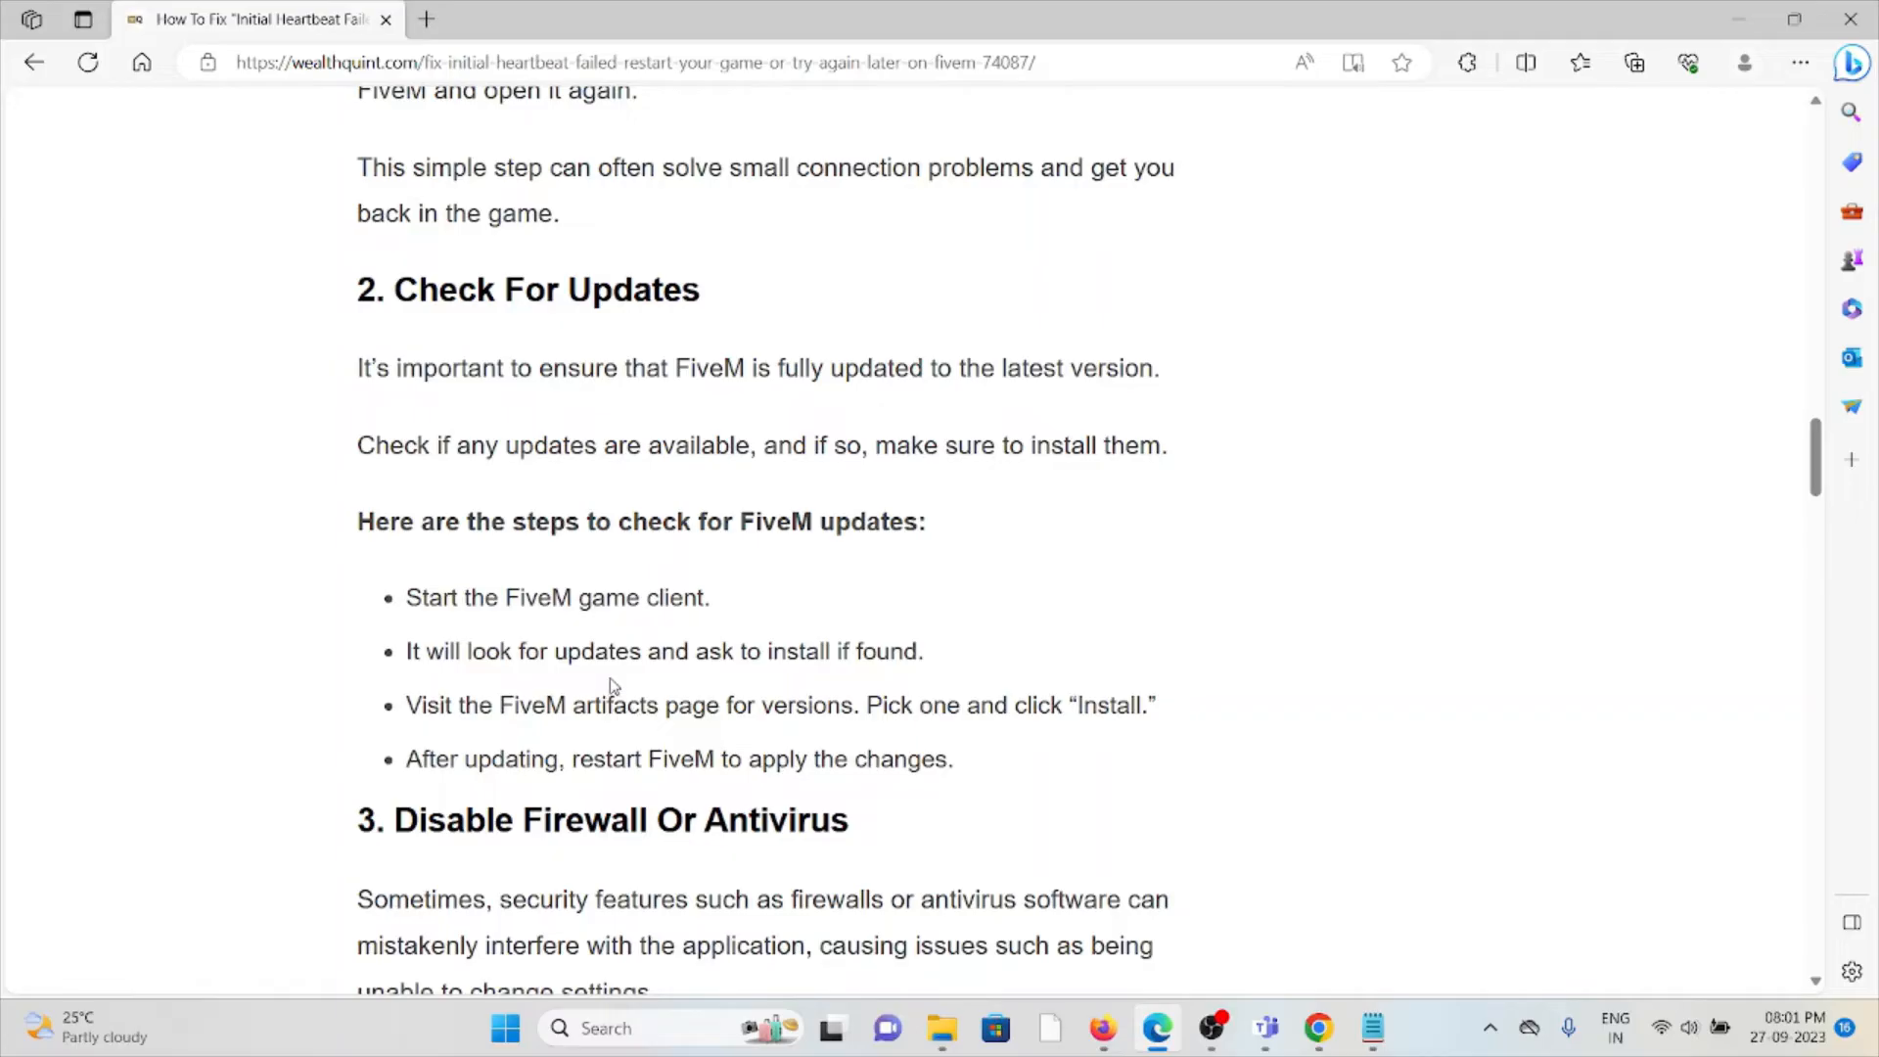
mouse_move(620, 644)
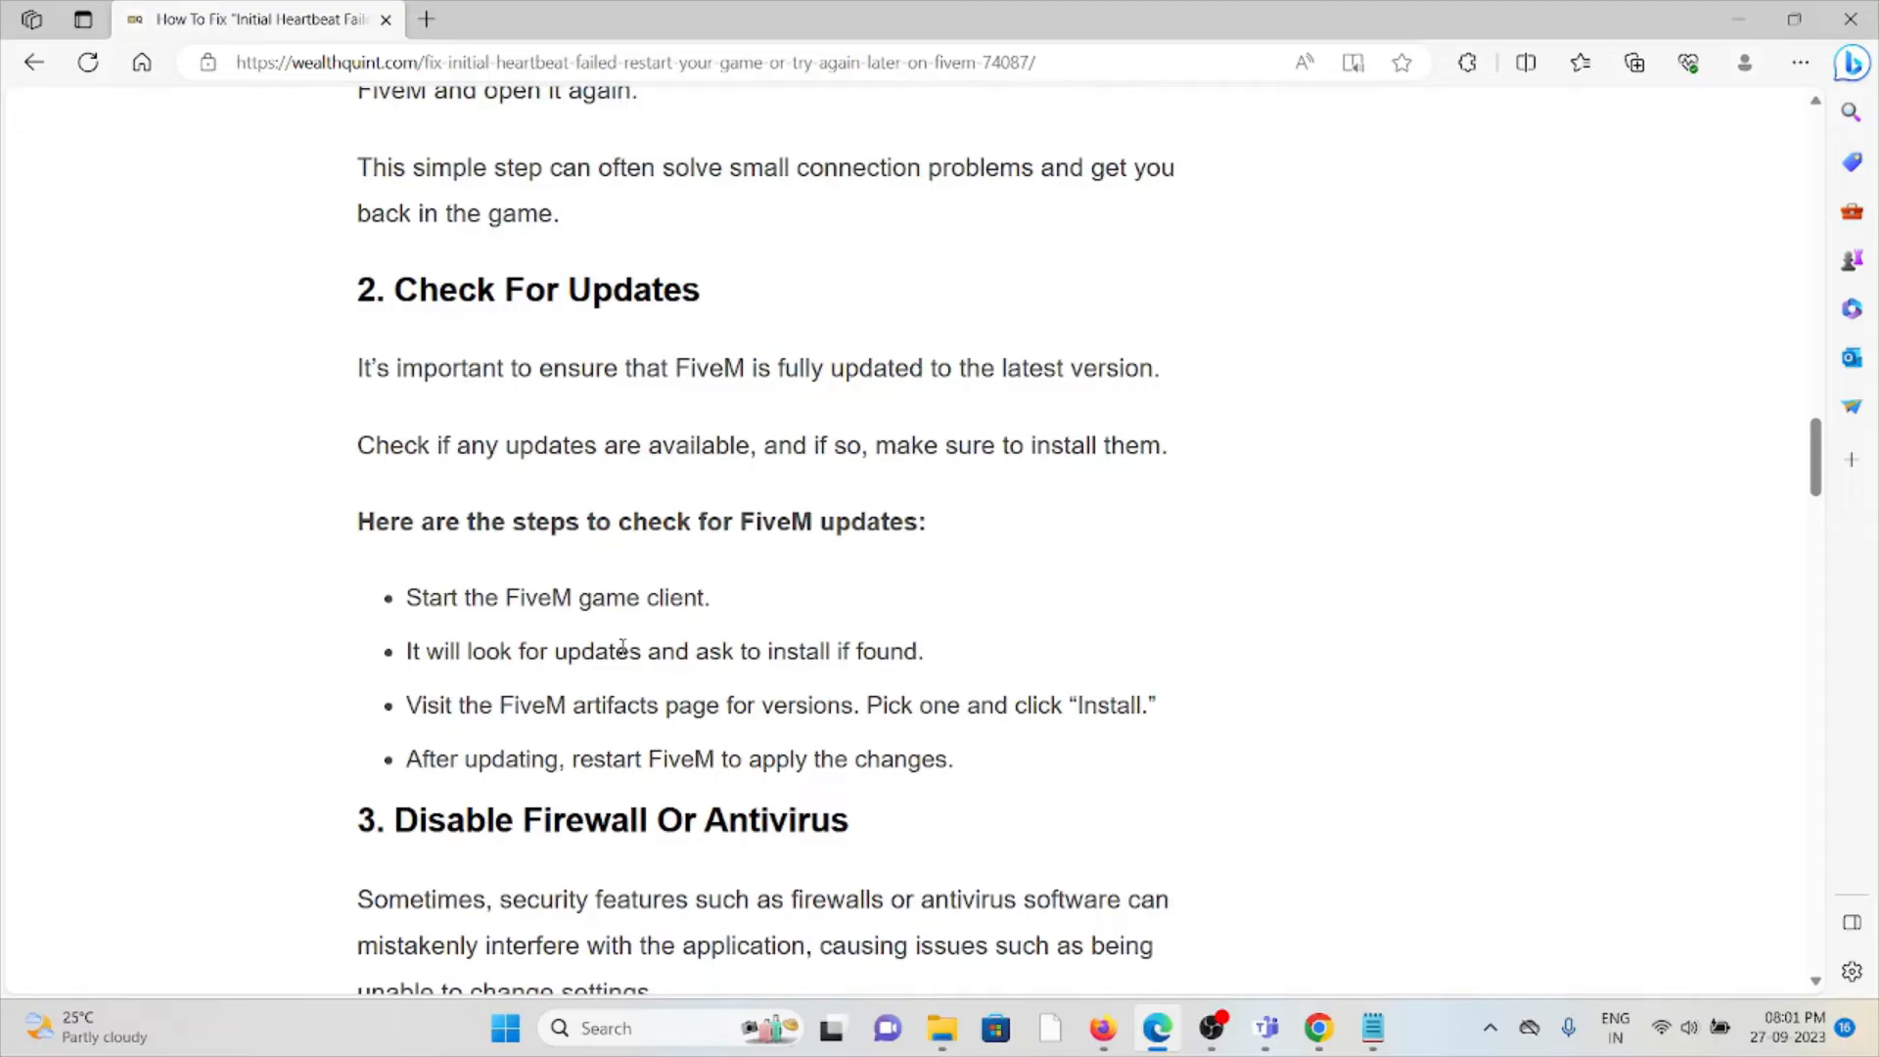
mouse_move(624, 642)
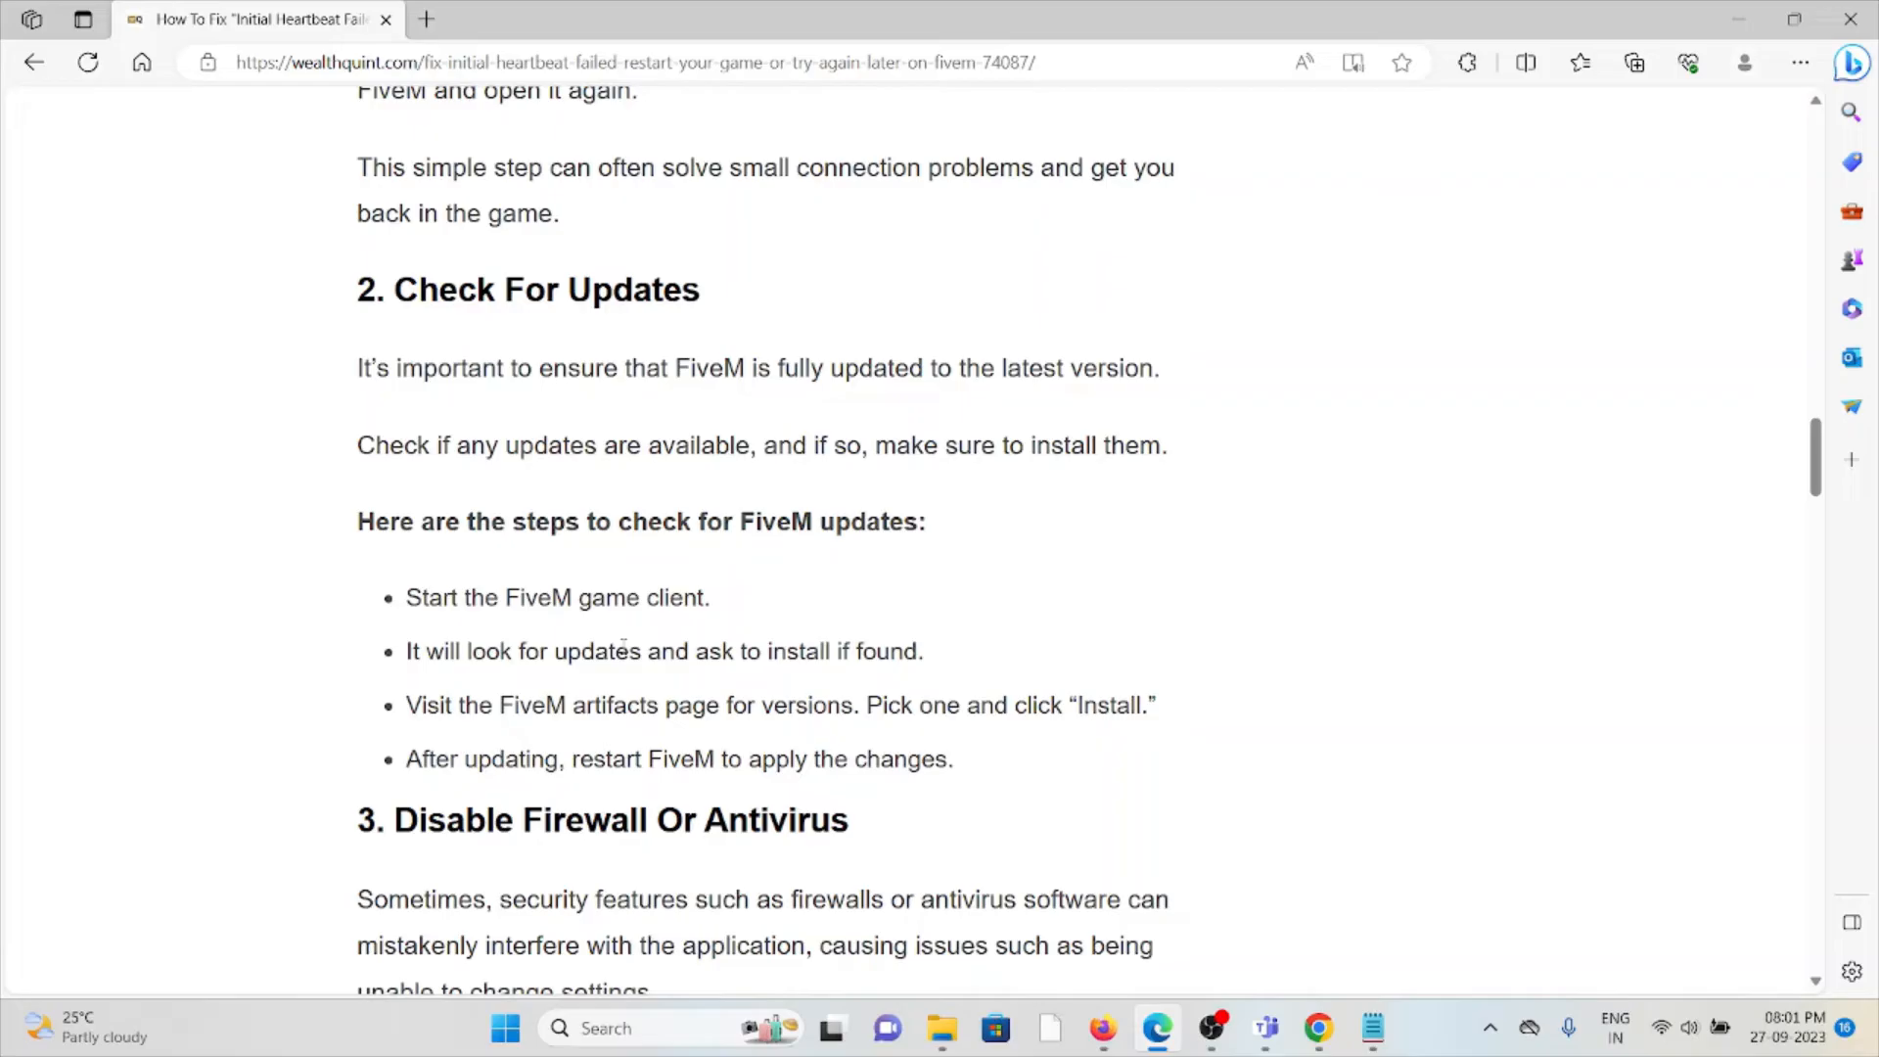
scroll("down", 3)
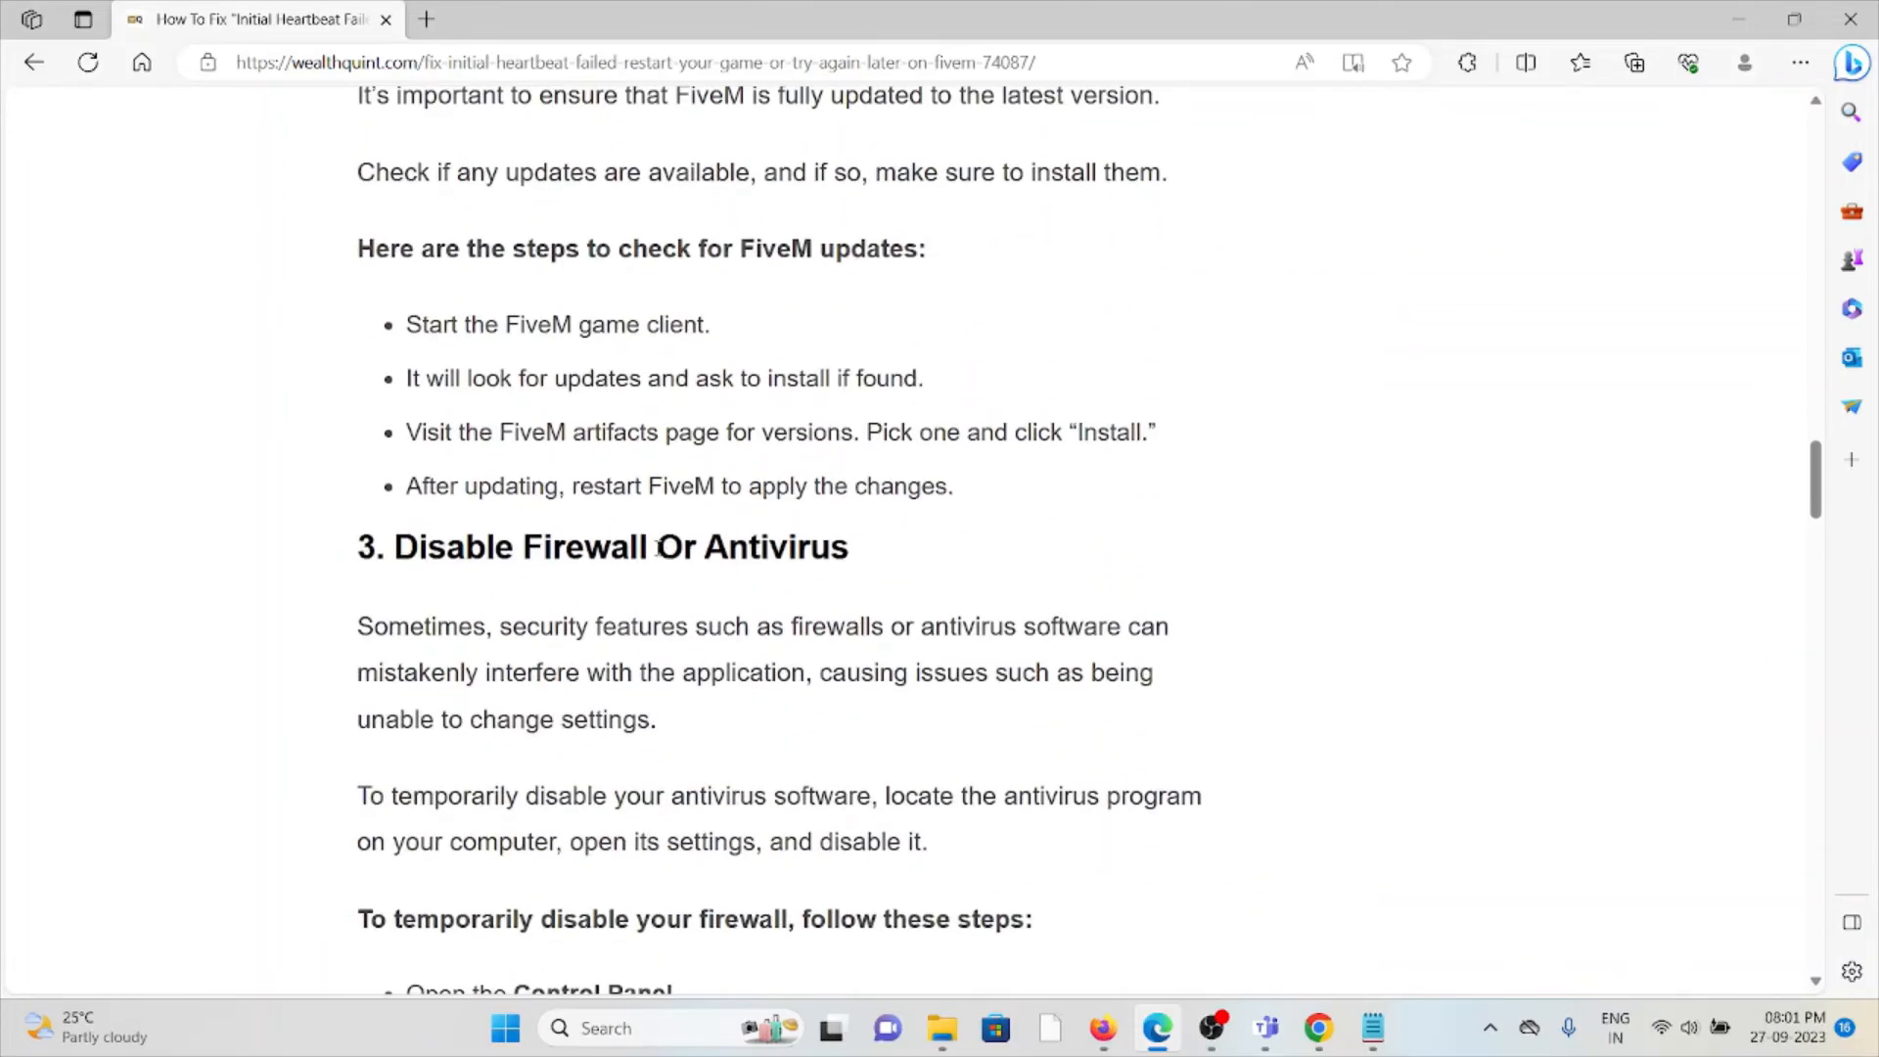
mouse_move(620, 613)
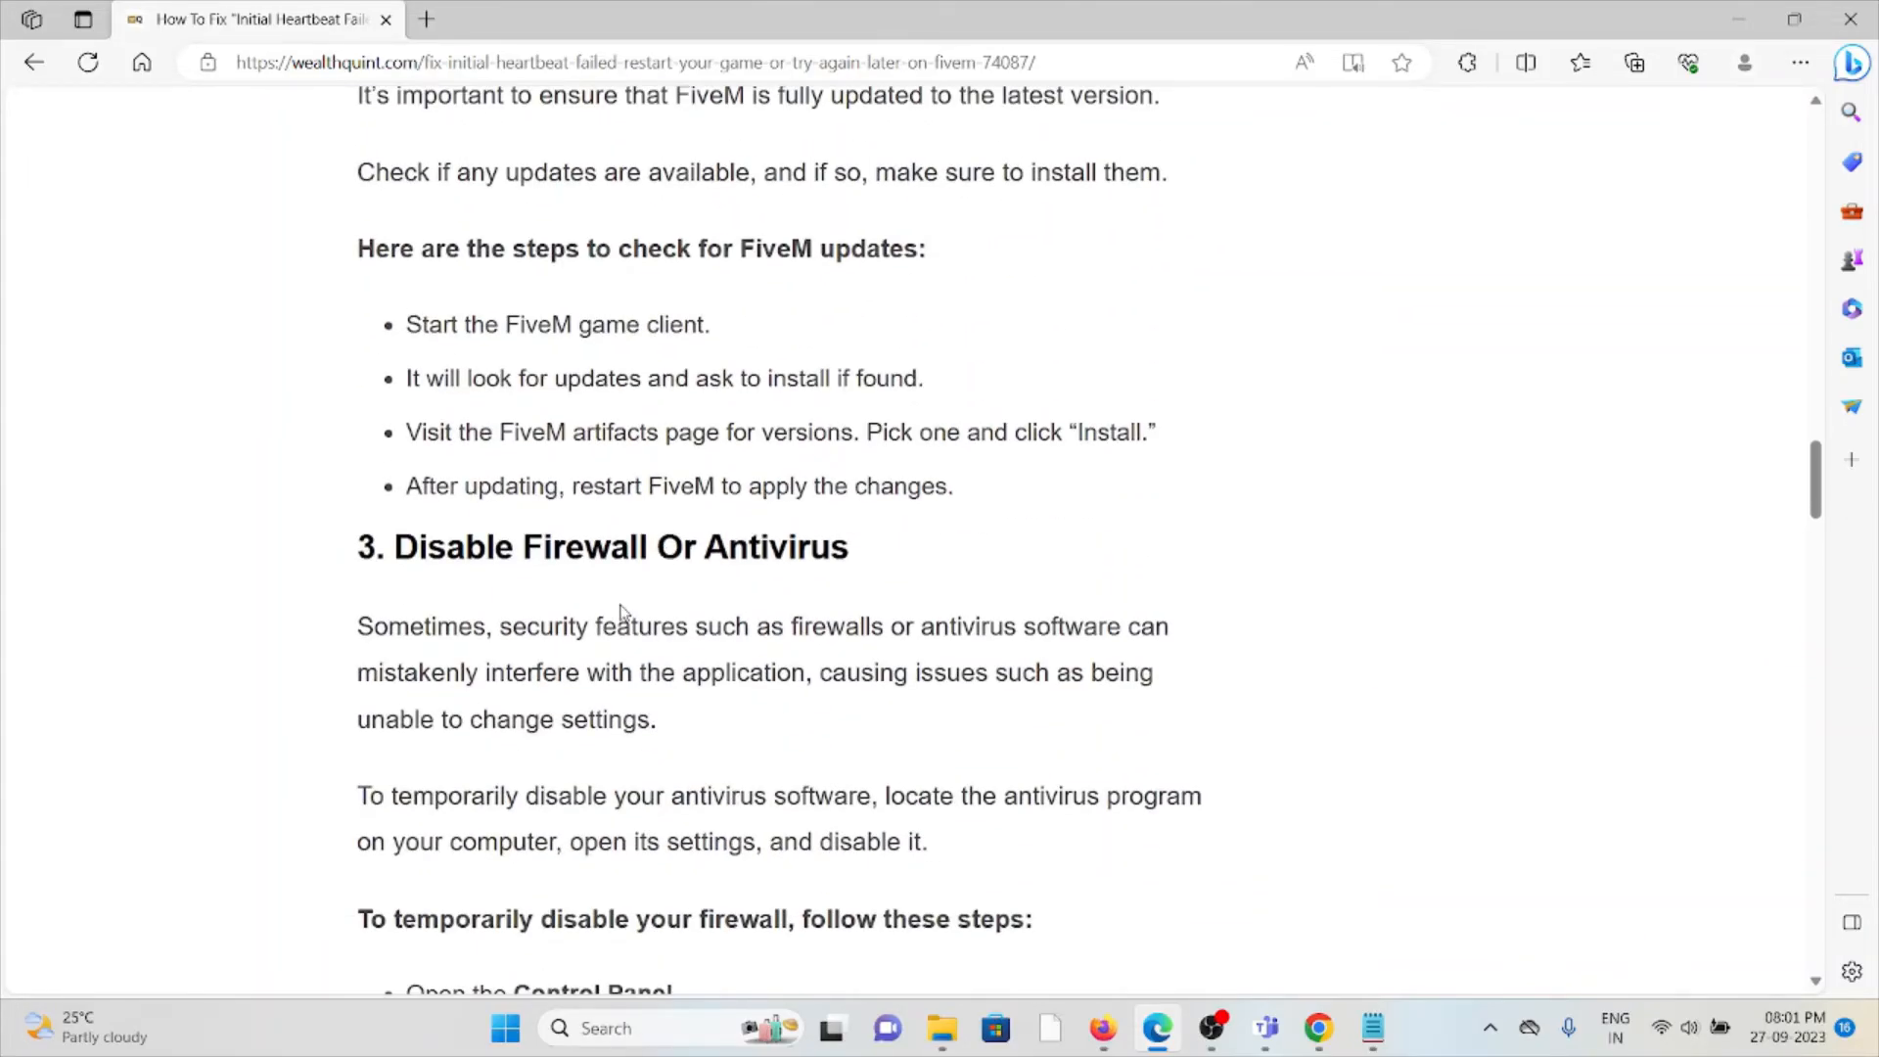
mouse_move(613, 592)
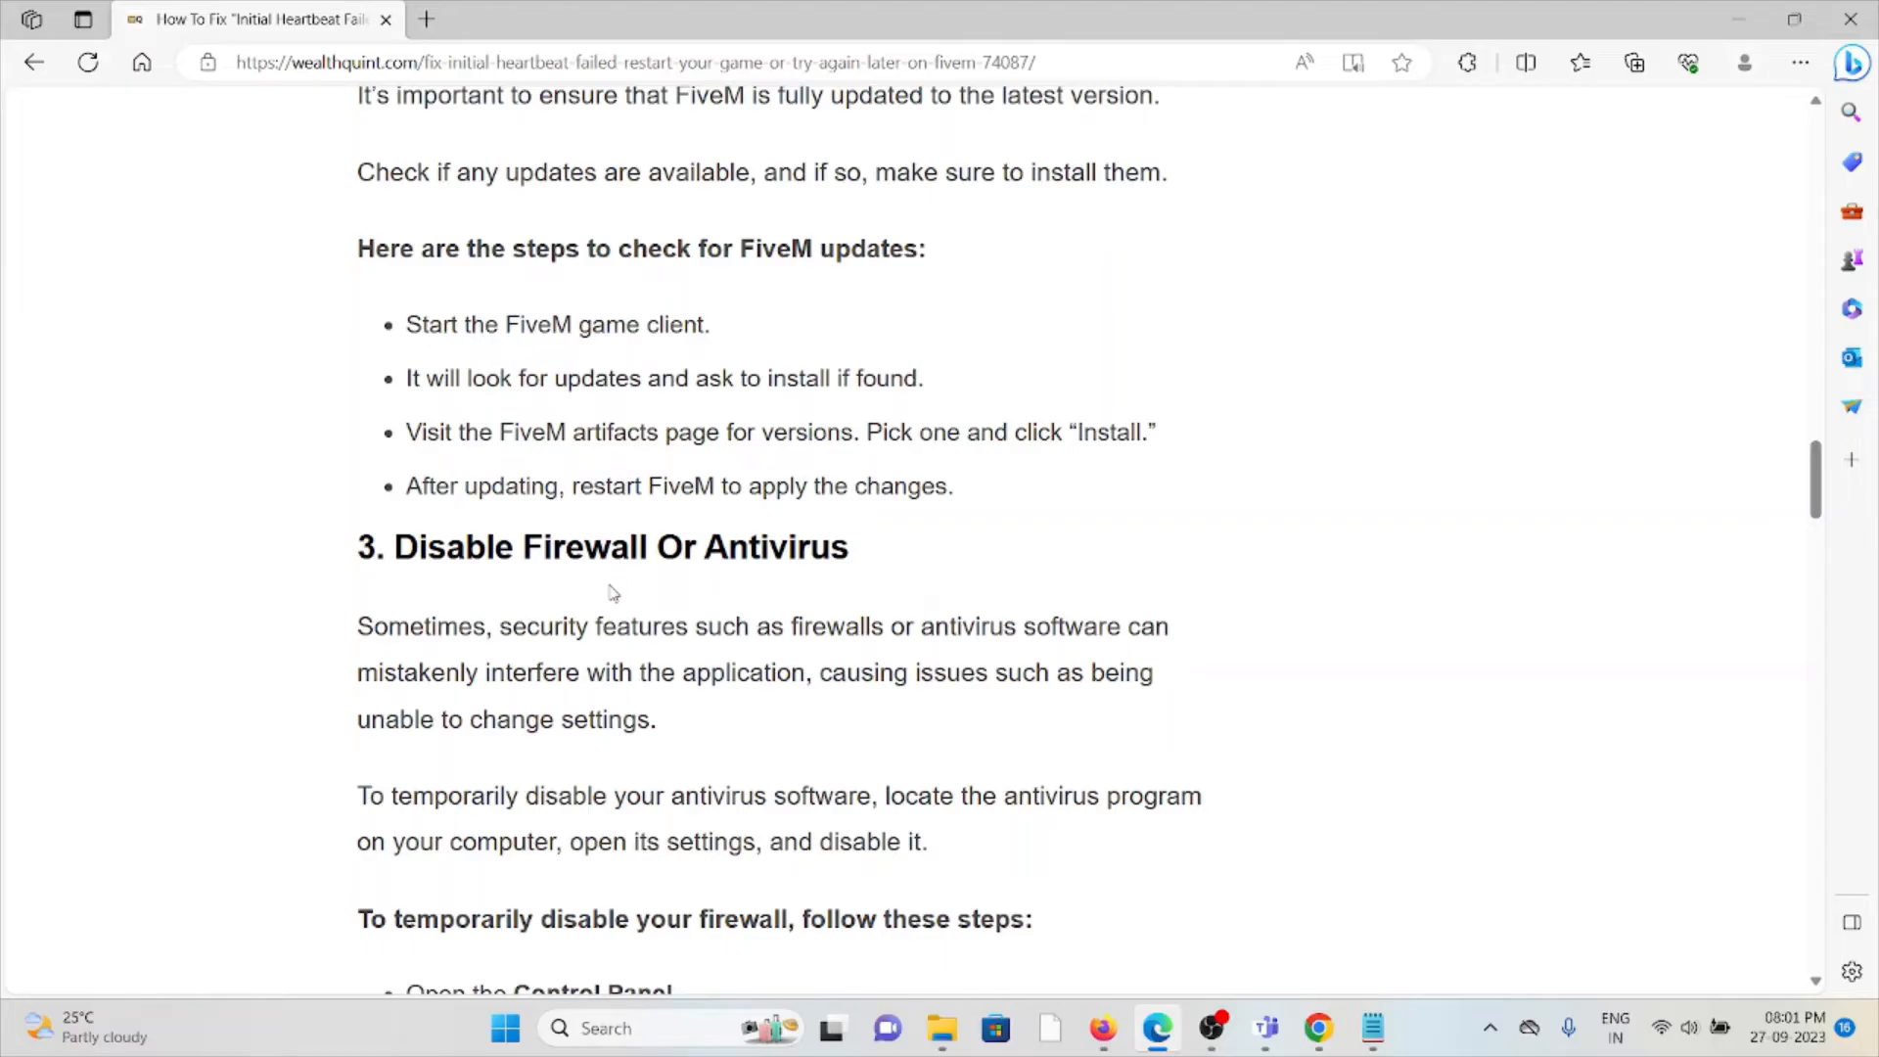
mouse_move(599, 605)
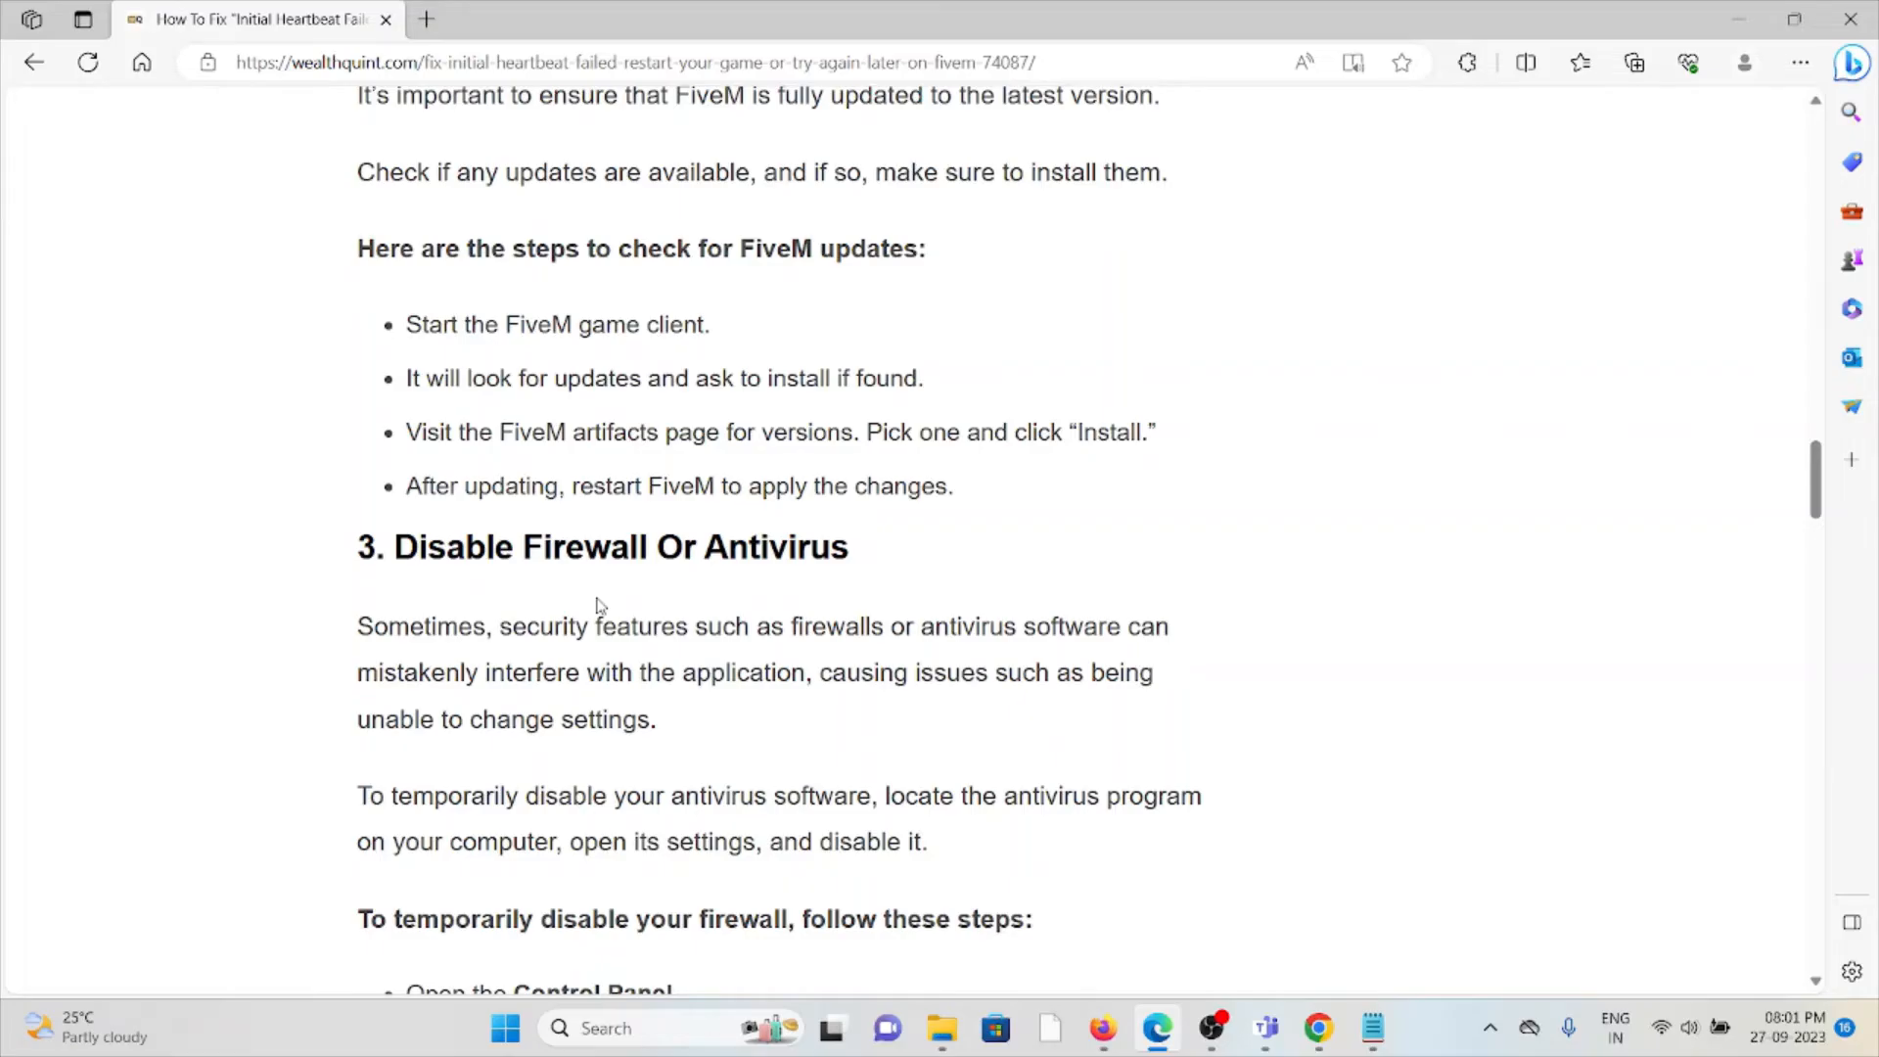
Scroll to the firewall-disabling steps and the '4. Verify Game File' section
scroll("down", 3)
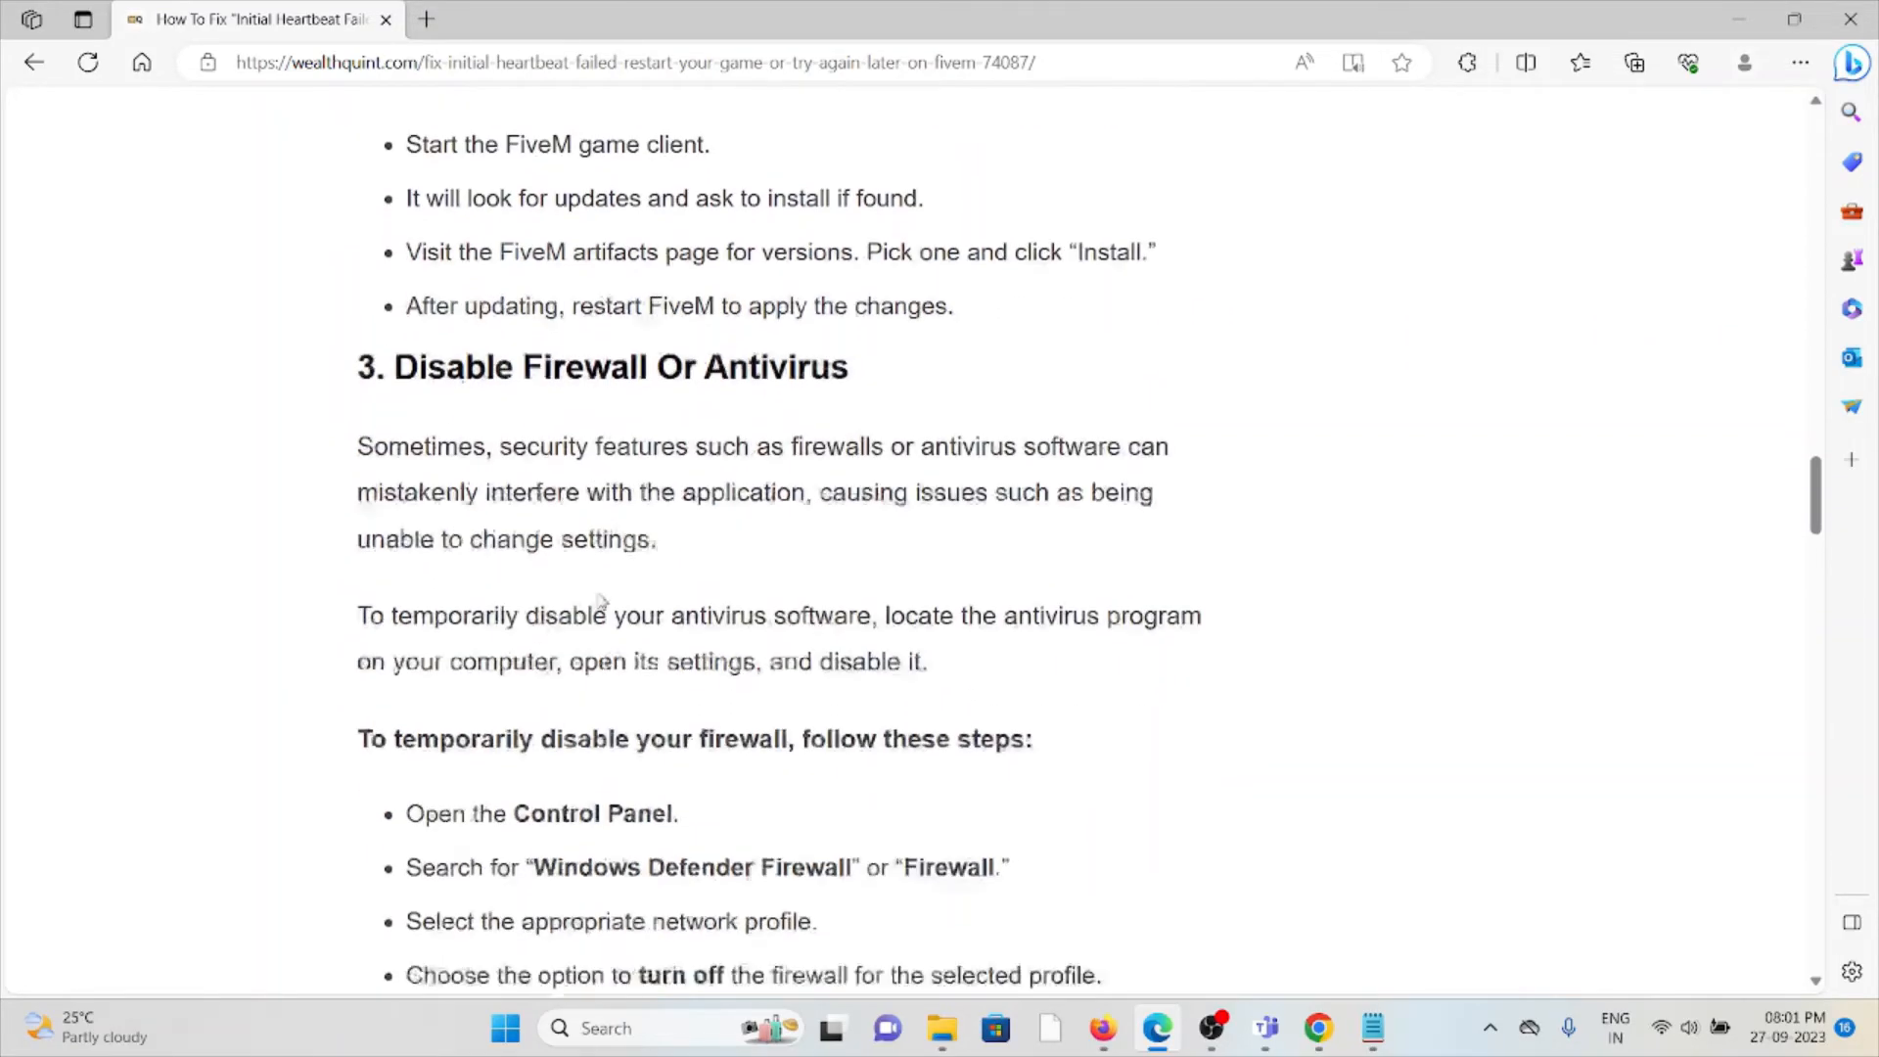
scroll("down", 3)
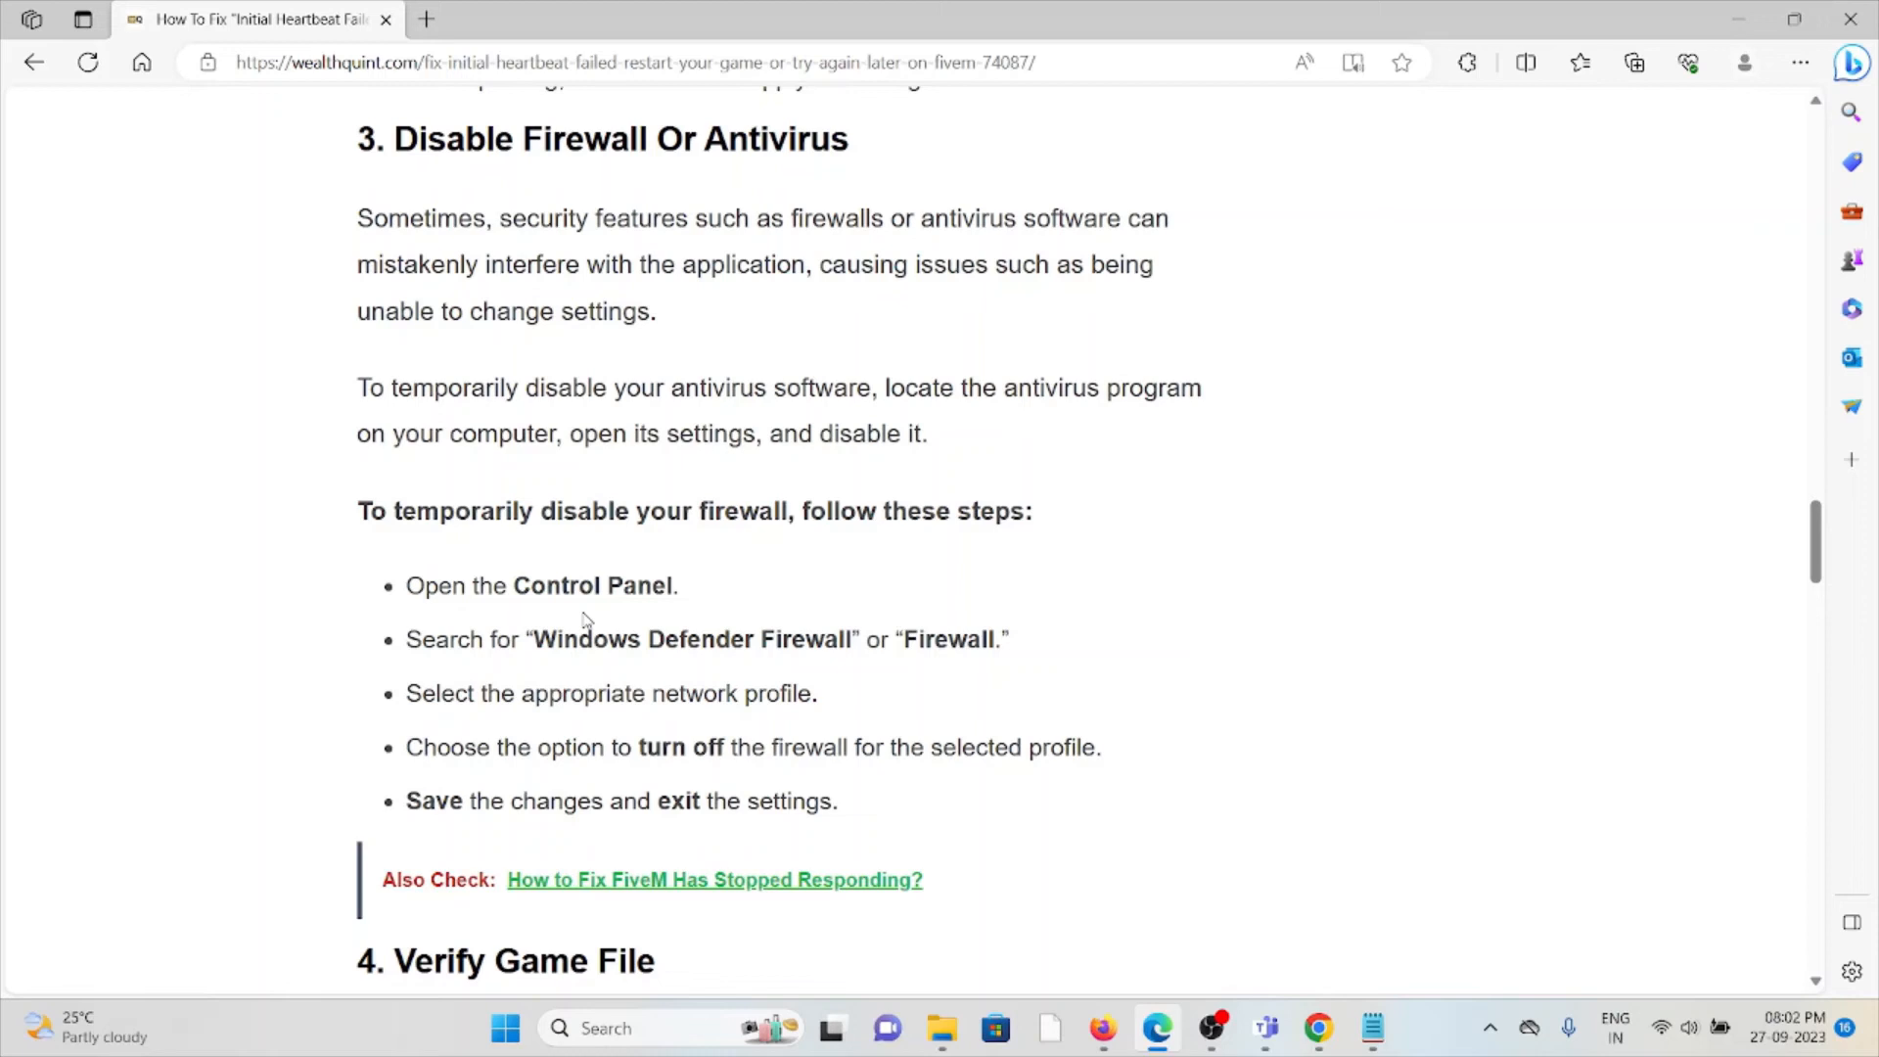
mouse_move(567, 628)
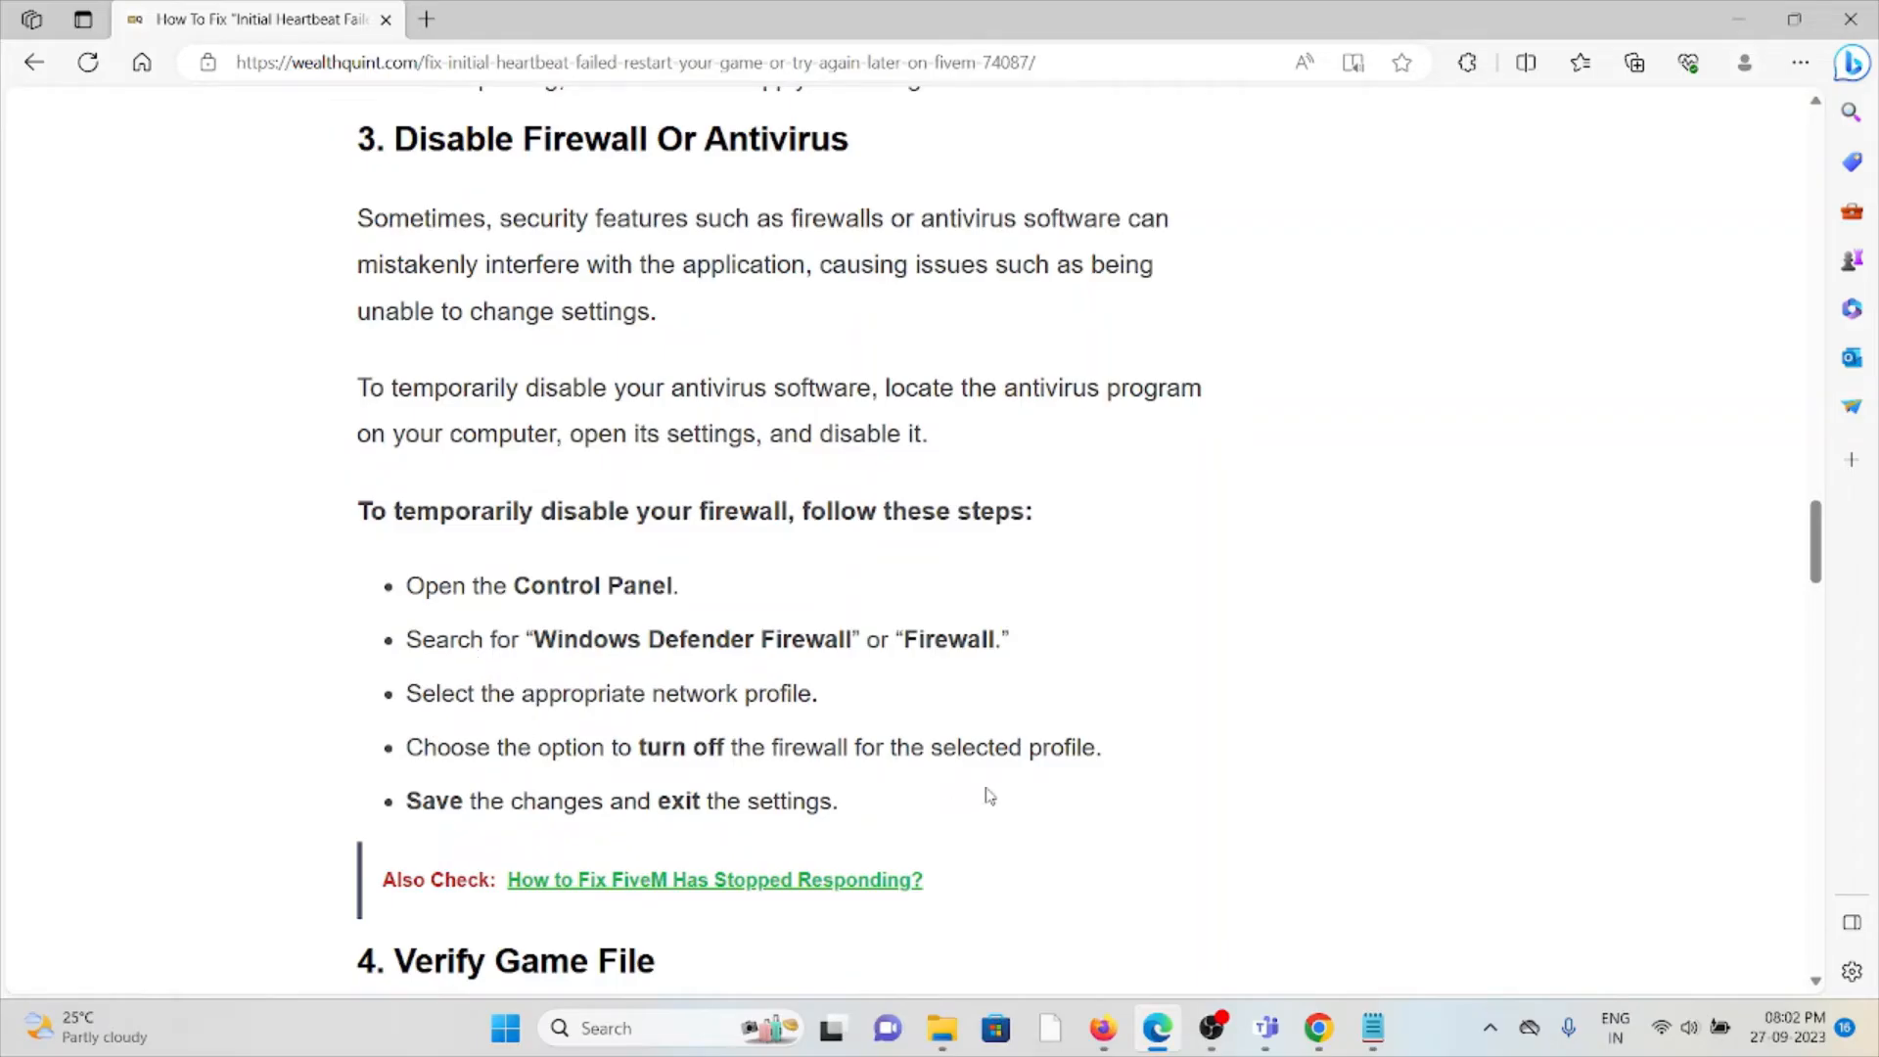
mouse_move(592, 632)
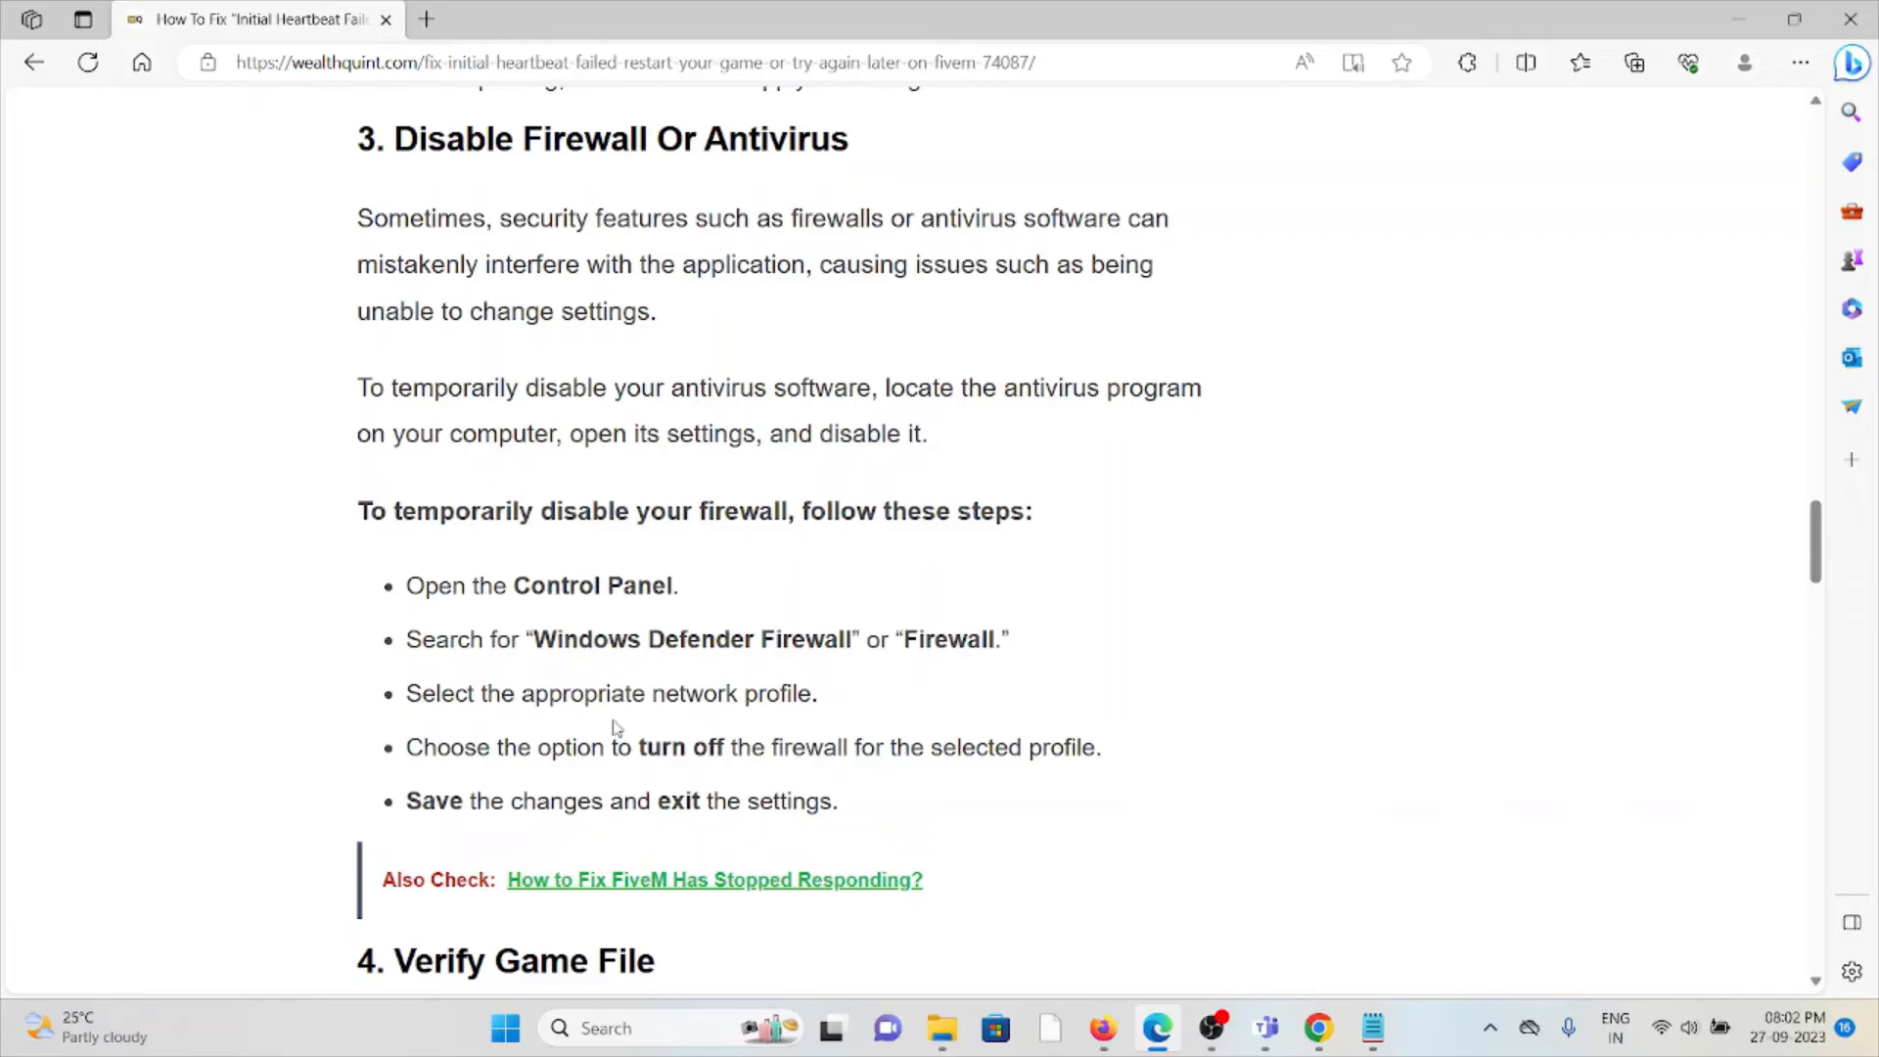
mouse_move(605, 738)
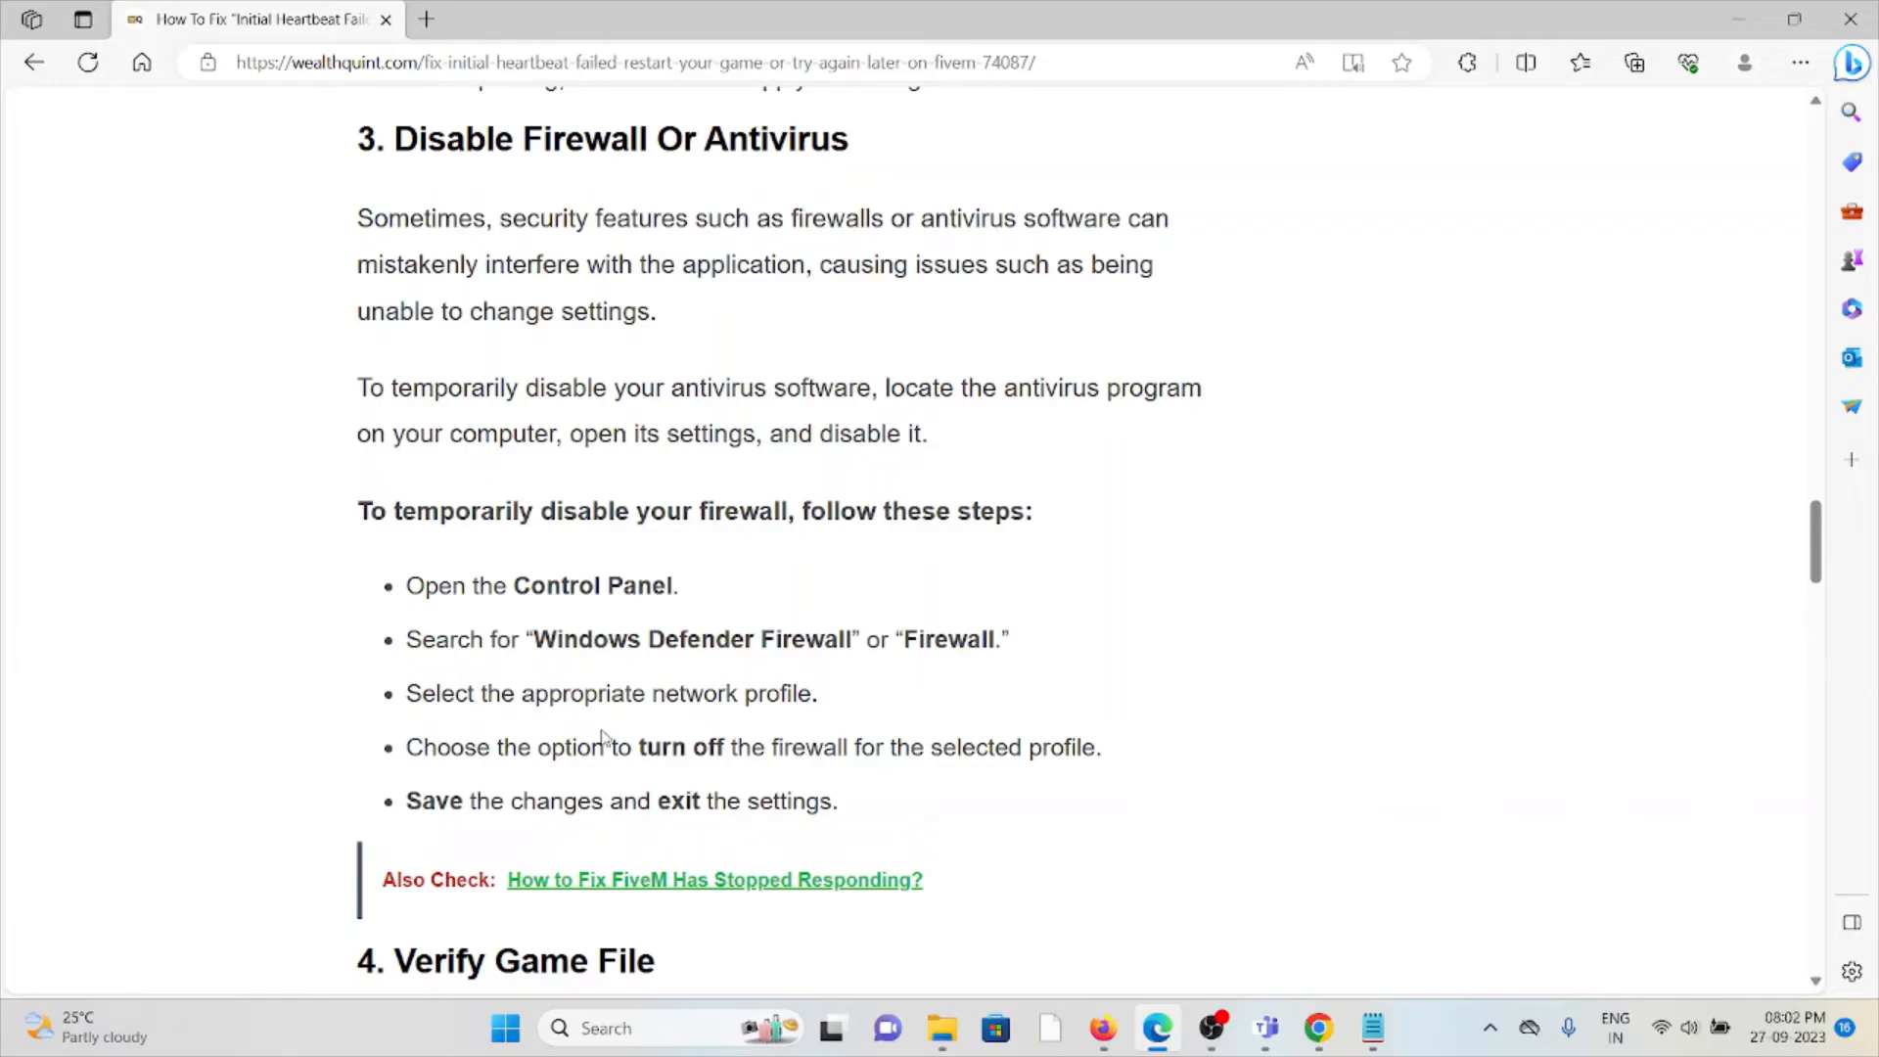
mouse_move(587, 789)
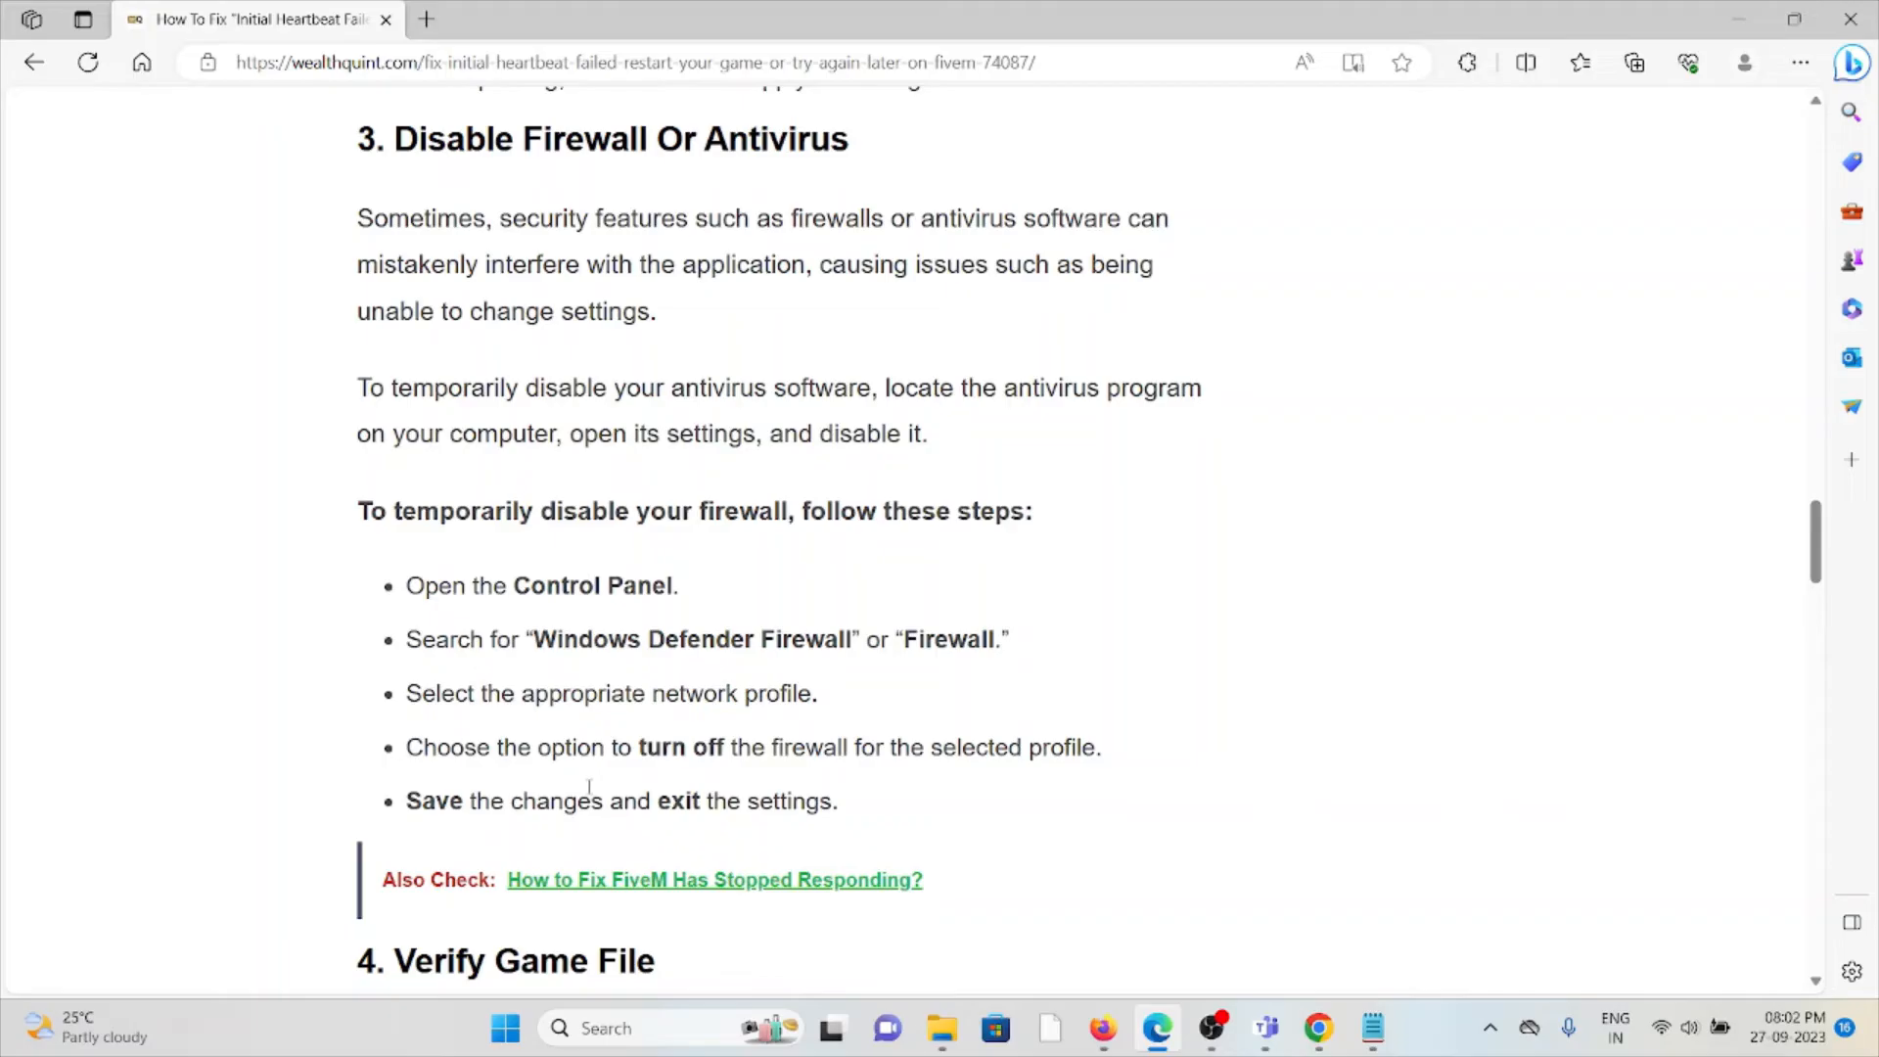
mouse_move(587, 779)
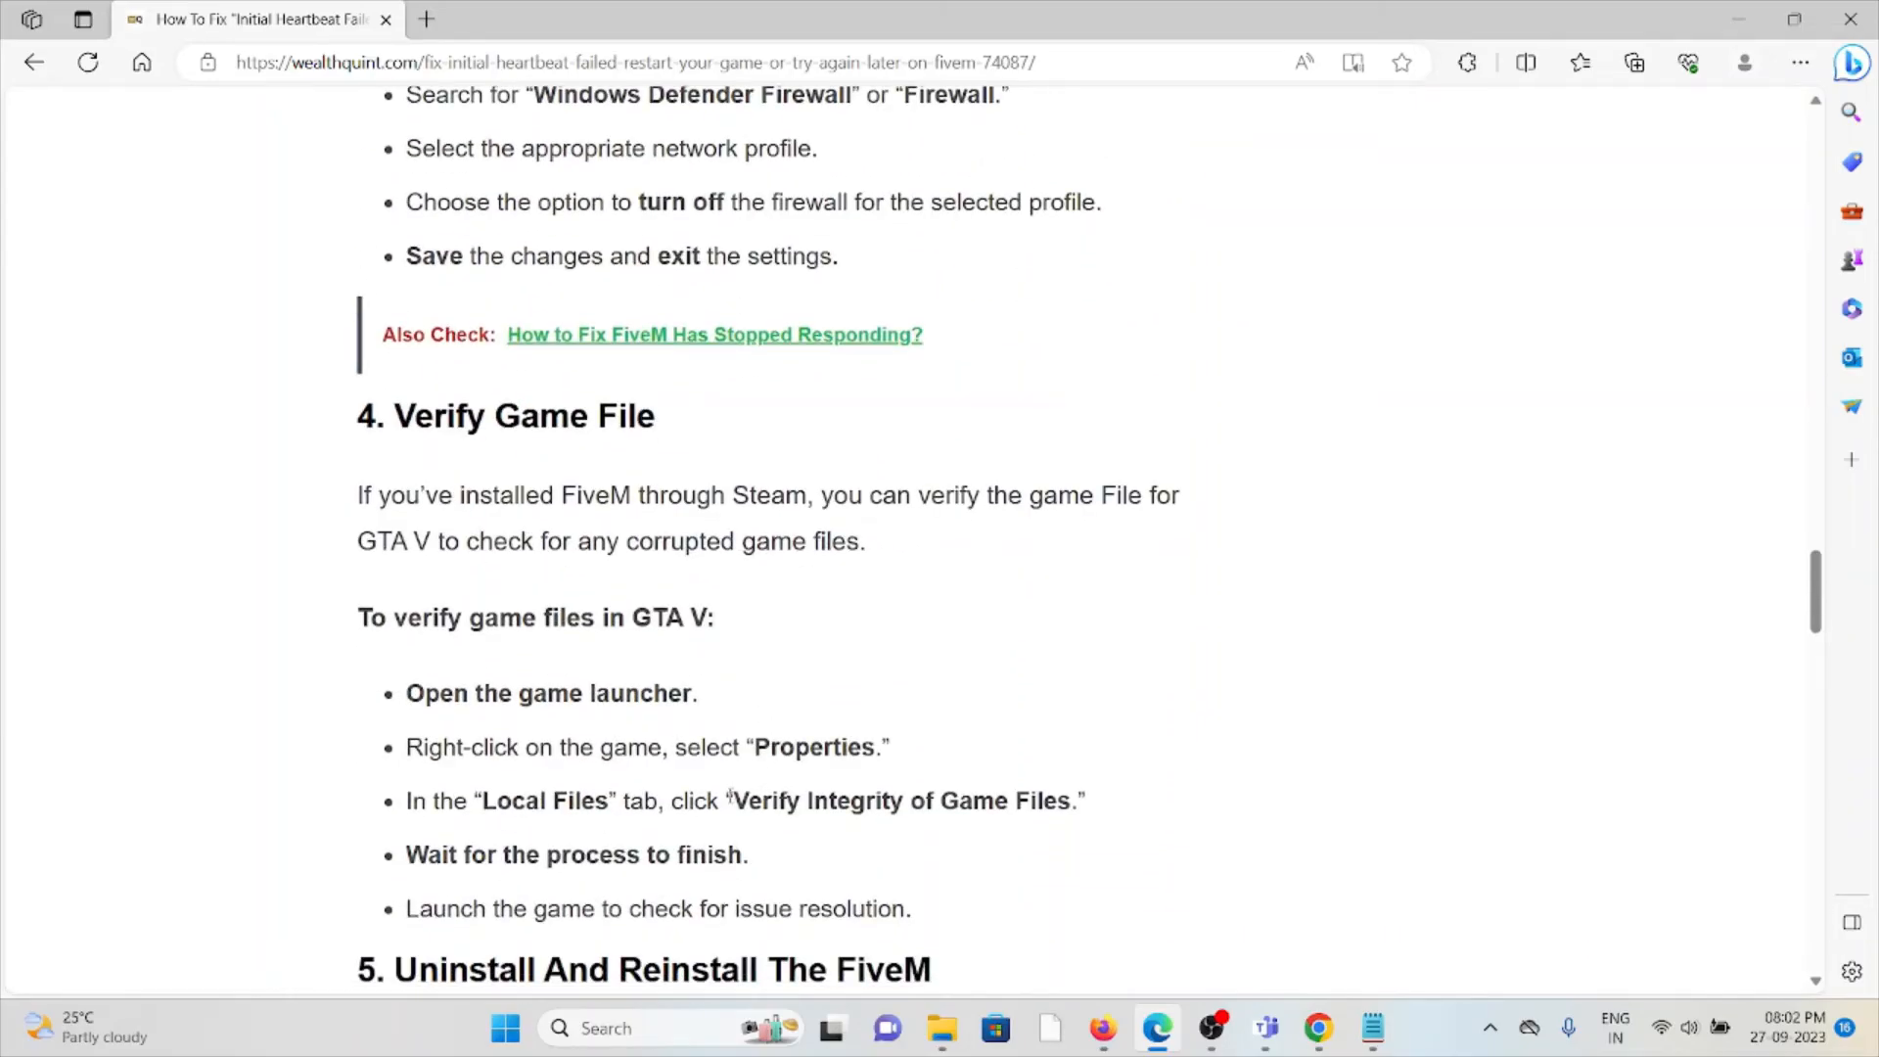
scroll("down", 3)
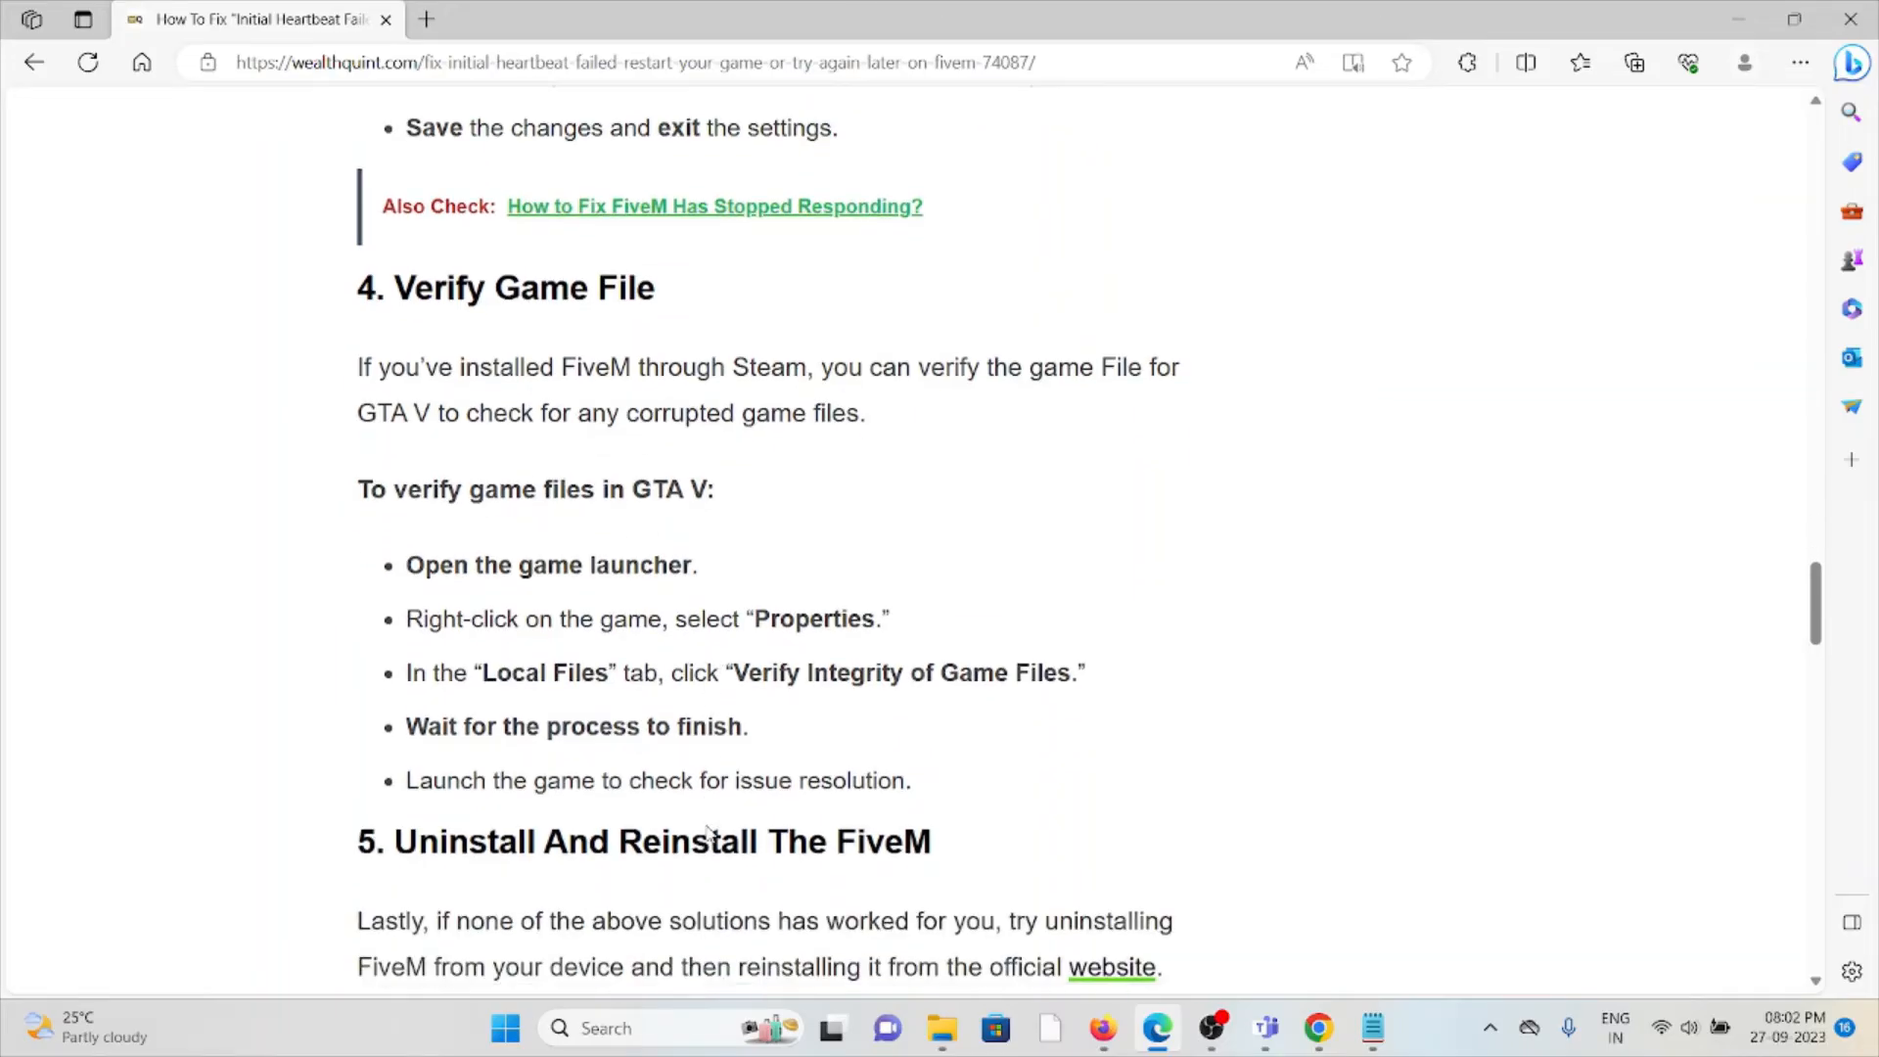
scroll("down", 3)
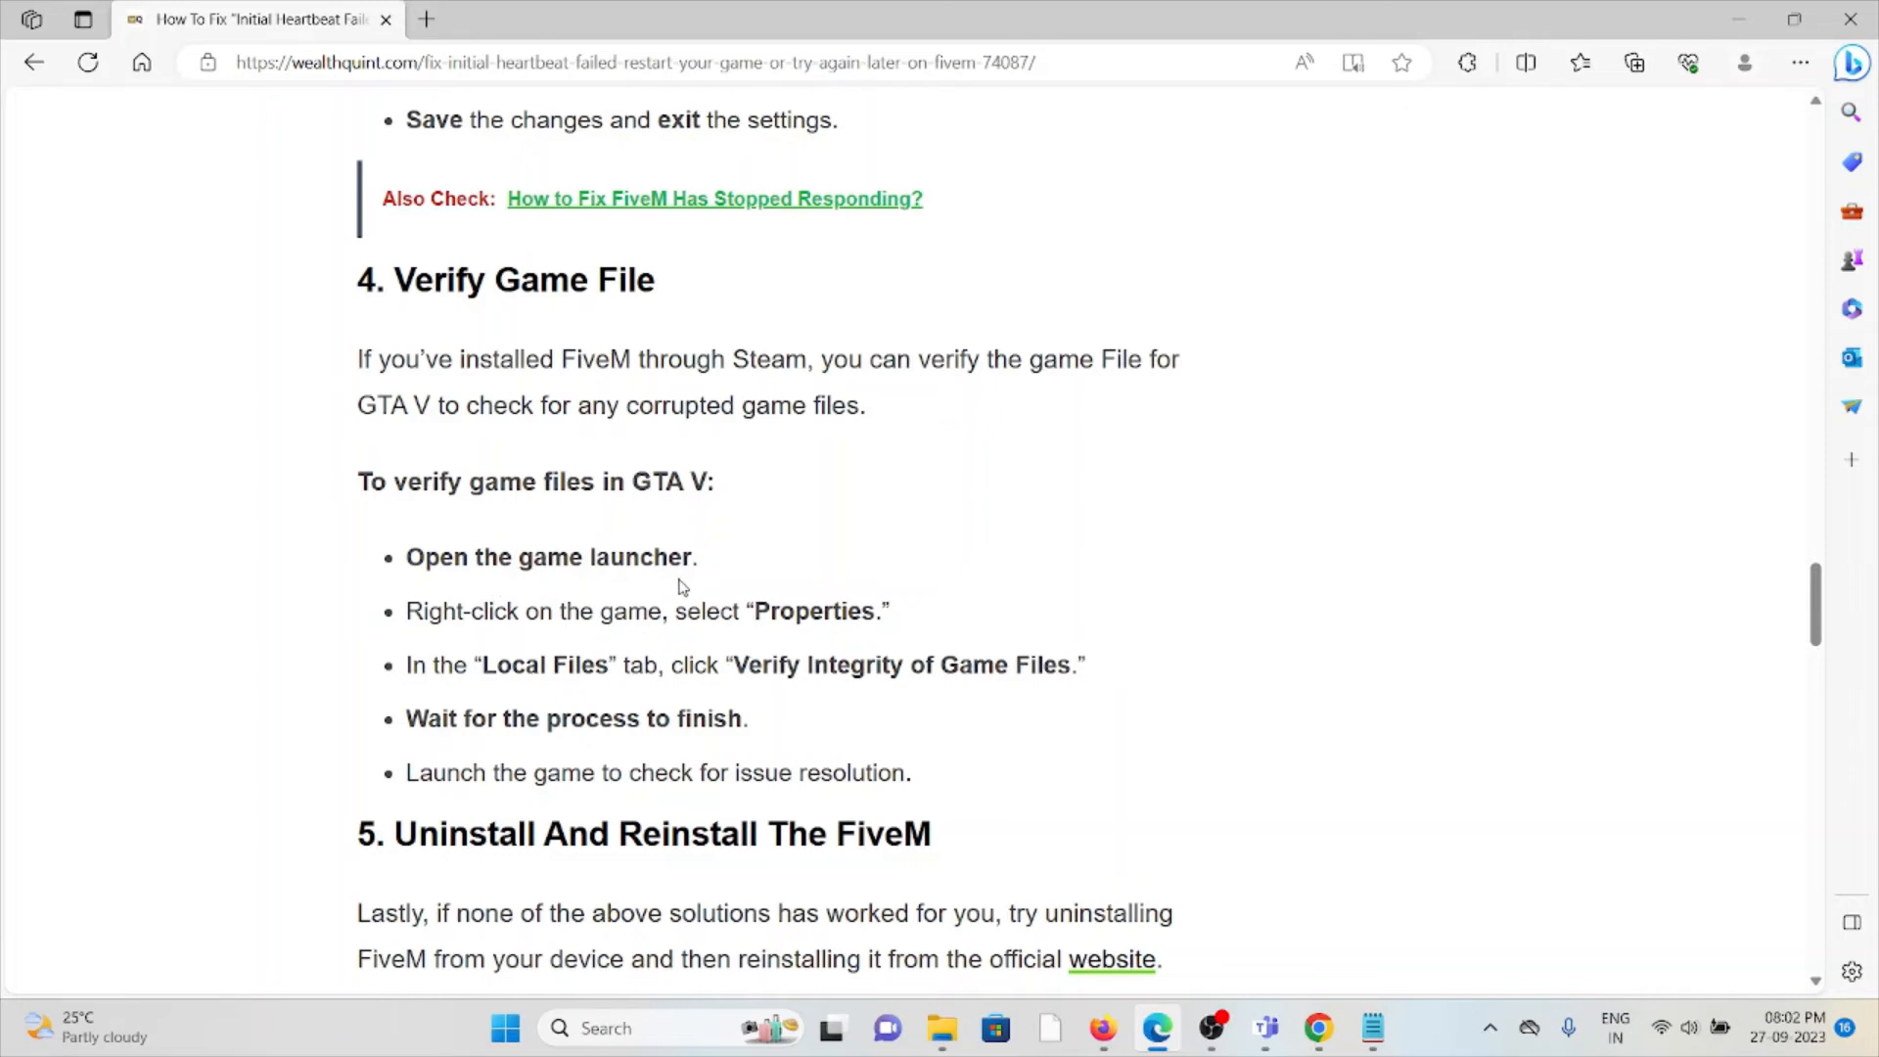
mouse_move(814, 826)
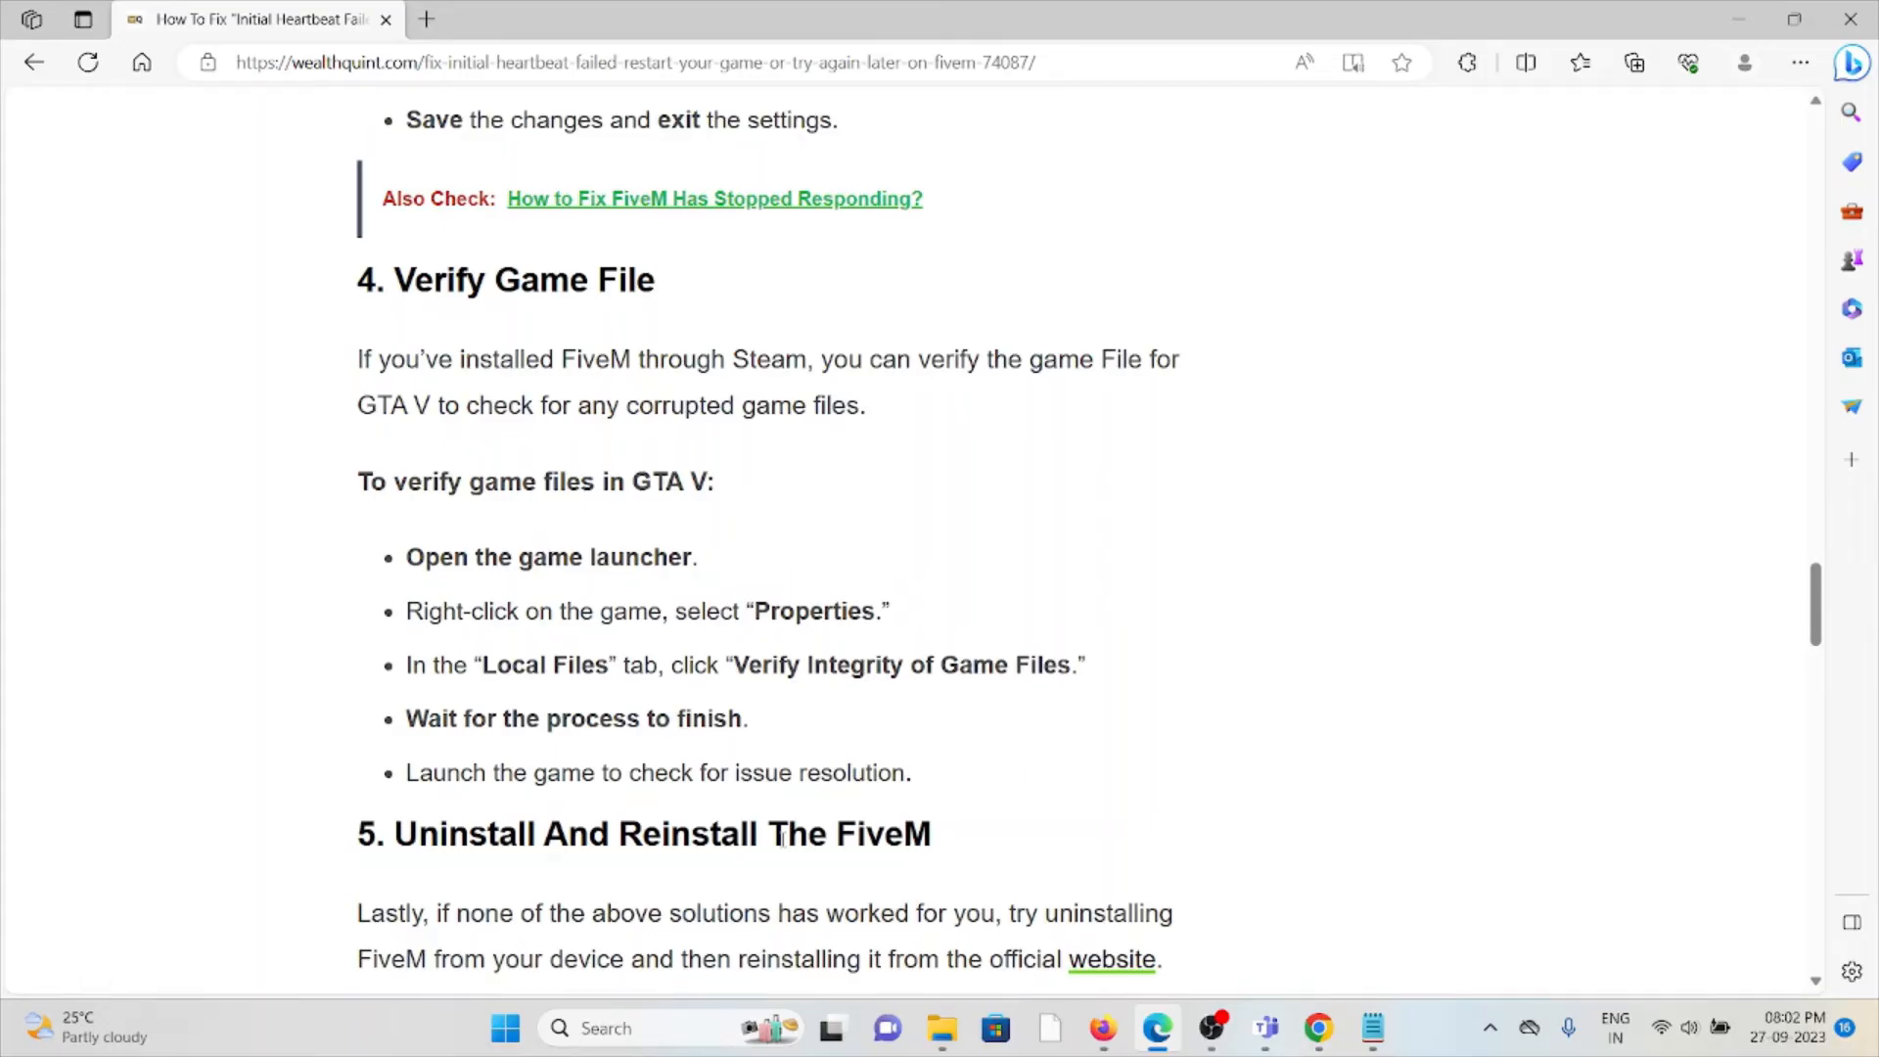
Open the official FiveM 'website' link in a new tab and return to the article's uninstall steps
scroll("down", 3)
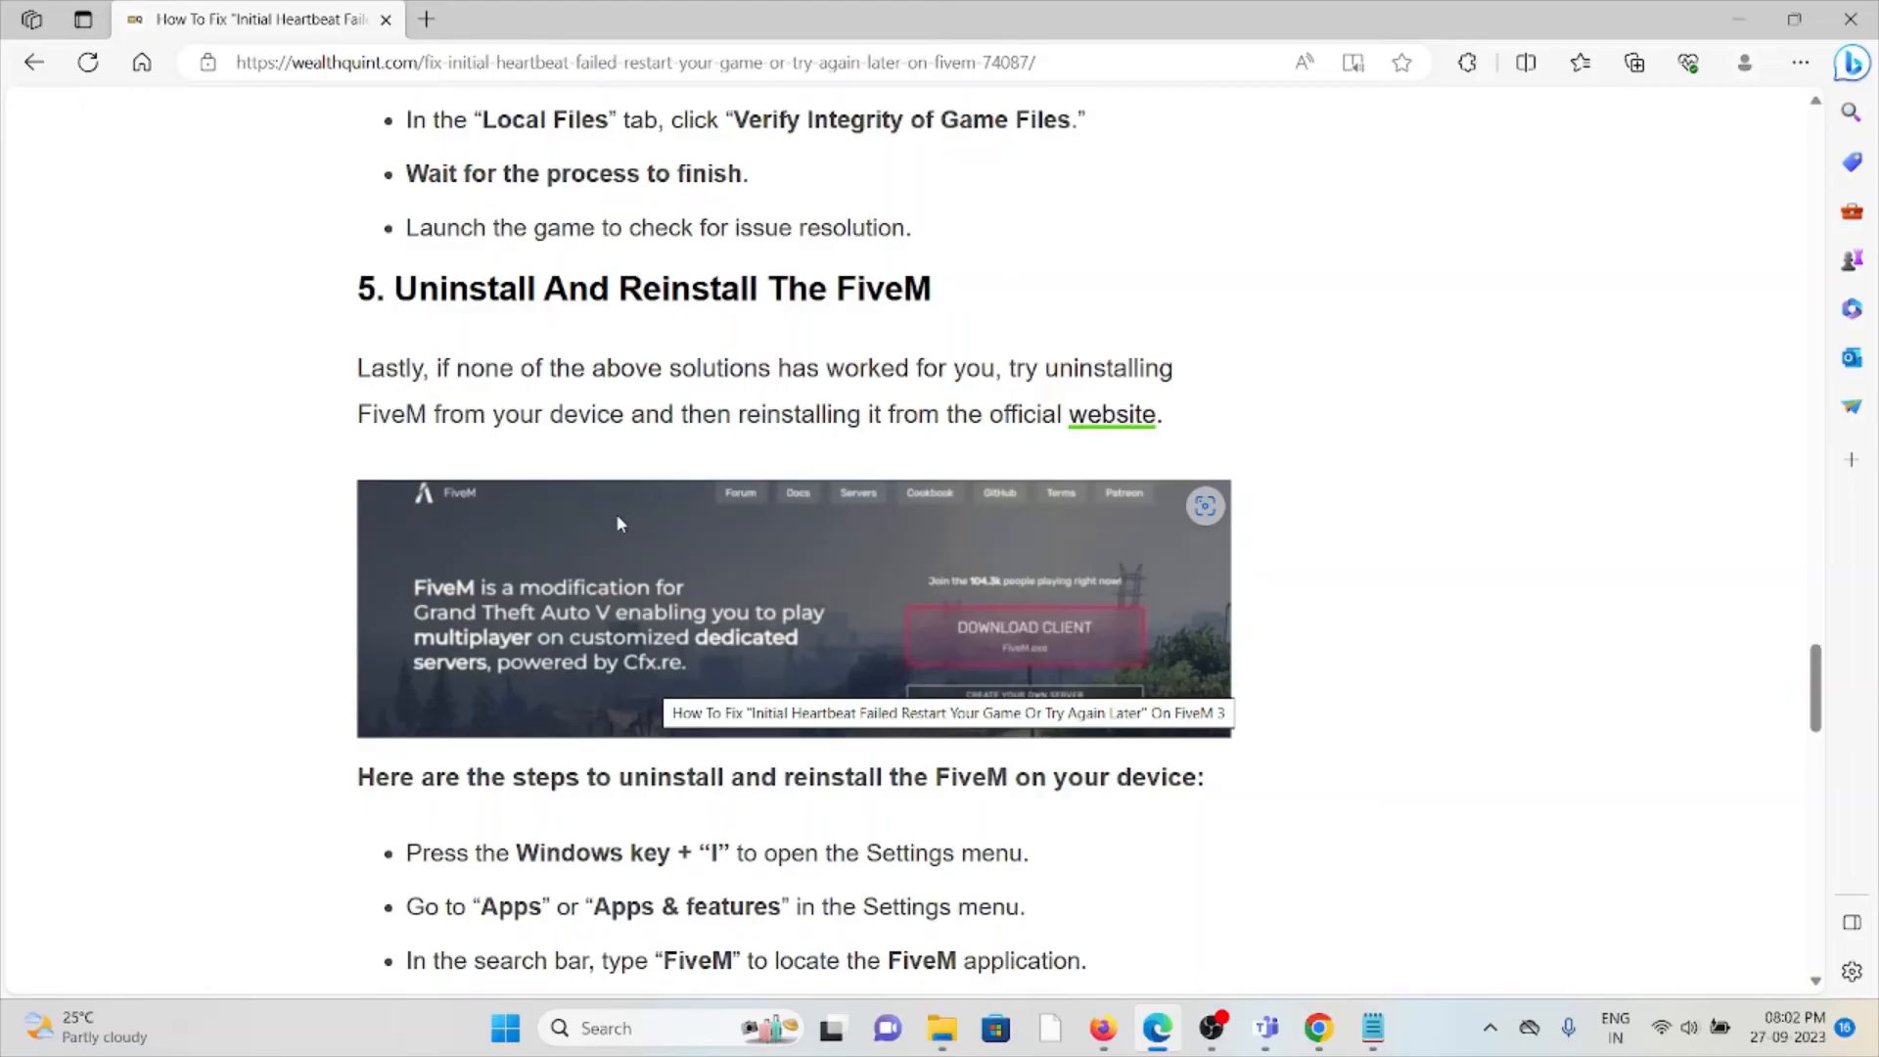
mouse_move(591, 546)
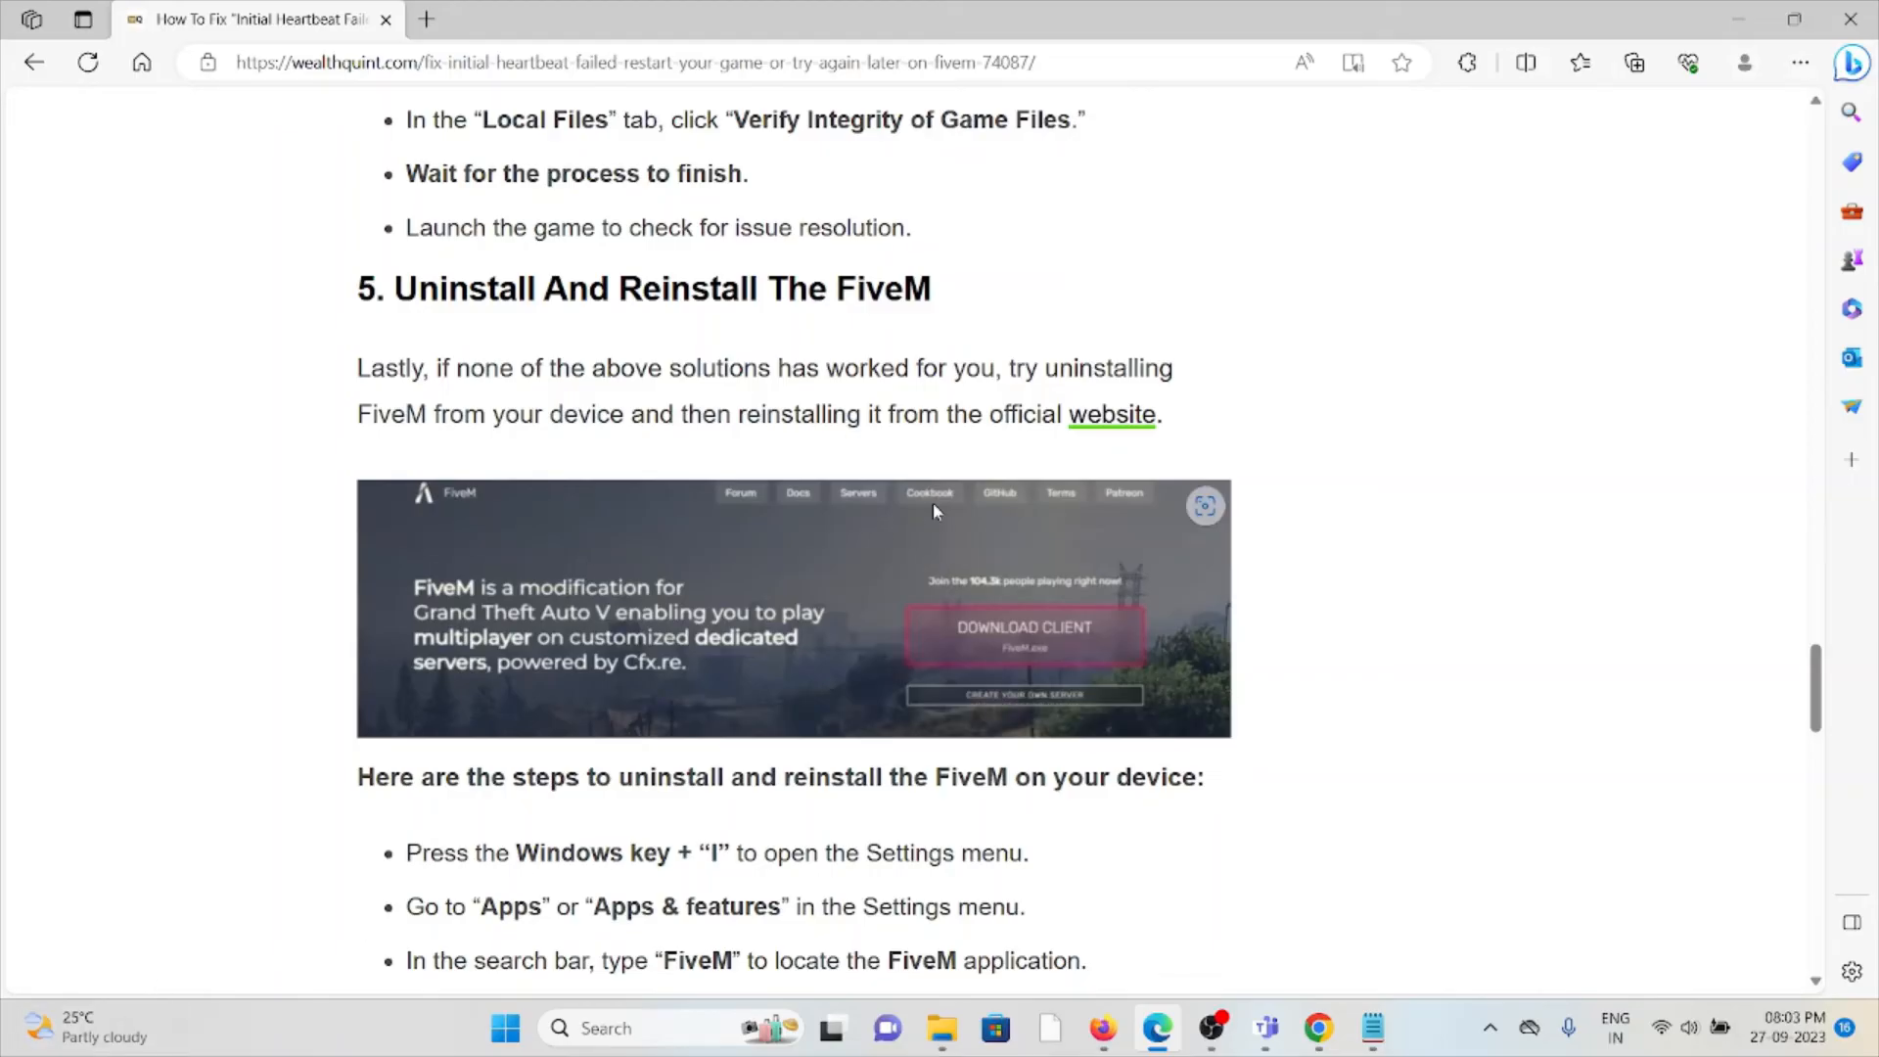
right_click(1210, 355)
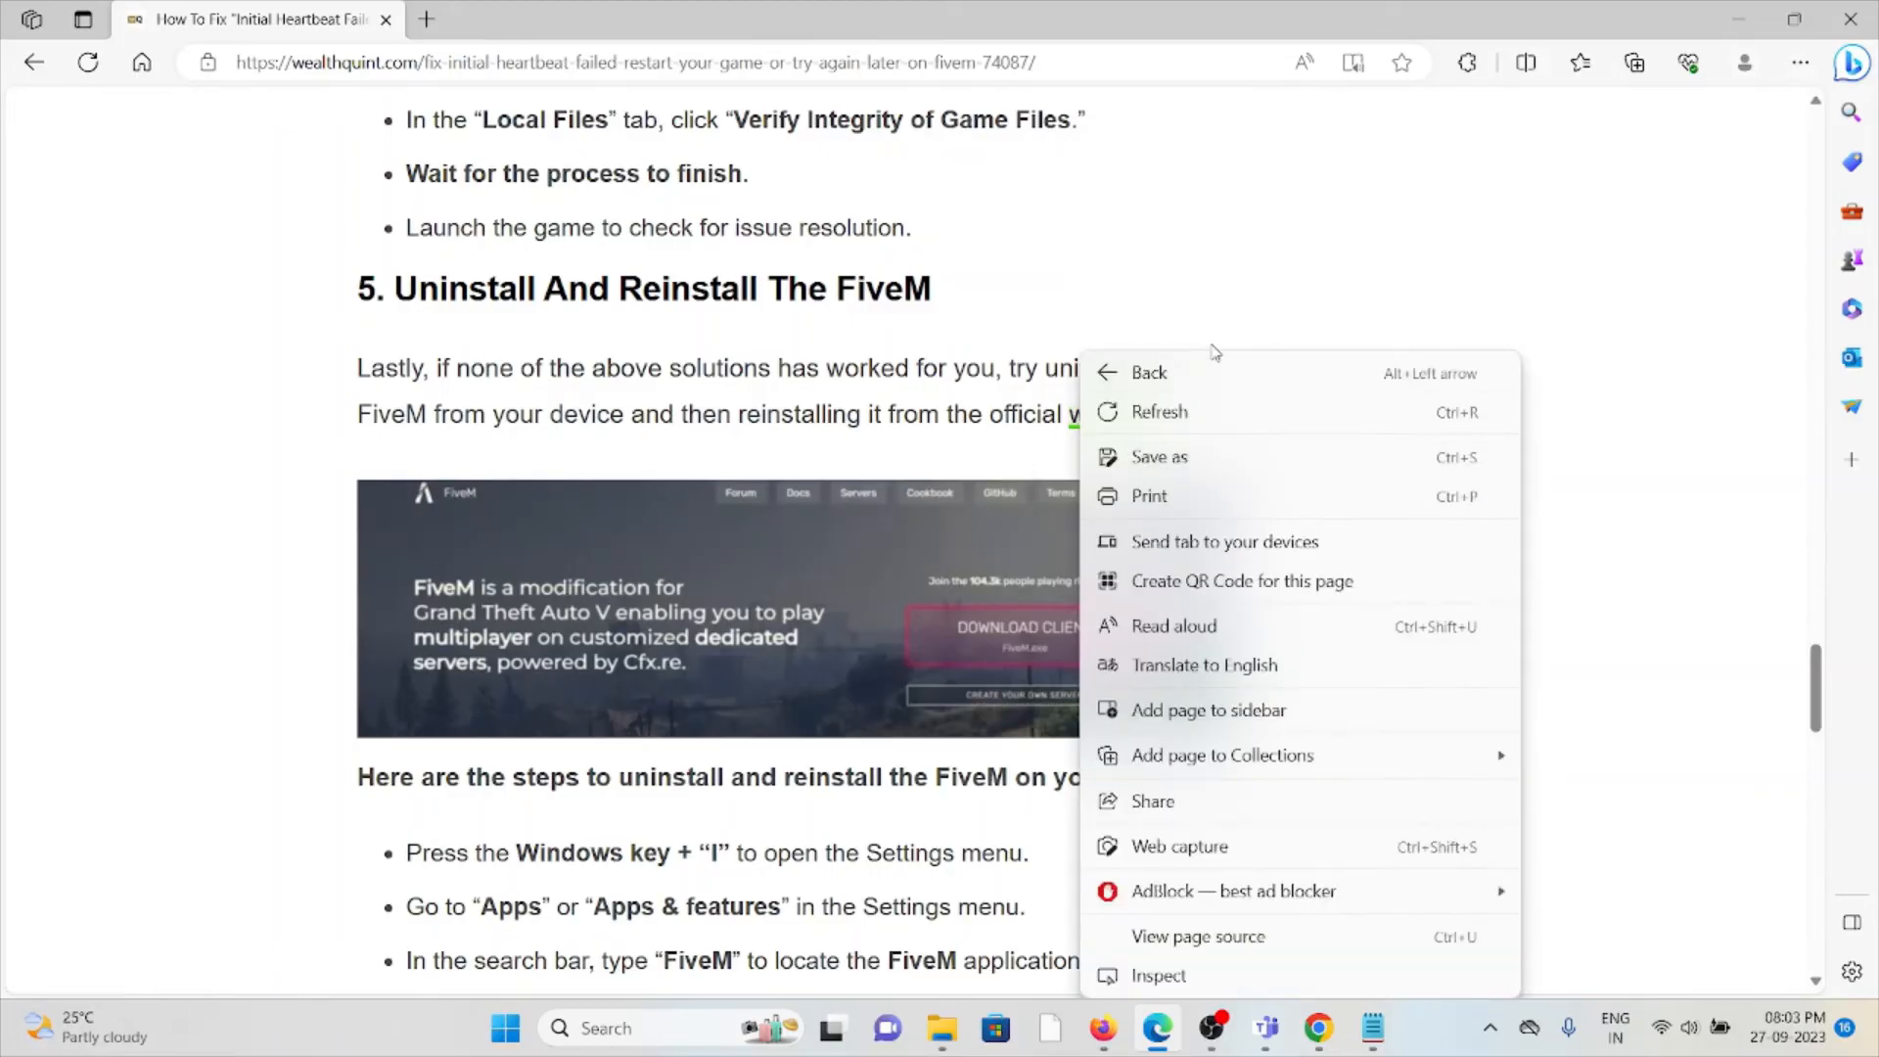
right_click(1108, 413)
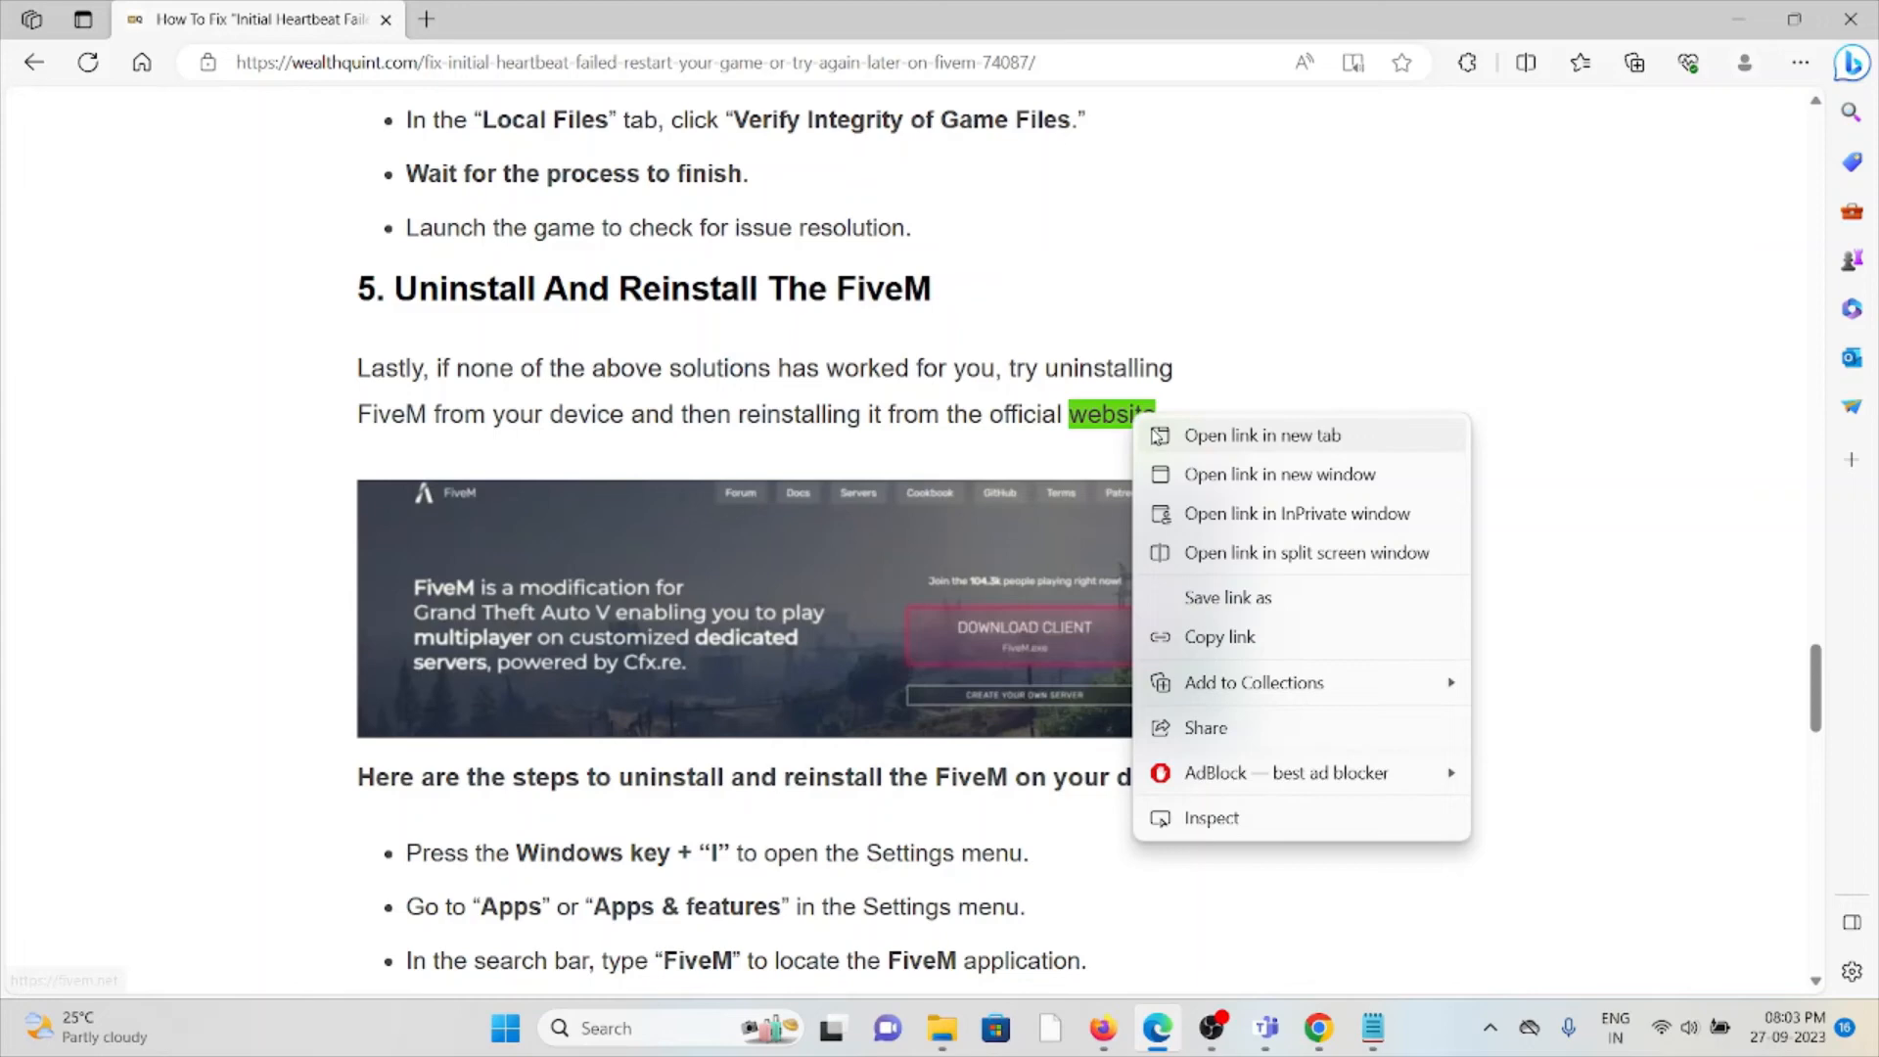
left_click(1262, 435)
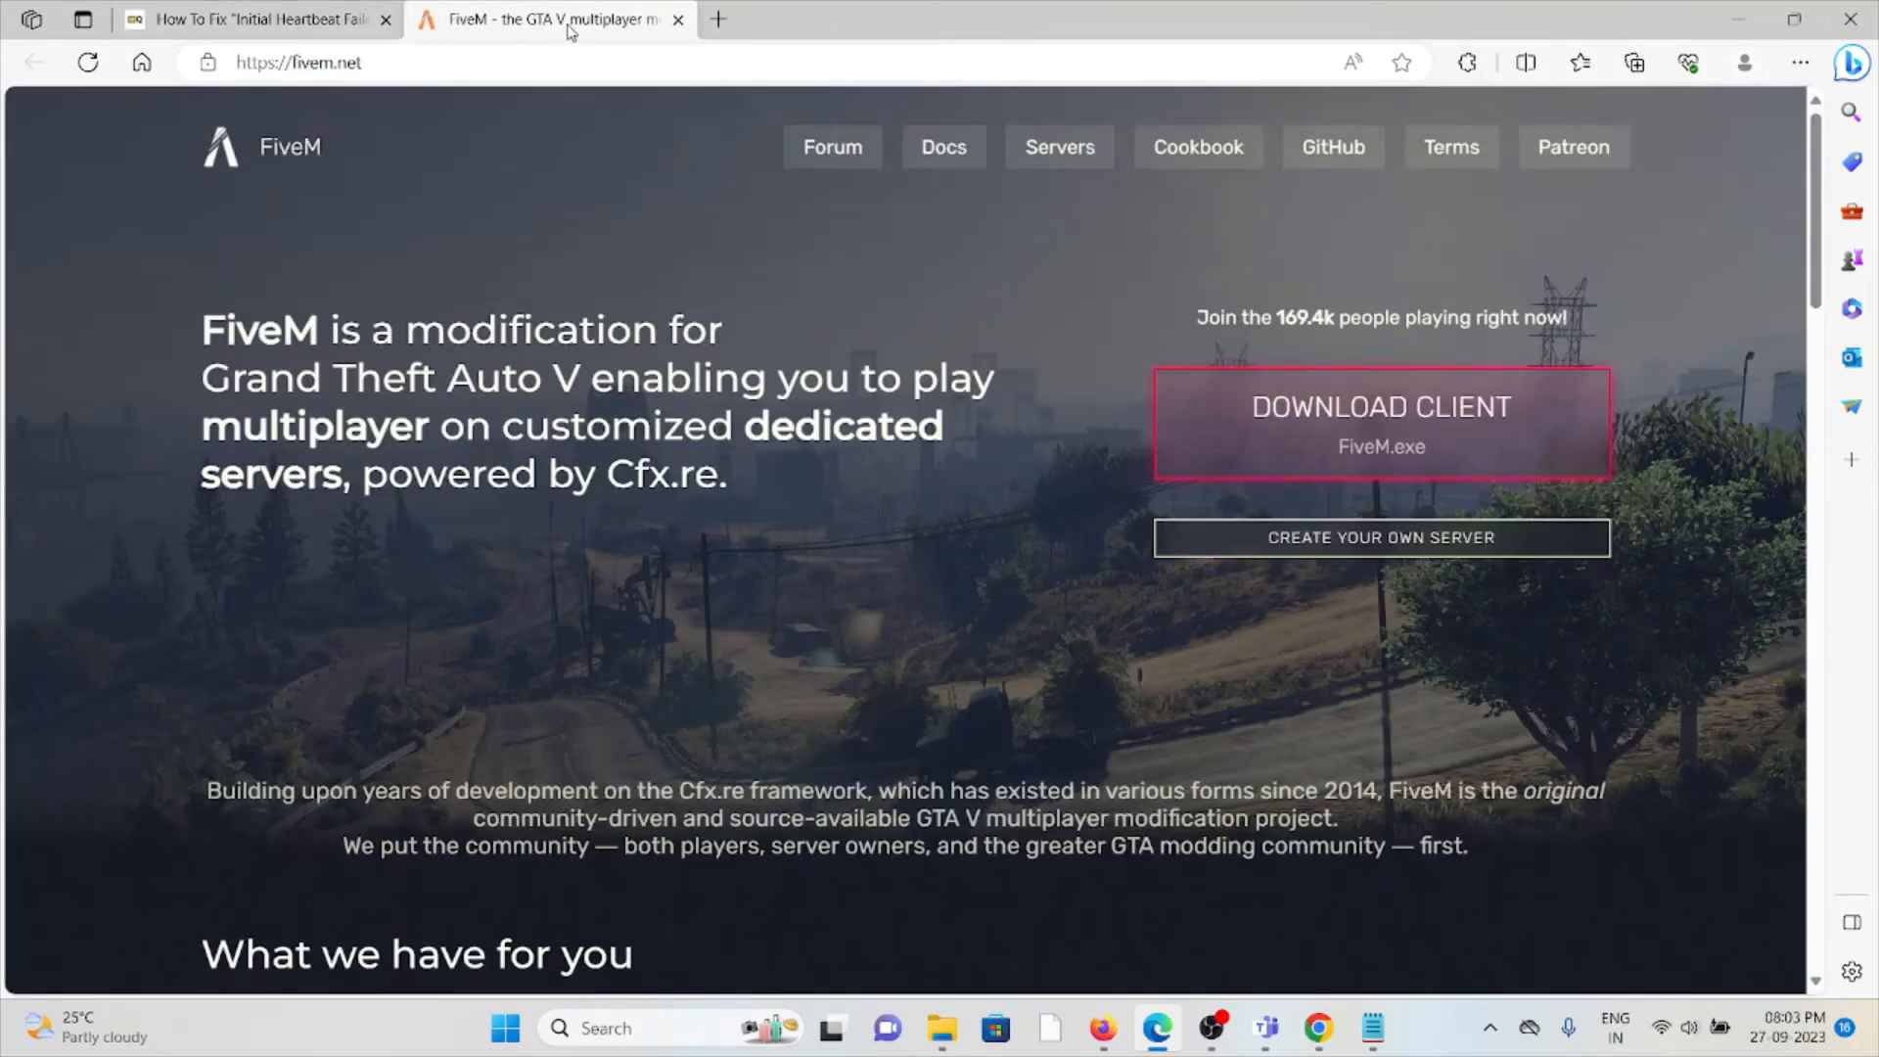
left_click(253, 20)
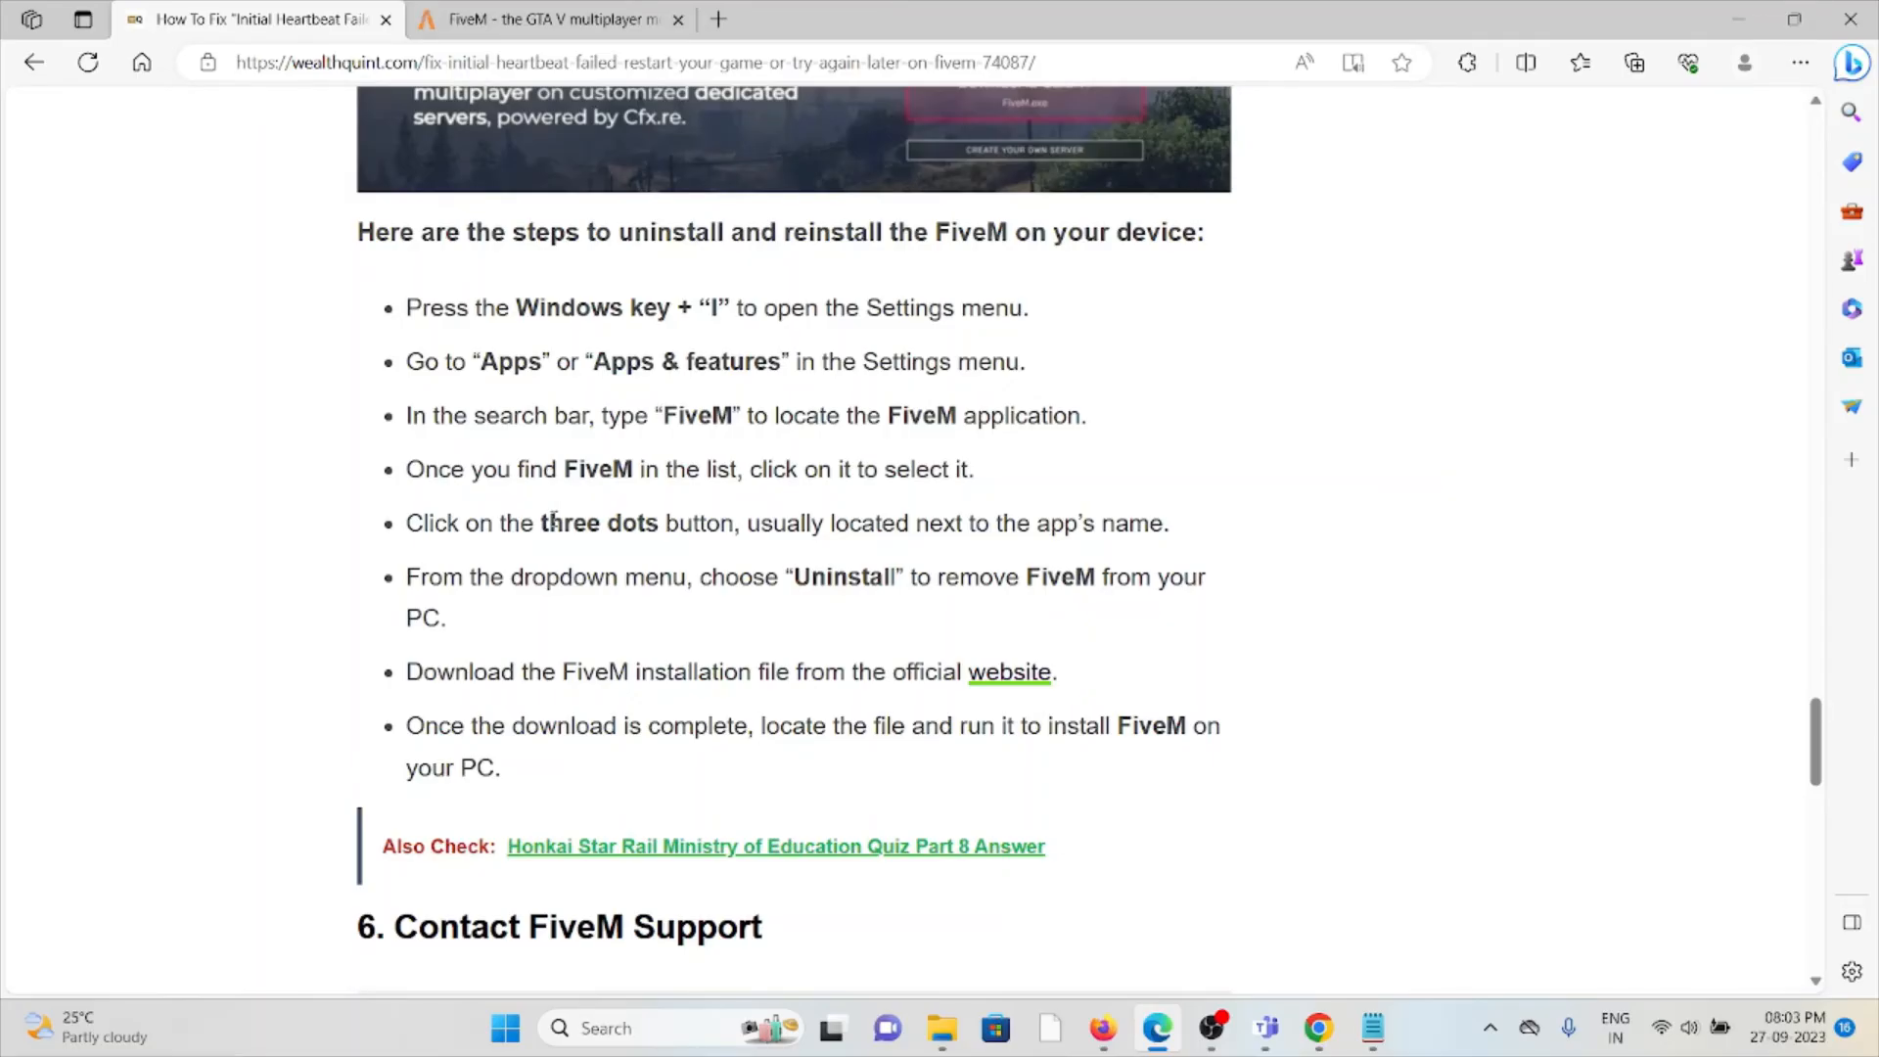
mouse_move(552, 517)
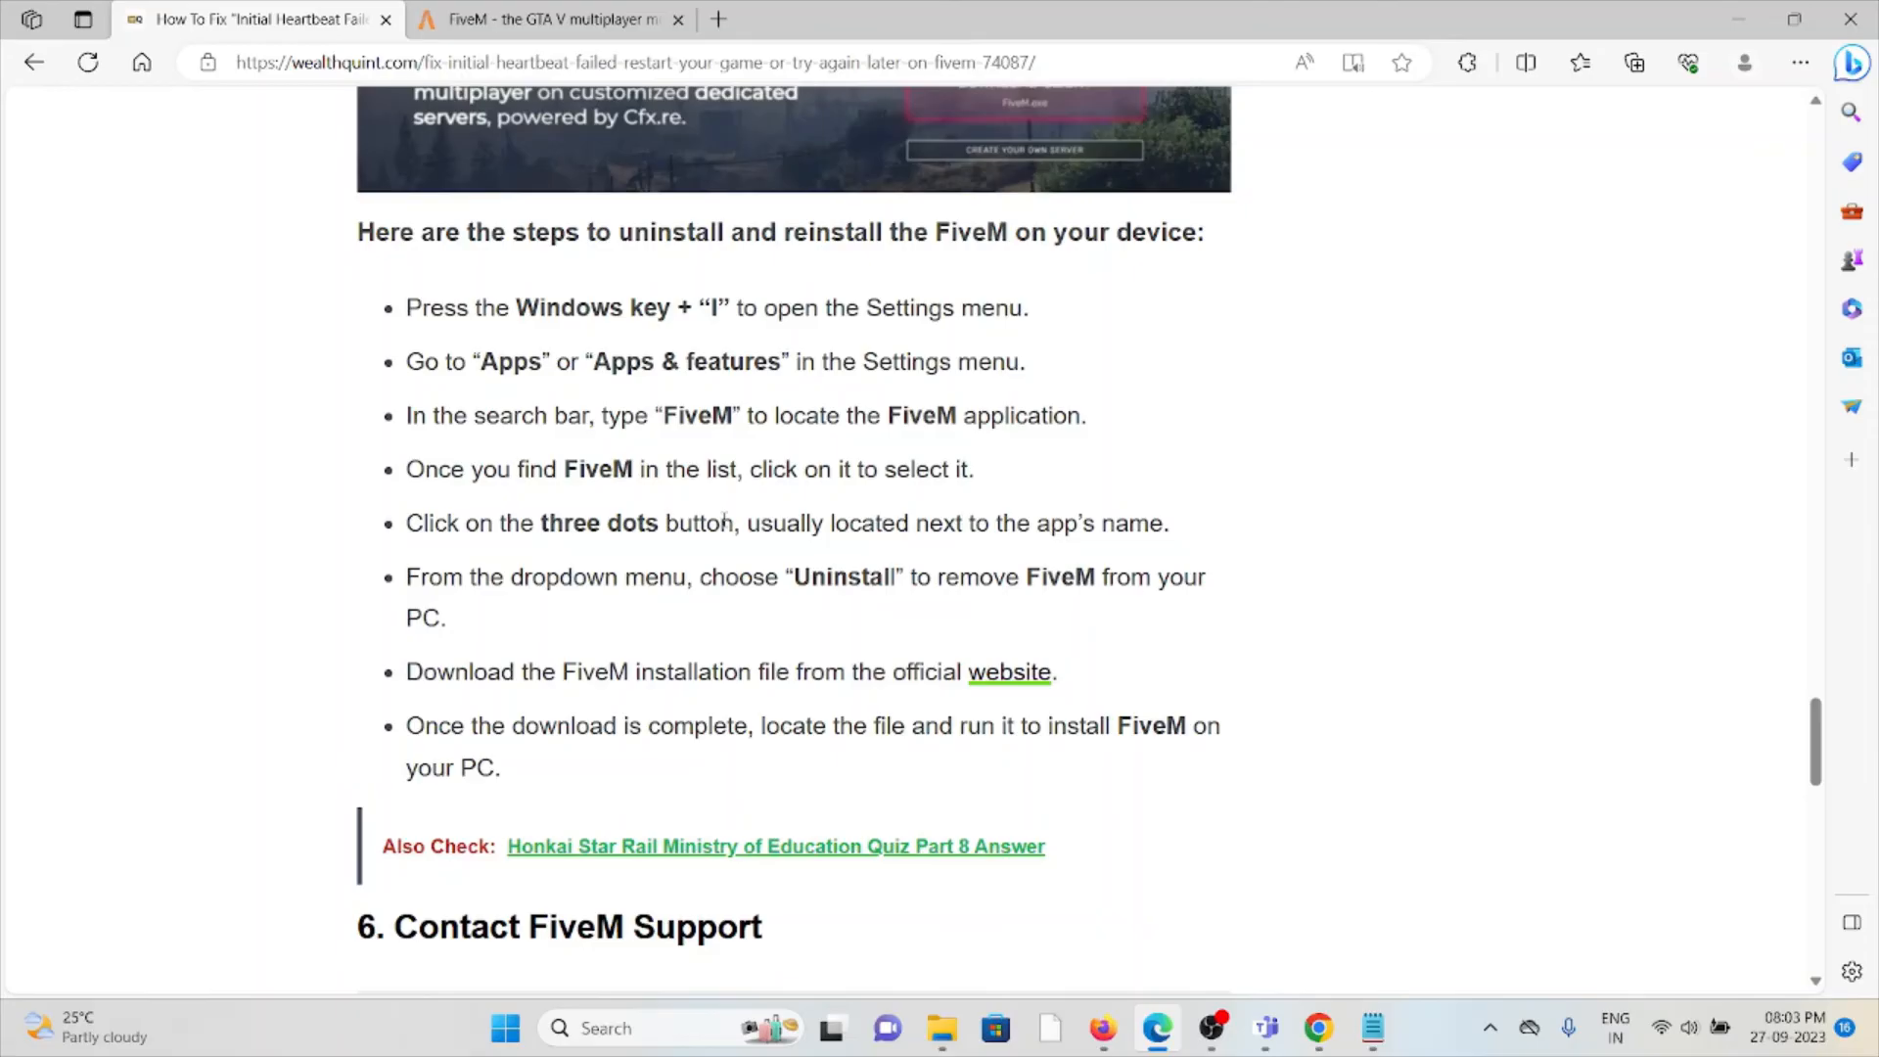
mouse_move(724, 685)
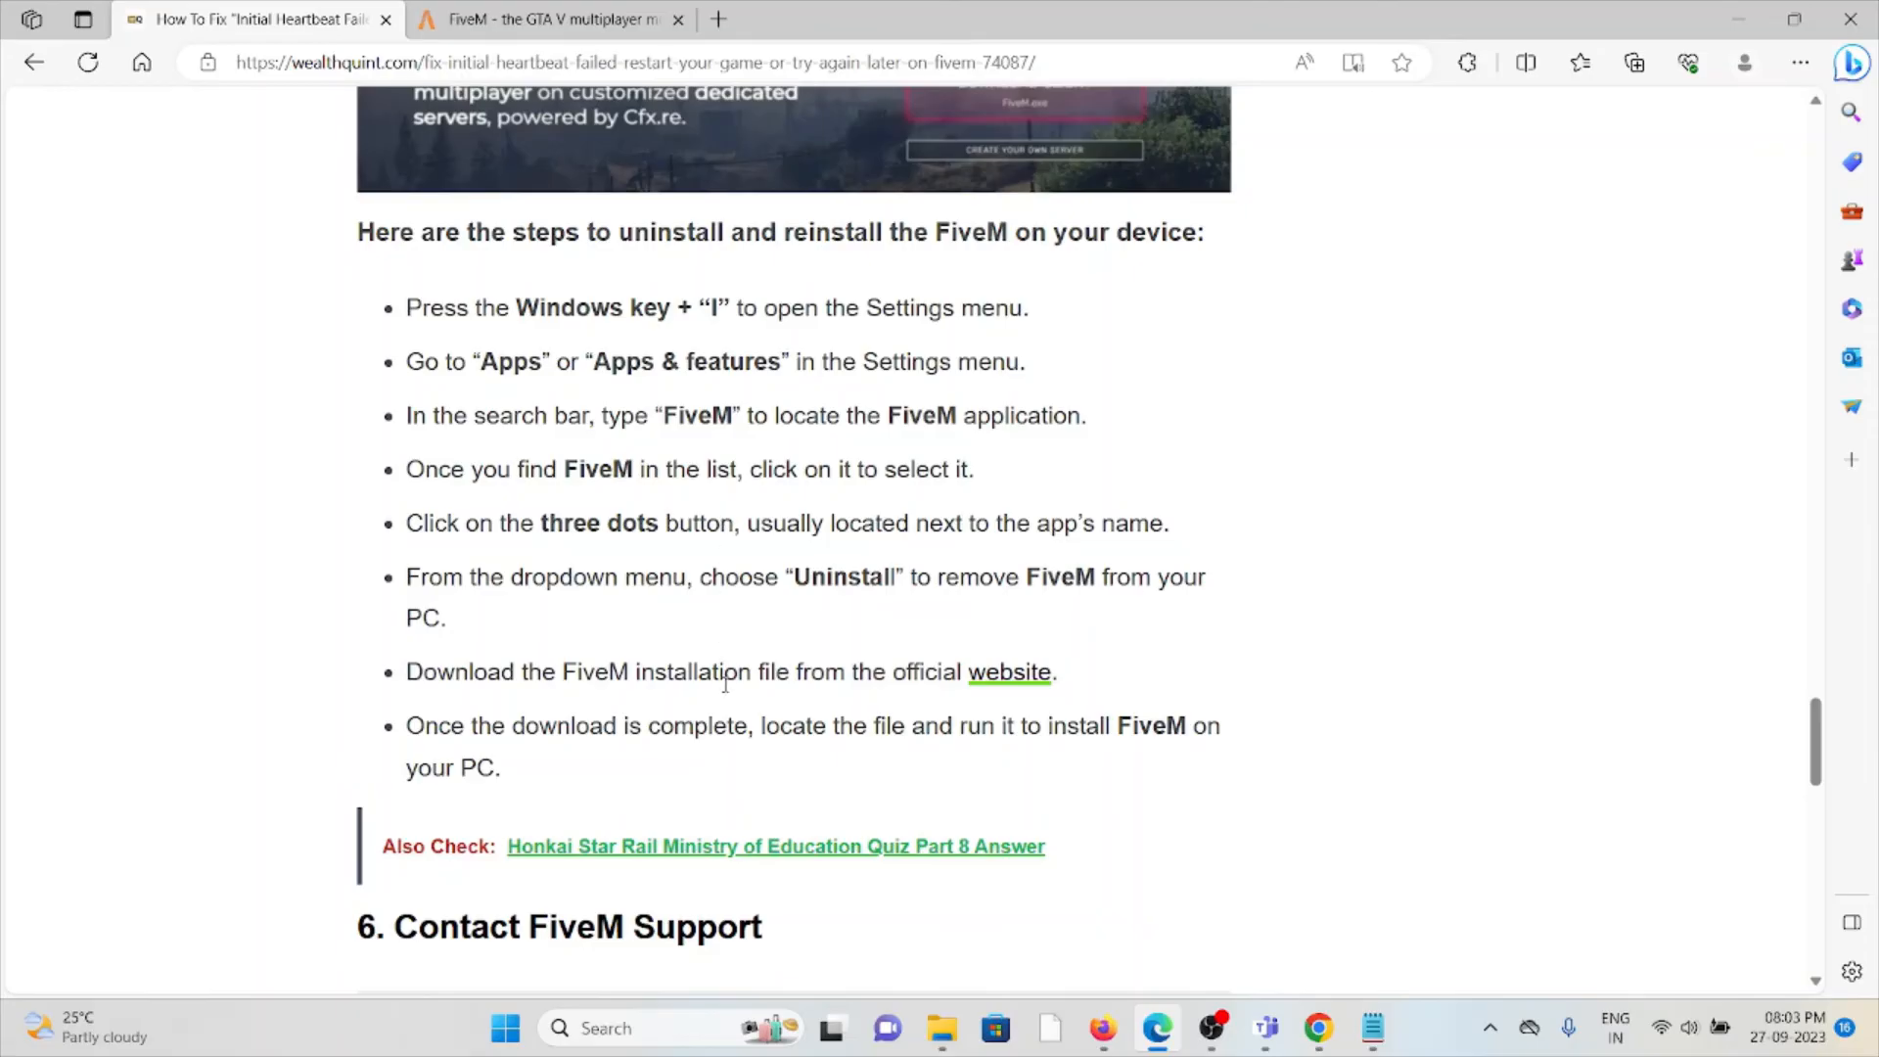
mouse_move(871, 699)
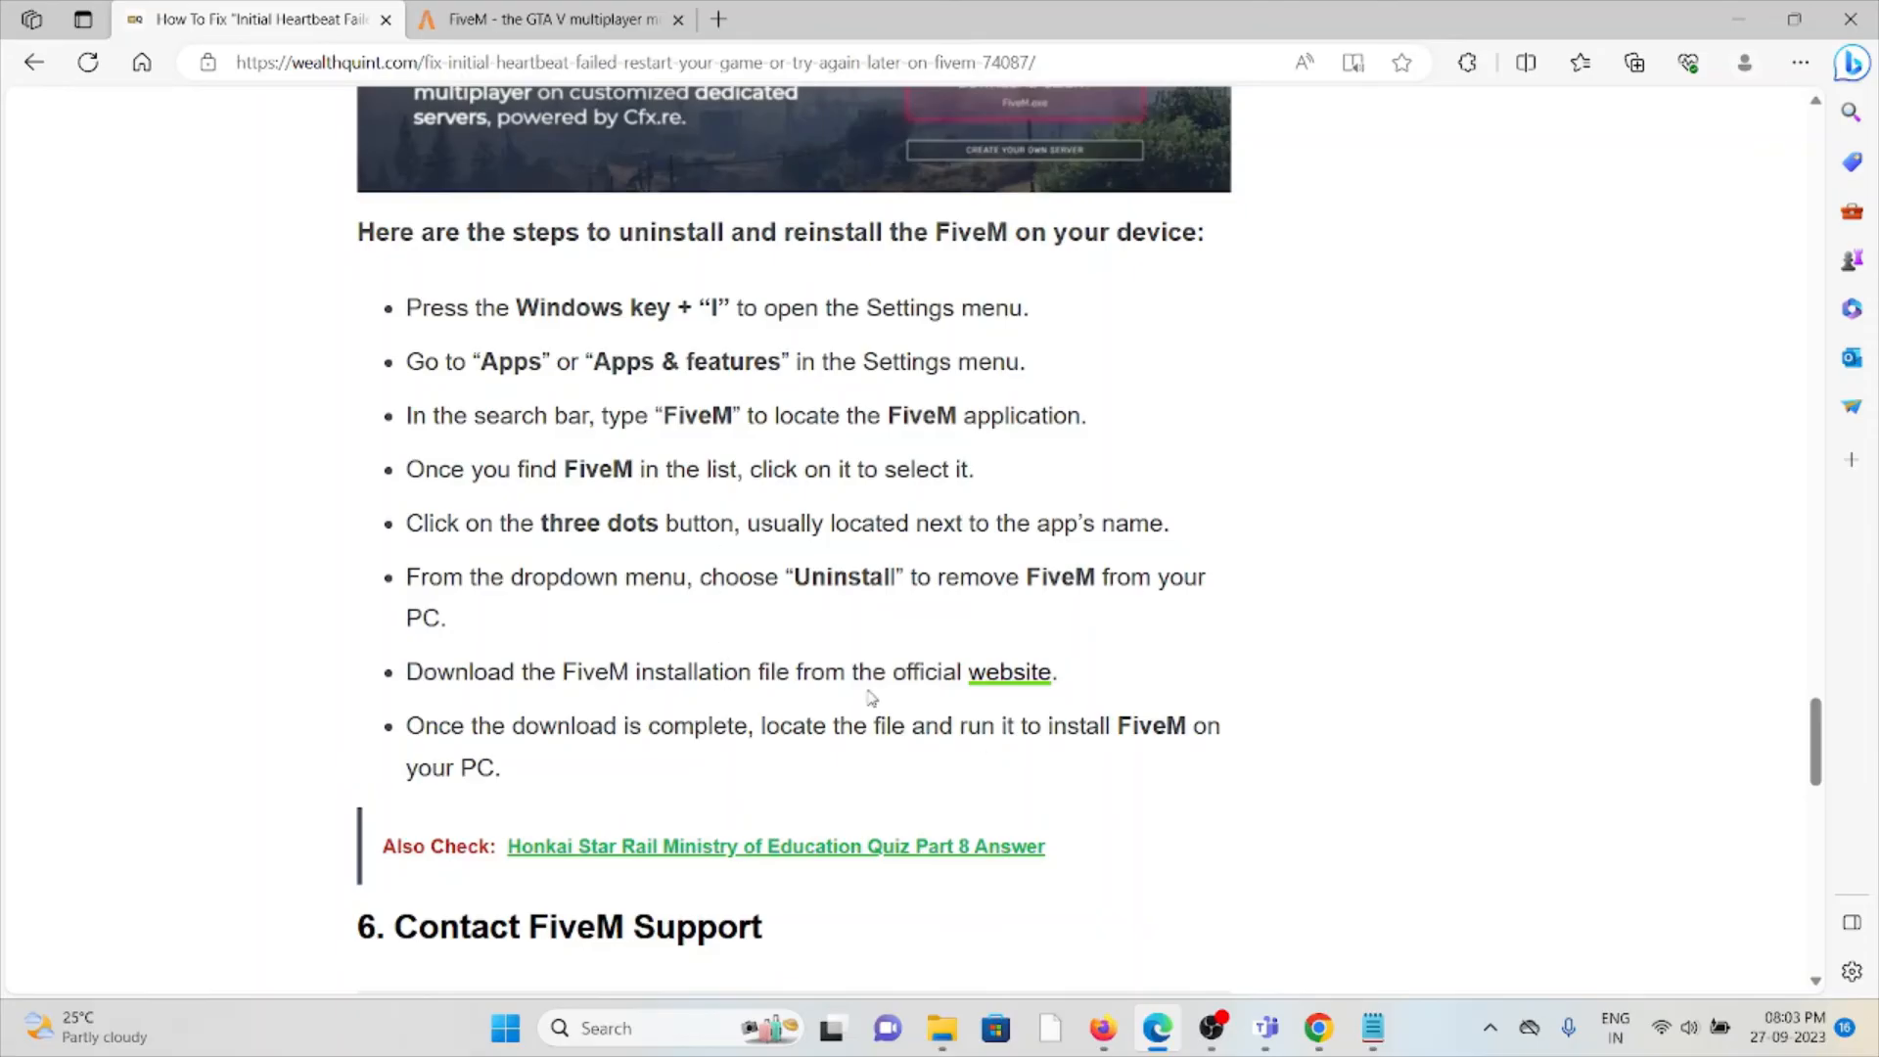
Open the Cfx.re support site from section 6 and start a new support request
scroll("down", 3)
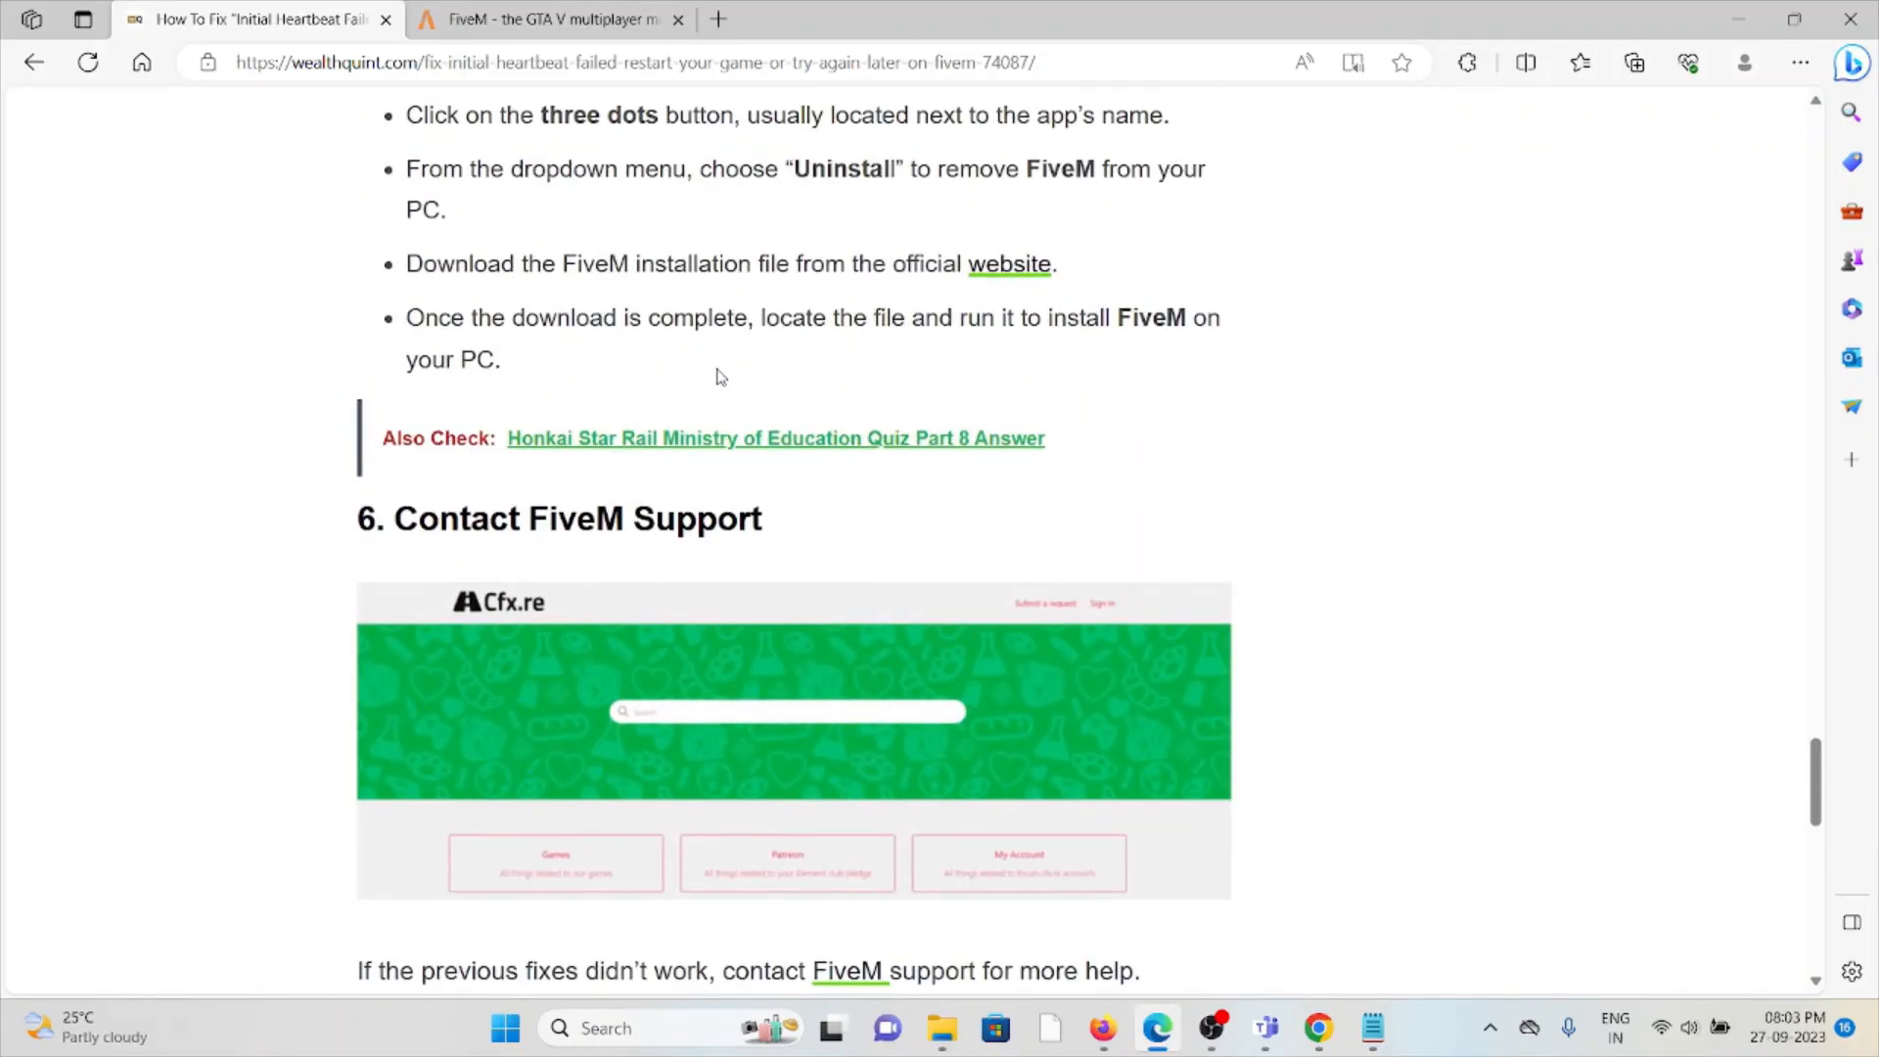
scroll("down", 3)
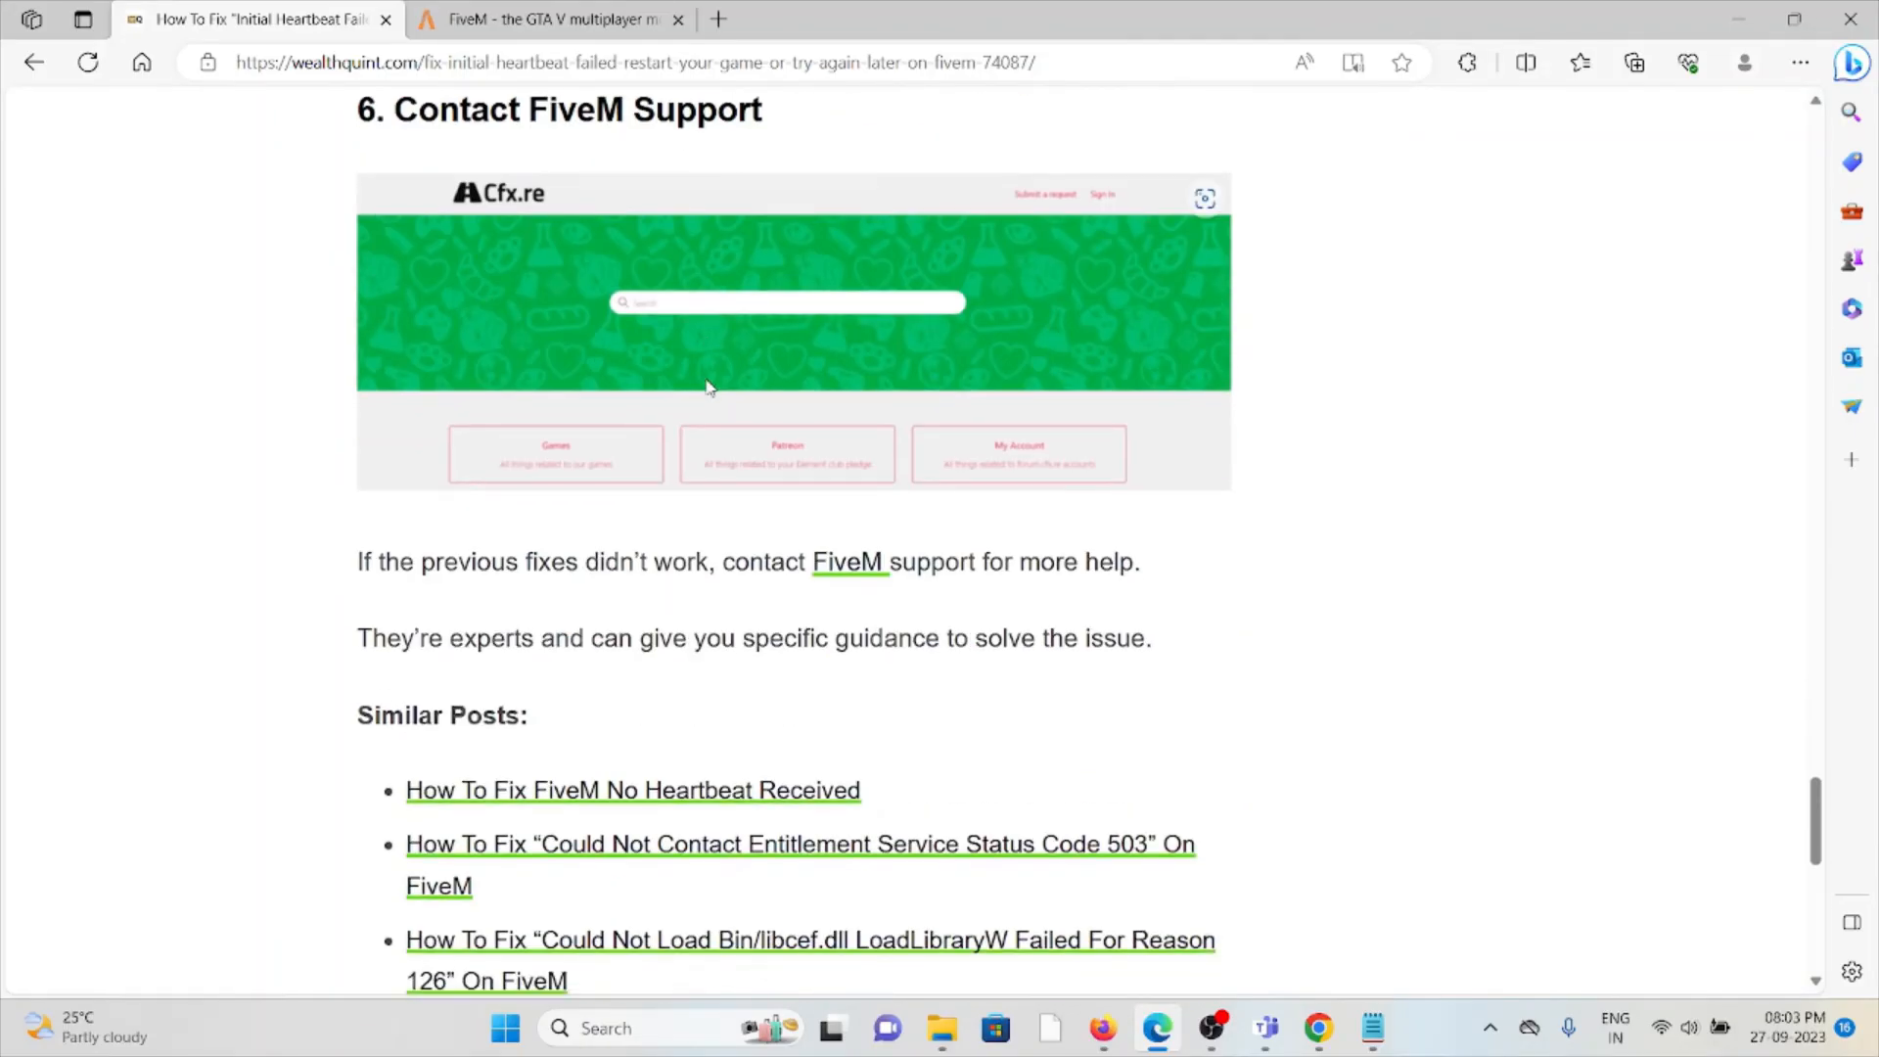
mouse_move(695, 389)
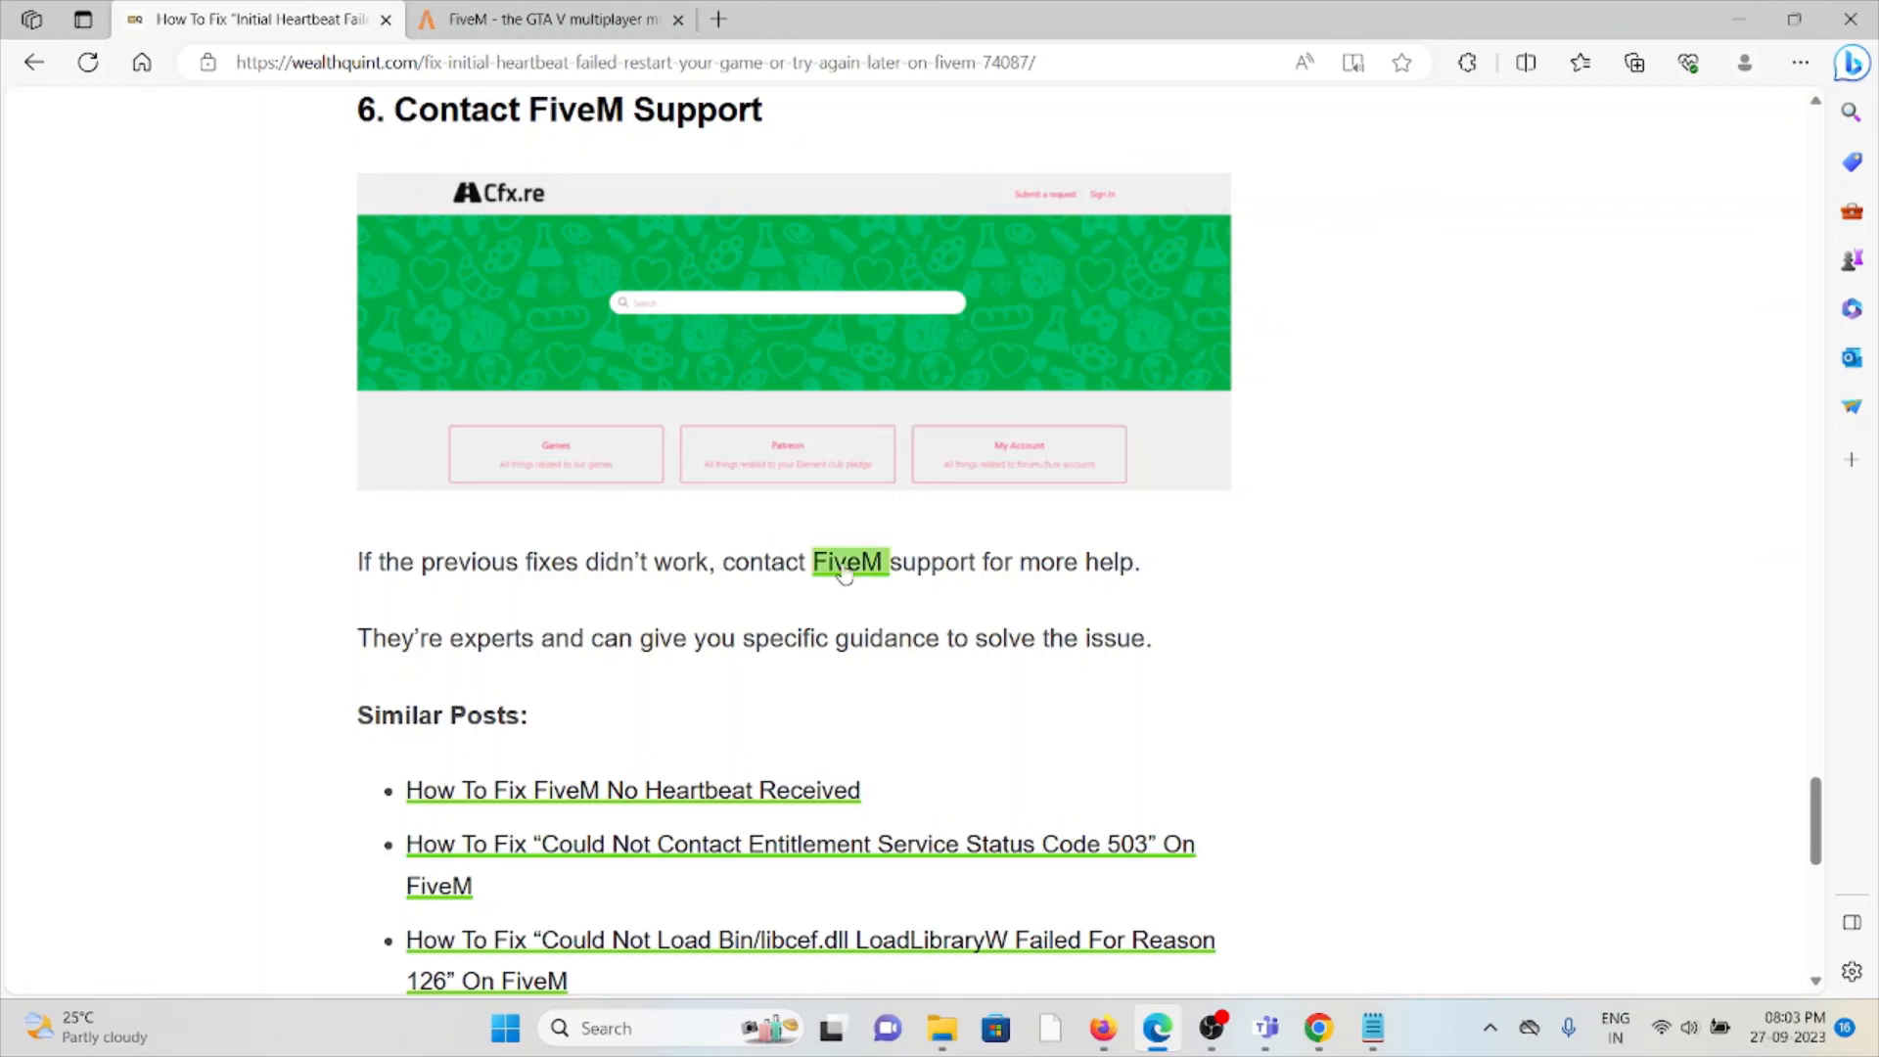
left_click(848, 562)
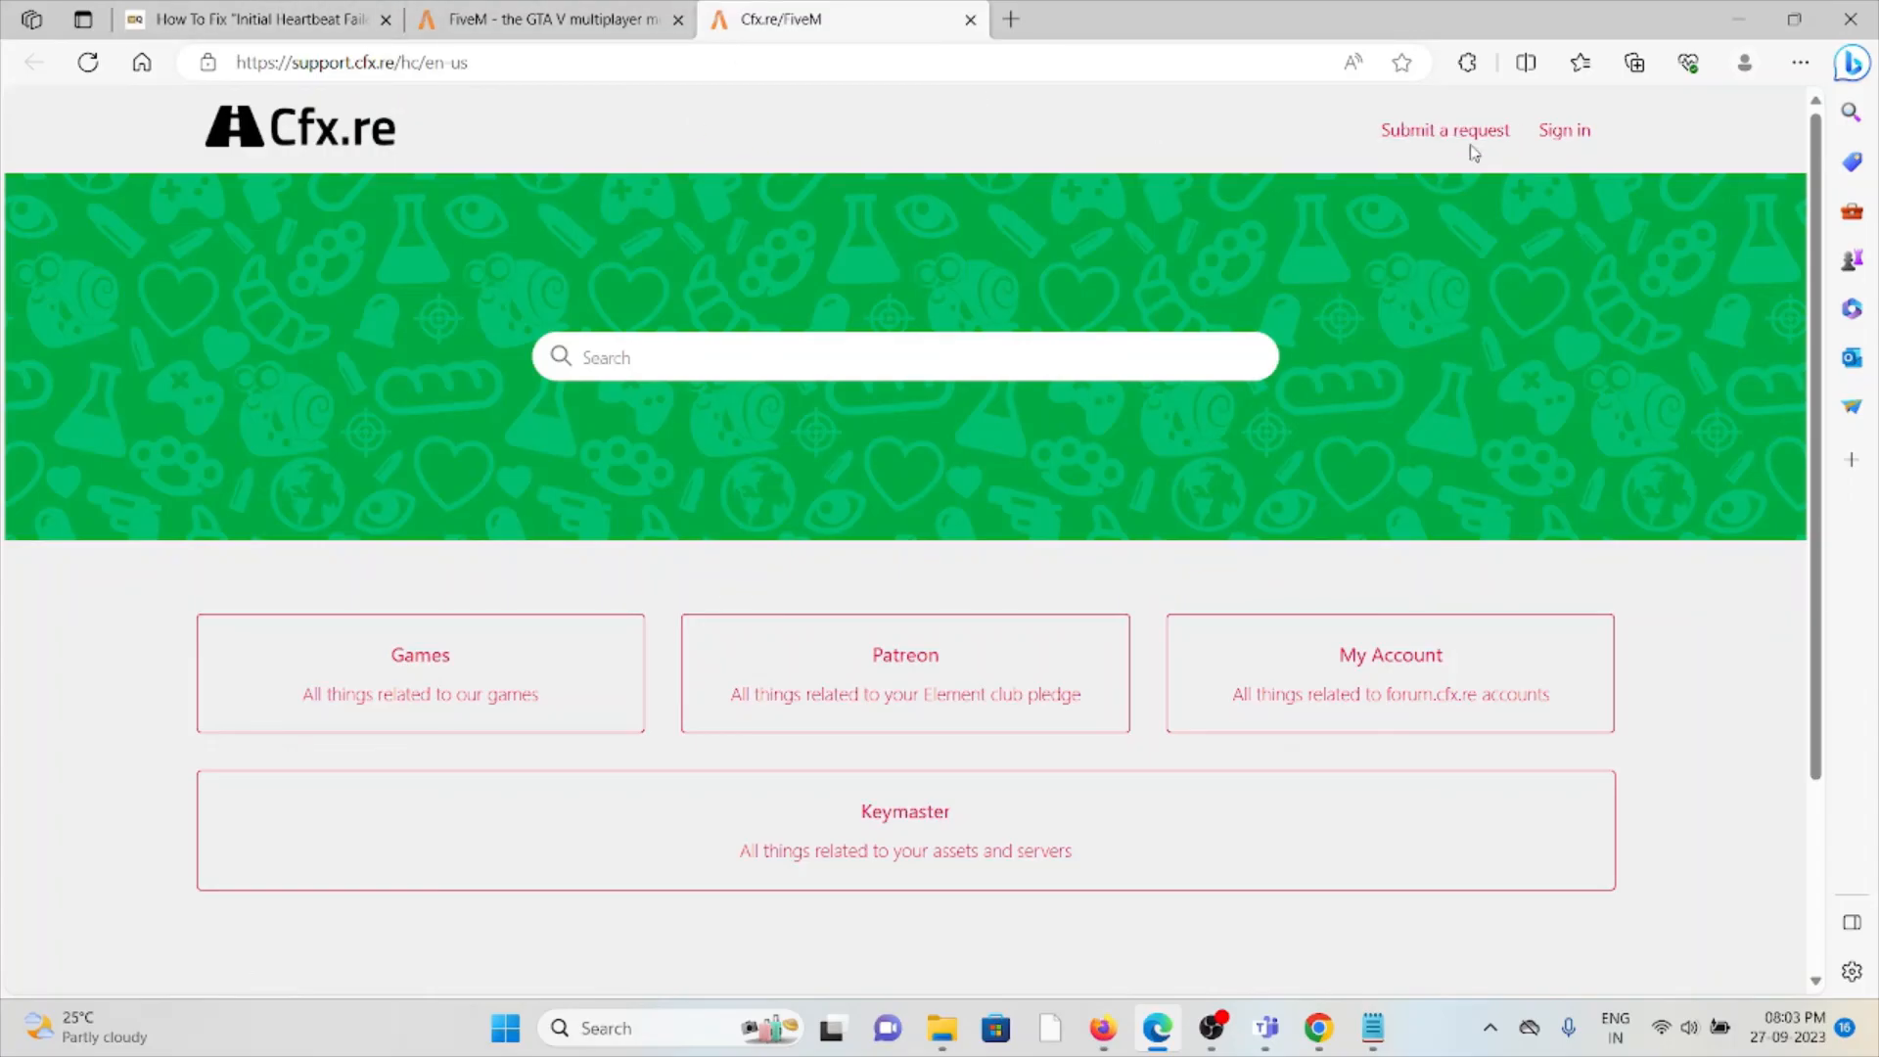
left_click(1444, 129)
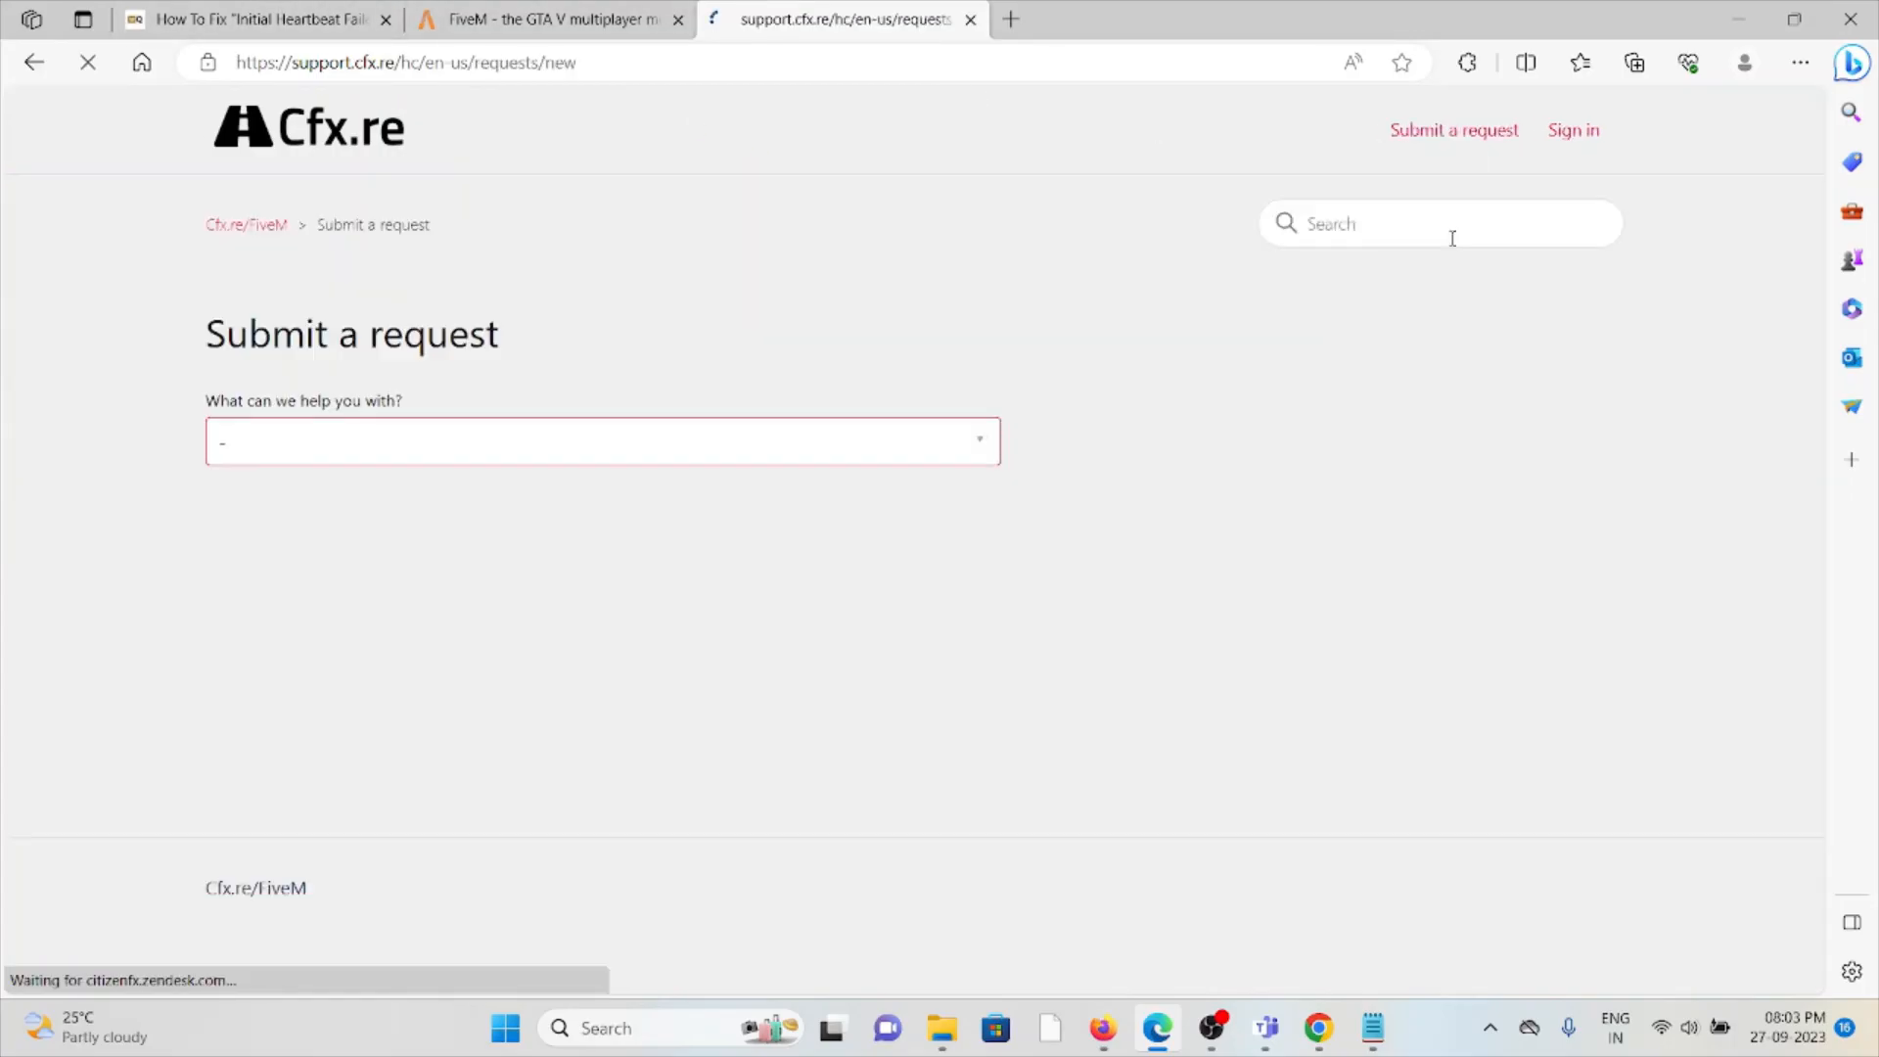
Choose Help & Support as the request topic and move to the Subject field
left_click(599, 442)
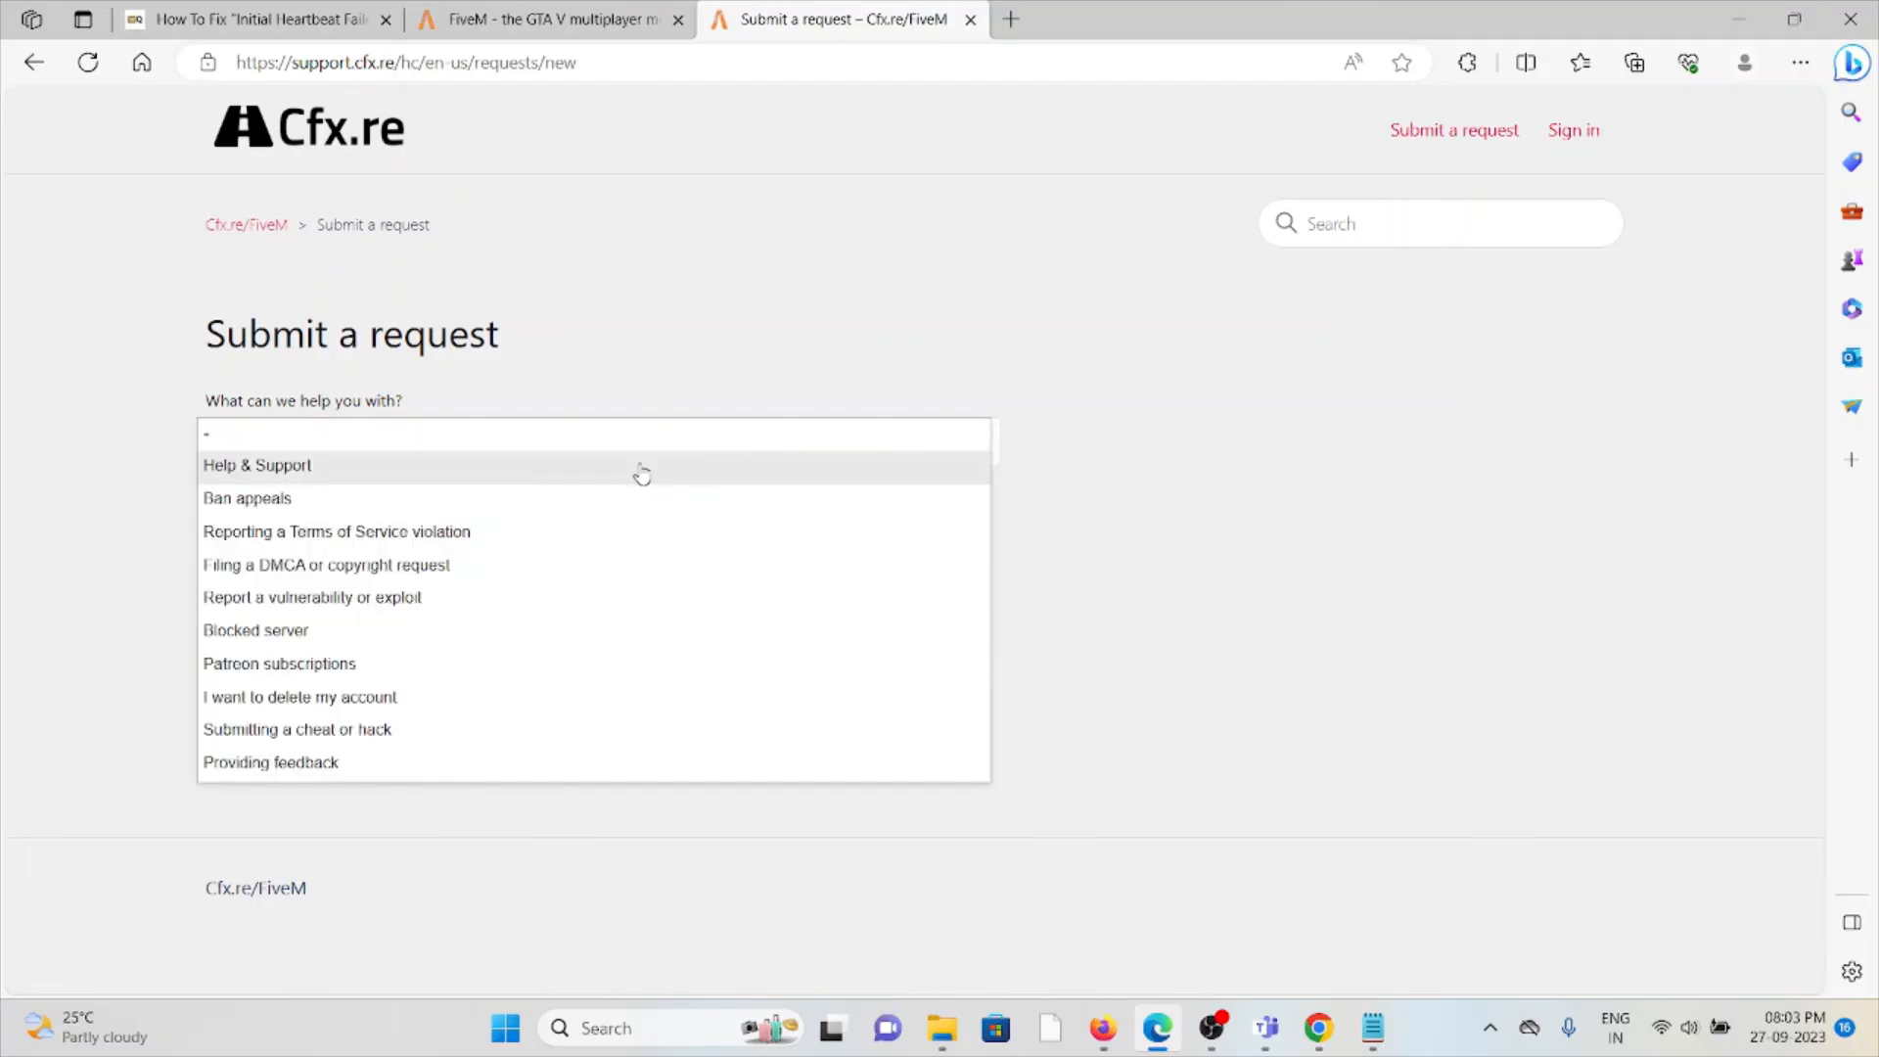
left_click(257, 466)
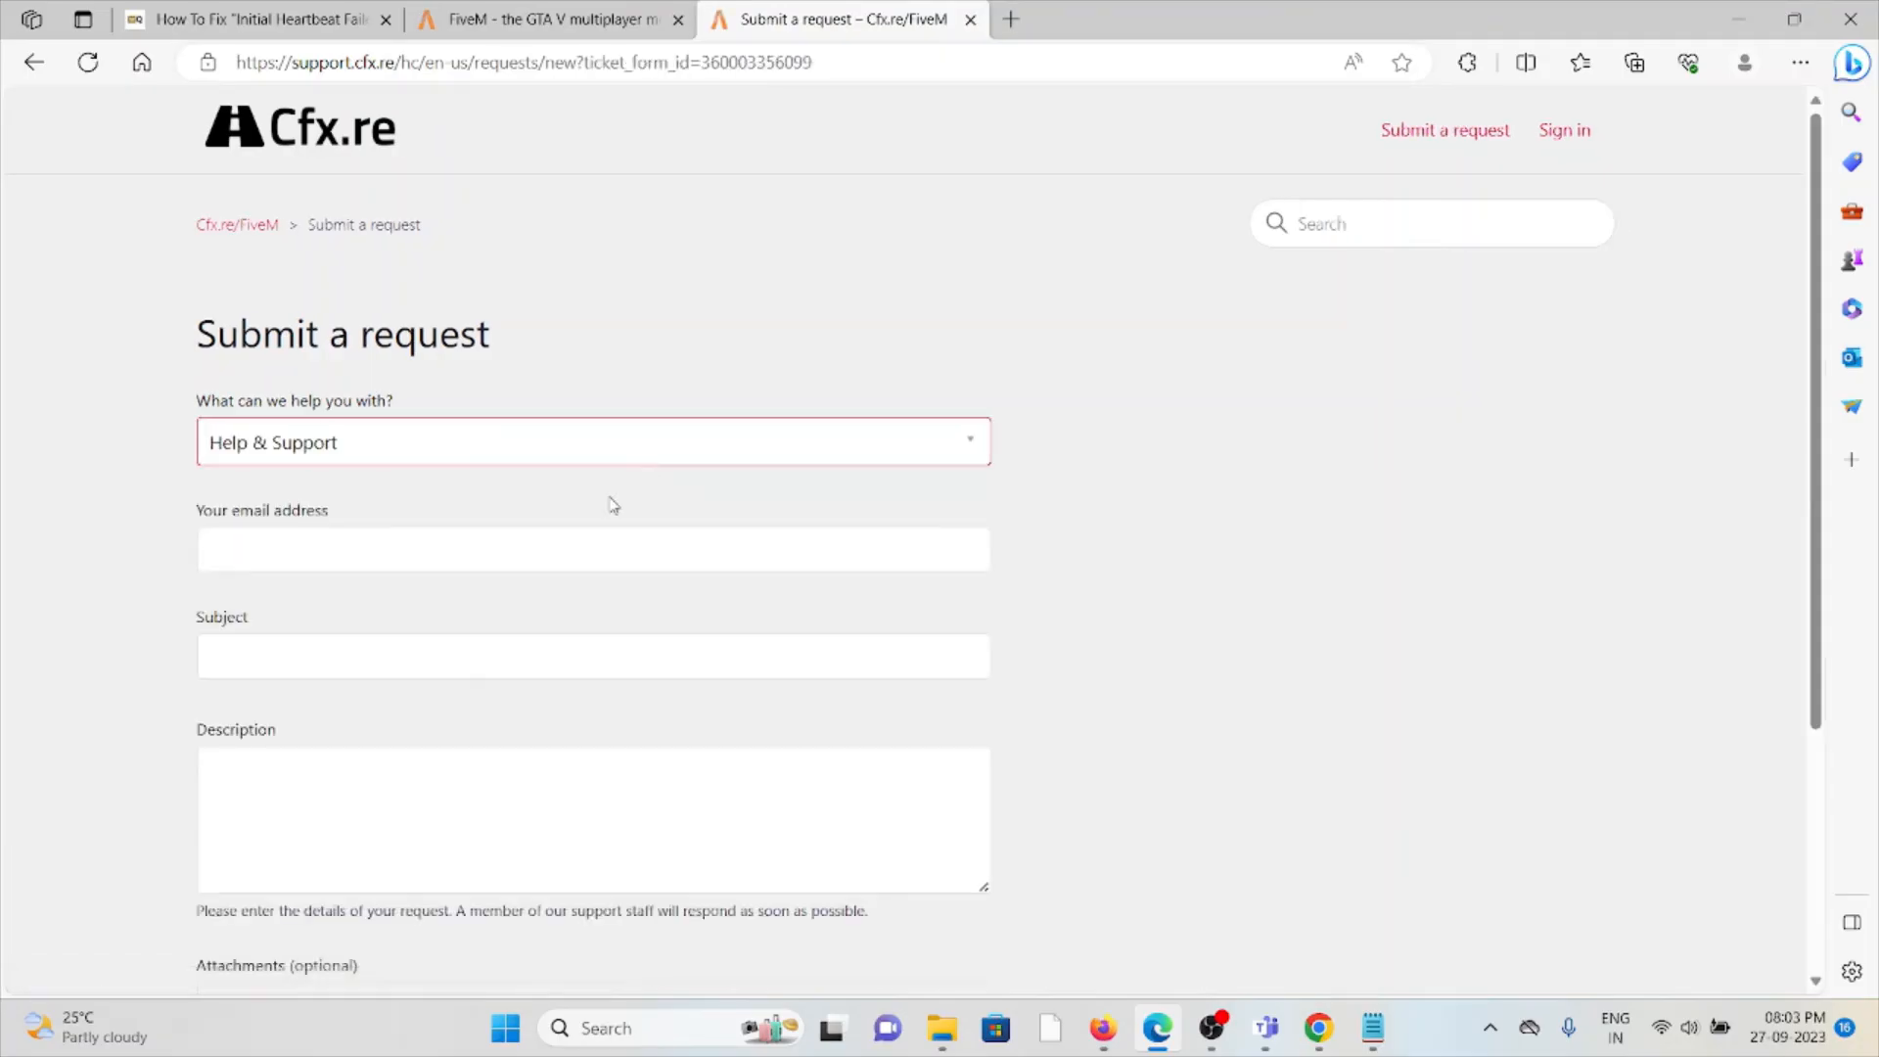
left_click(591, 655)
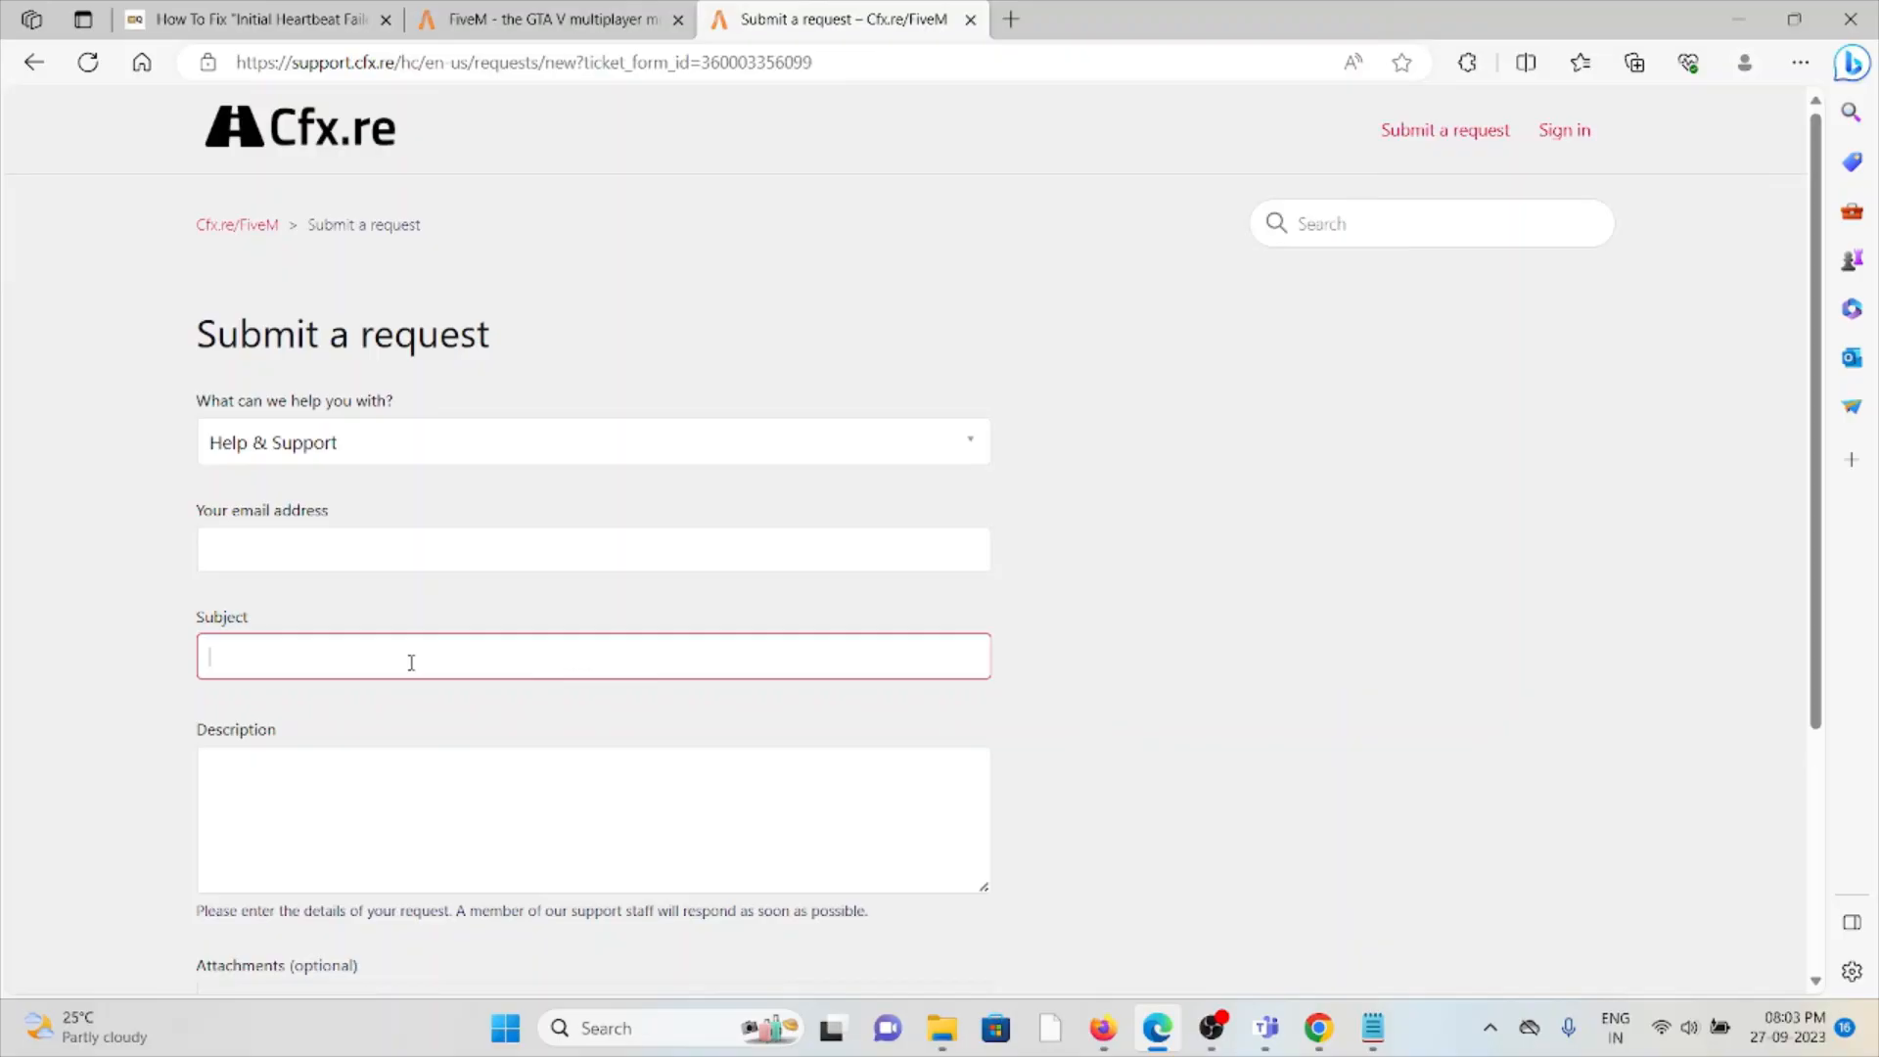
scroll("down", 3)
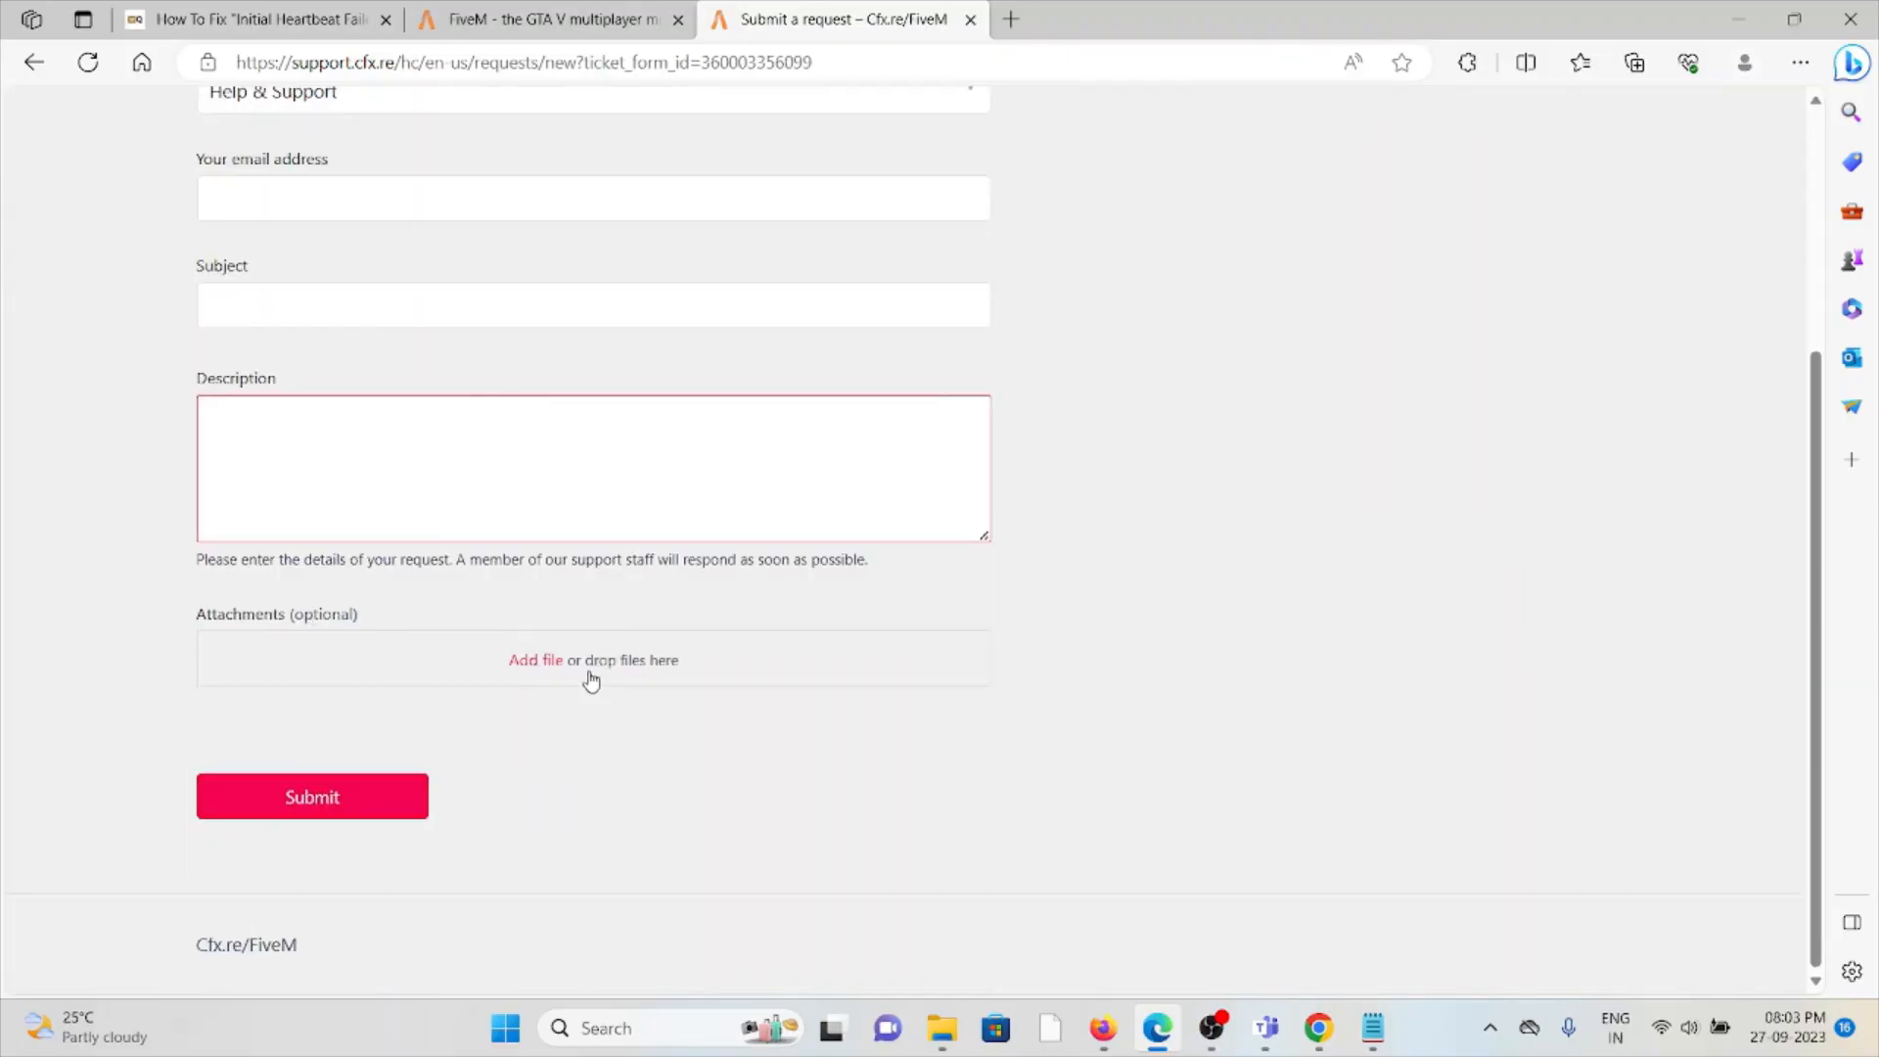
Switch back to the wealthquint article's Contact FiveM Support section
left_click(258, 20)
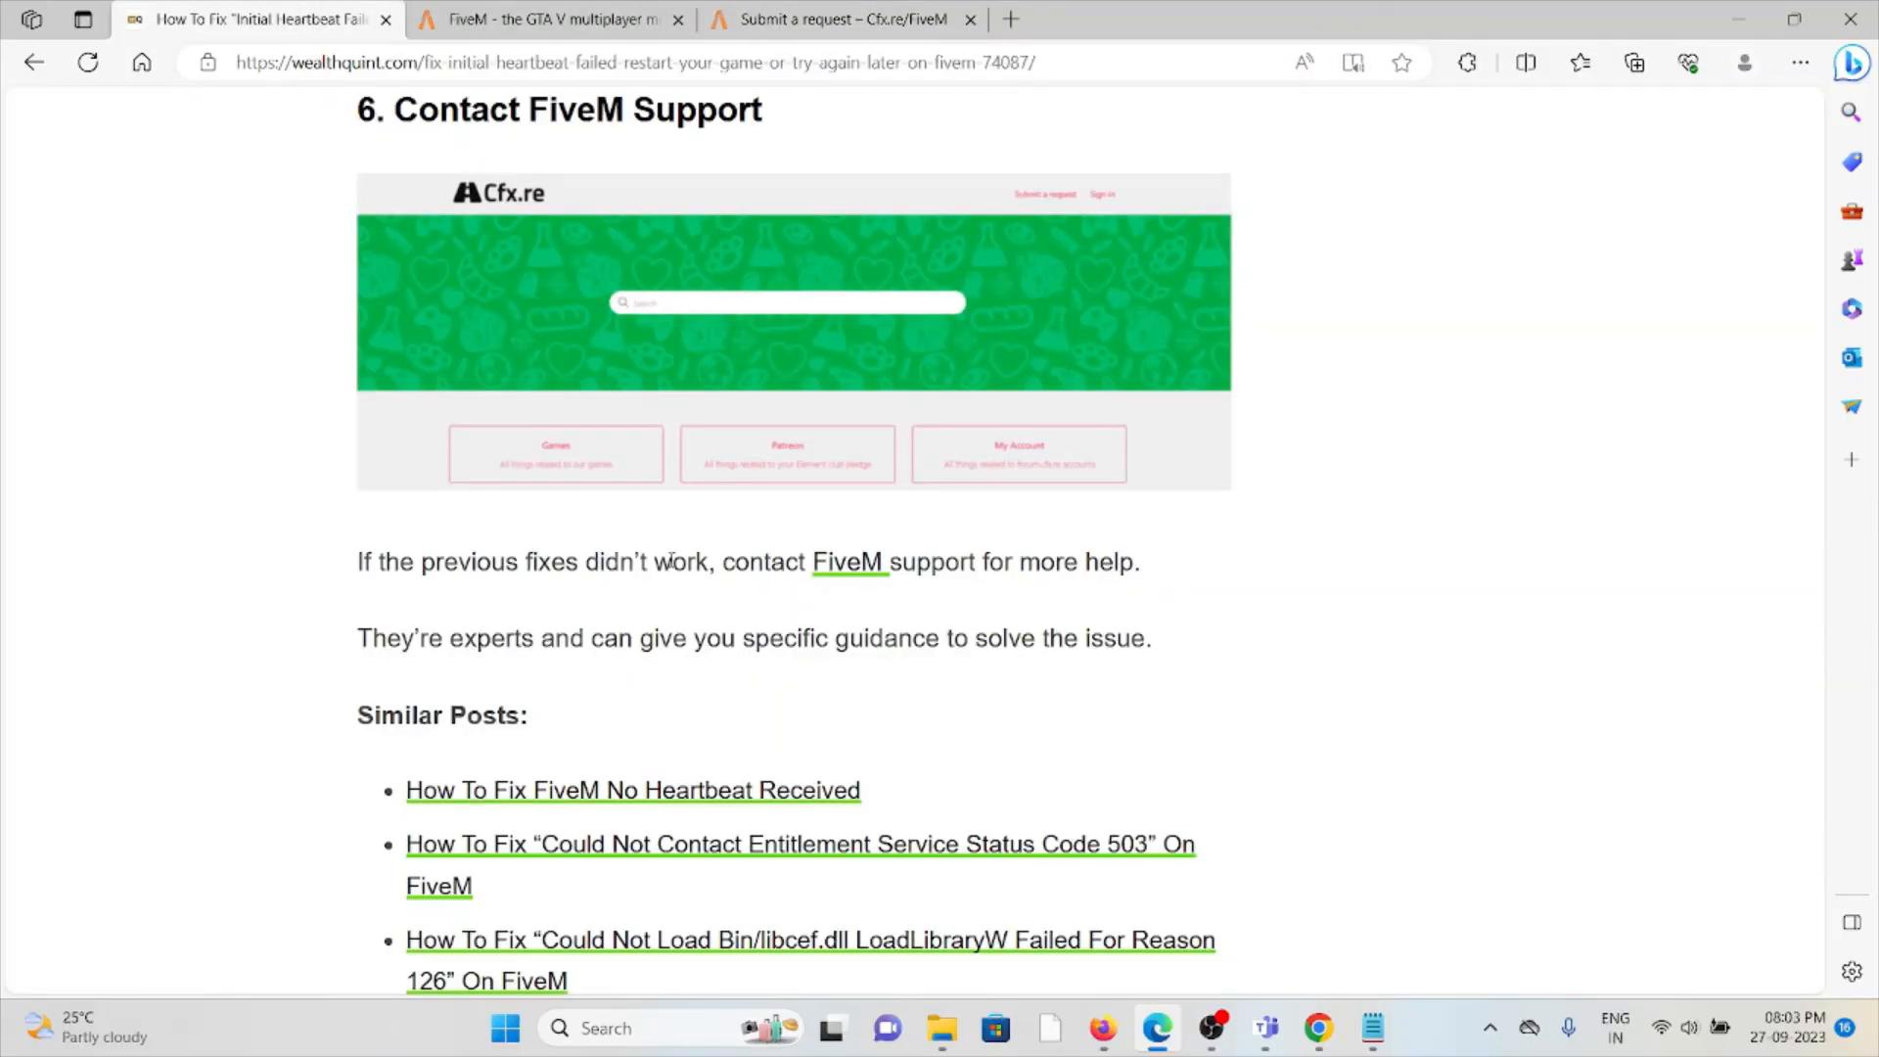
mouse_move(1260, 805)
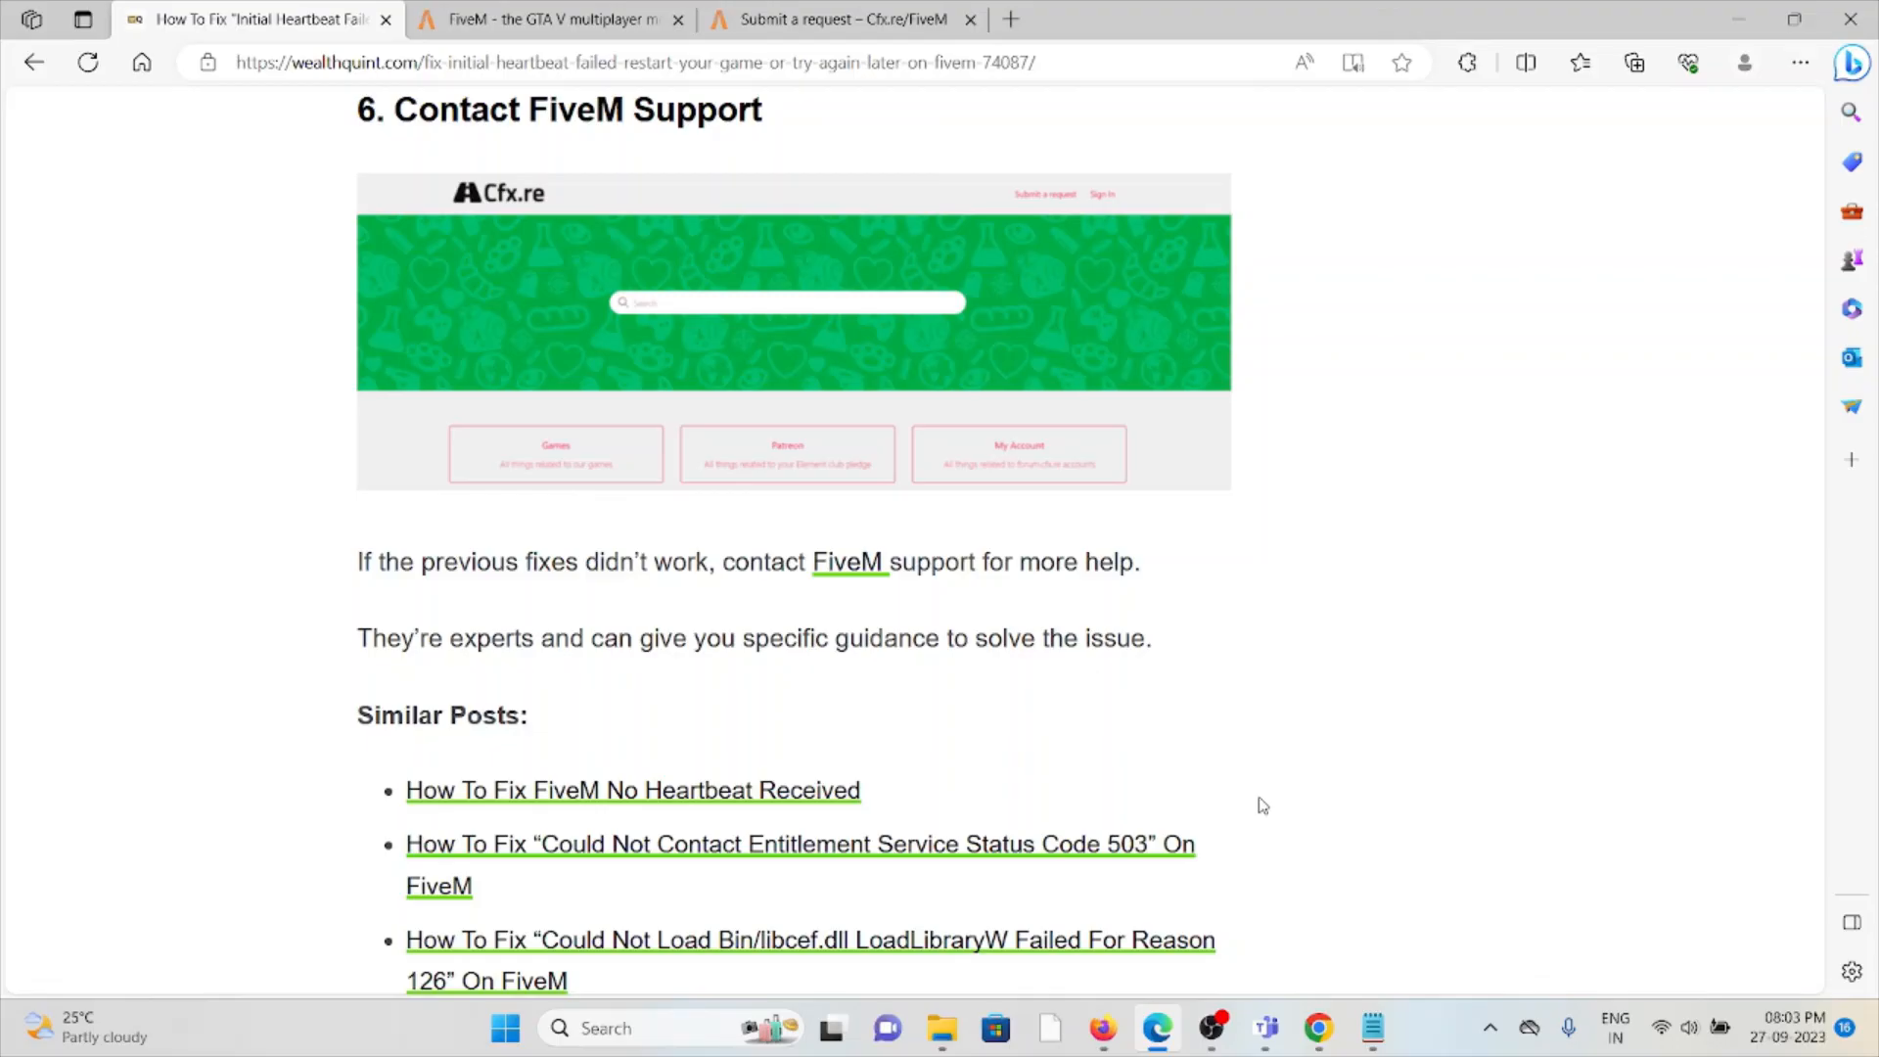
mouse_move(1249, 830)
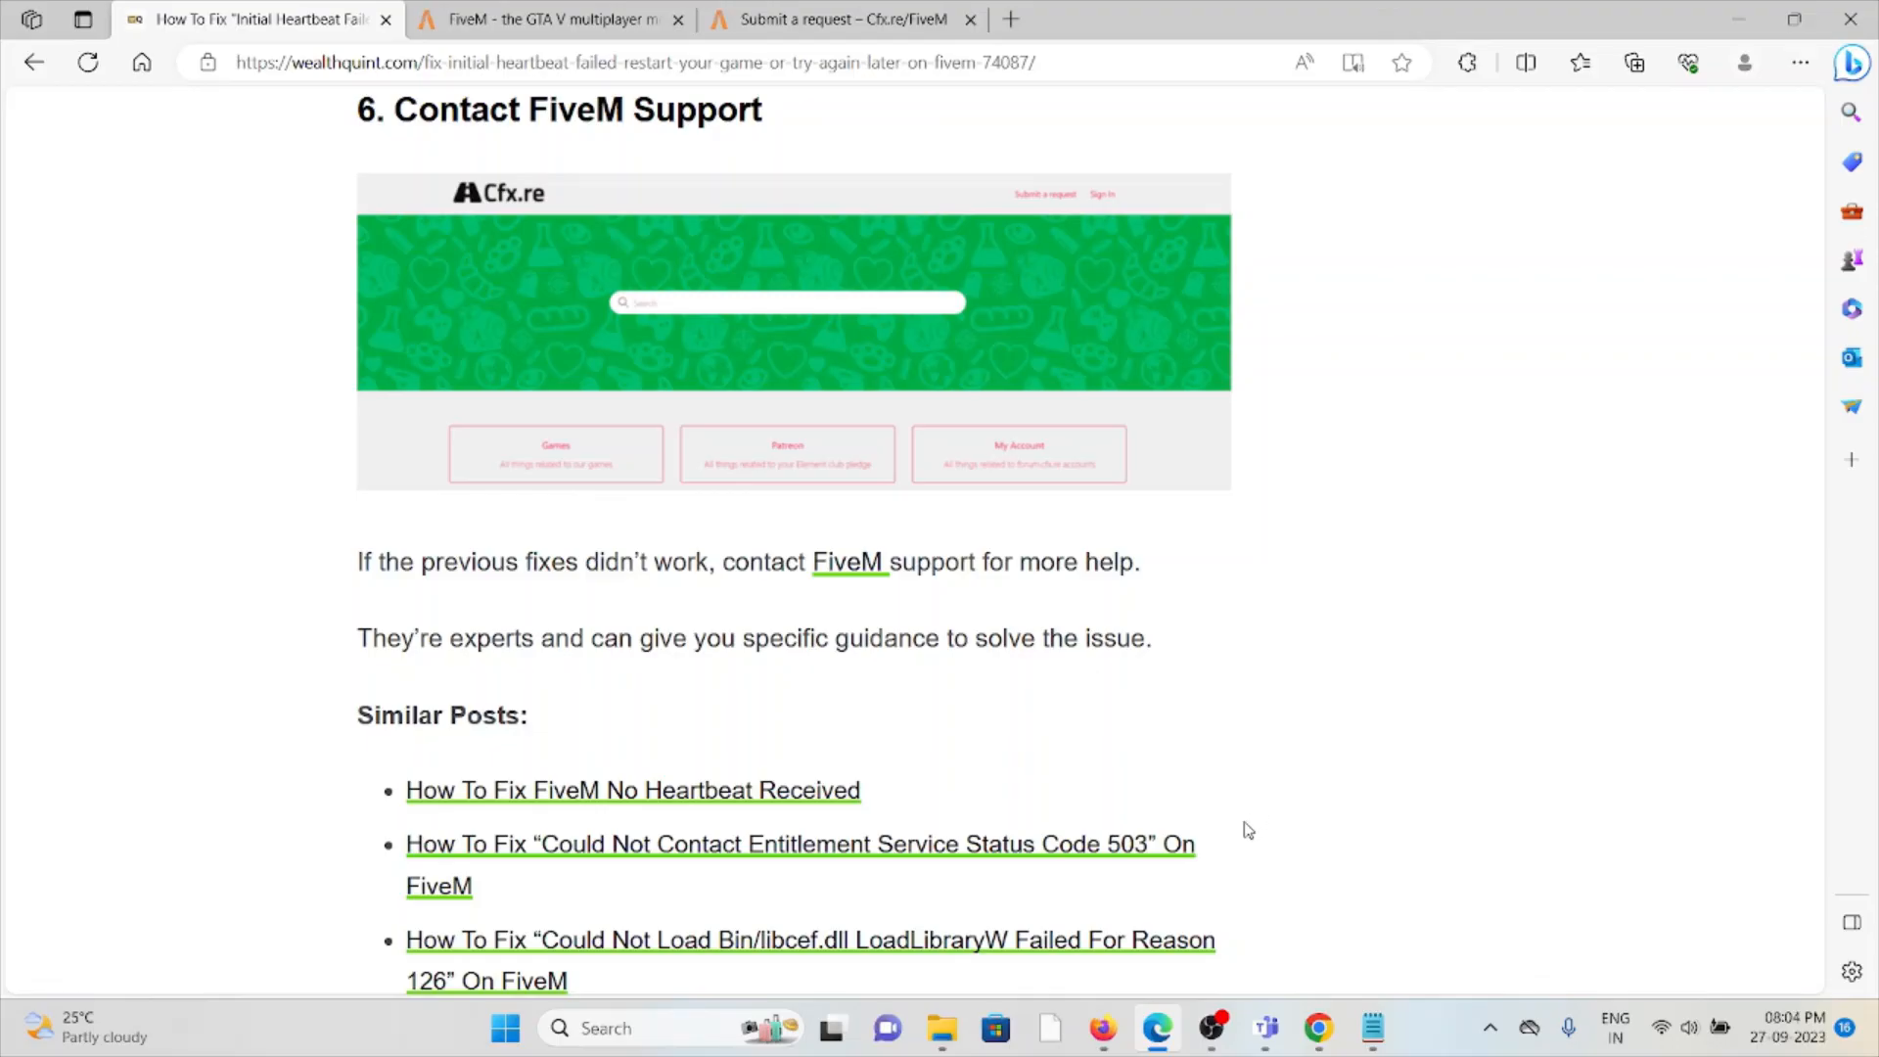
mouse_move(1235, 877)
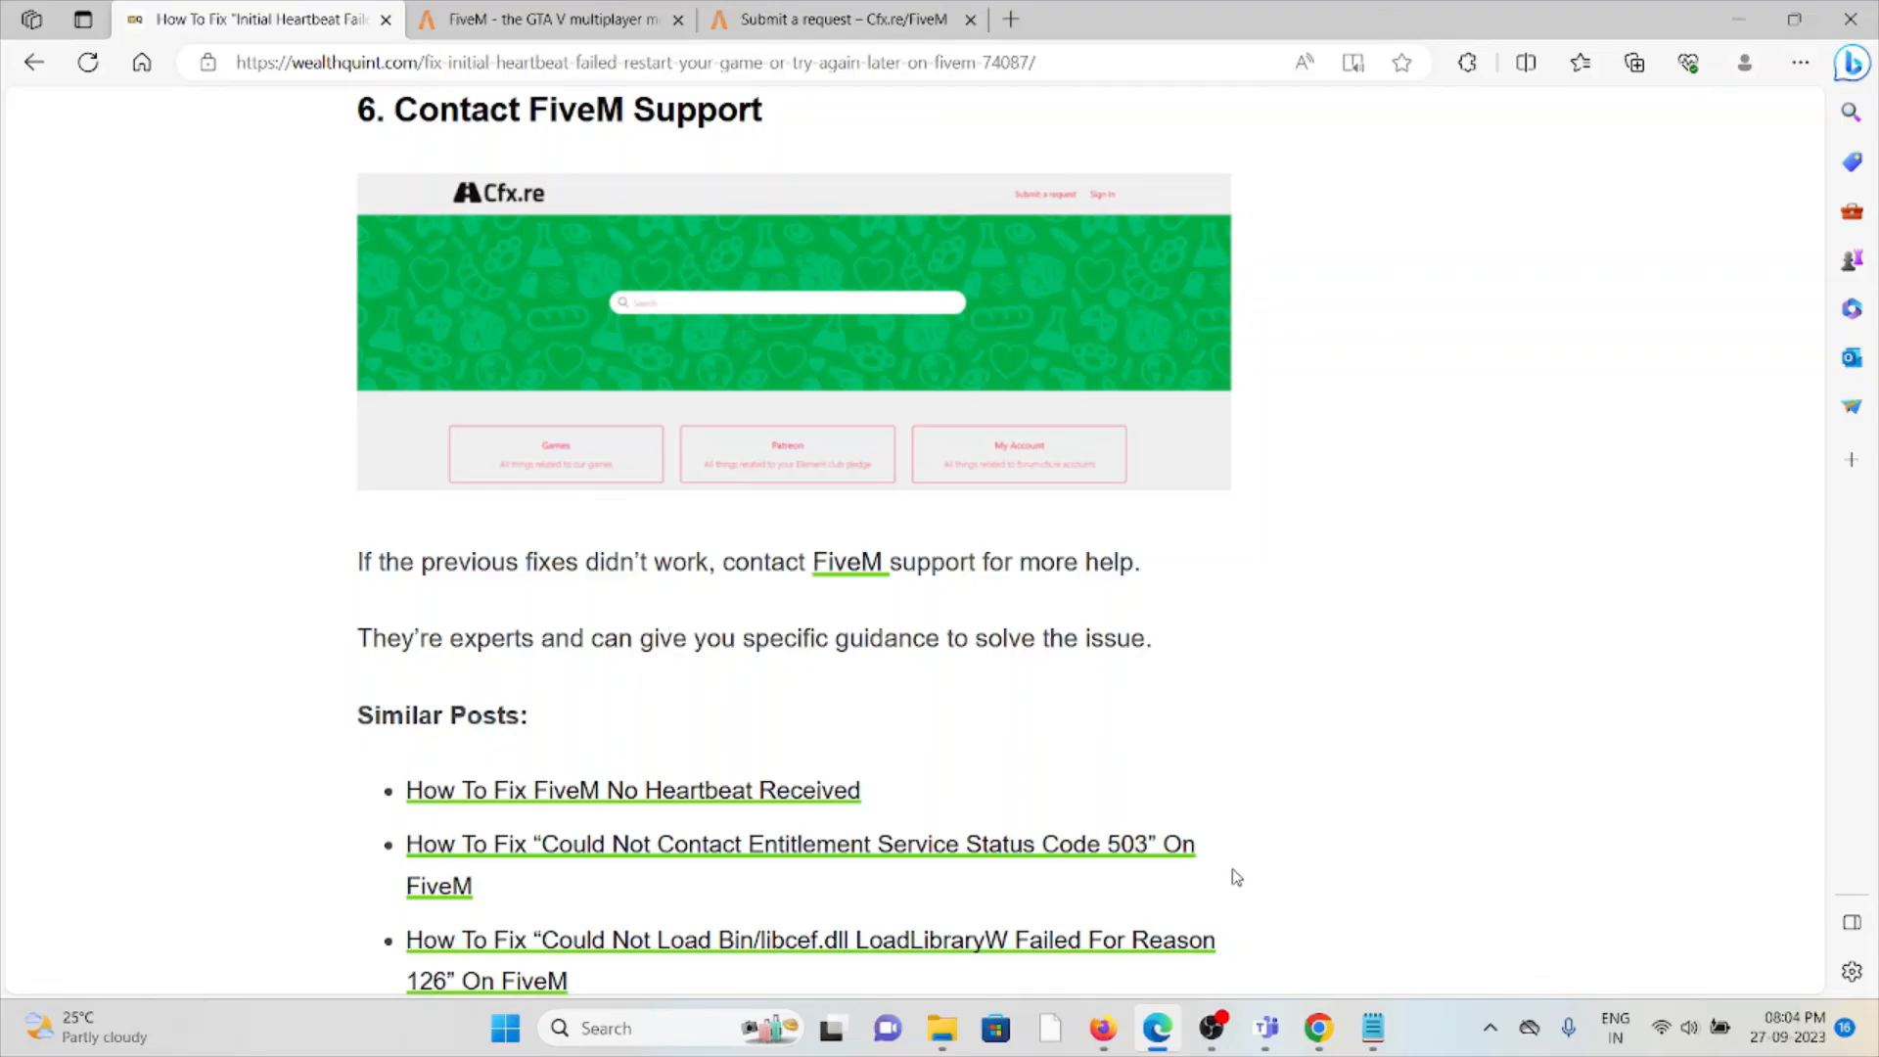
mouse_move(1225, 907)
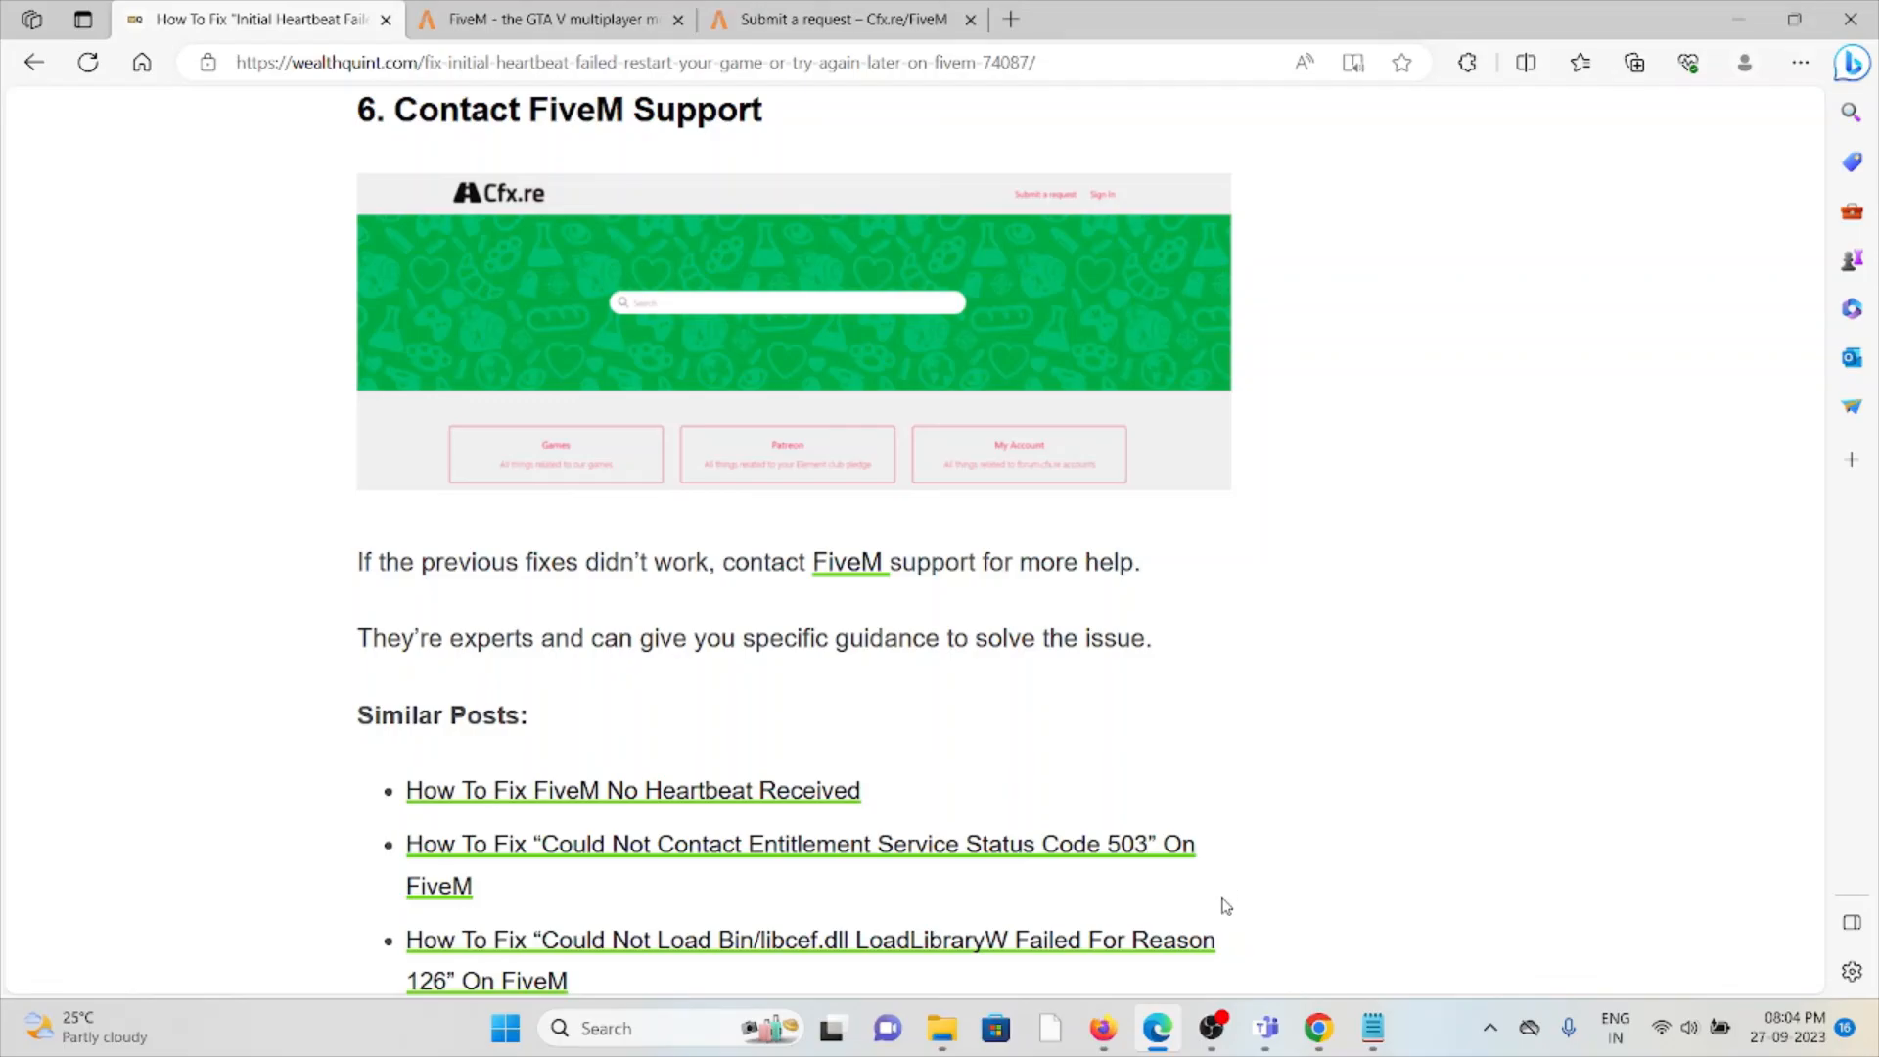
mouse_move(1198, 681)
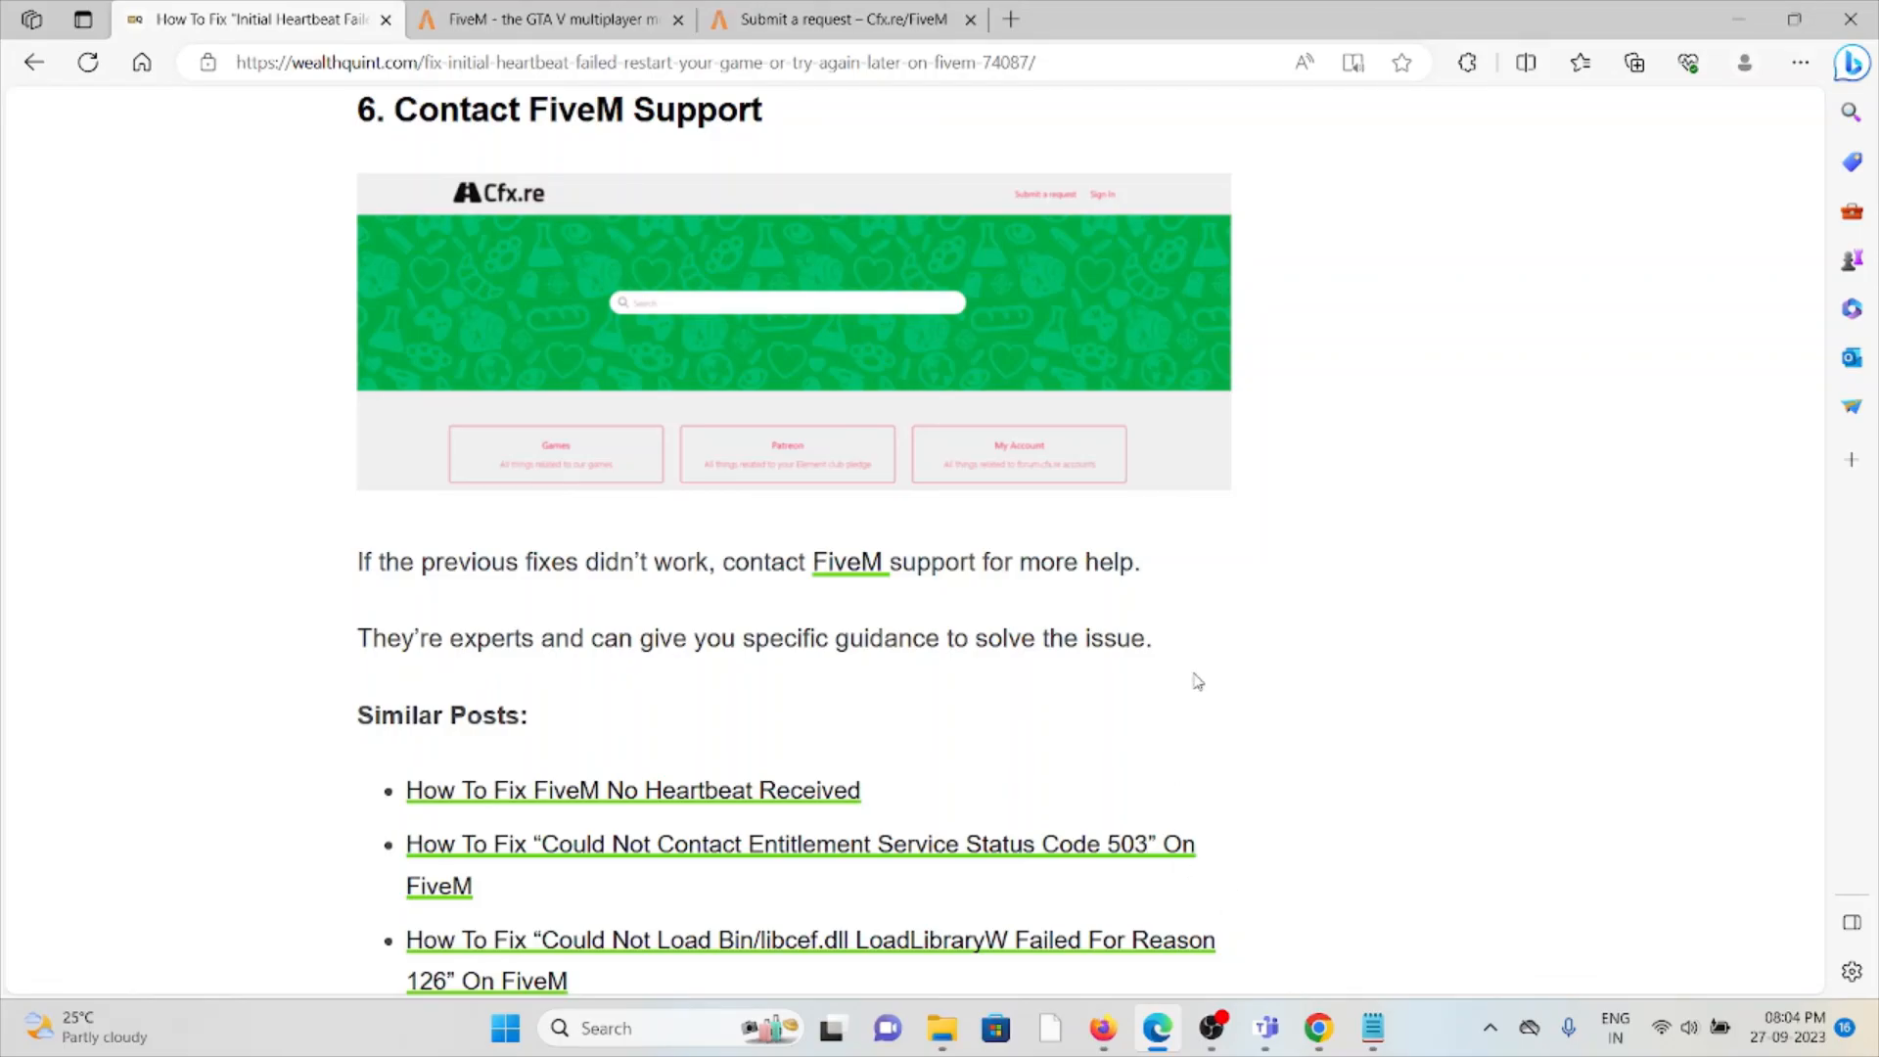